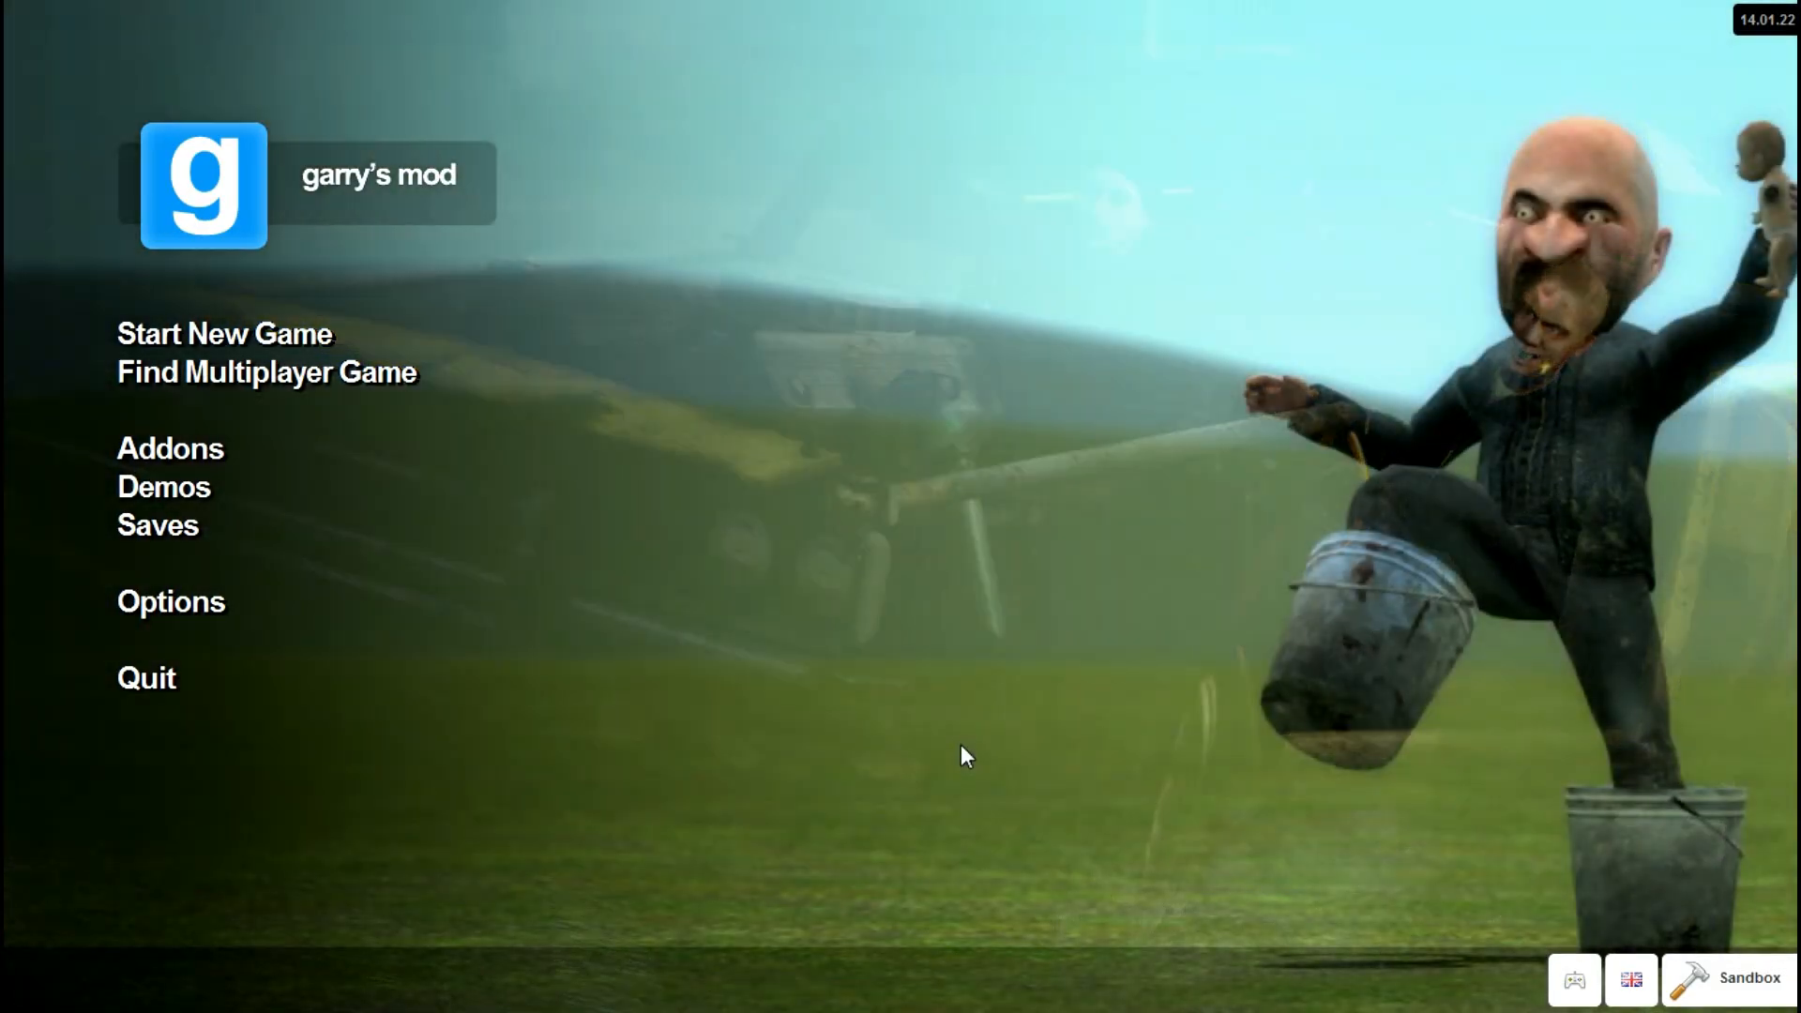
mouse_move(1088, 554)
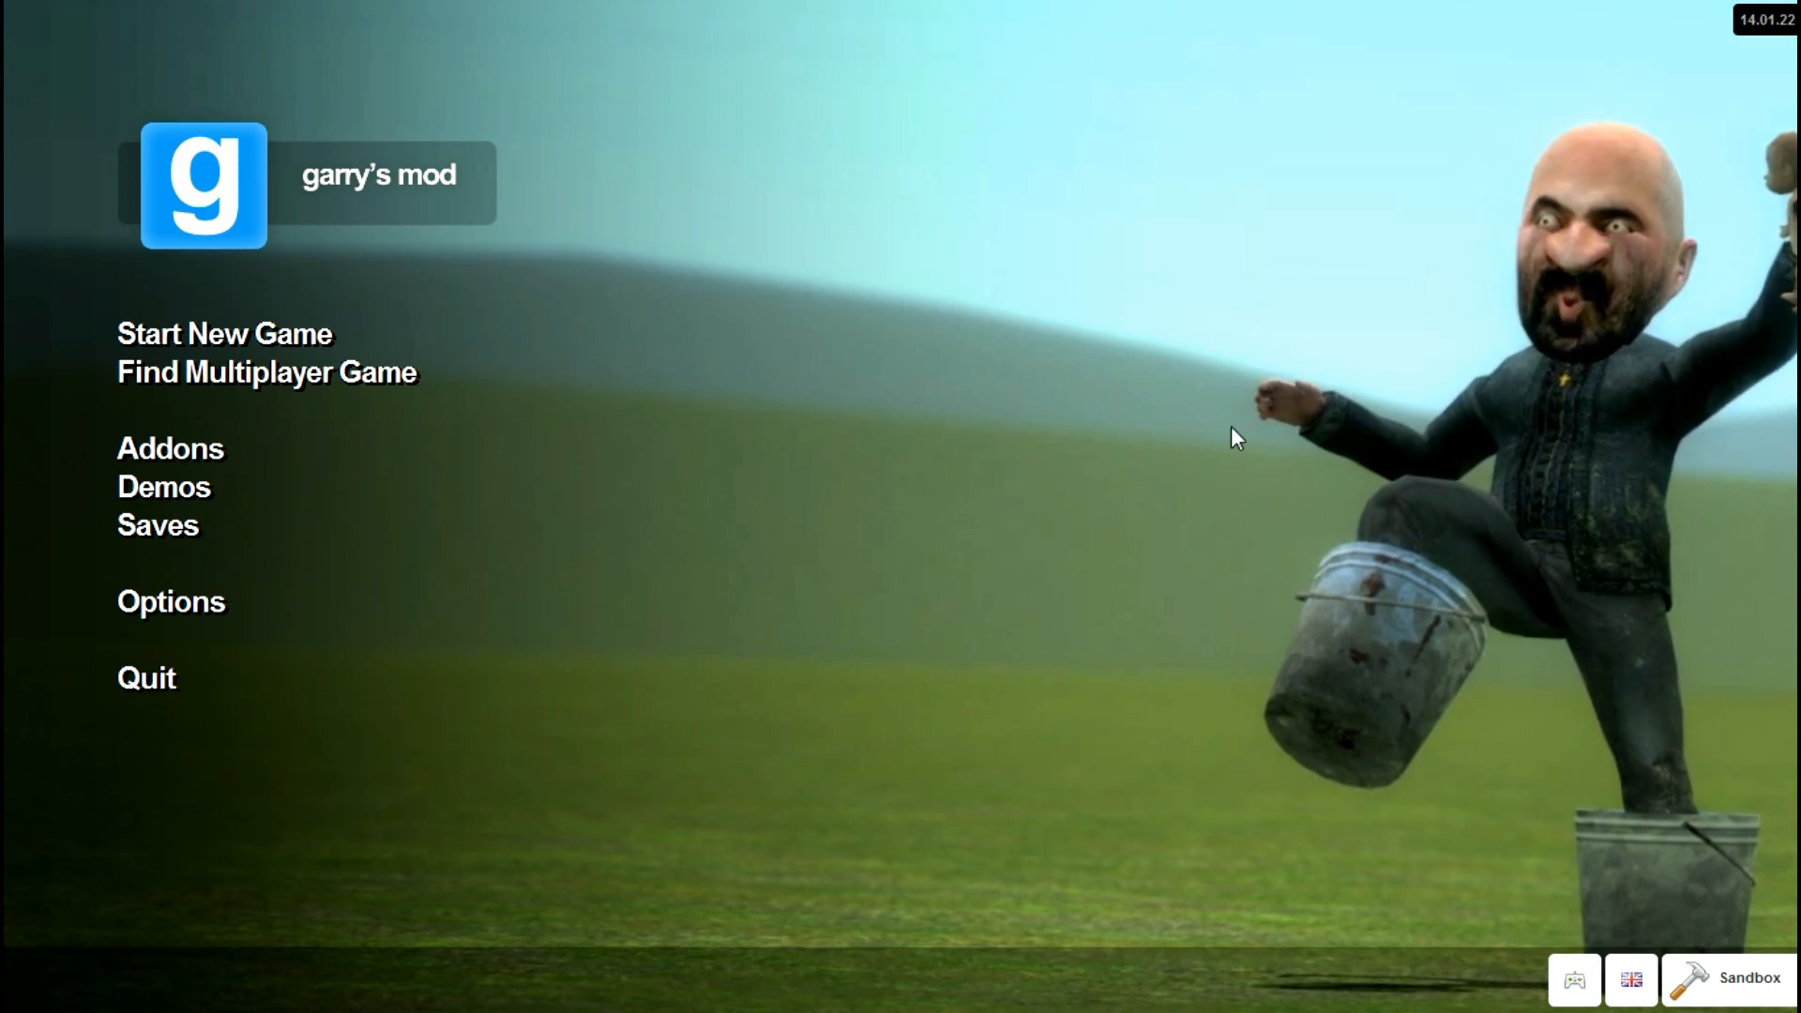
mouse_move(214, 370)
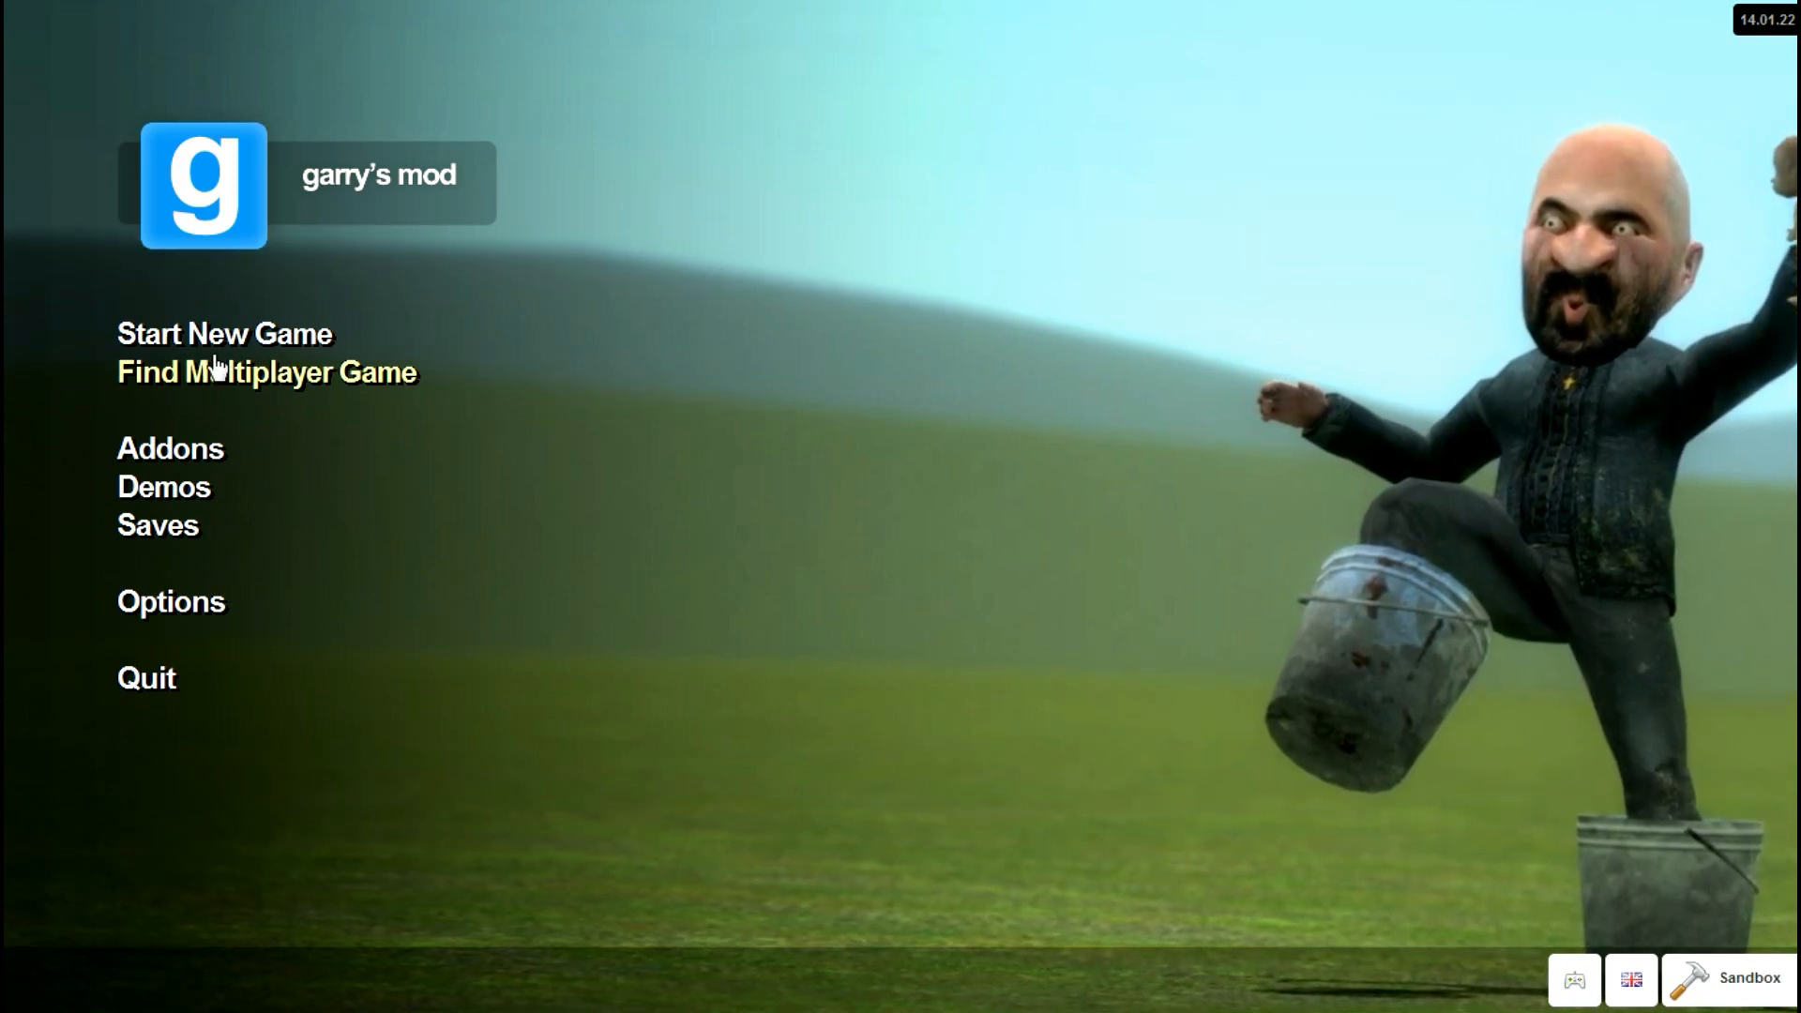
mouse_move(322, 365)
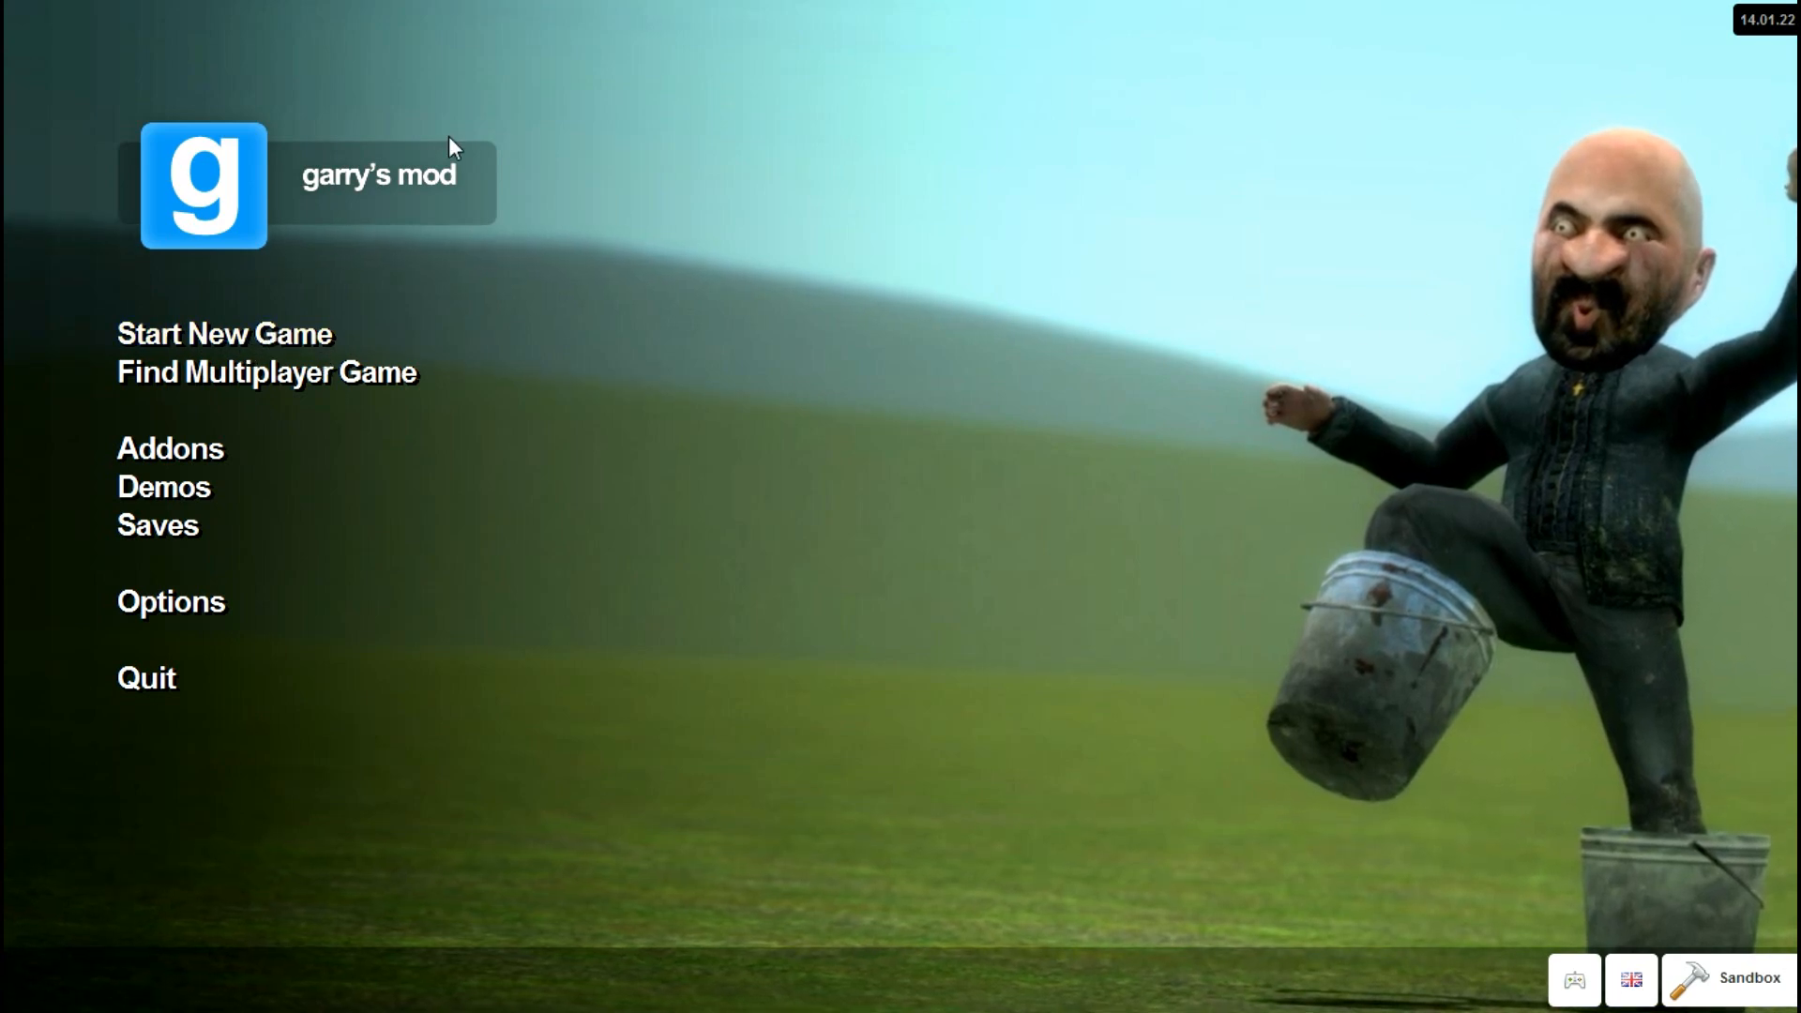
mouse_move(206, 339)
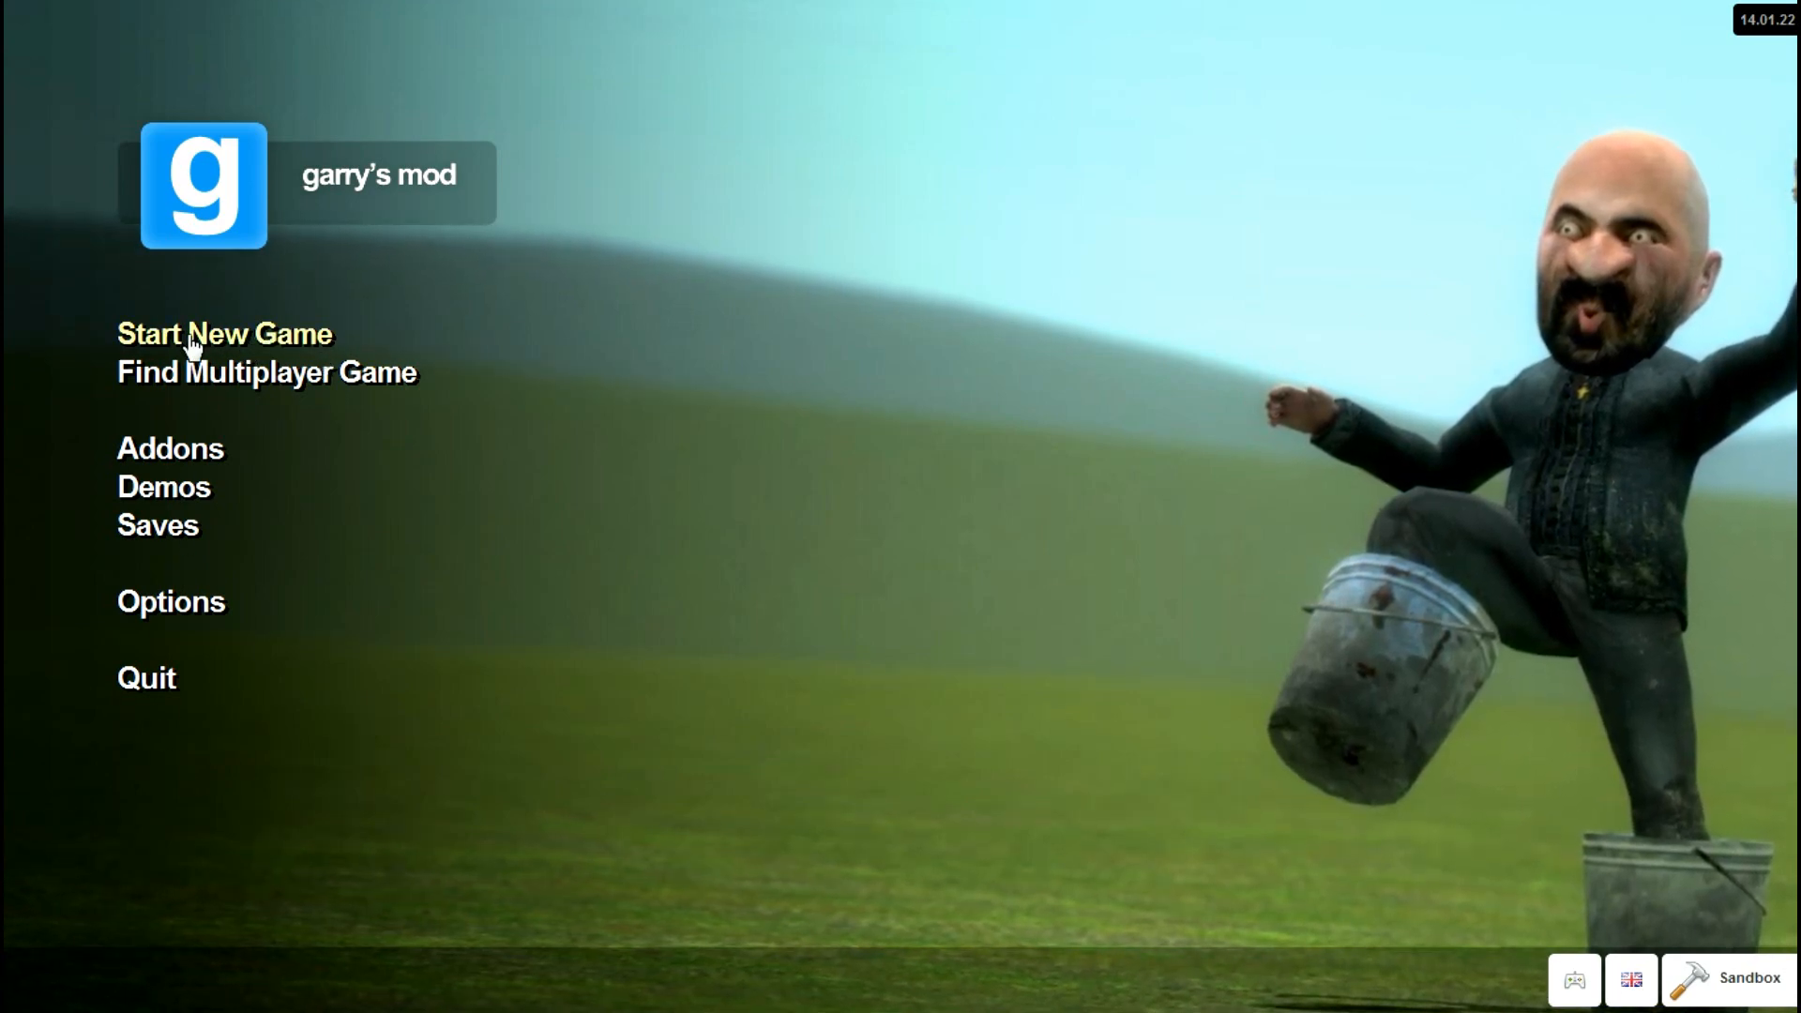
mouse_move(144, 677)
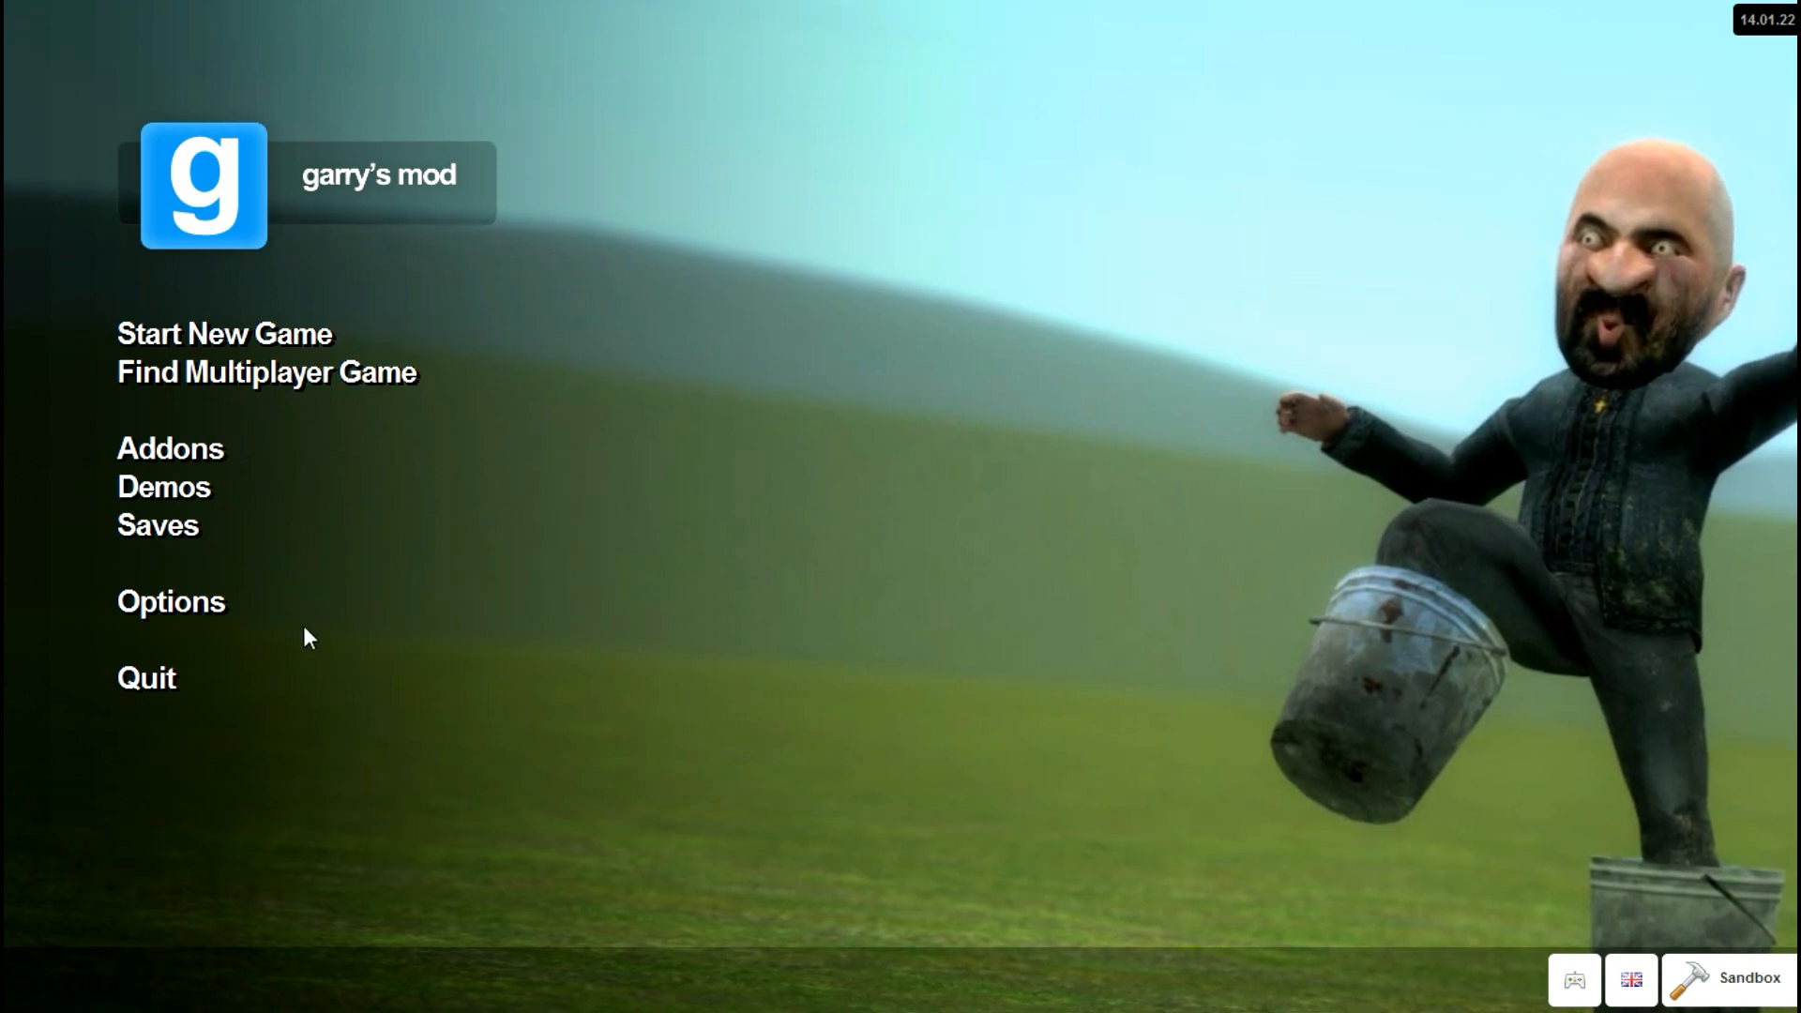
mouse_move(368, 834)
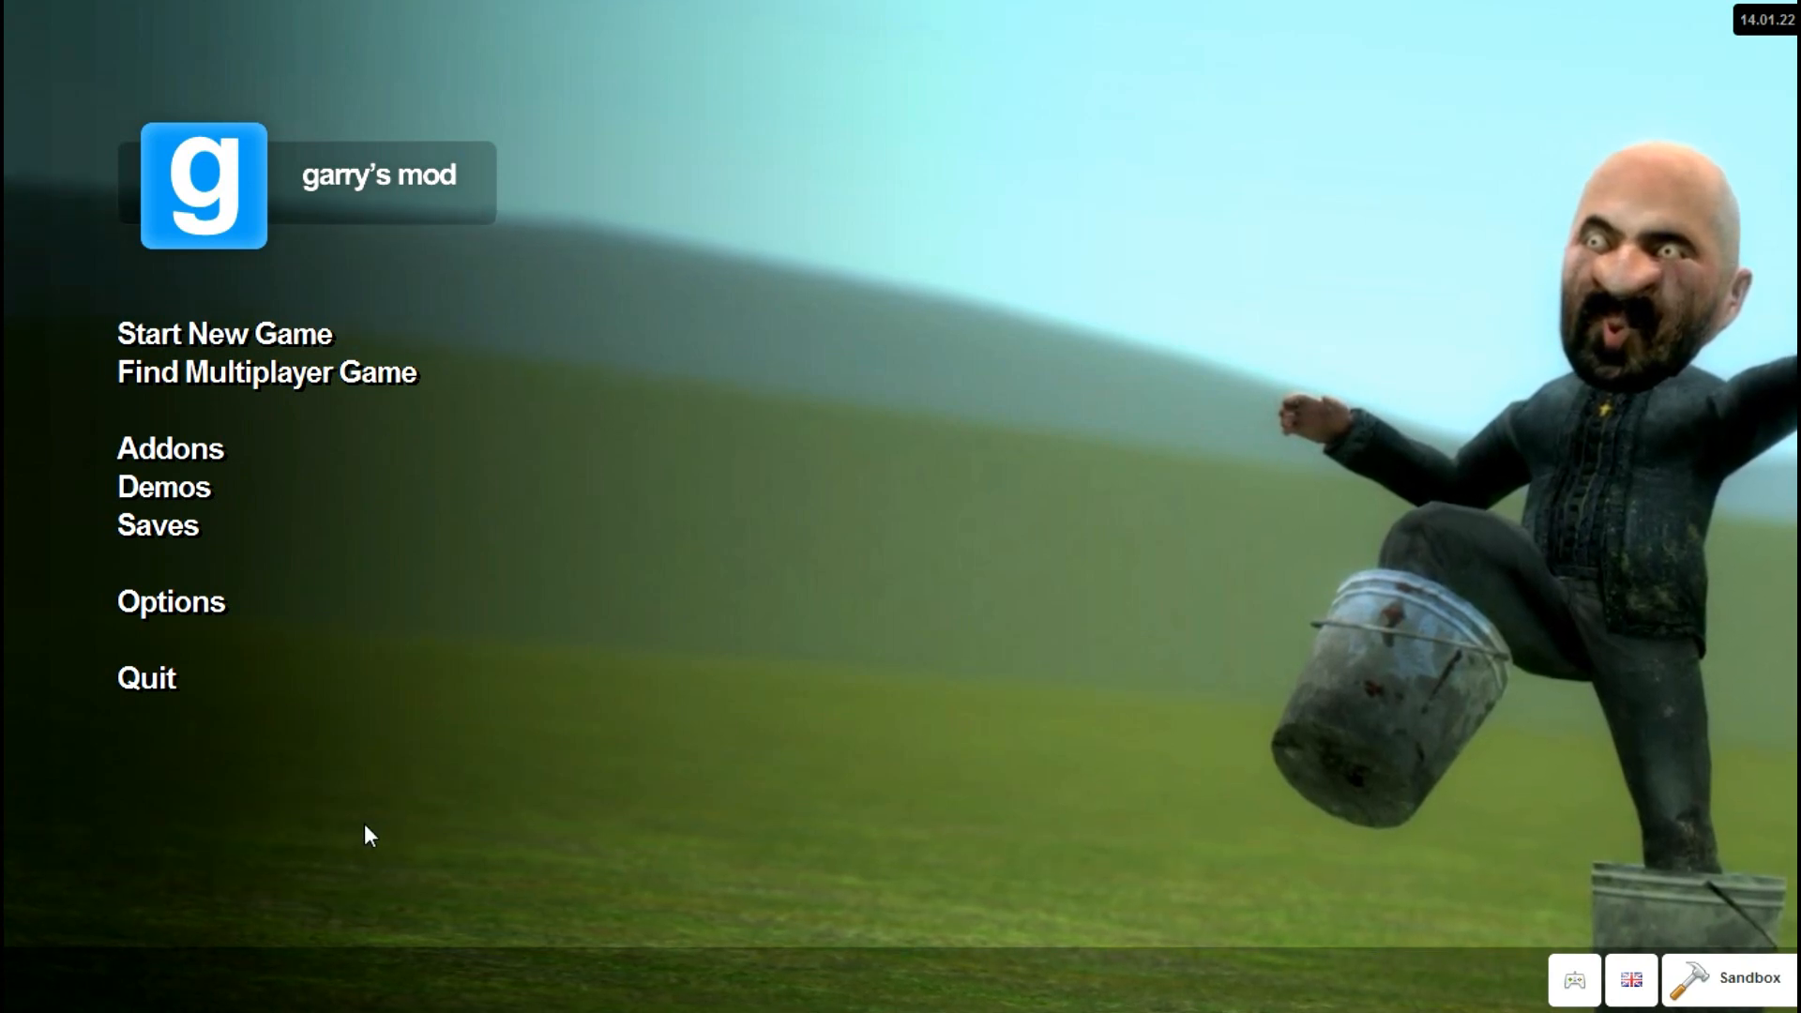
mouse_move(736, 428)
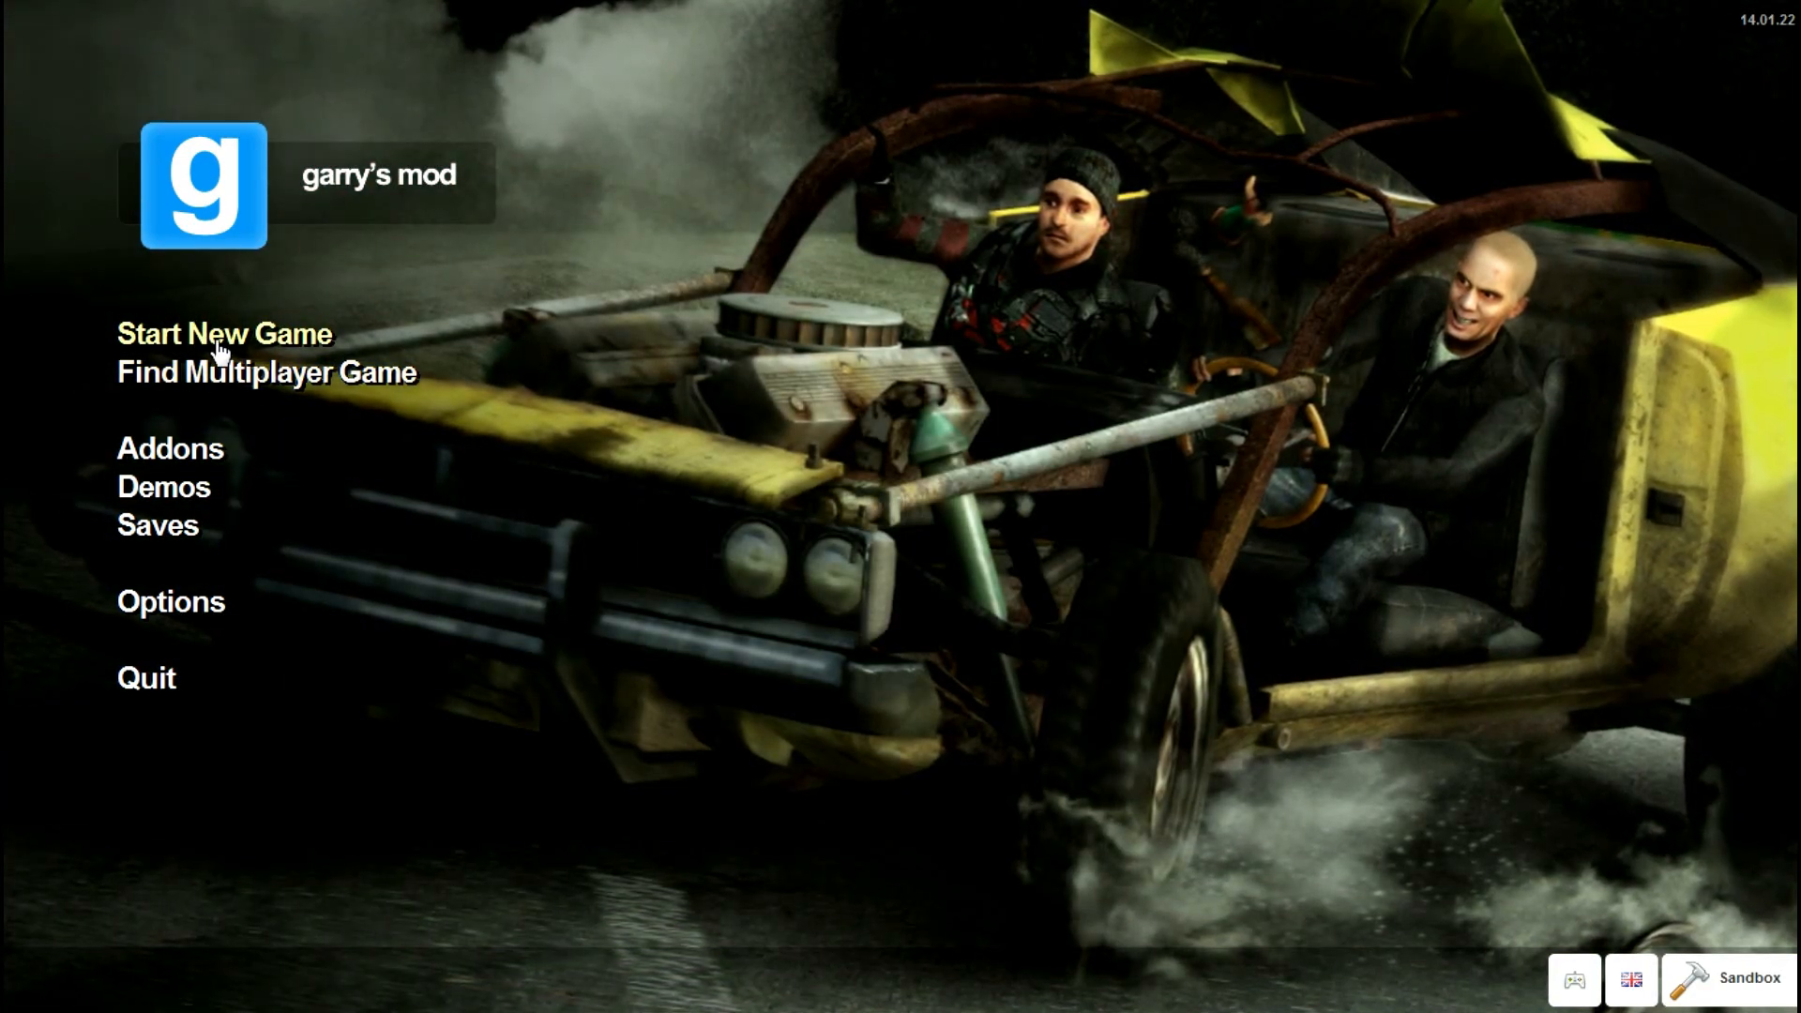
- In the new game screen, choose gm_construct over gm_flatgrass and set single player
click(224, 333)
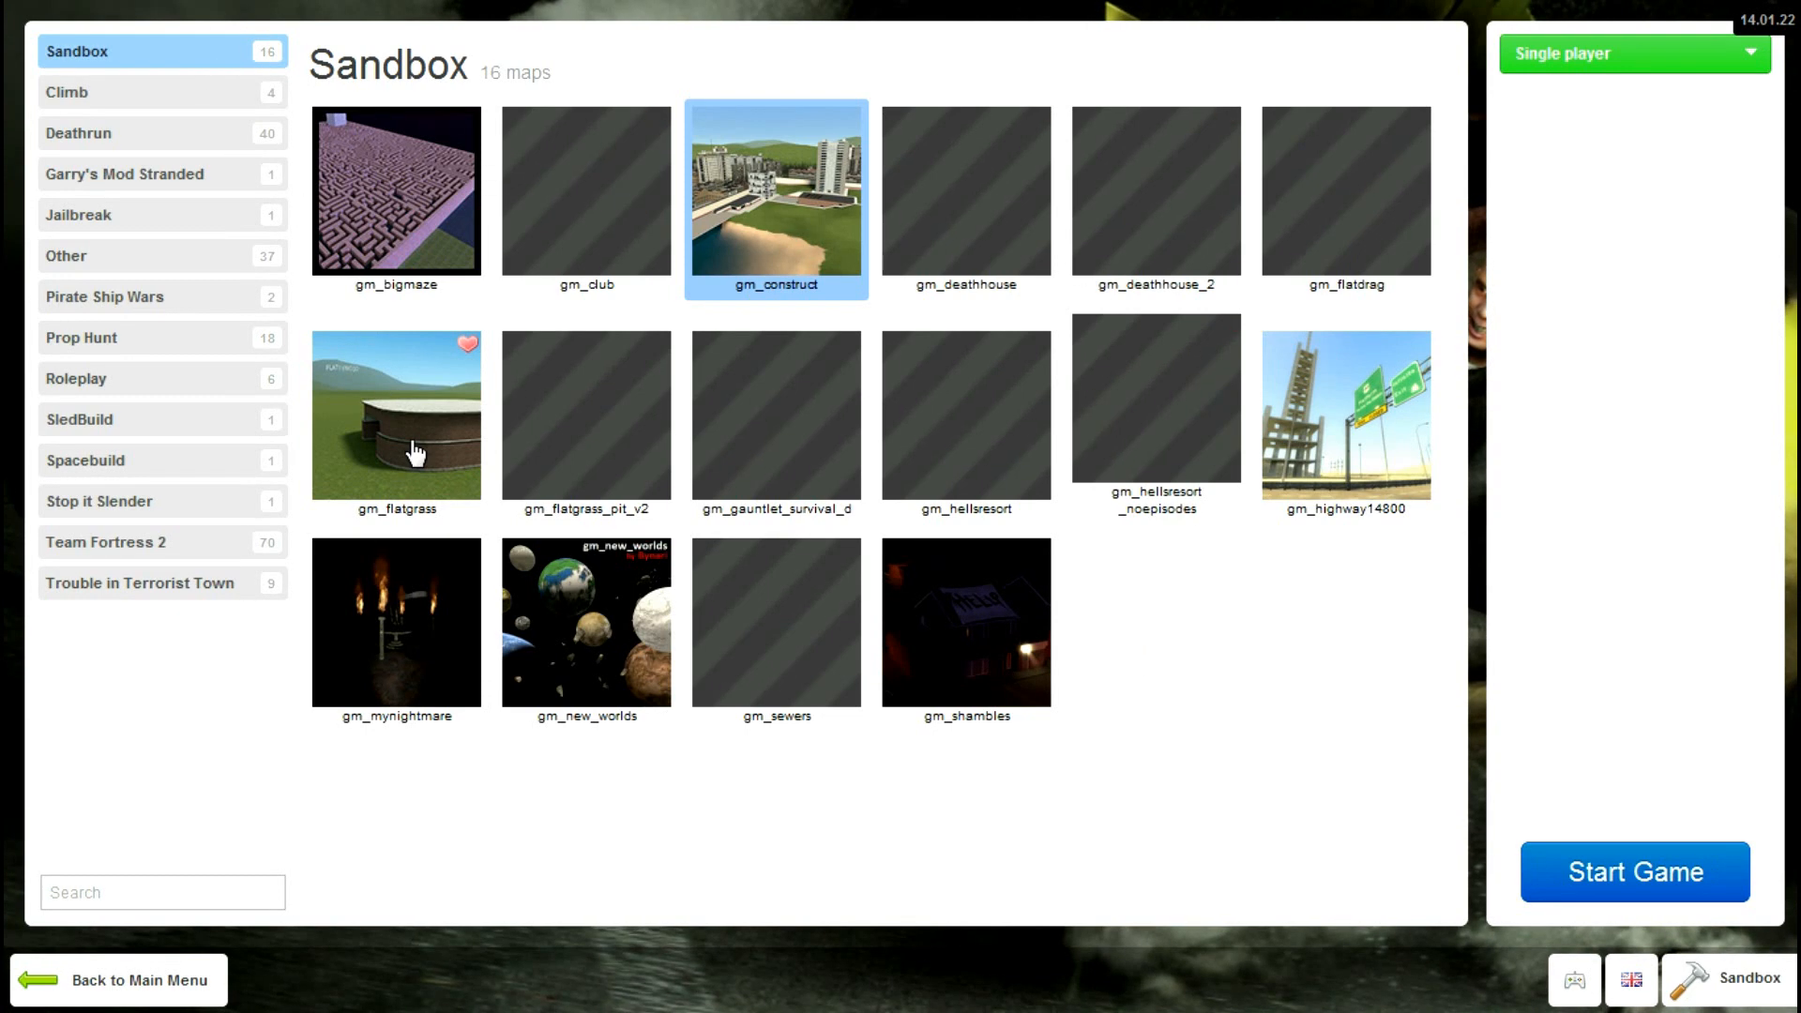
click(394, 415)
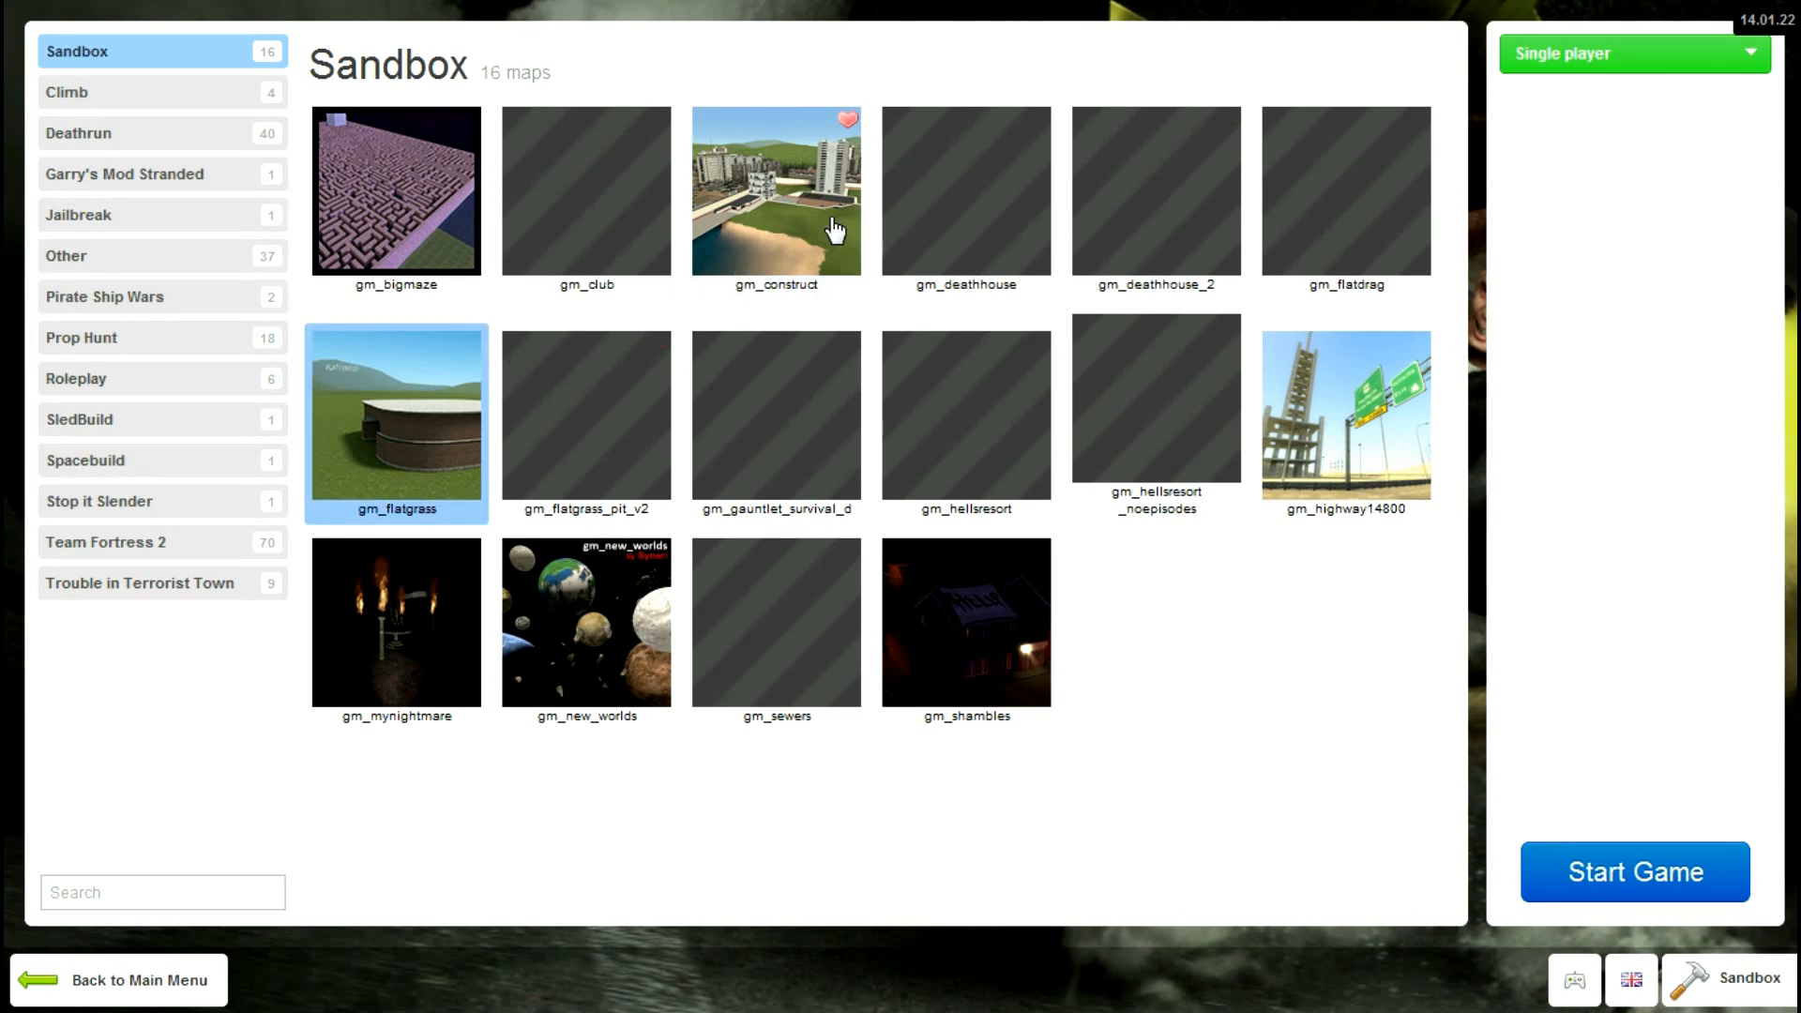
click(776, 191)
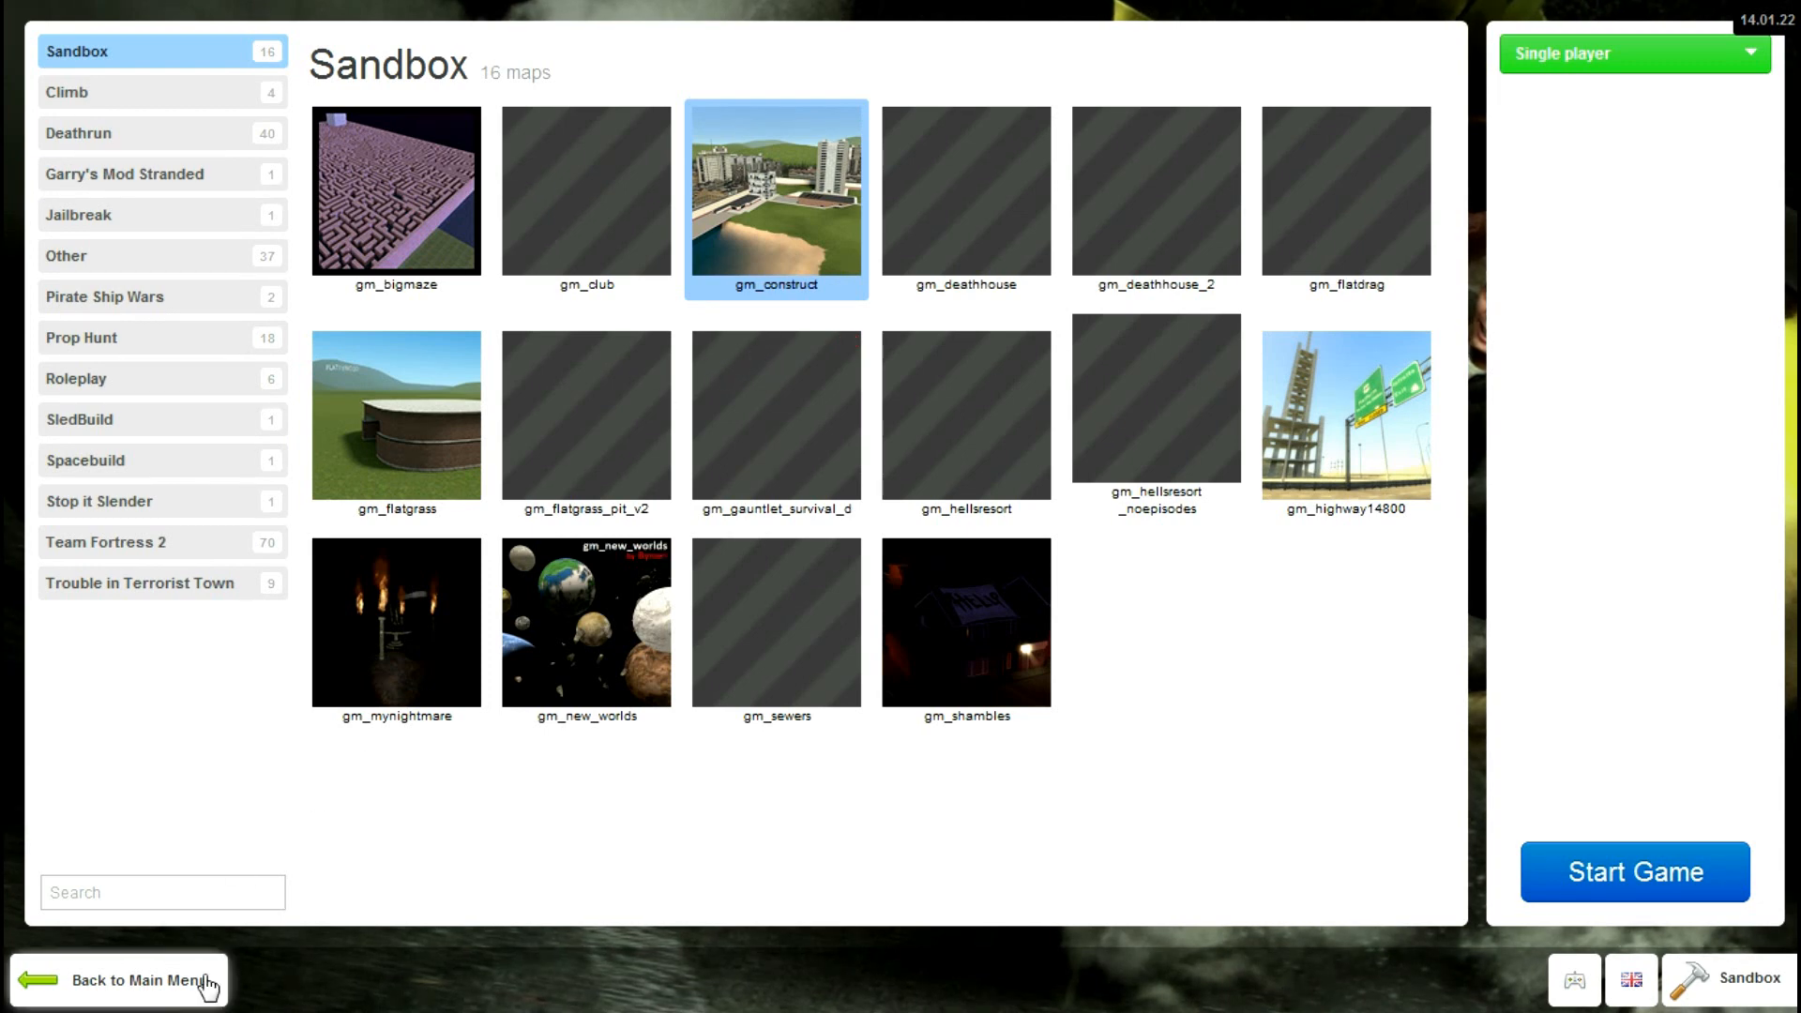
mouse_move(671, 753)
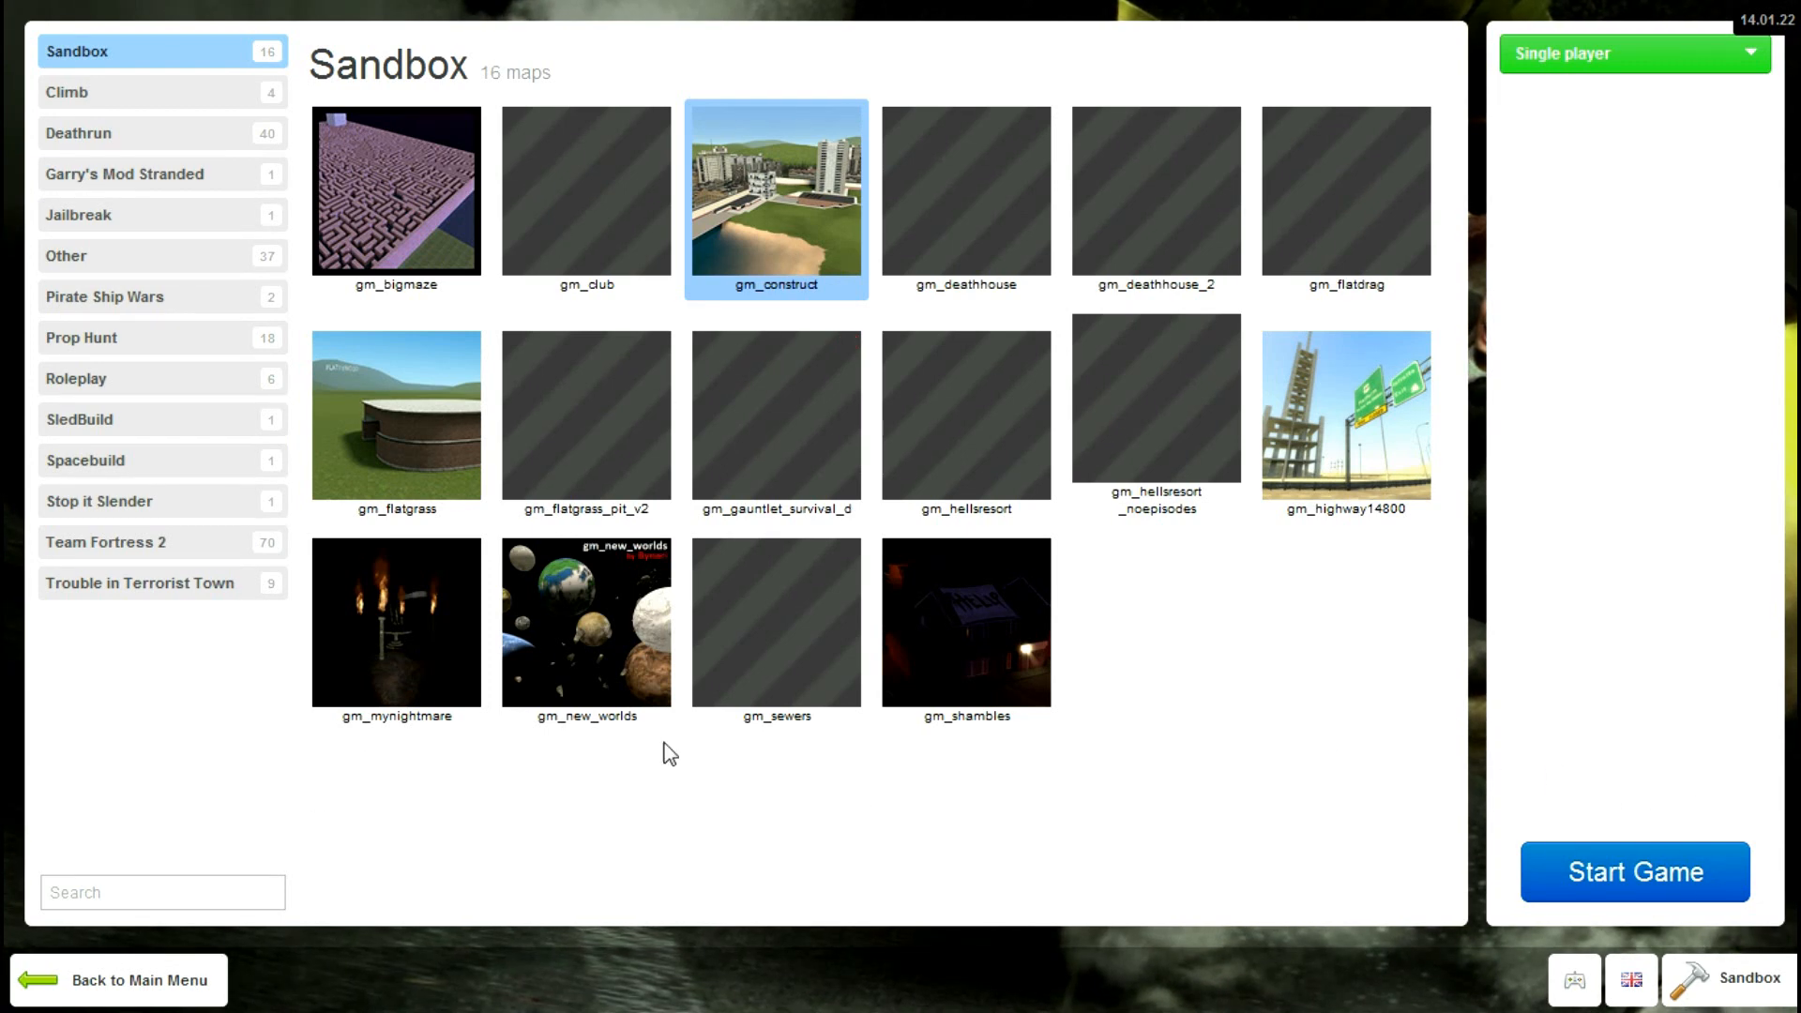
mouse_move(1300, 416)
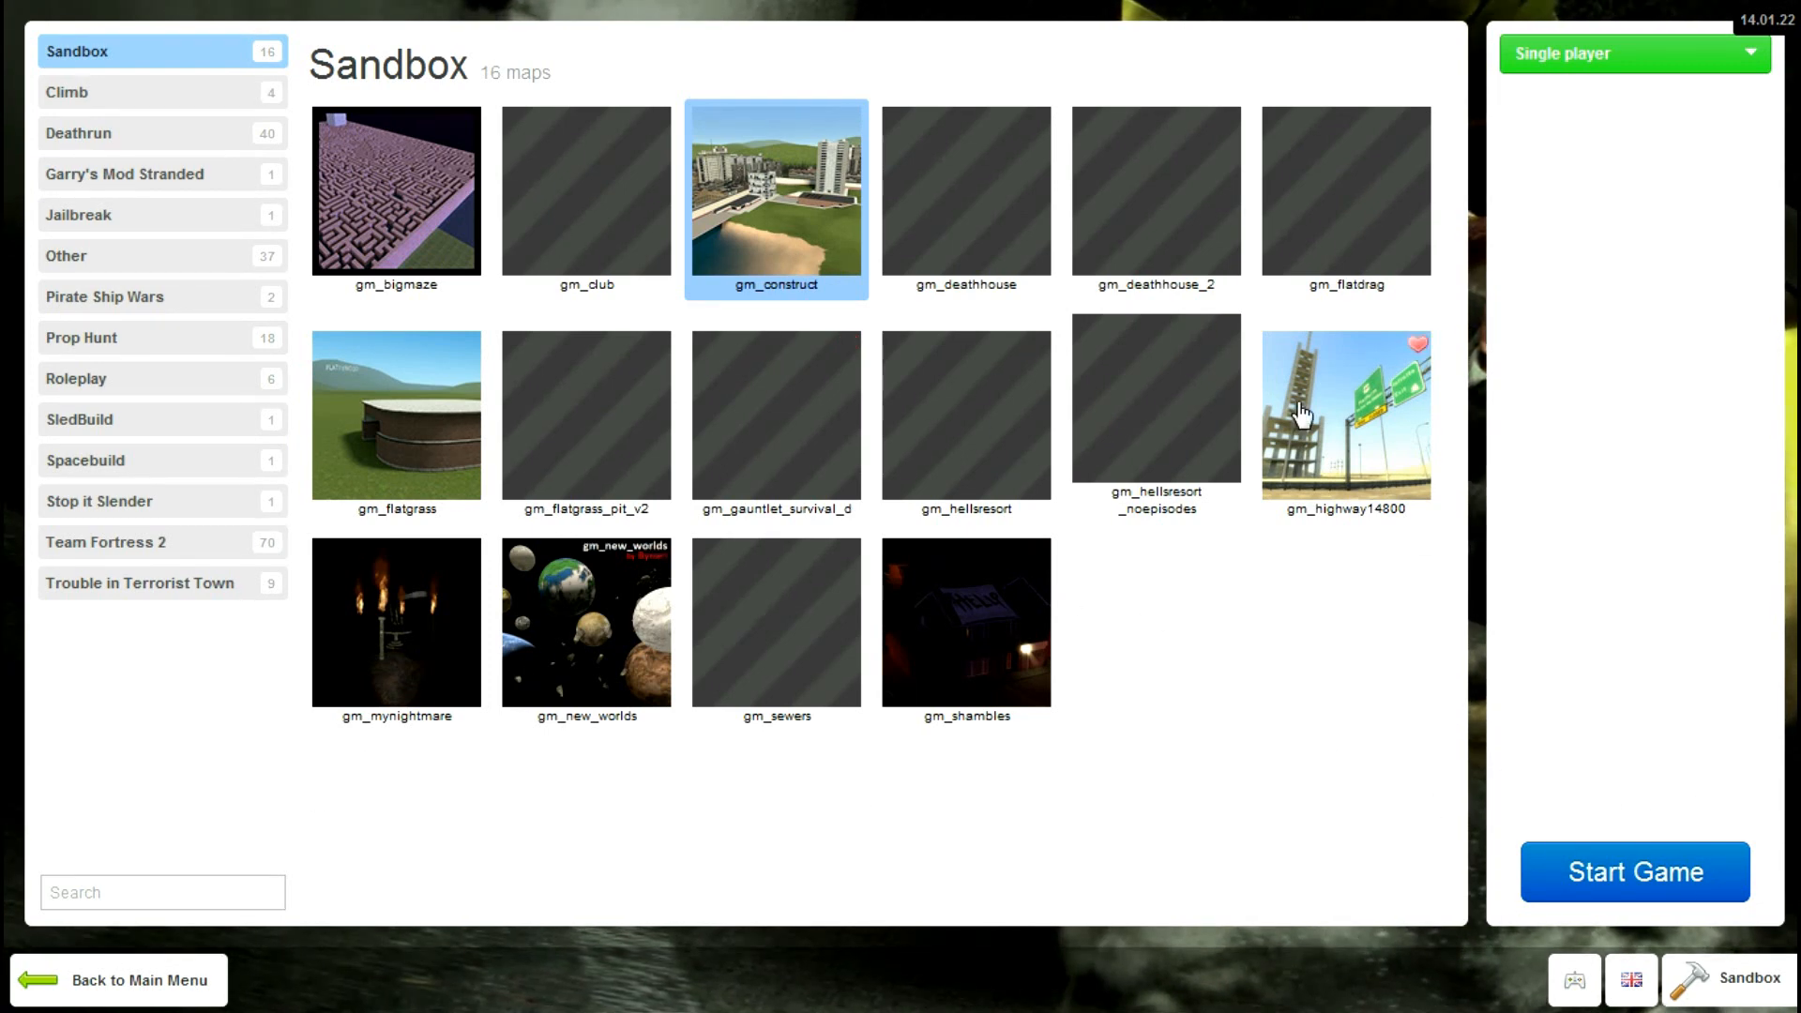
click(1631, 53)
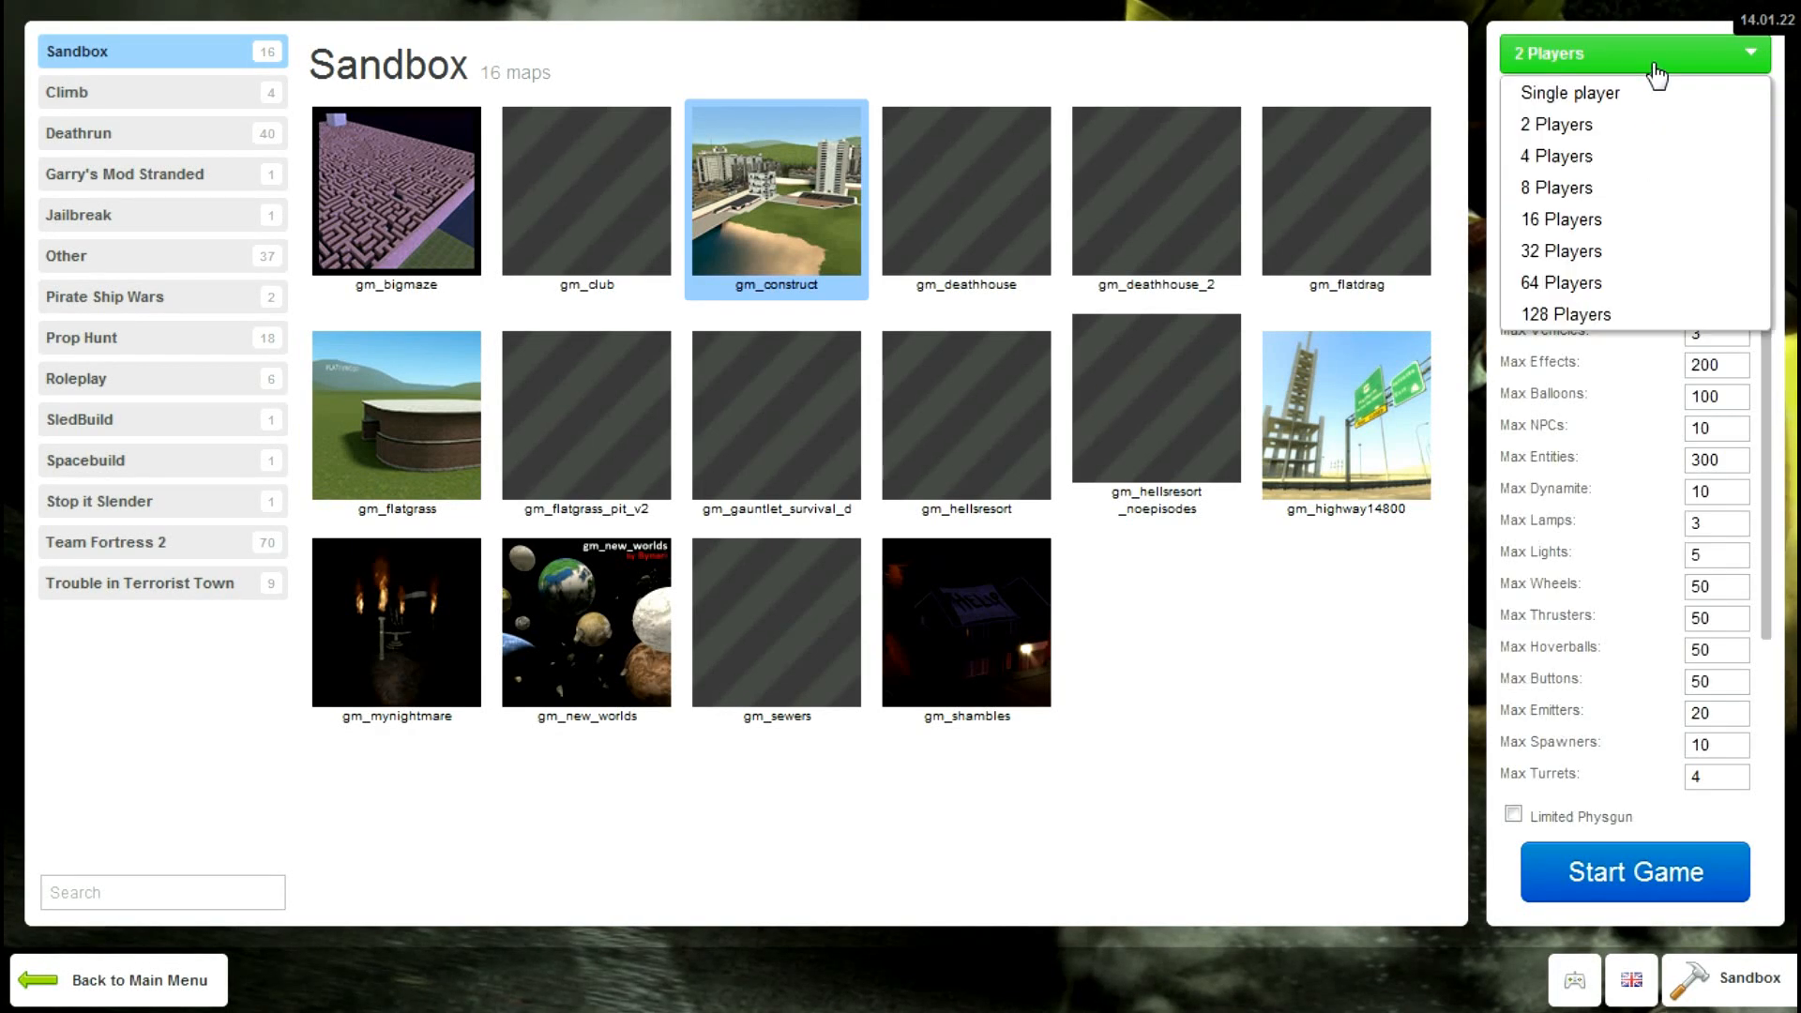
click(1570, 93)
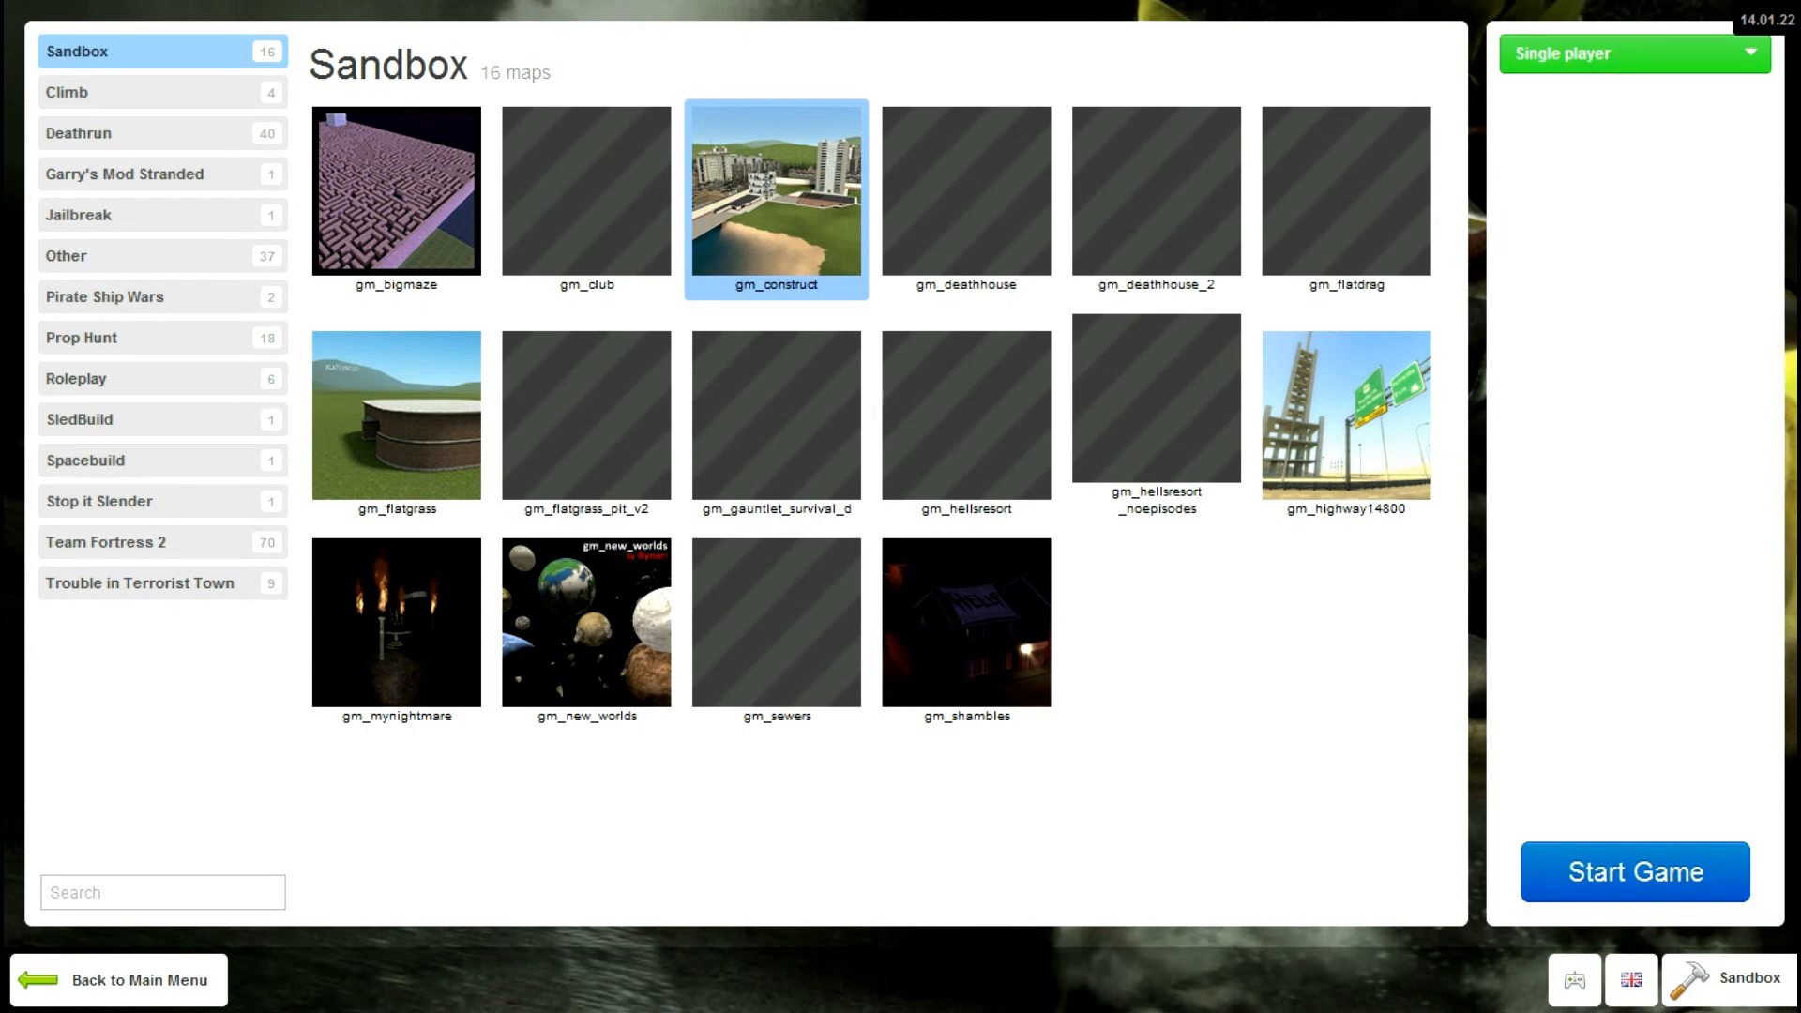
- Return to the main menu and reopen the server browser on the Internet gamemode list
click(128, 979)
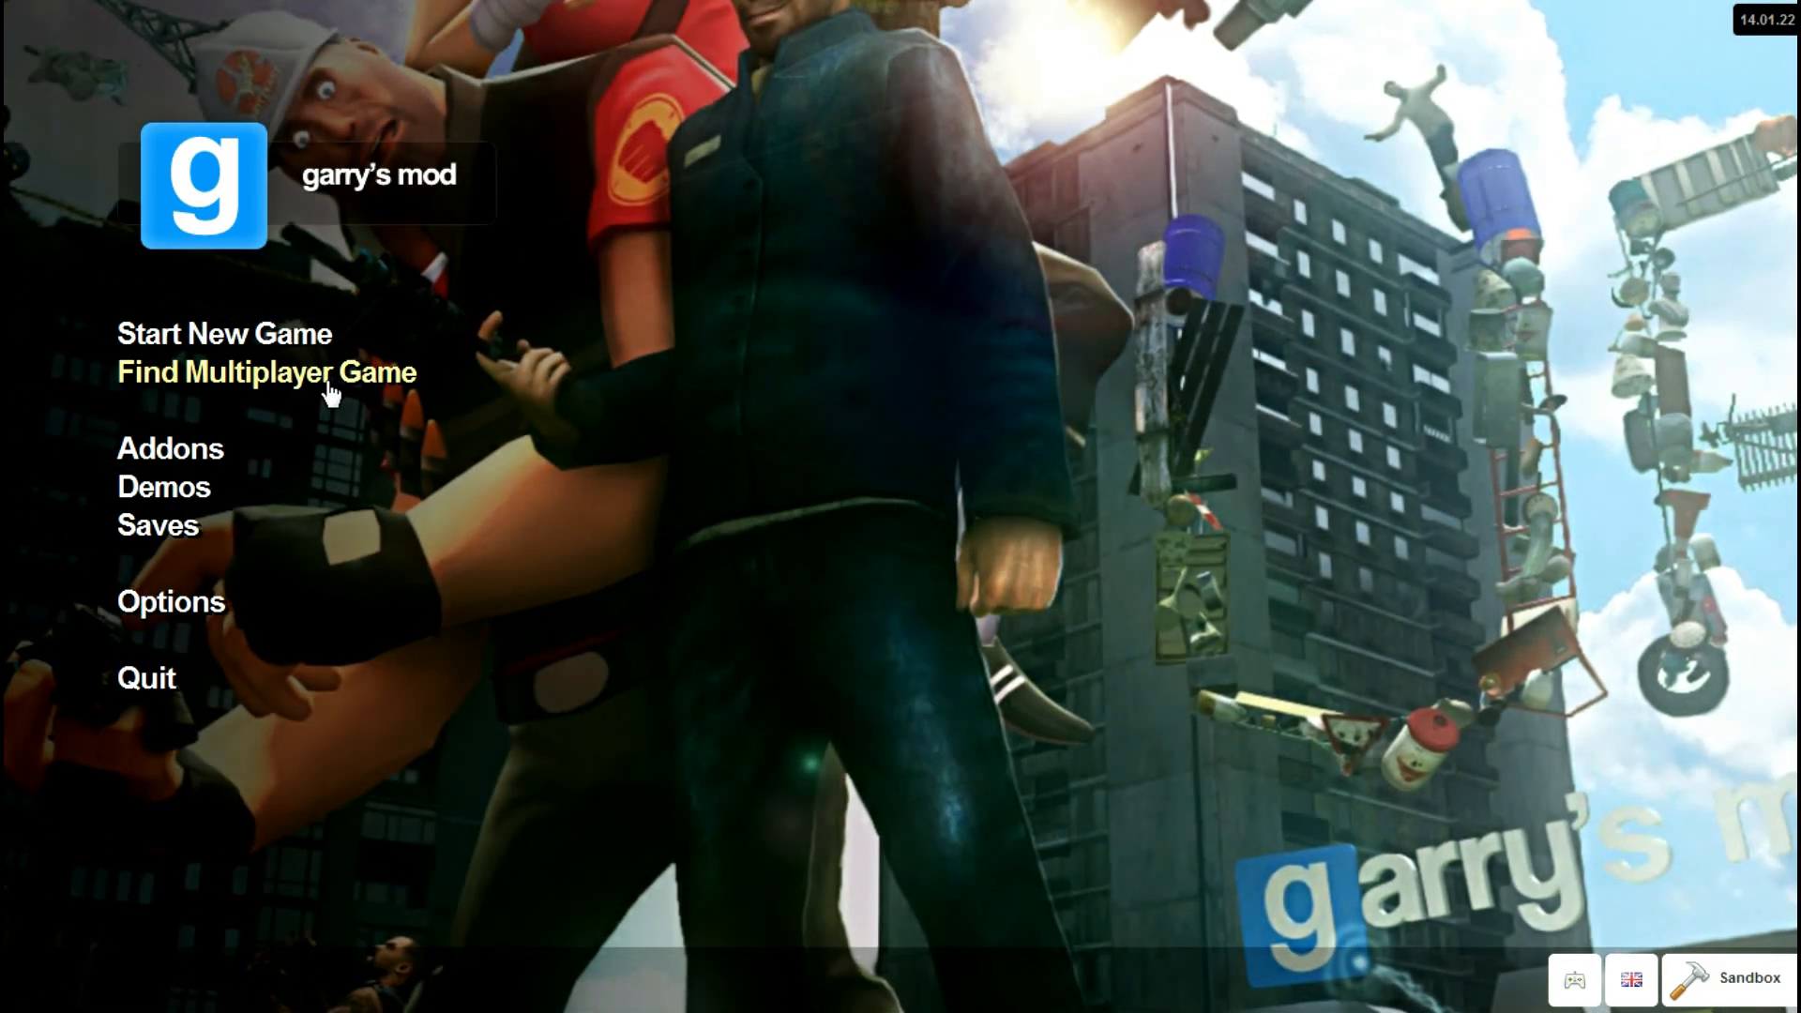
click(264, 372)
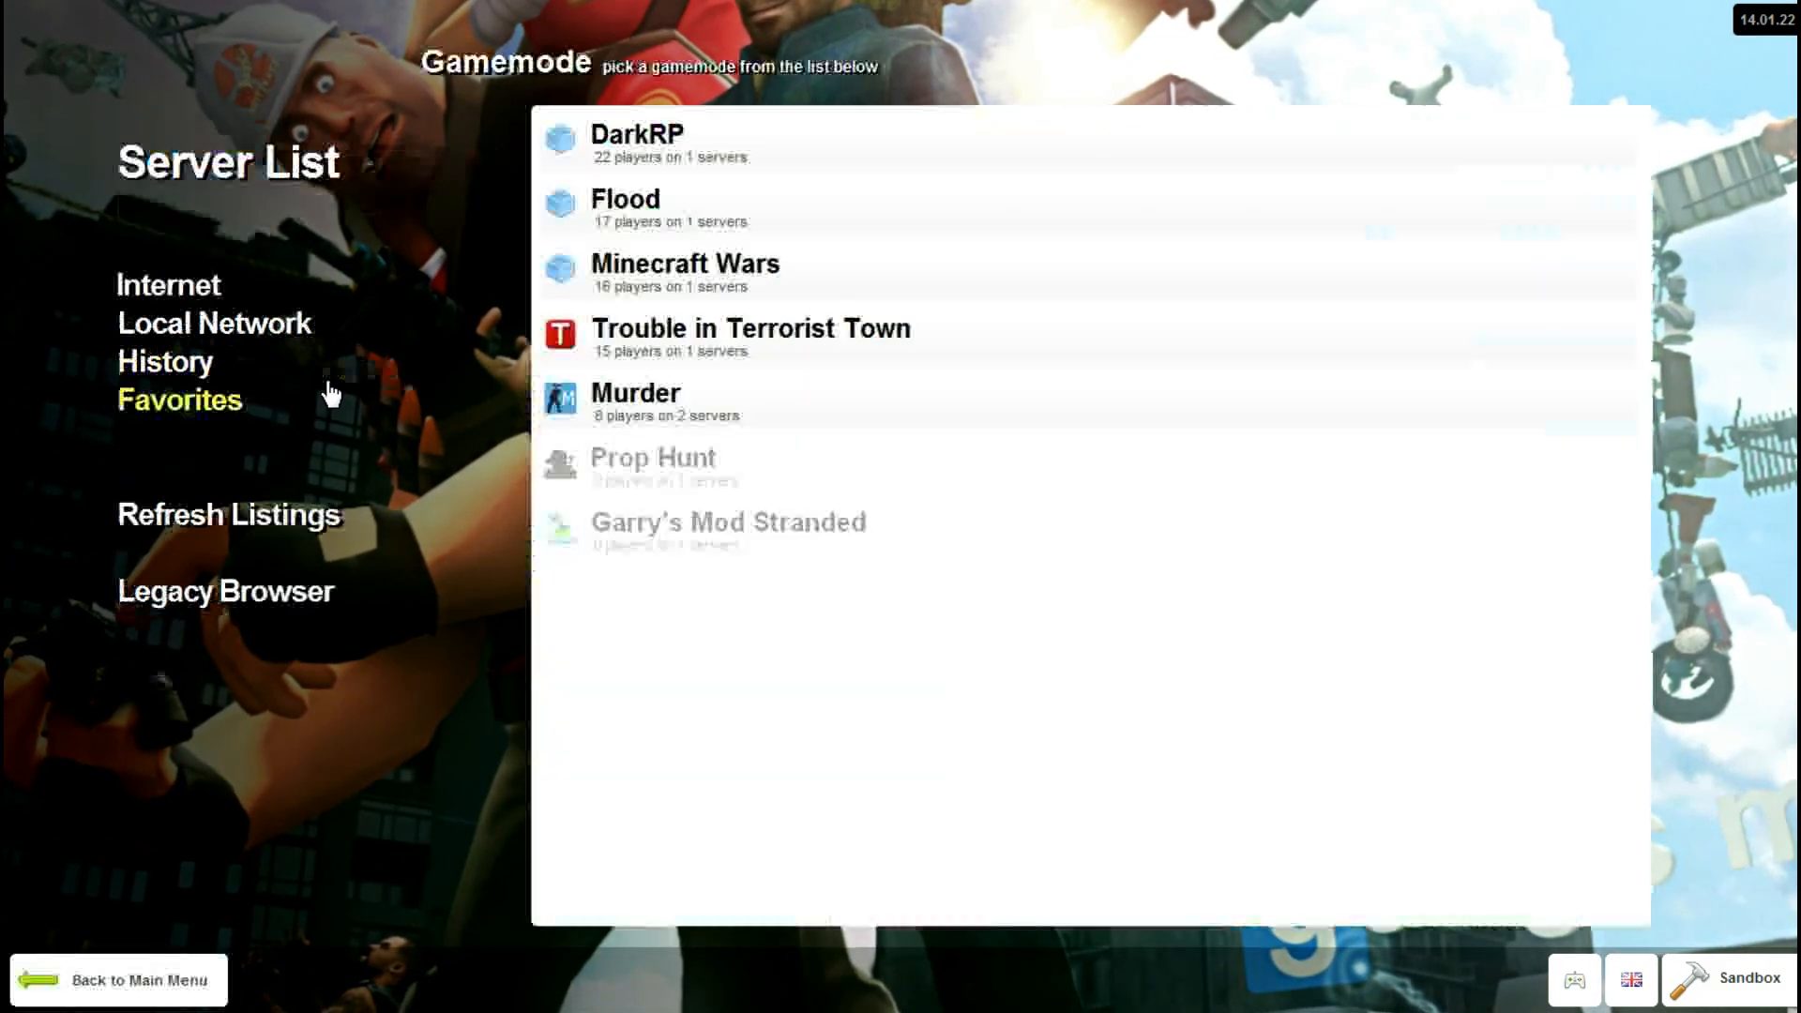
click(168, 286)
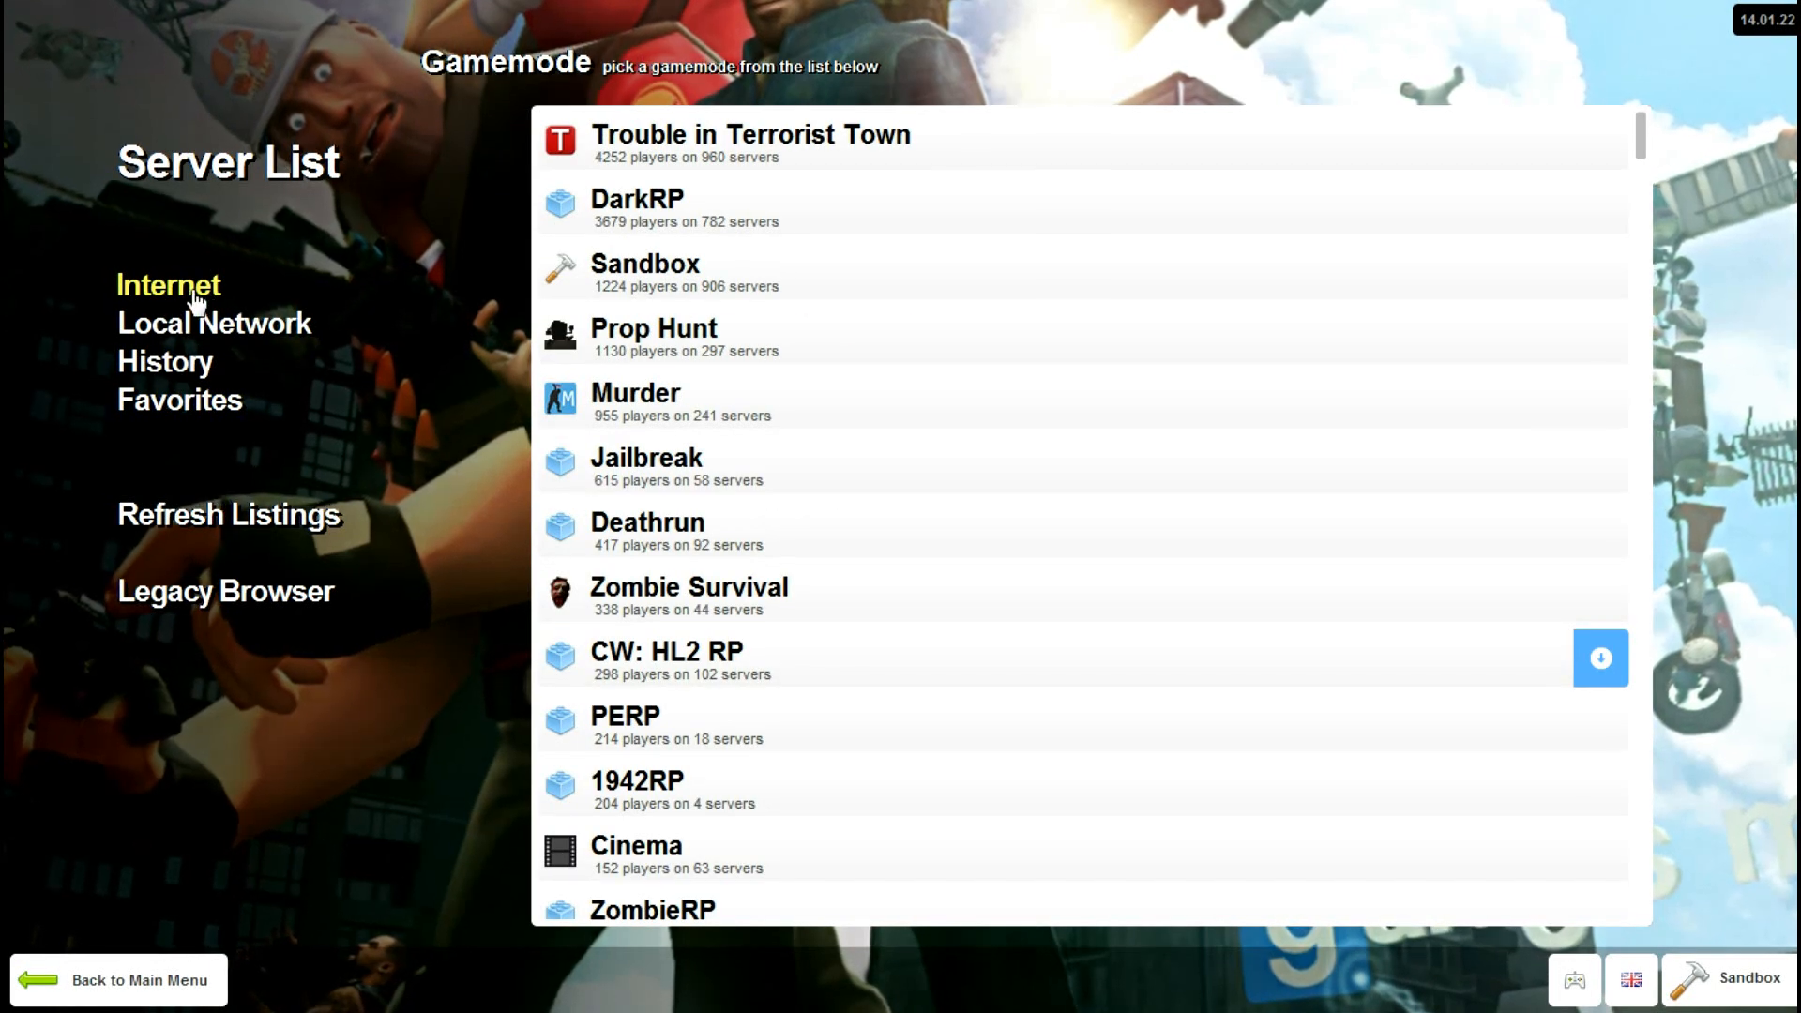
click(138, 979)
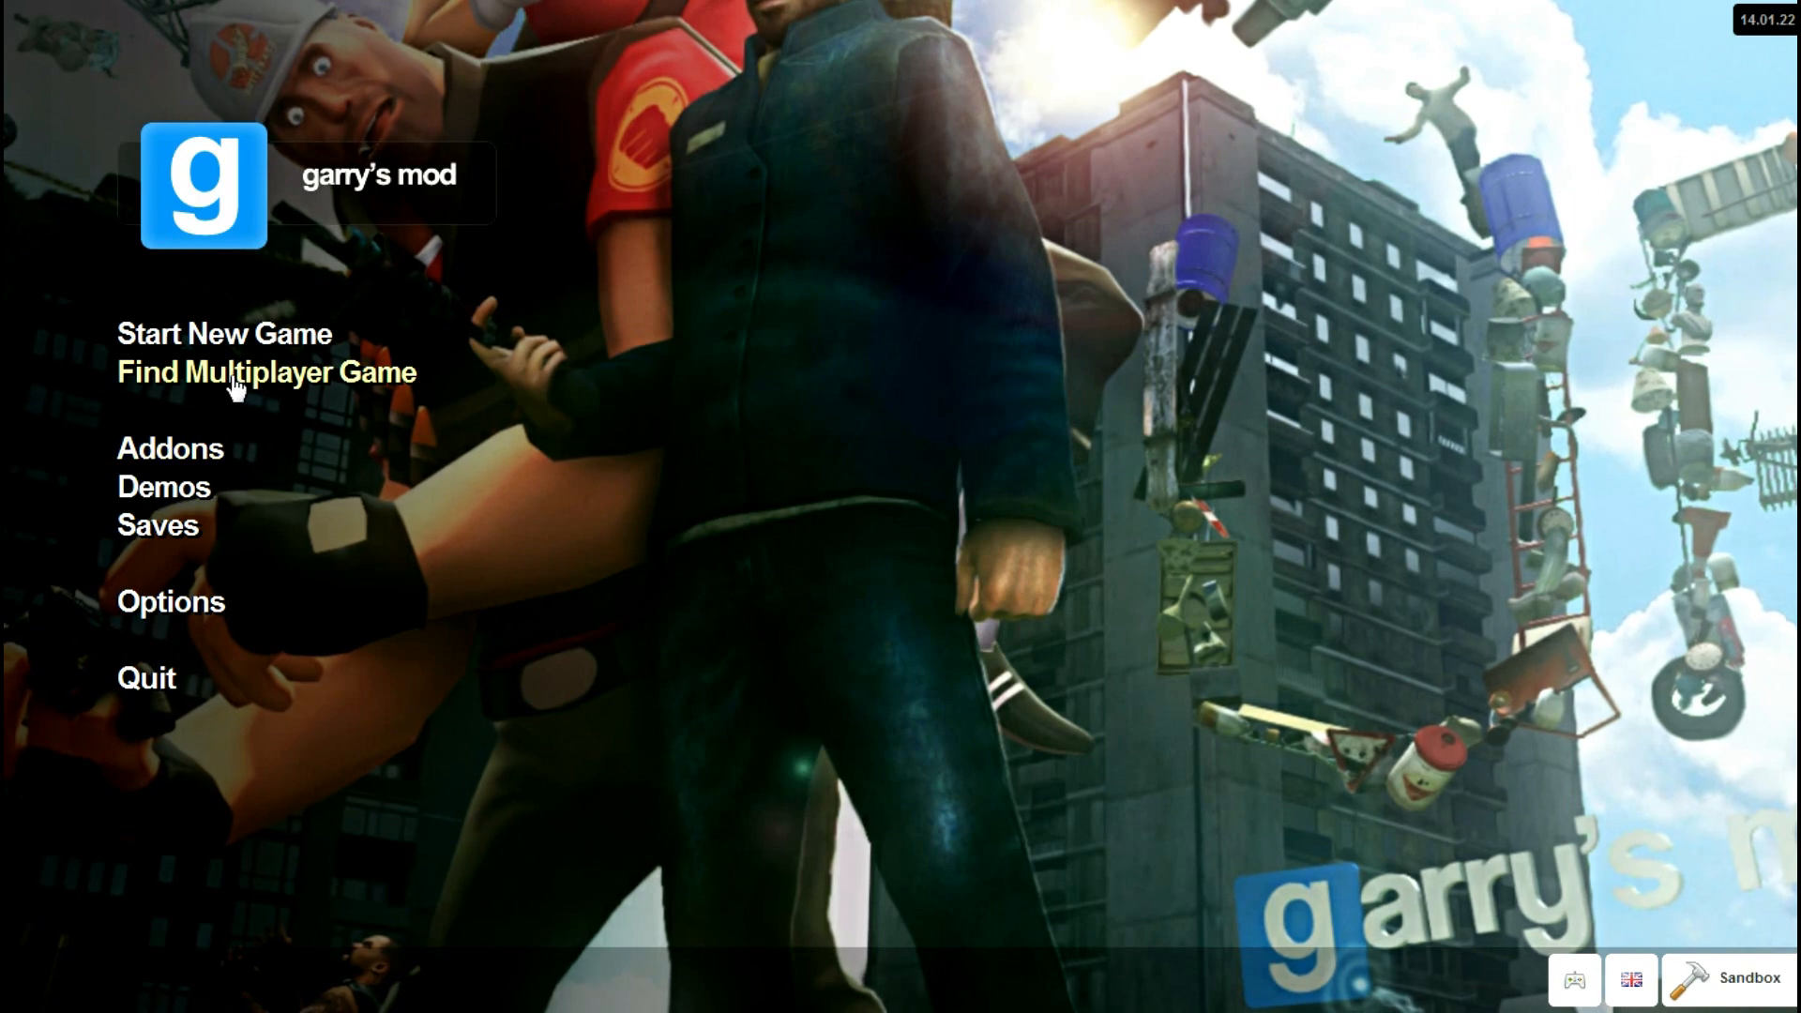
click(265, 372)
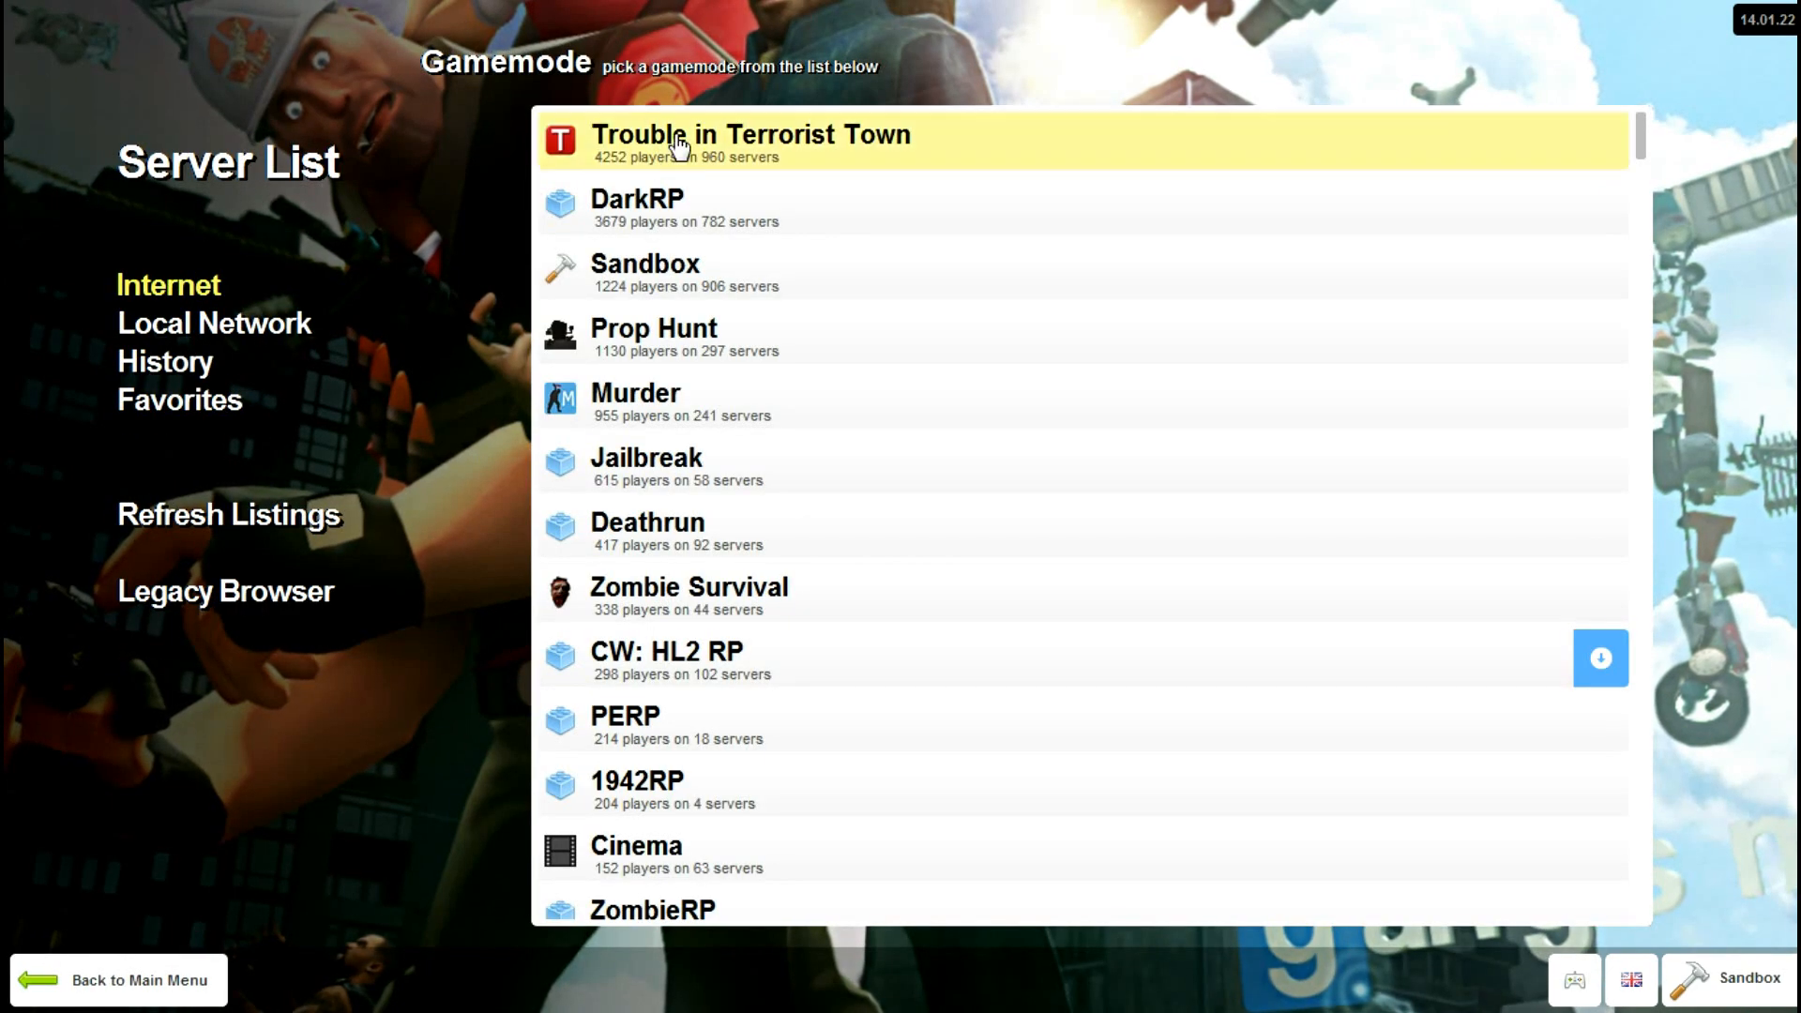
scroll(down, 3)
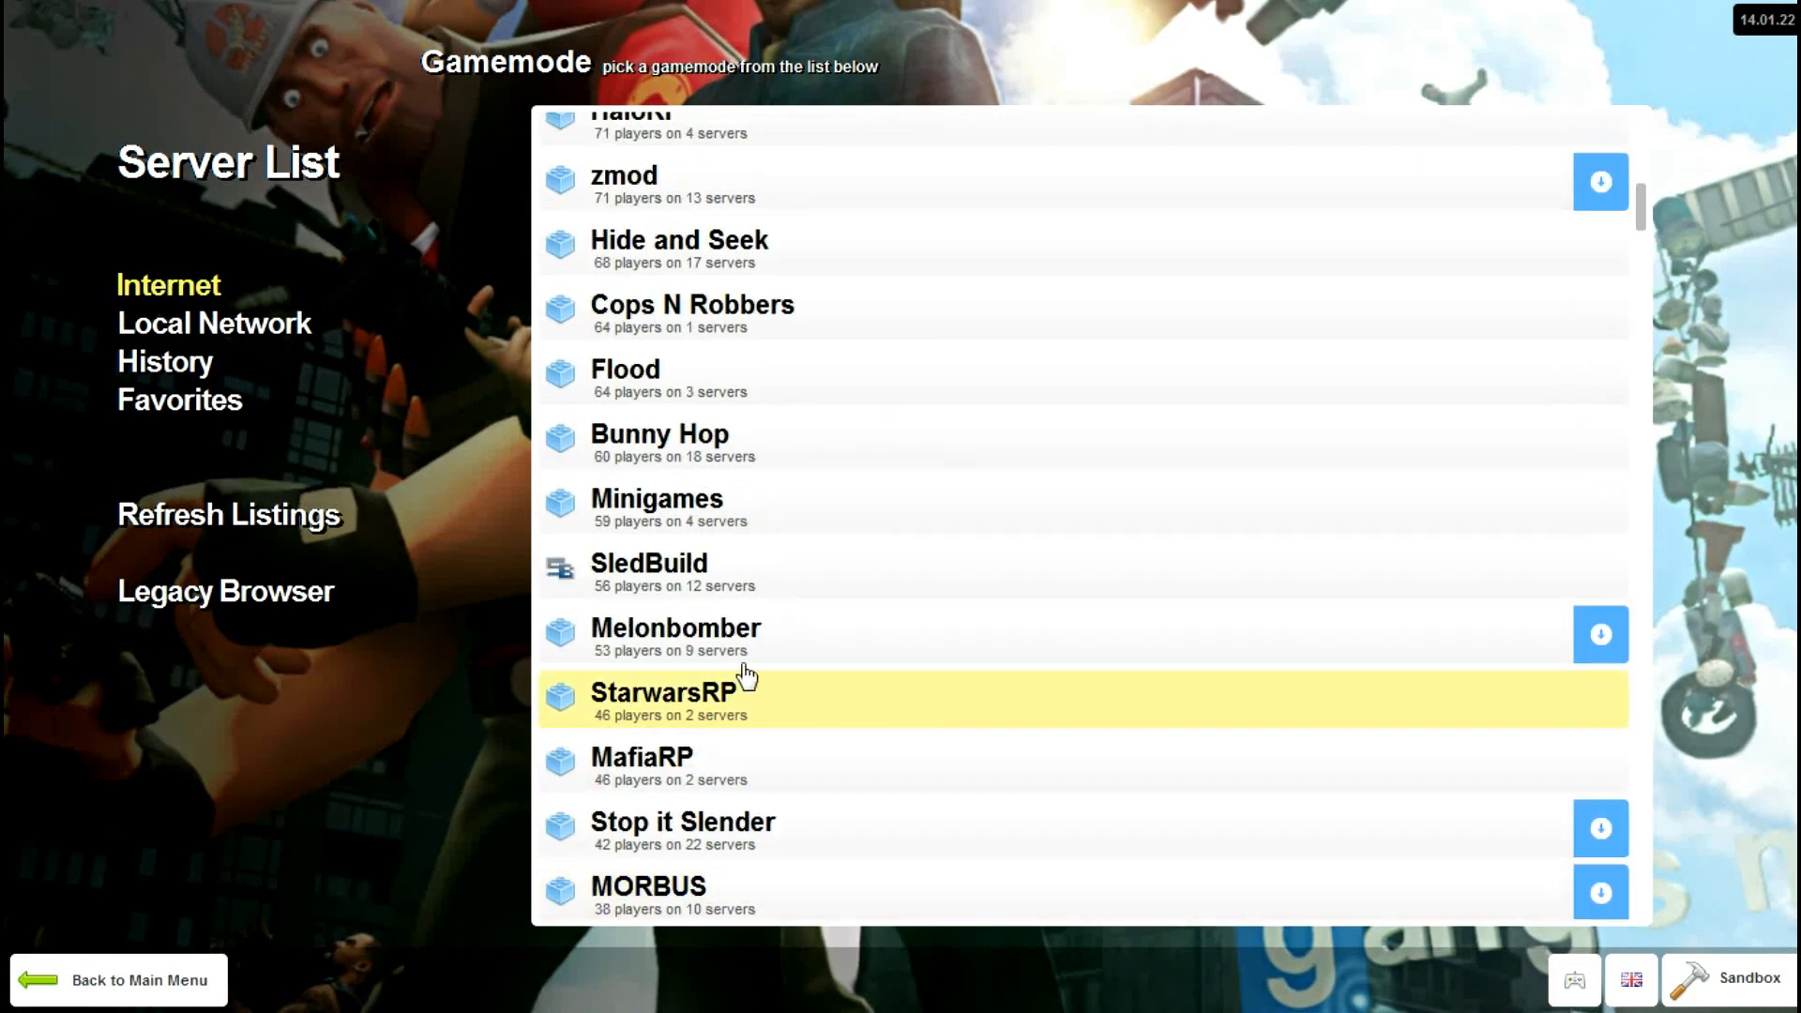
scroll(up, 3)
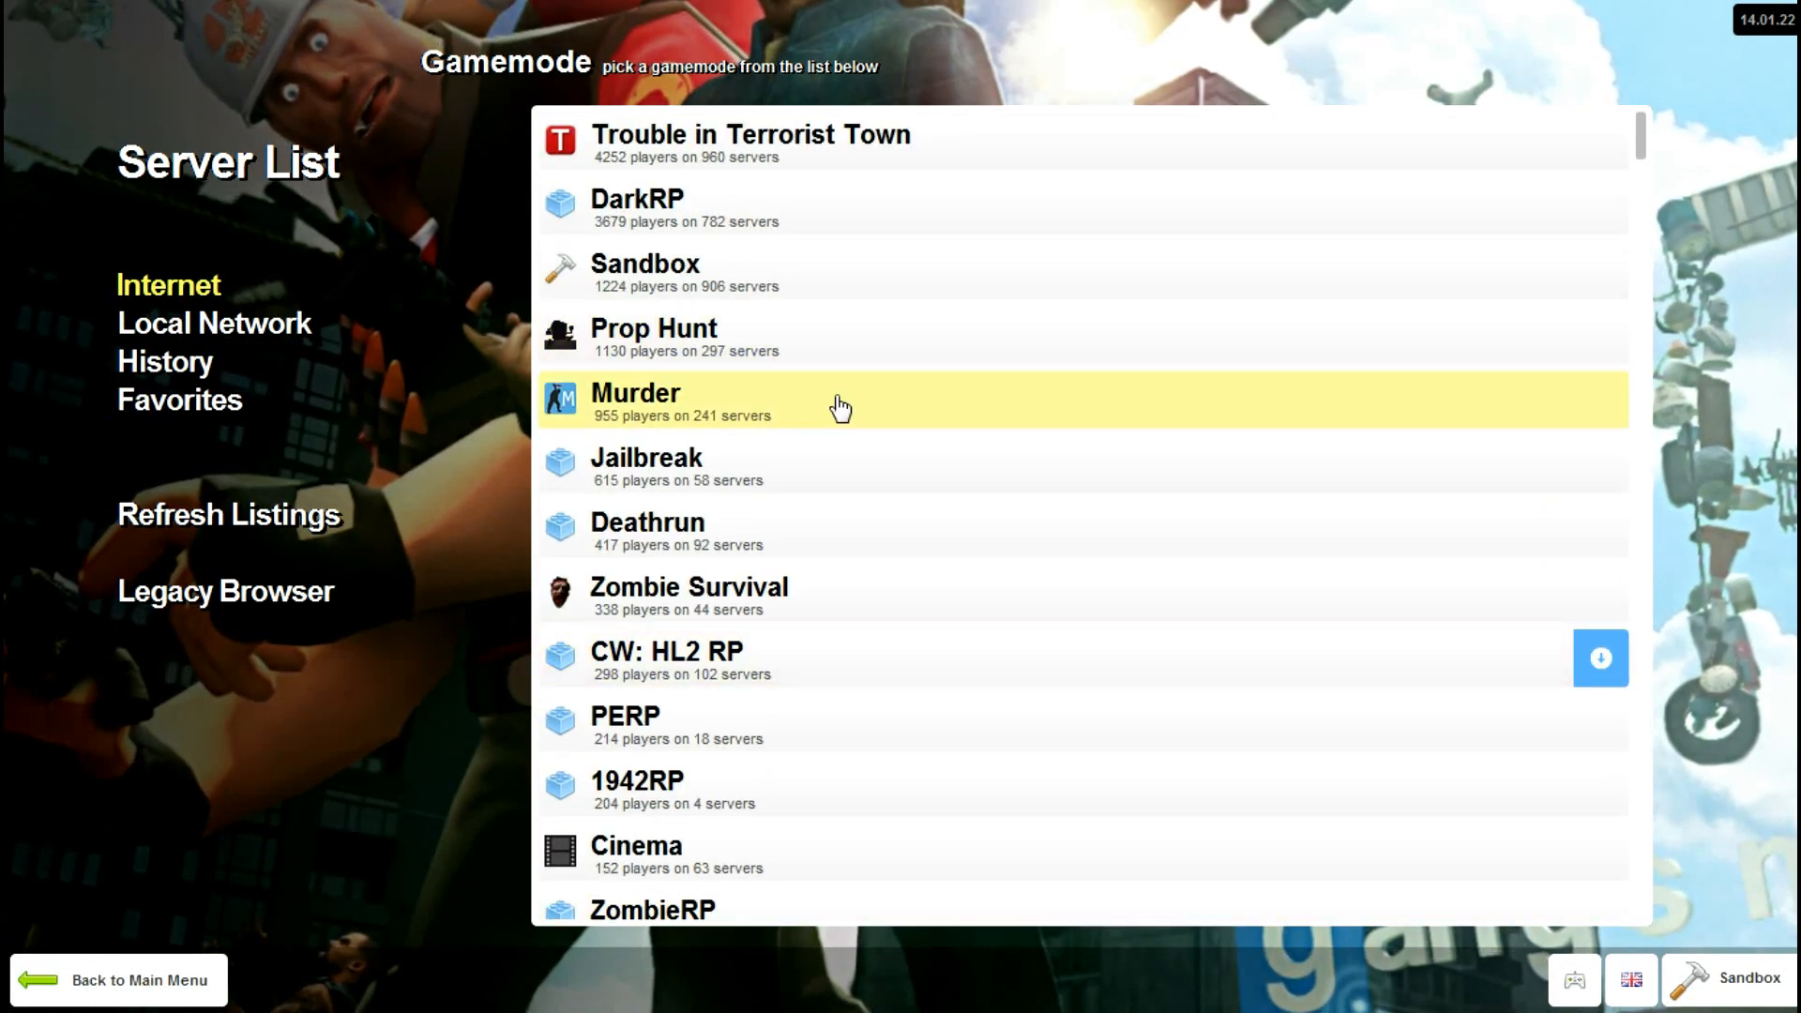
mouse_move(797, 322)
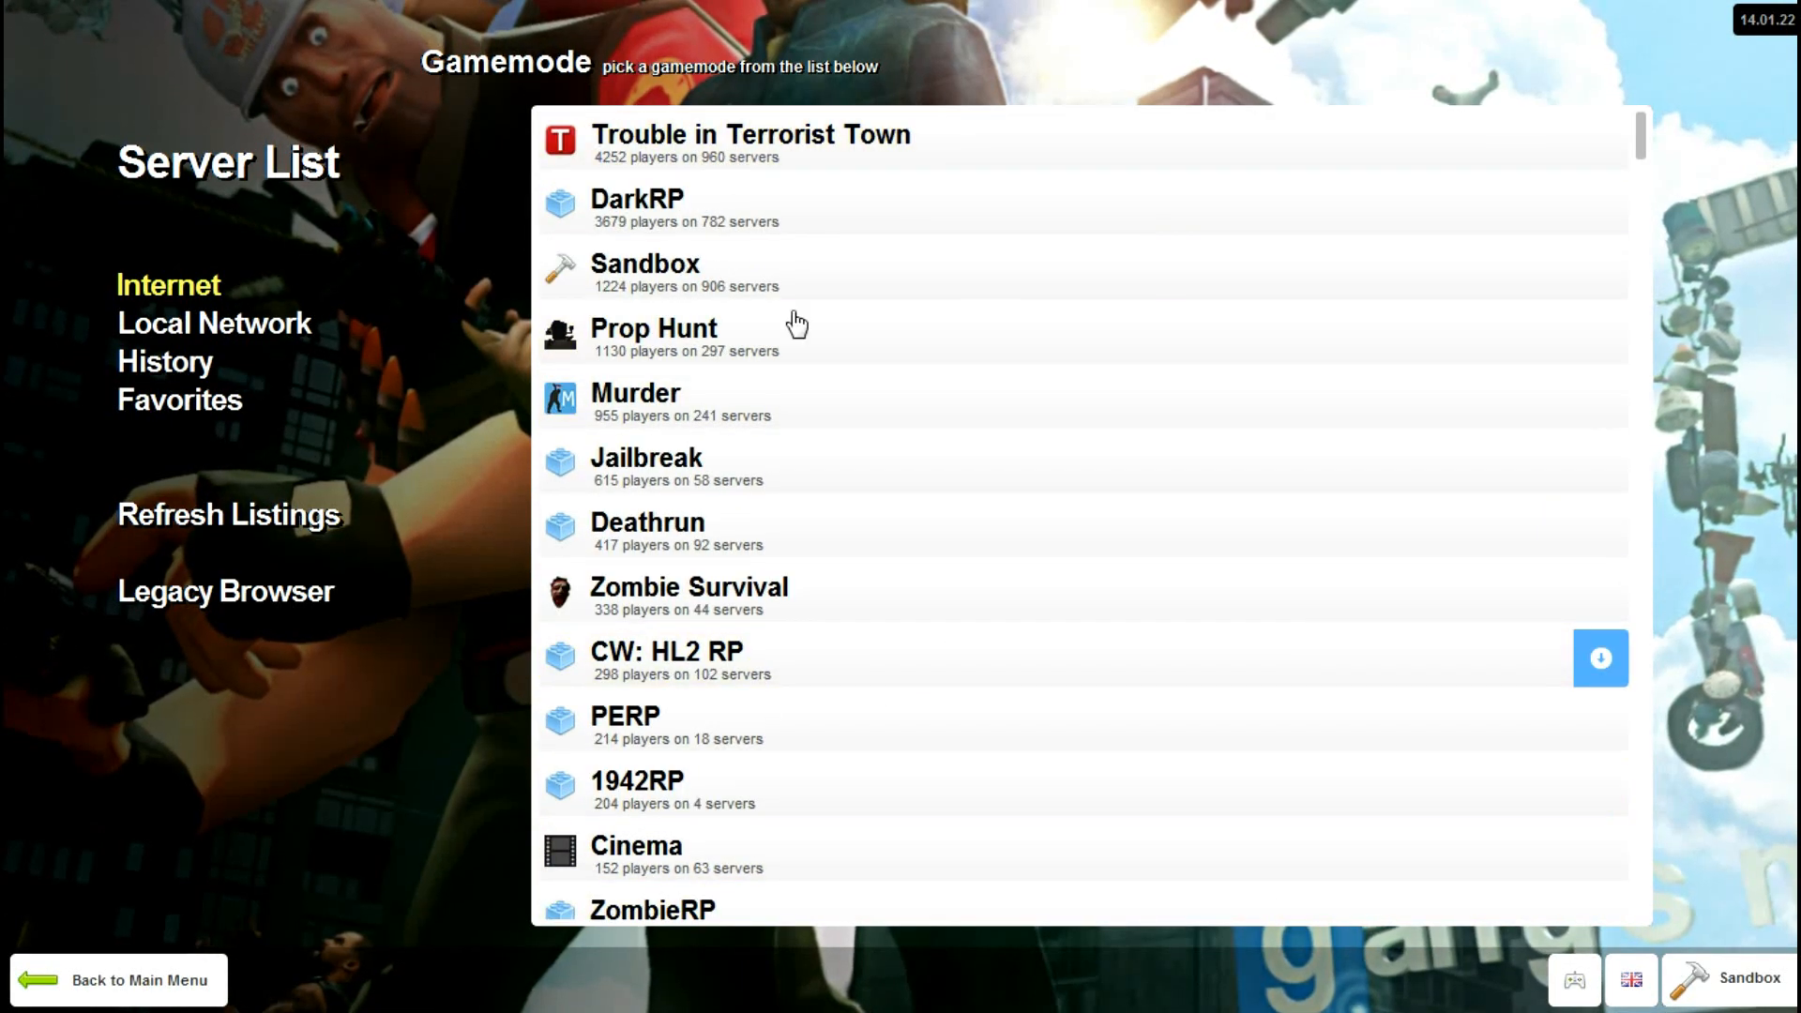
mouse_move(723, 528)
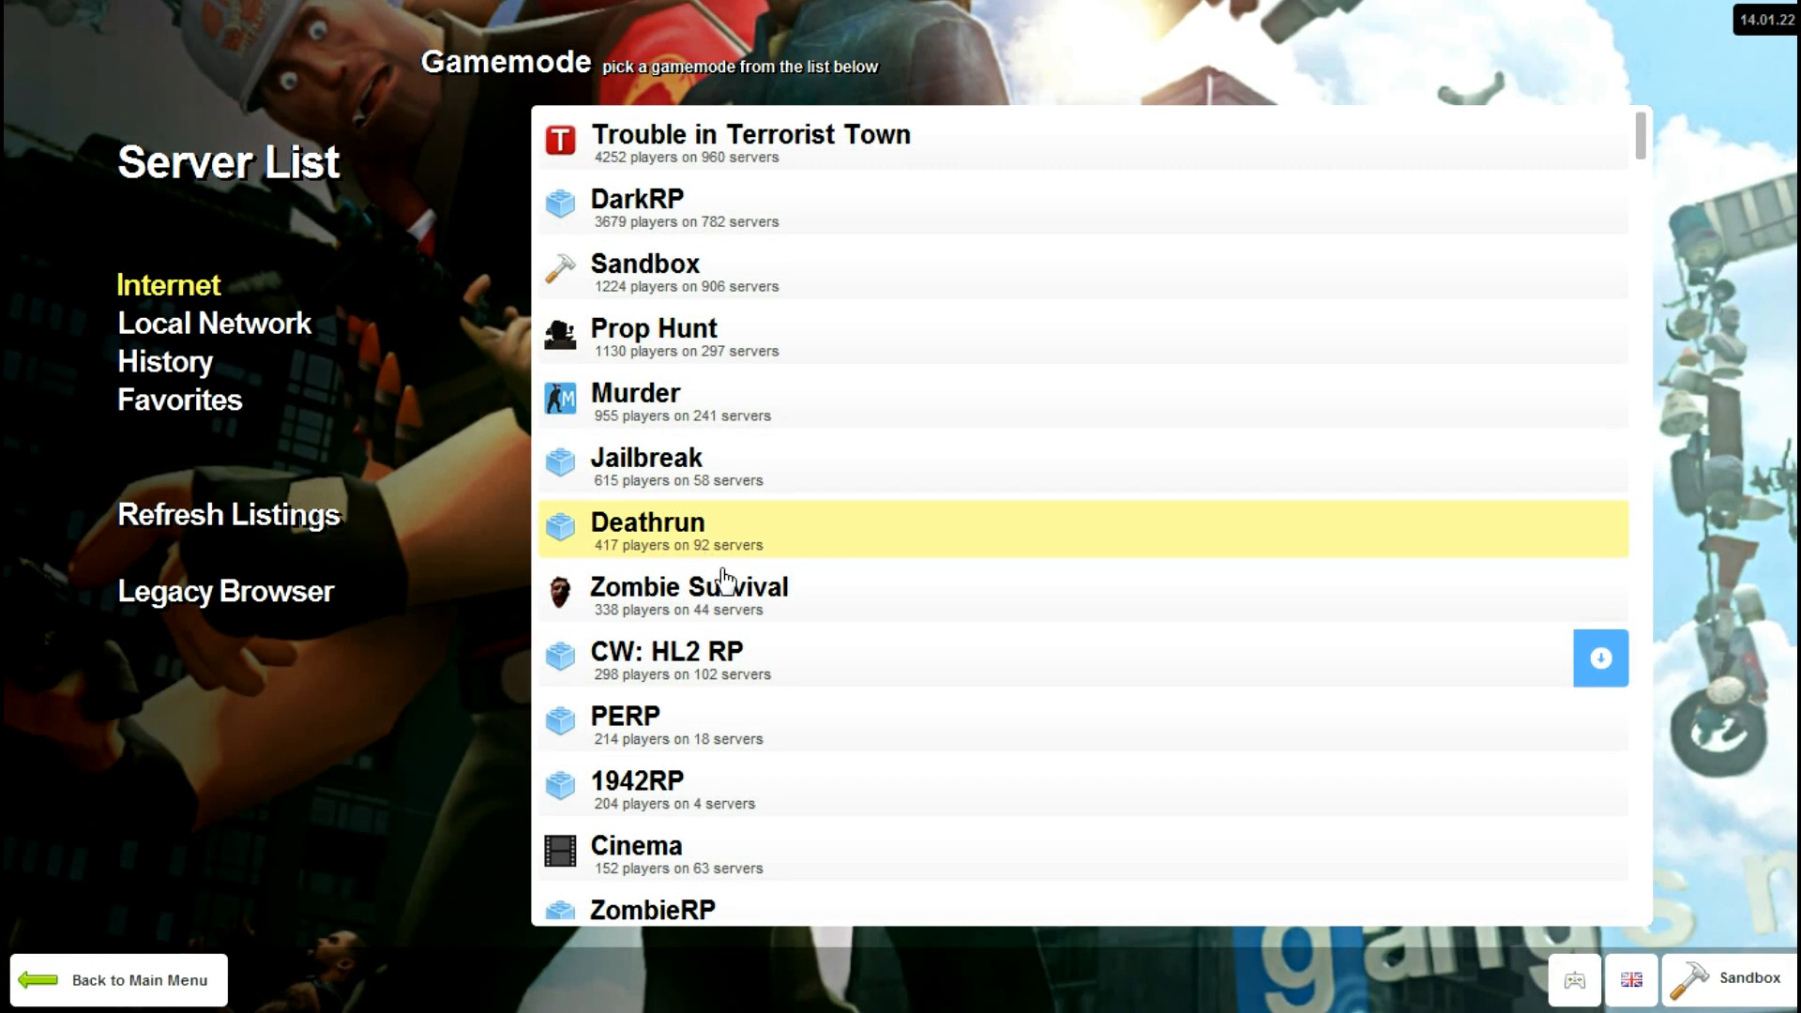
mouse_move(727, 593)
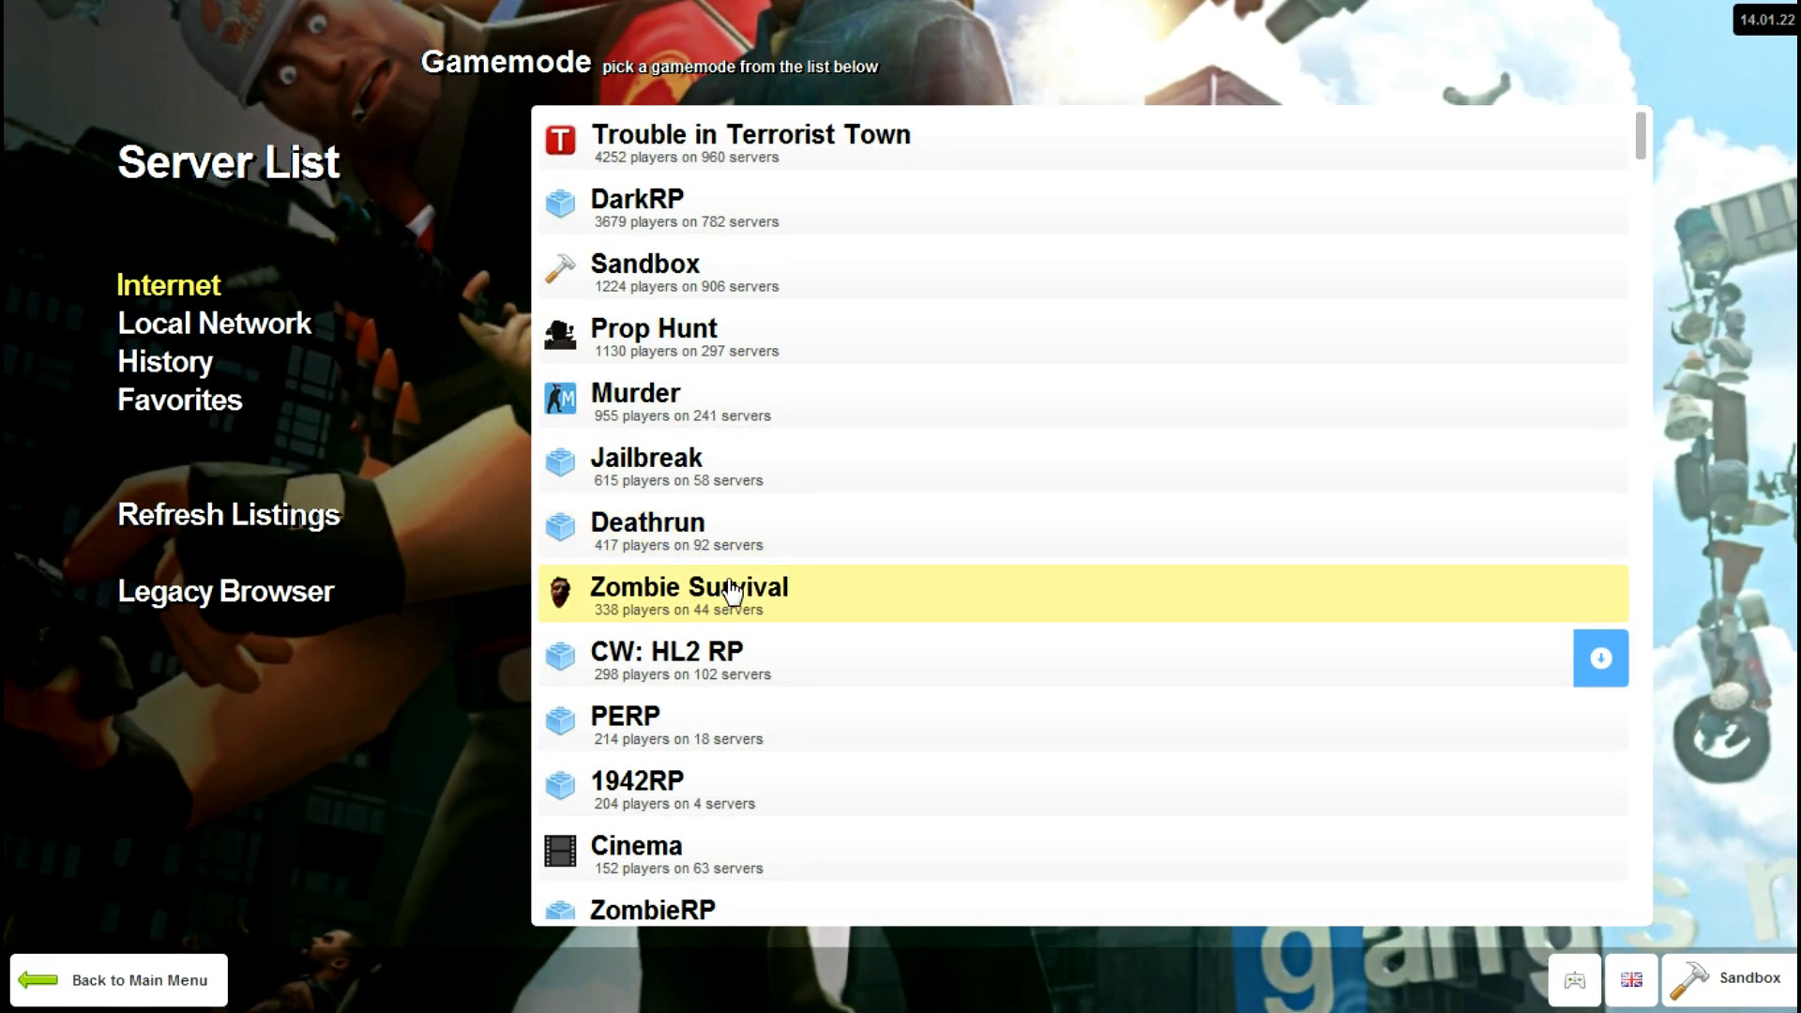
mouse_move(1120, 310)
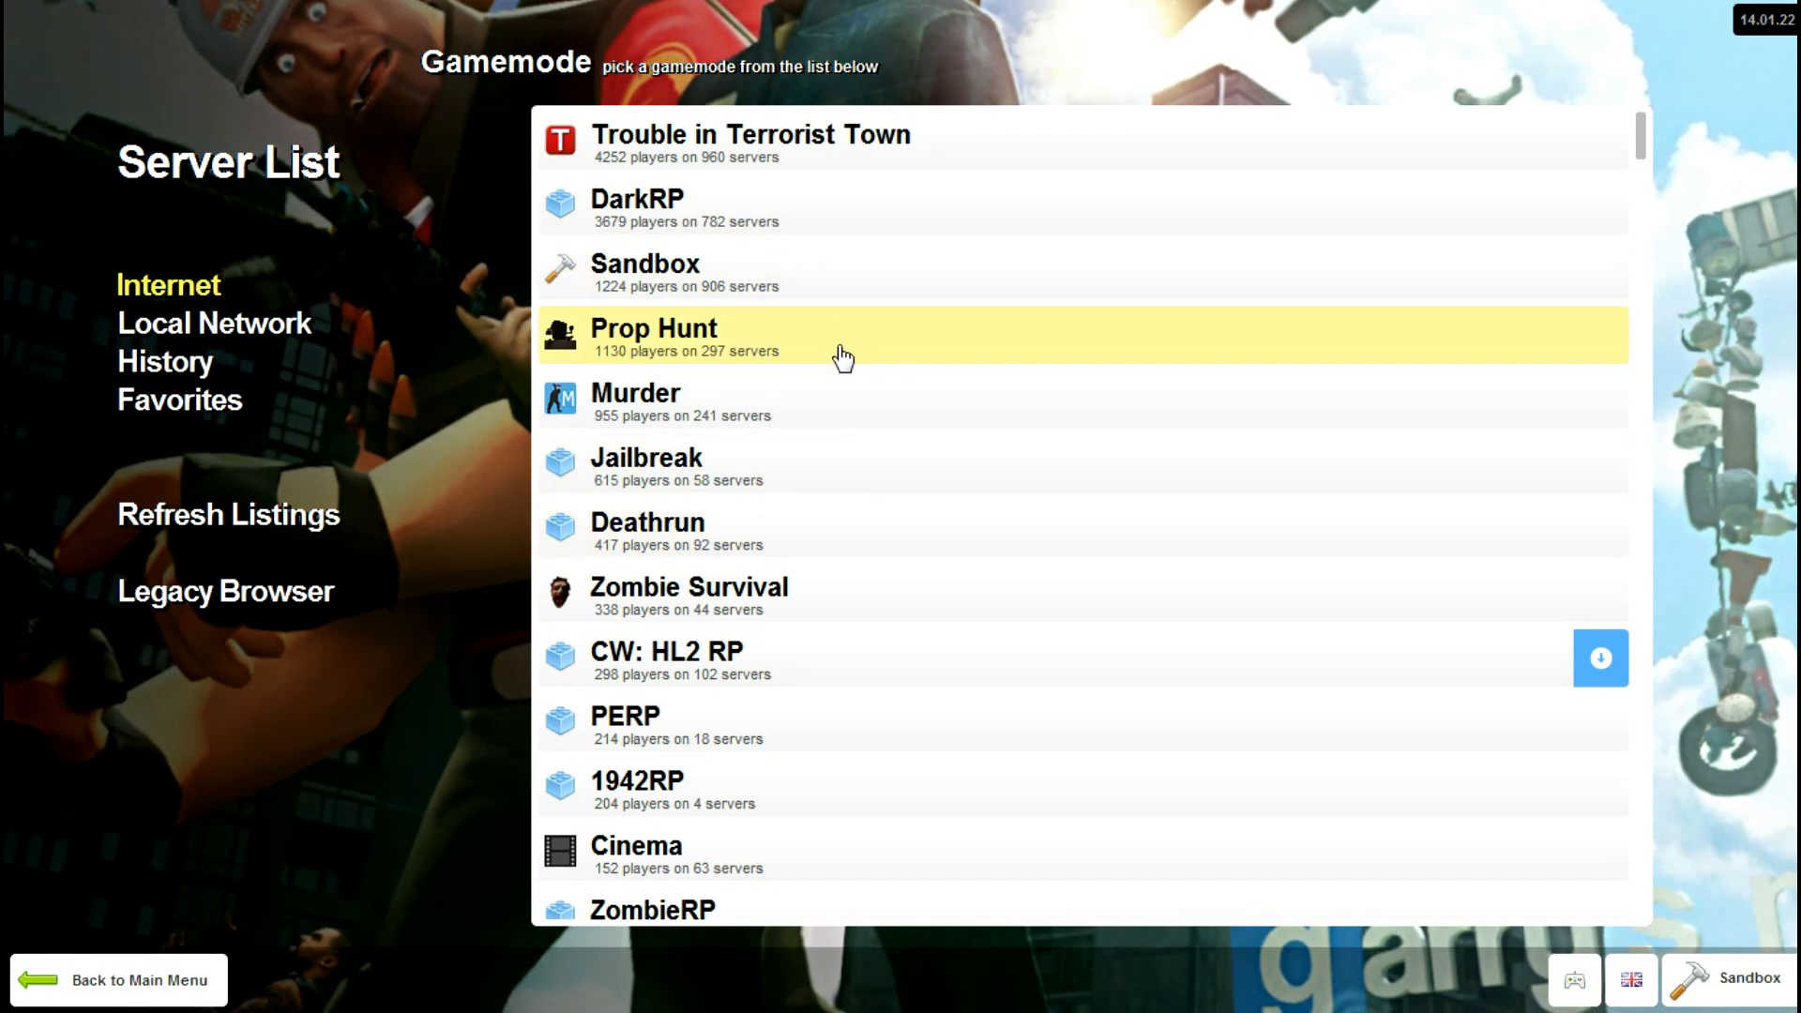
mouse_move(802, 186)
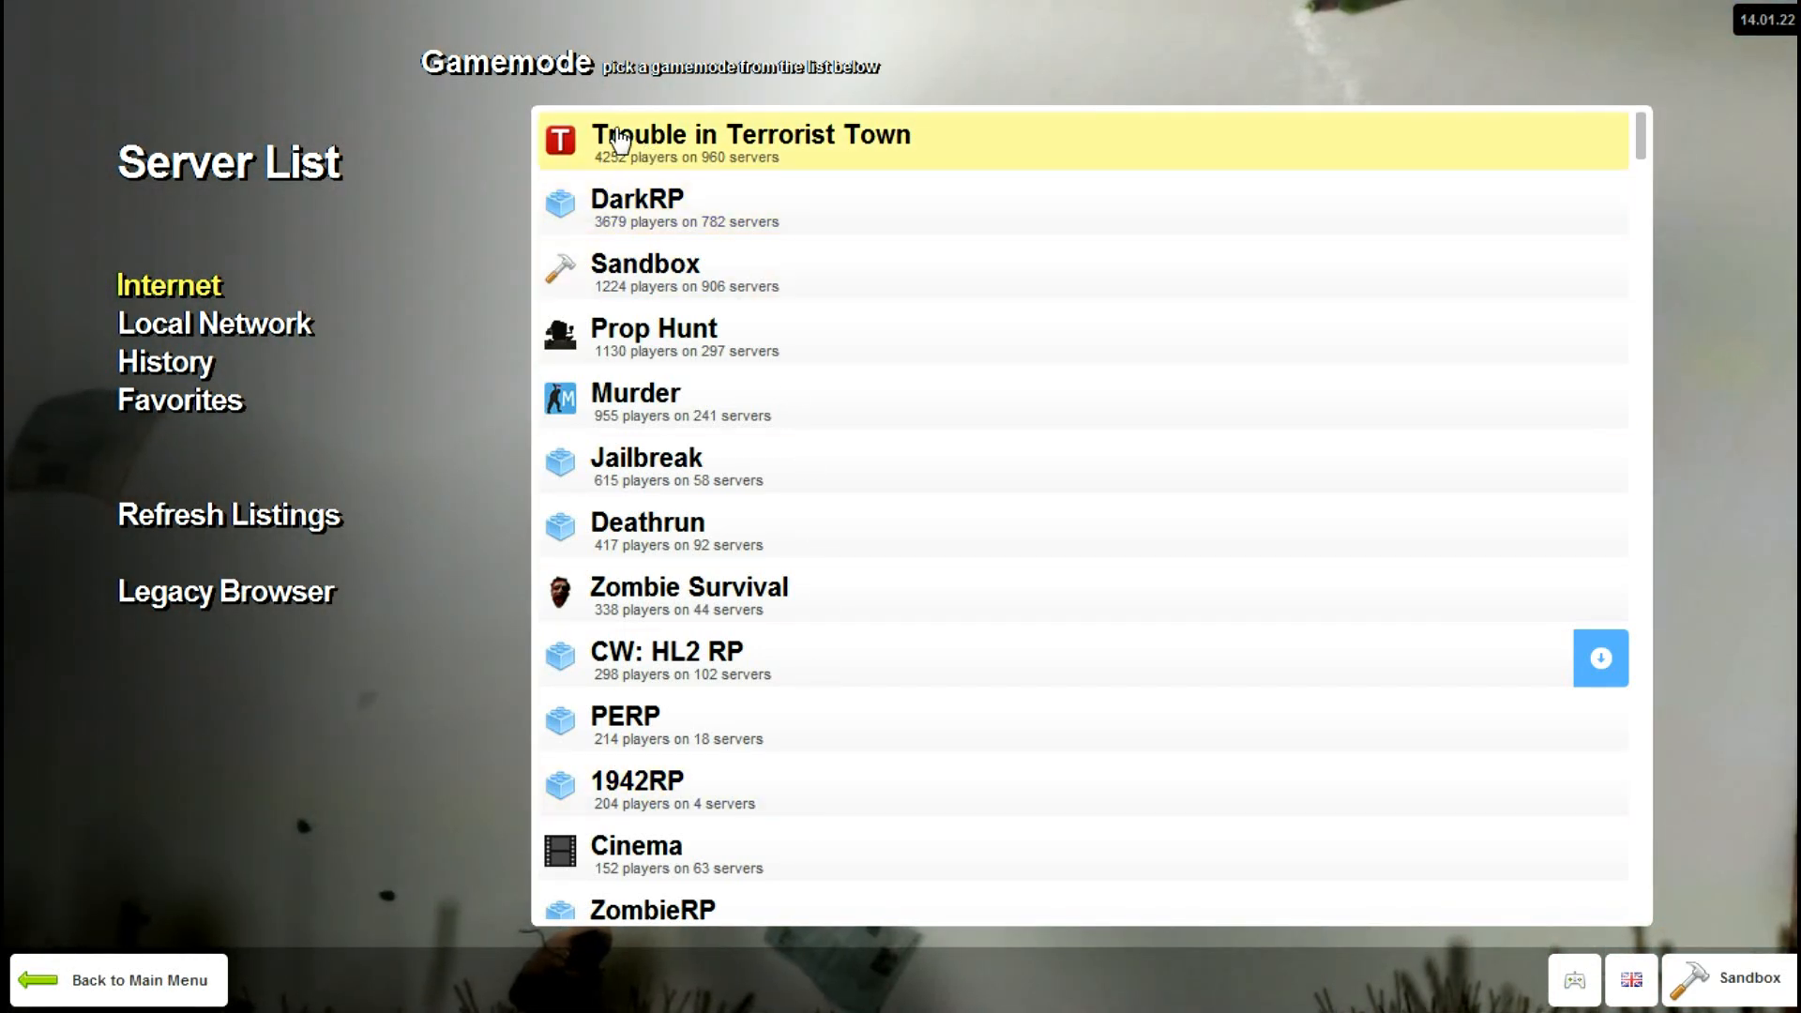
mouse_move(617, 180)
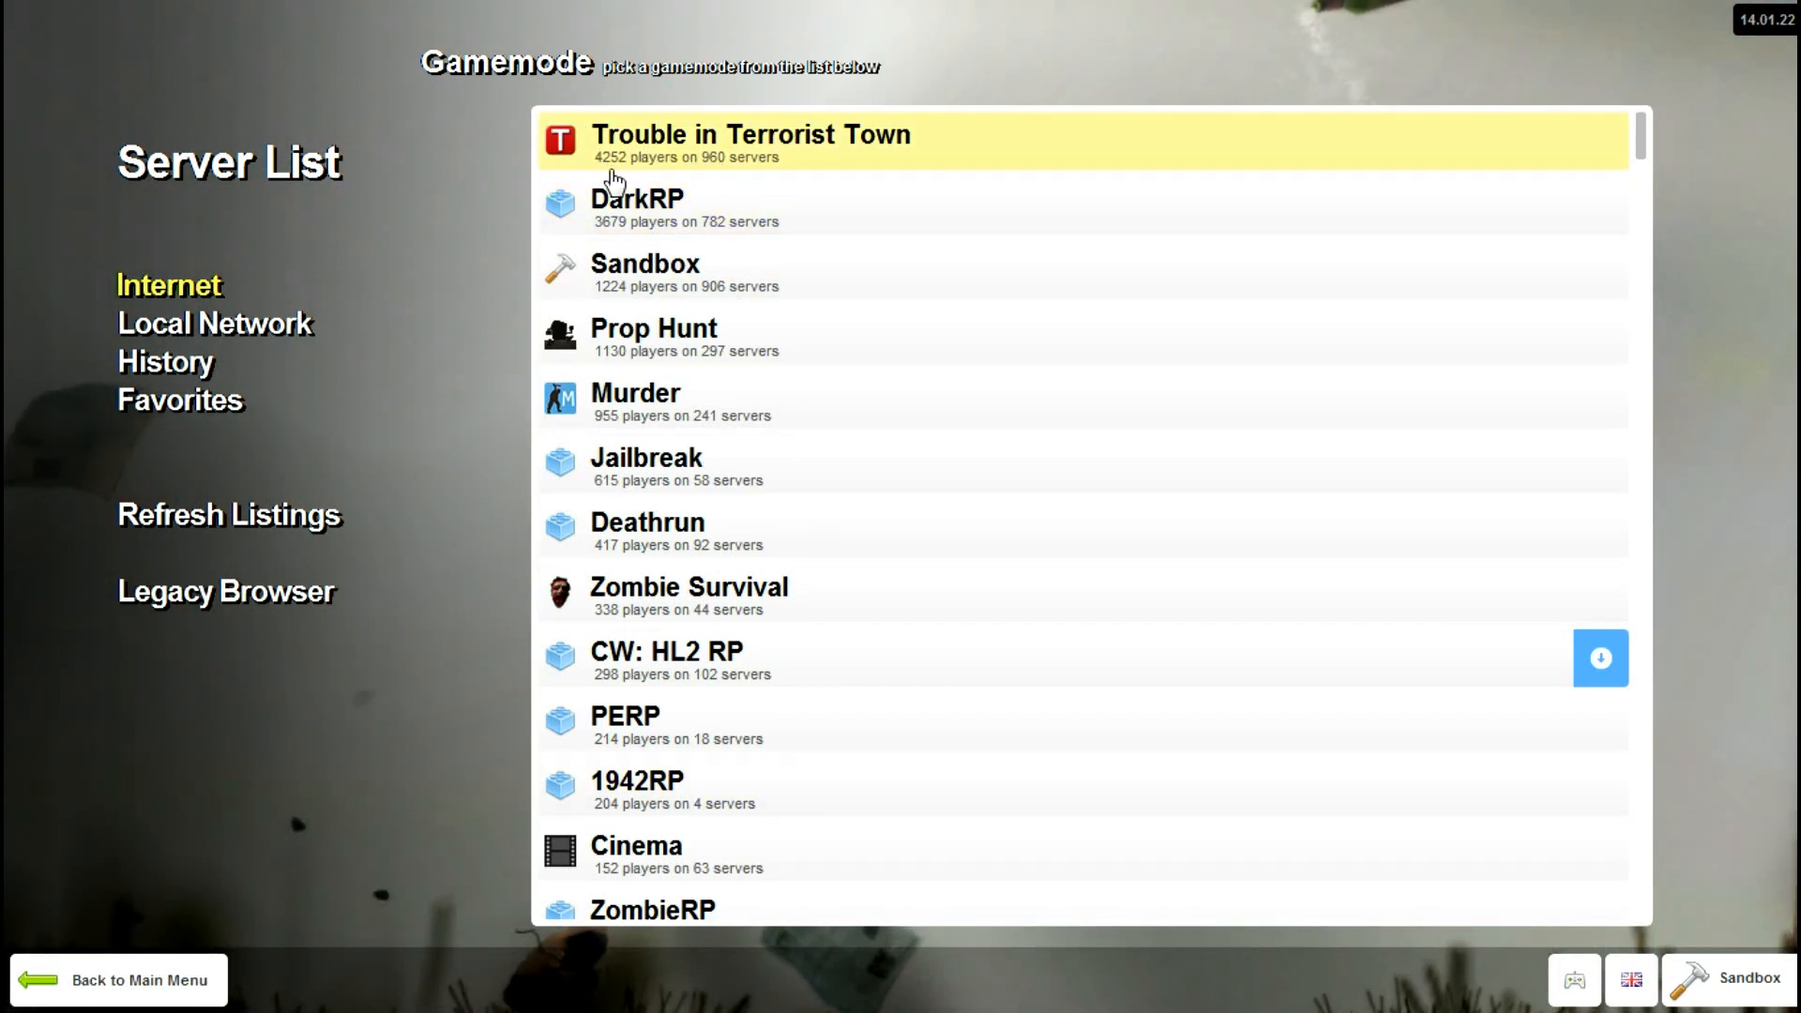
mouse_move(715, 180)
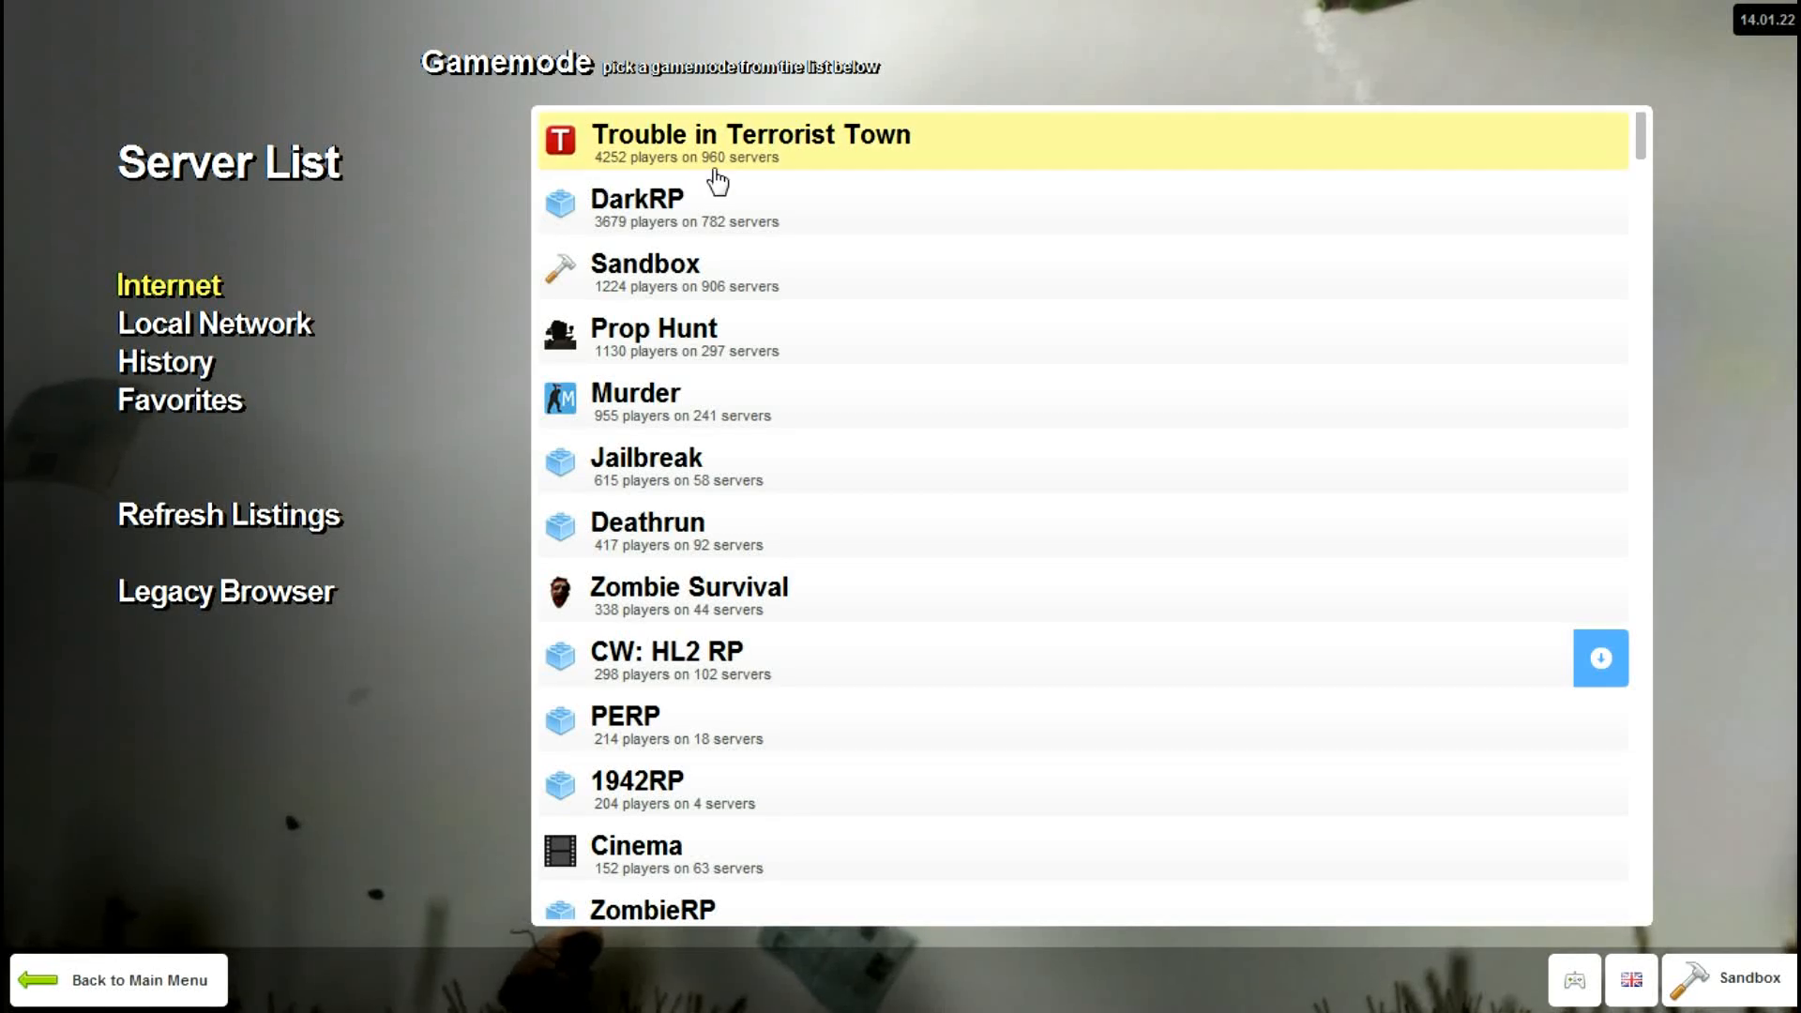
mouse_move(1152, 597)
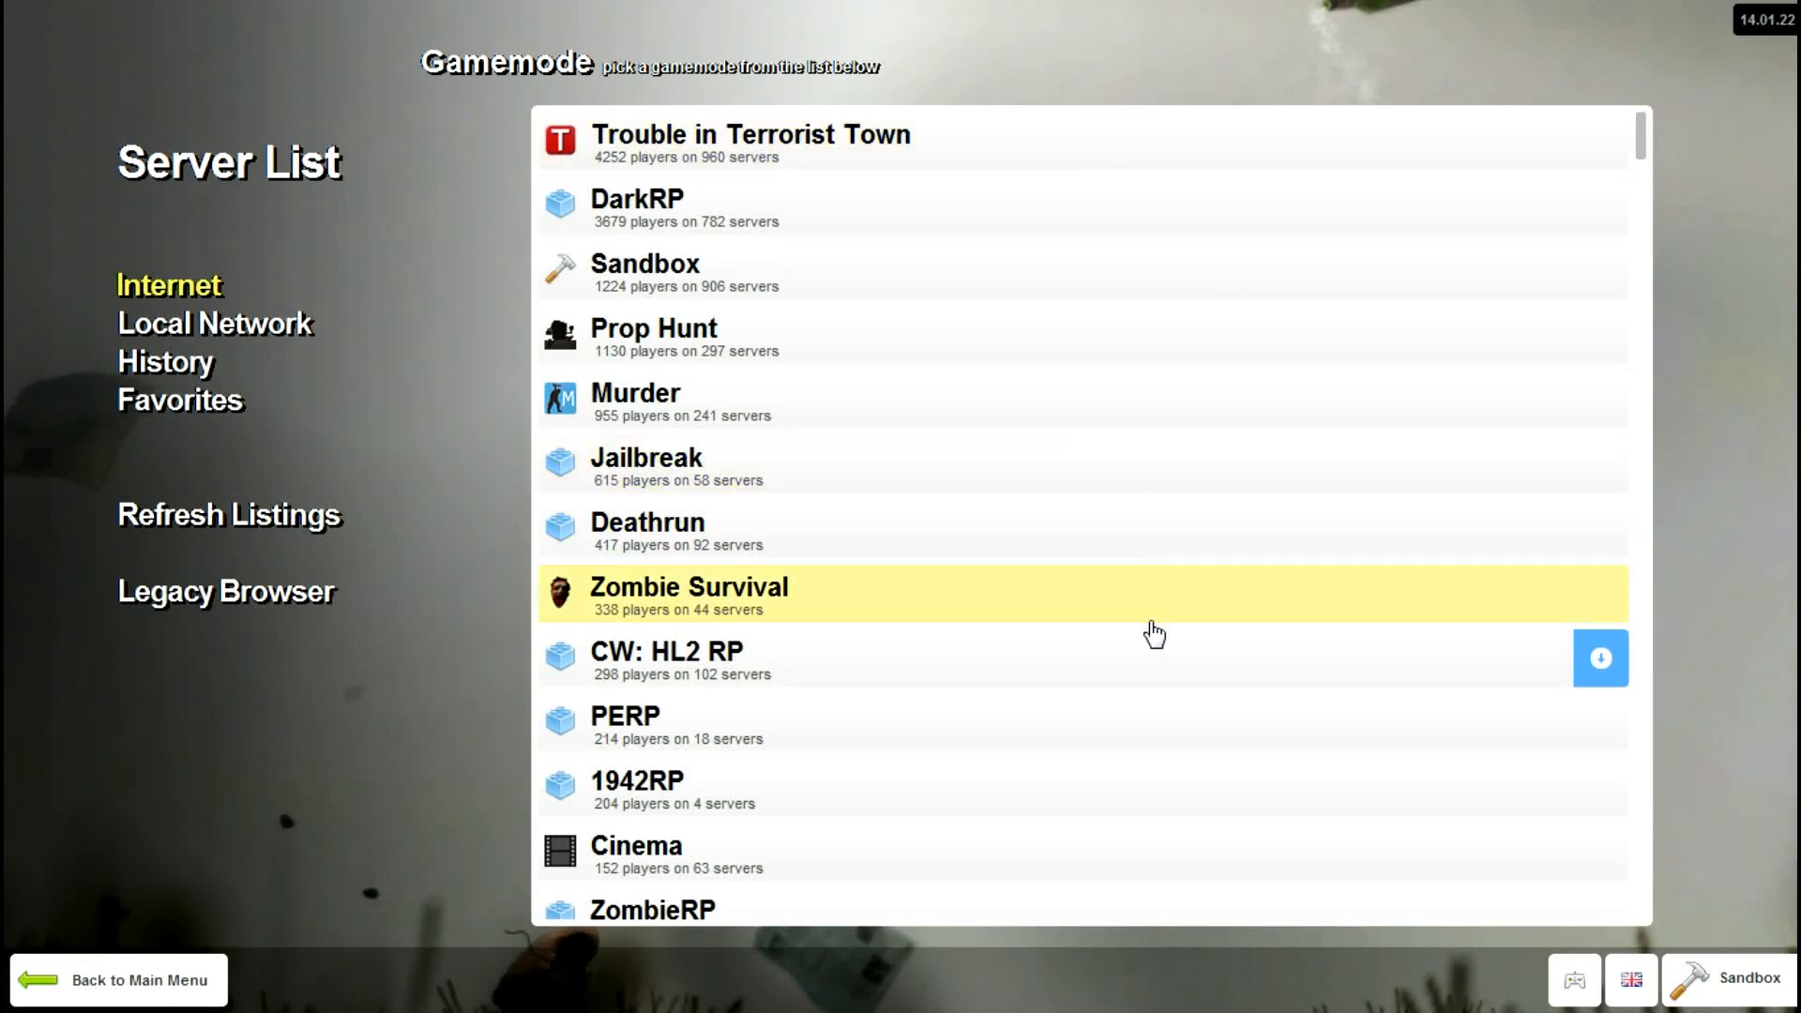
mouse_move(1500, 671)
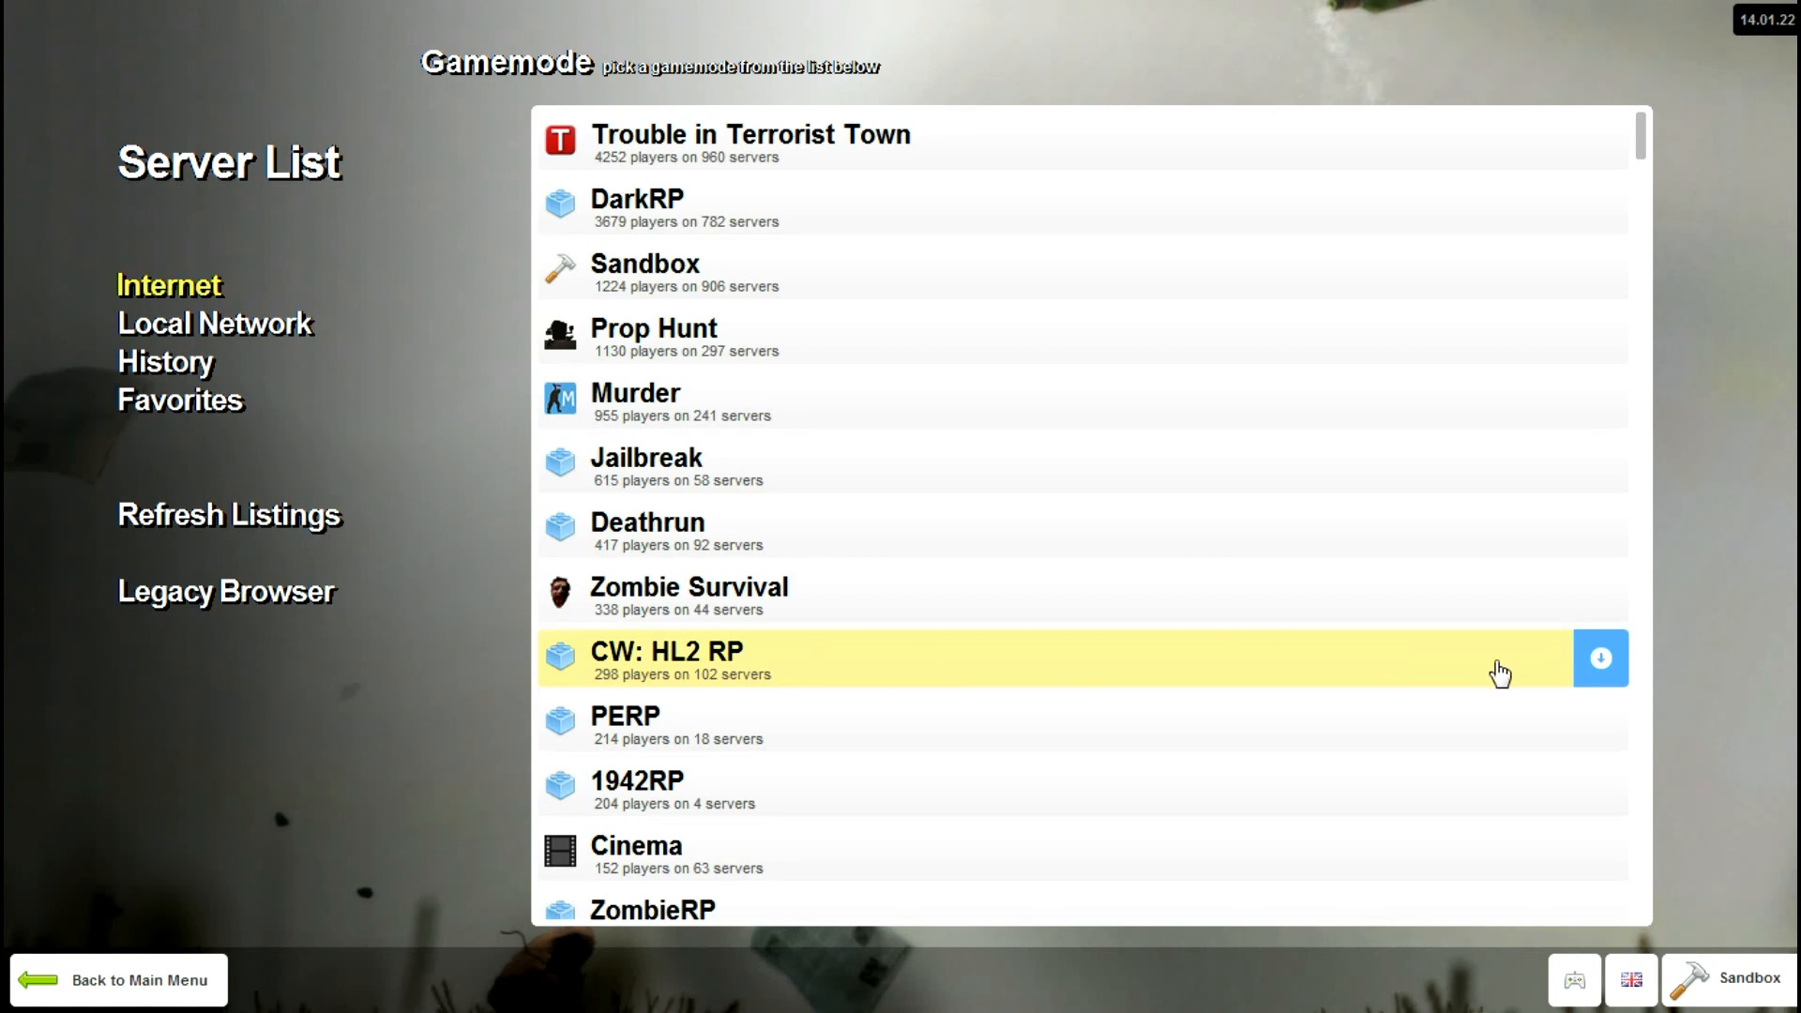
mouse_move(1601, 680)
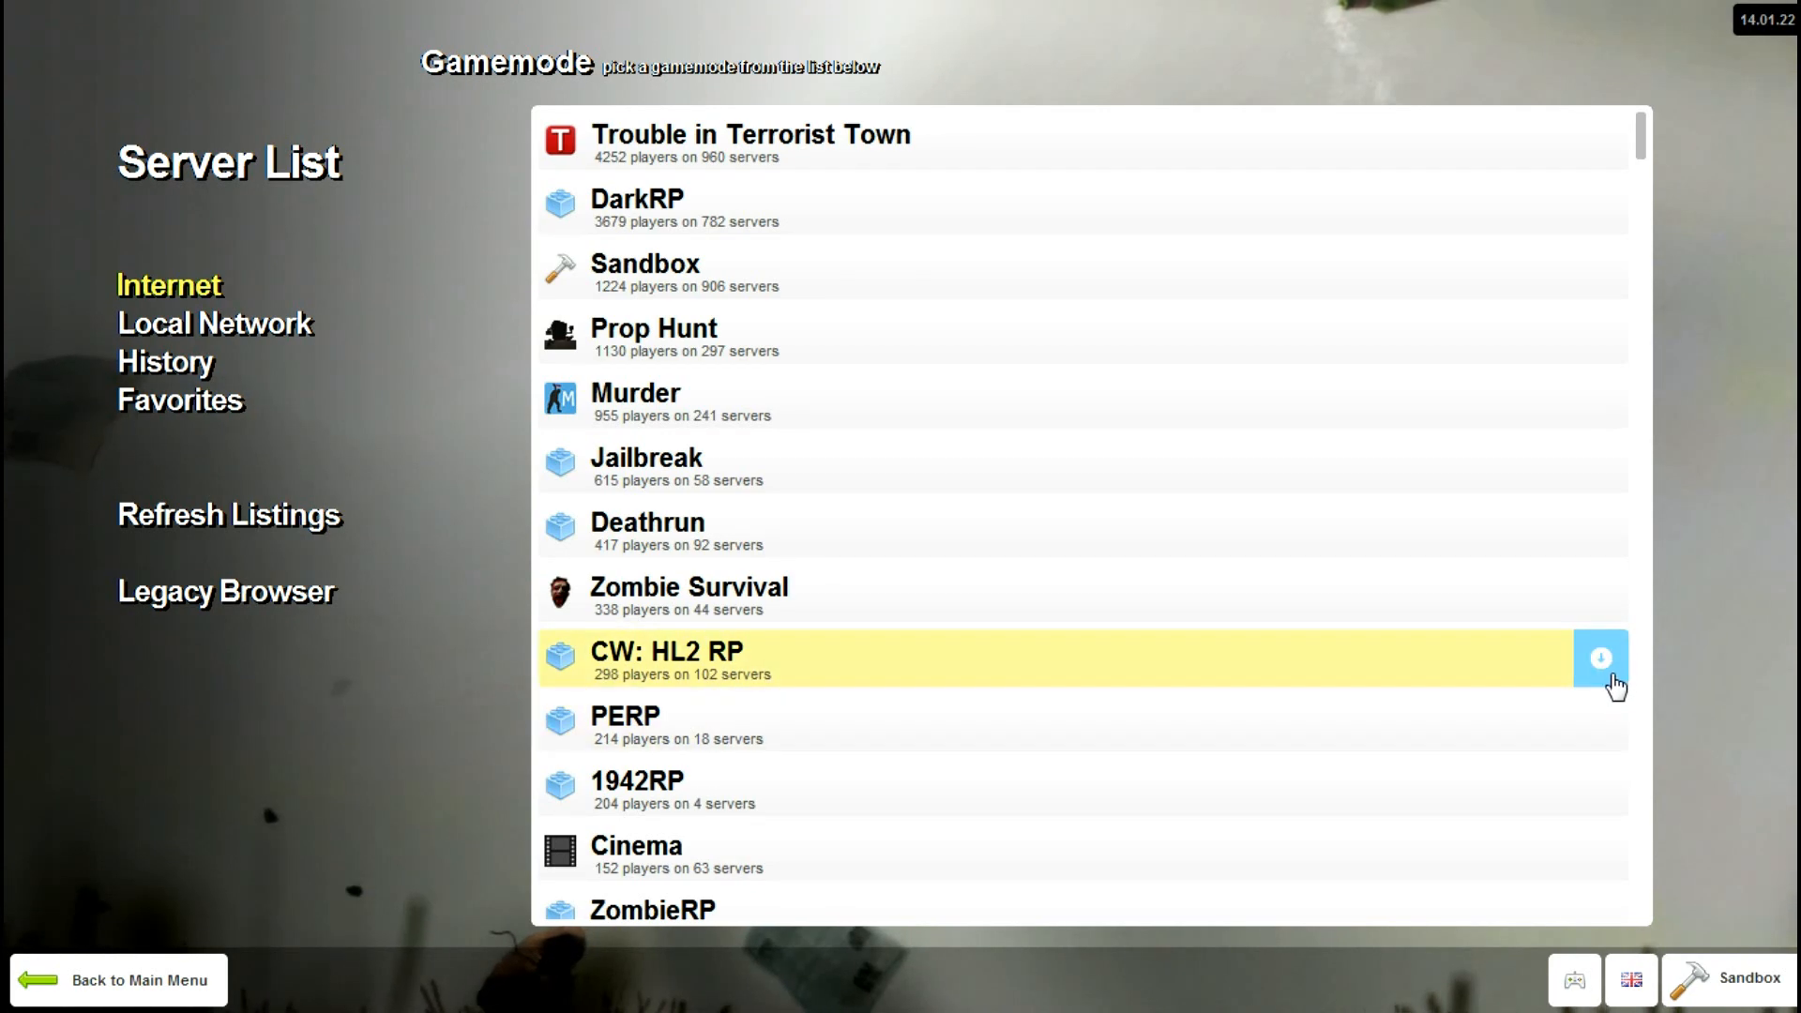
mouse_move(1591, 666)
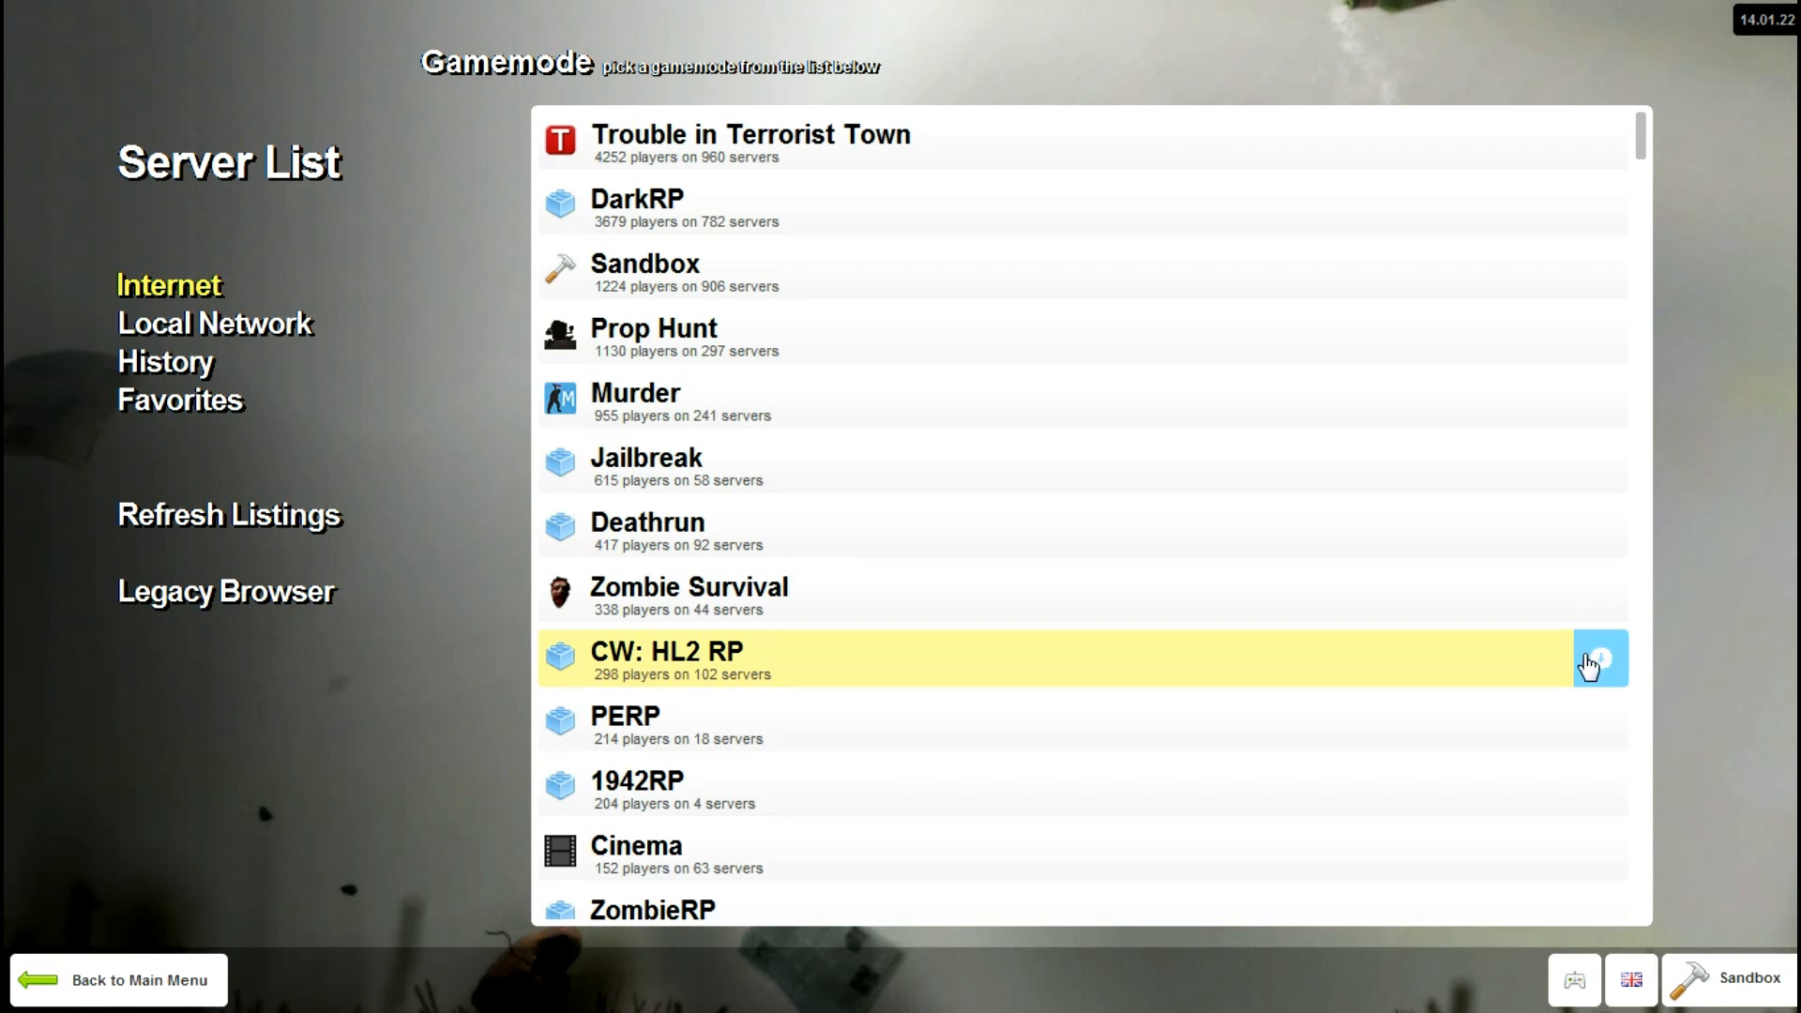
mouse_move(1355, 620)
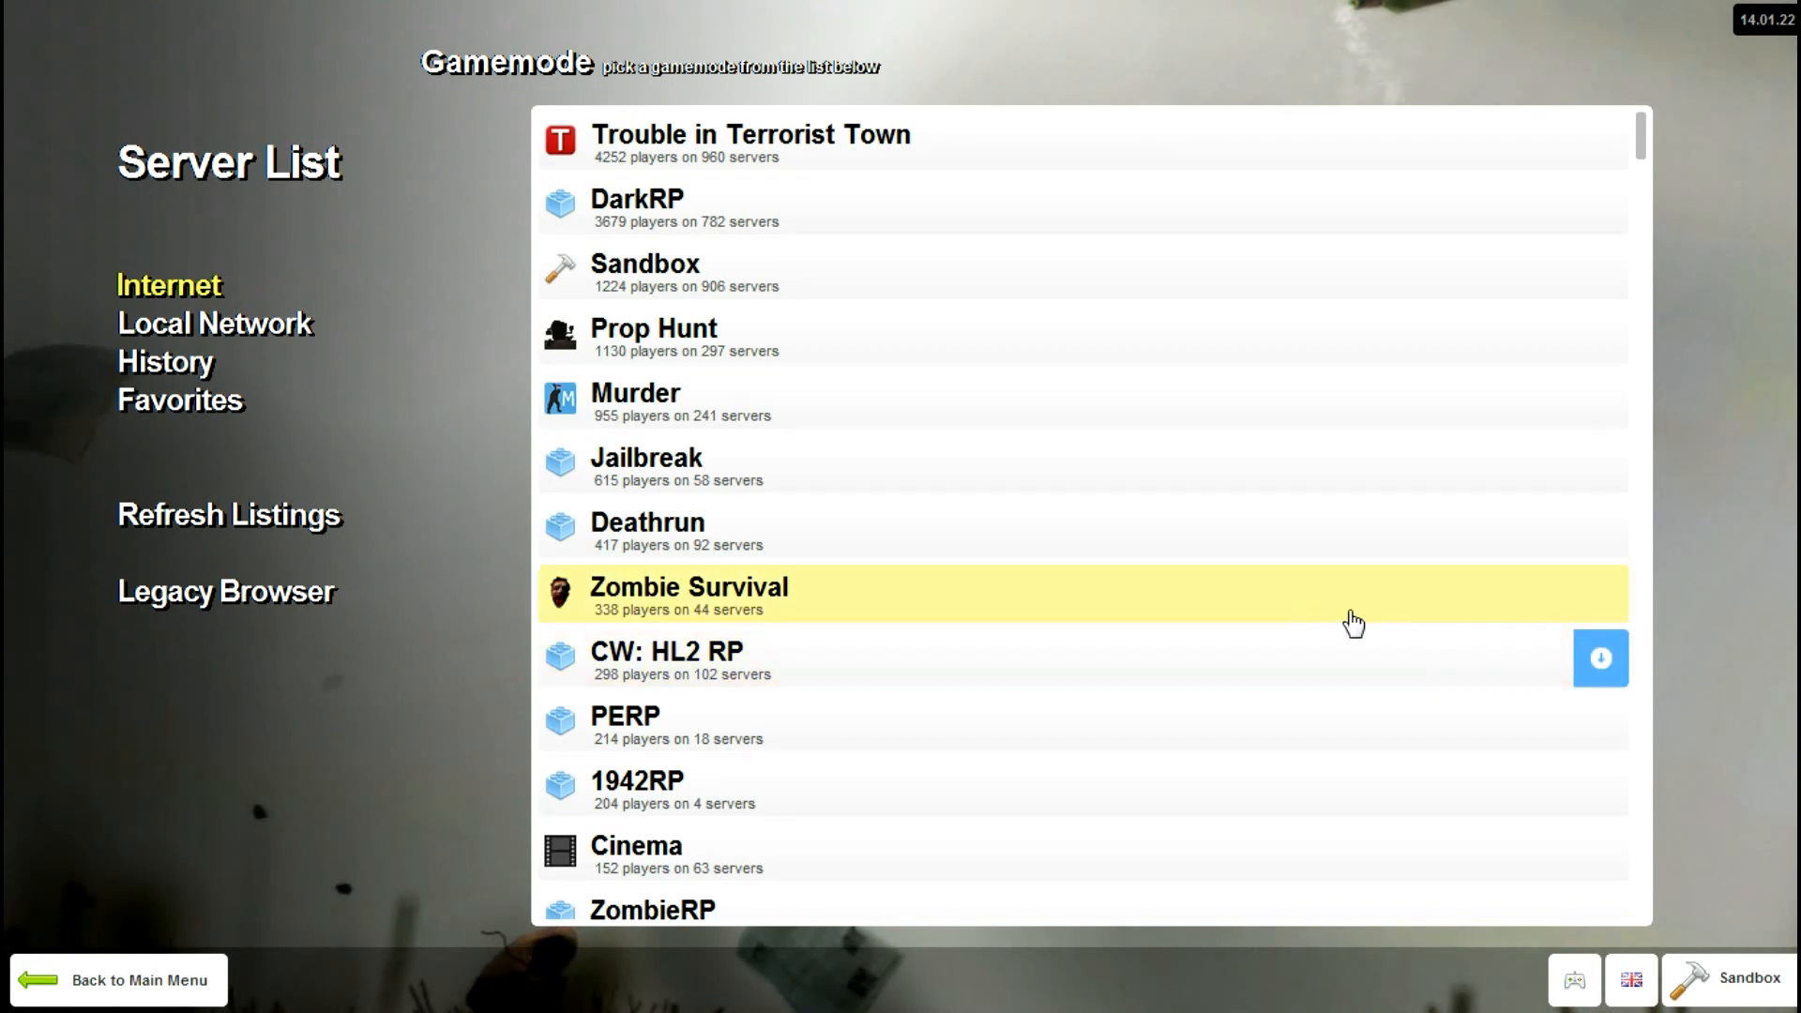
mouse_move(902, 486)
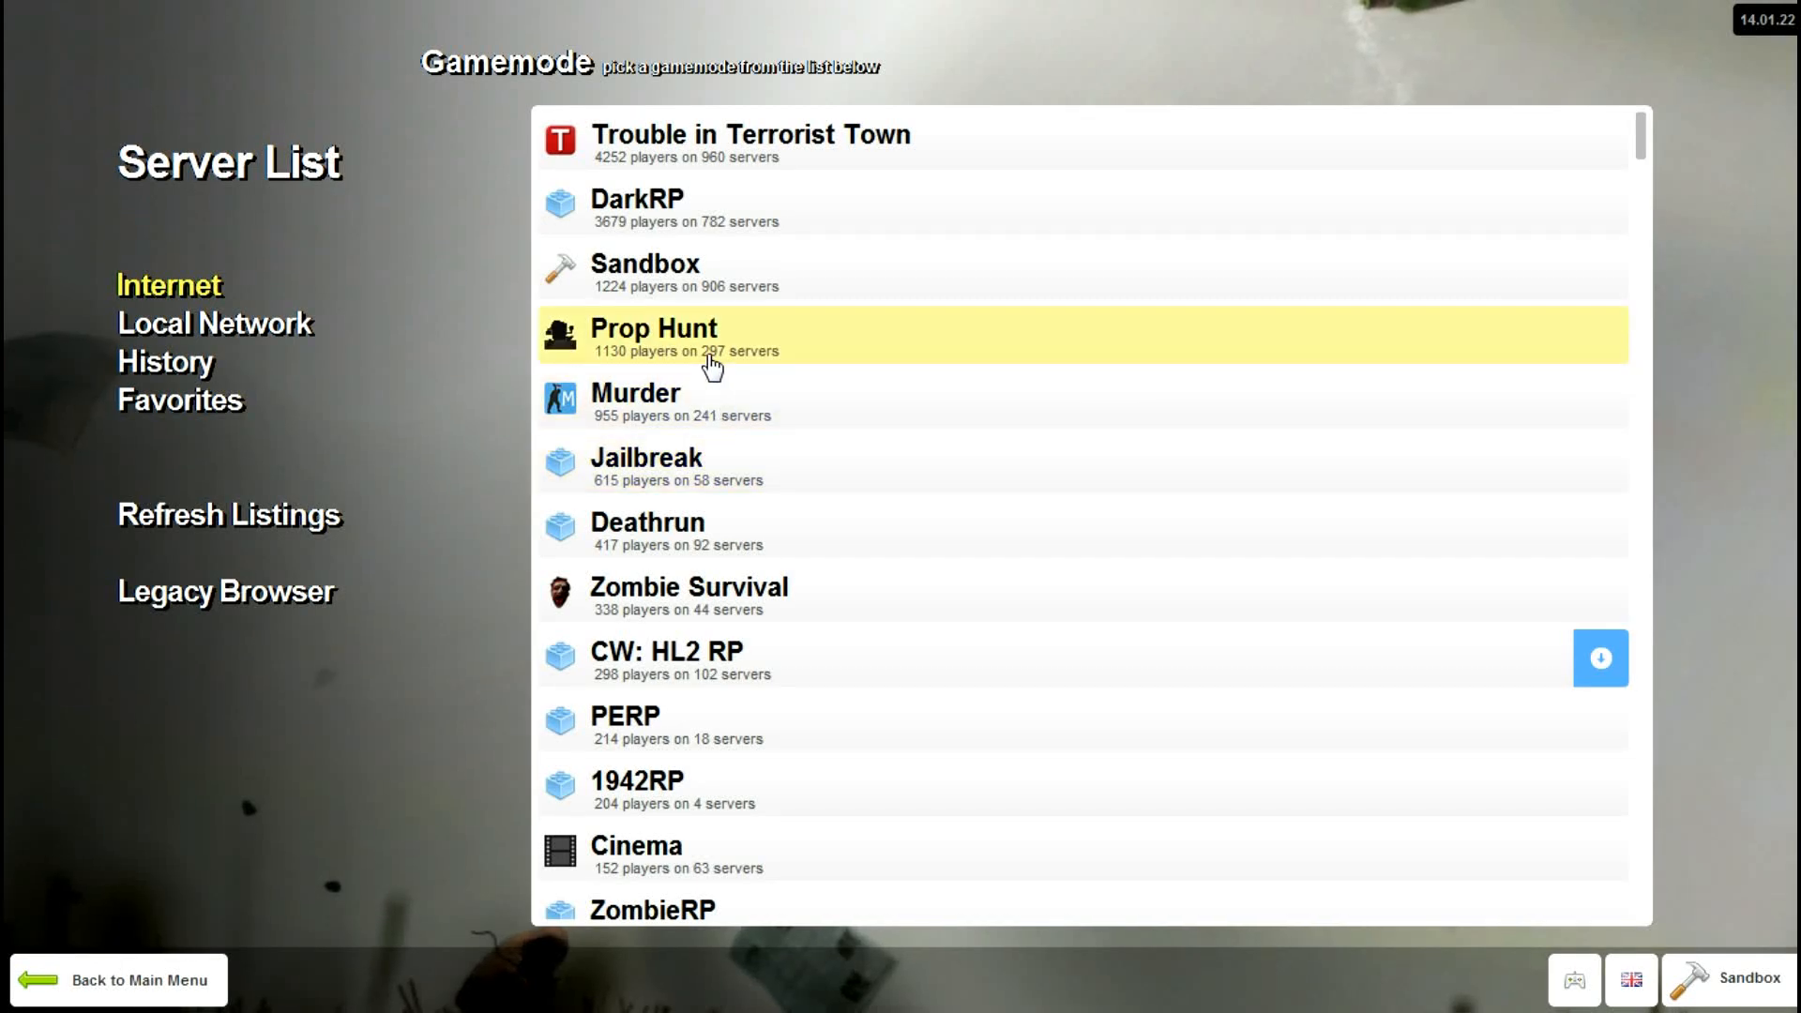
mouse_move(661, 414)
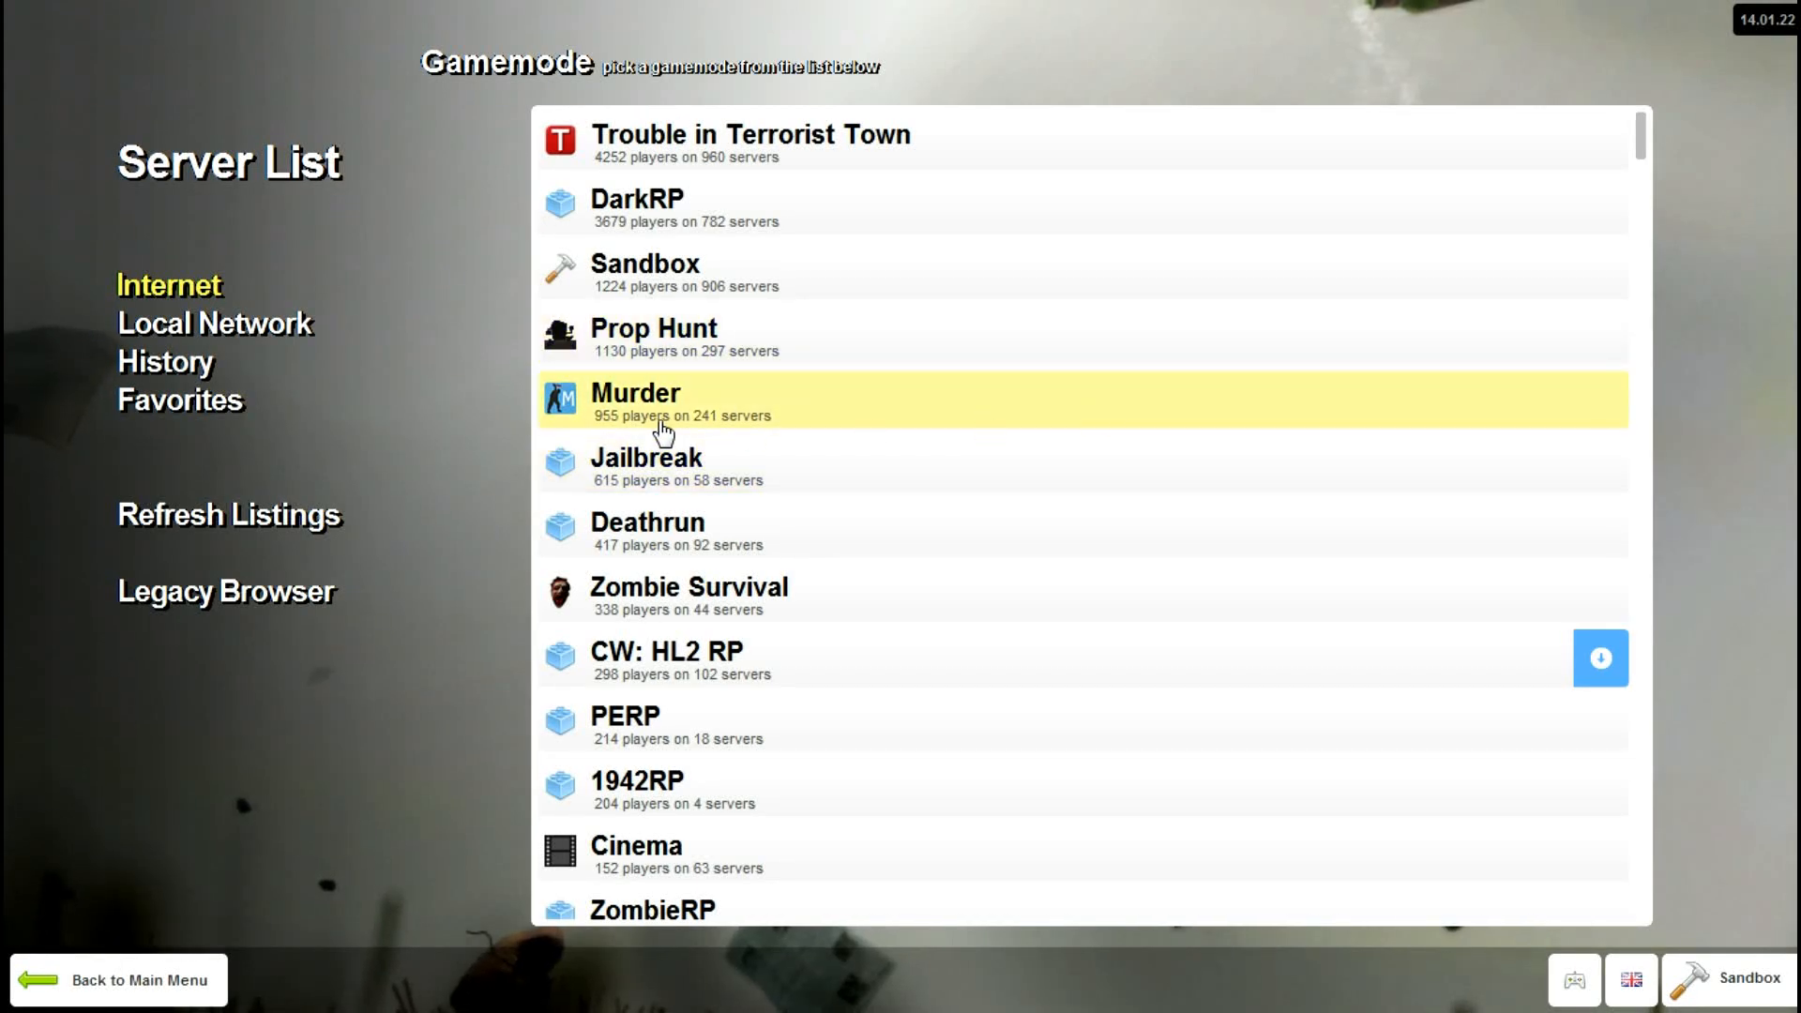
mouse_move(689, 270)
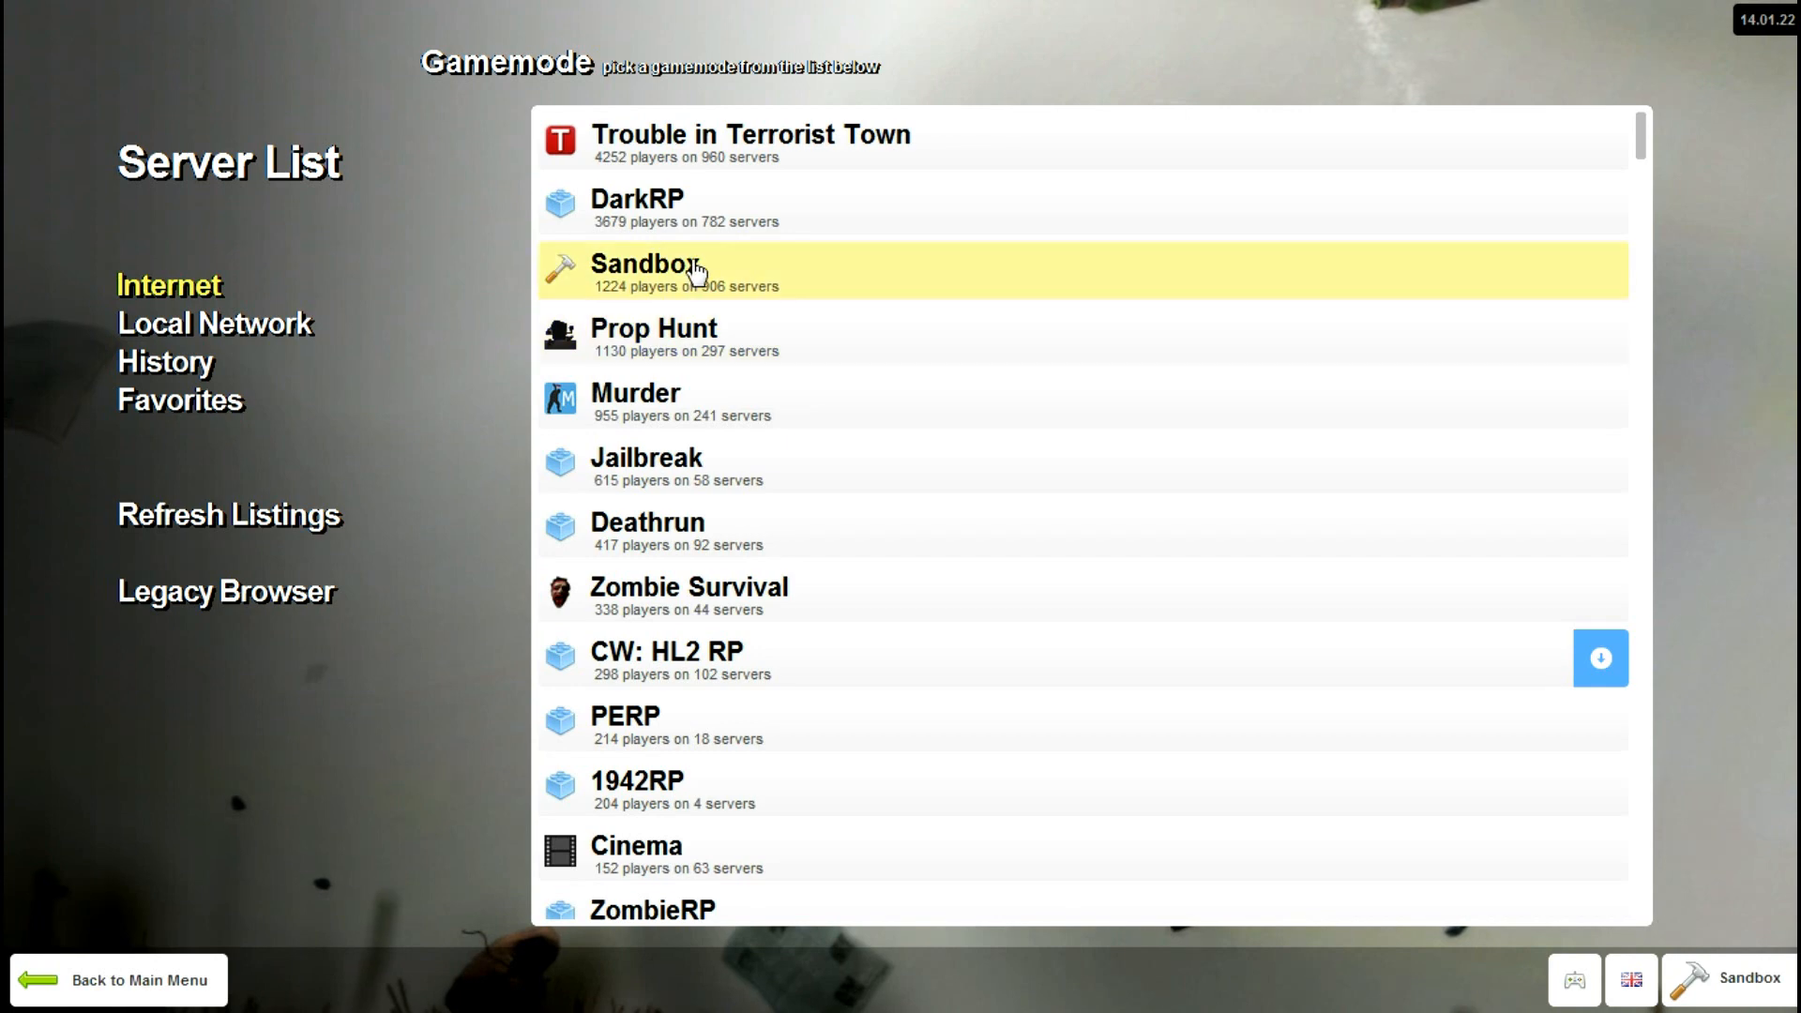
mouse_move(787, 193)
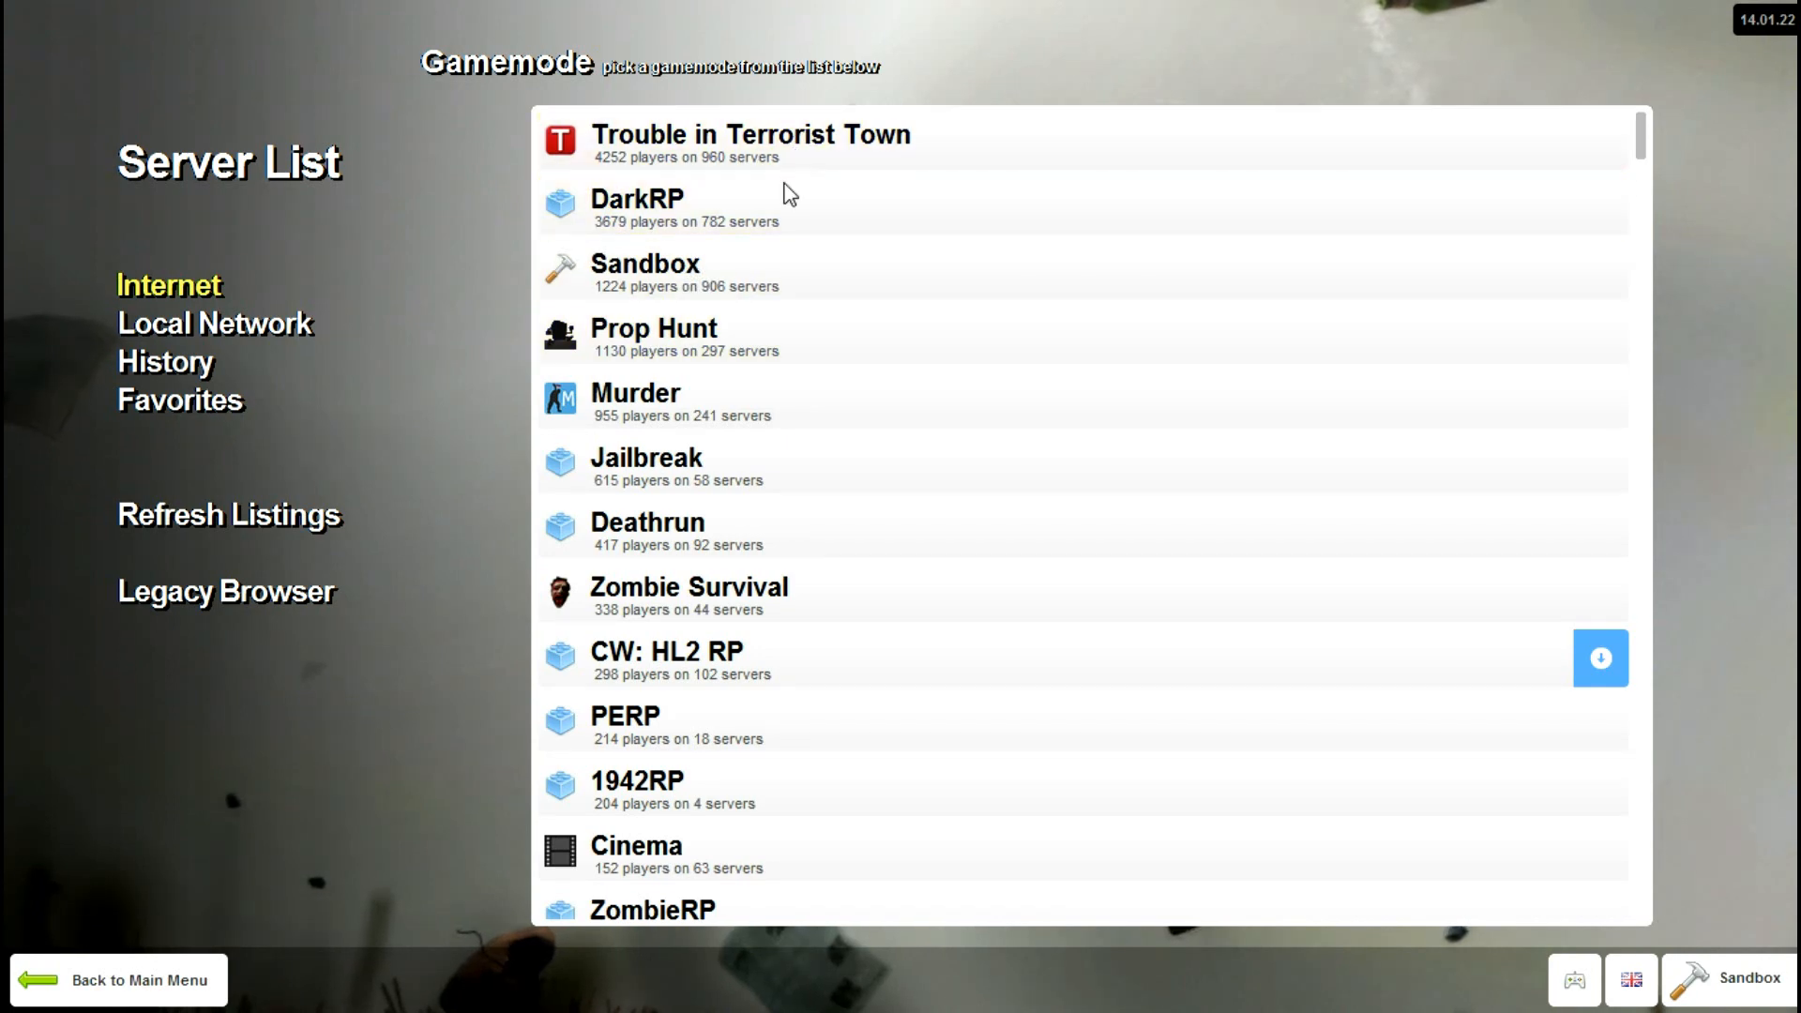
mouse_move(776, 272)
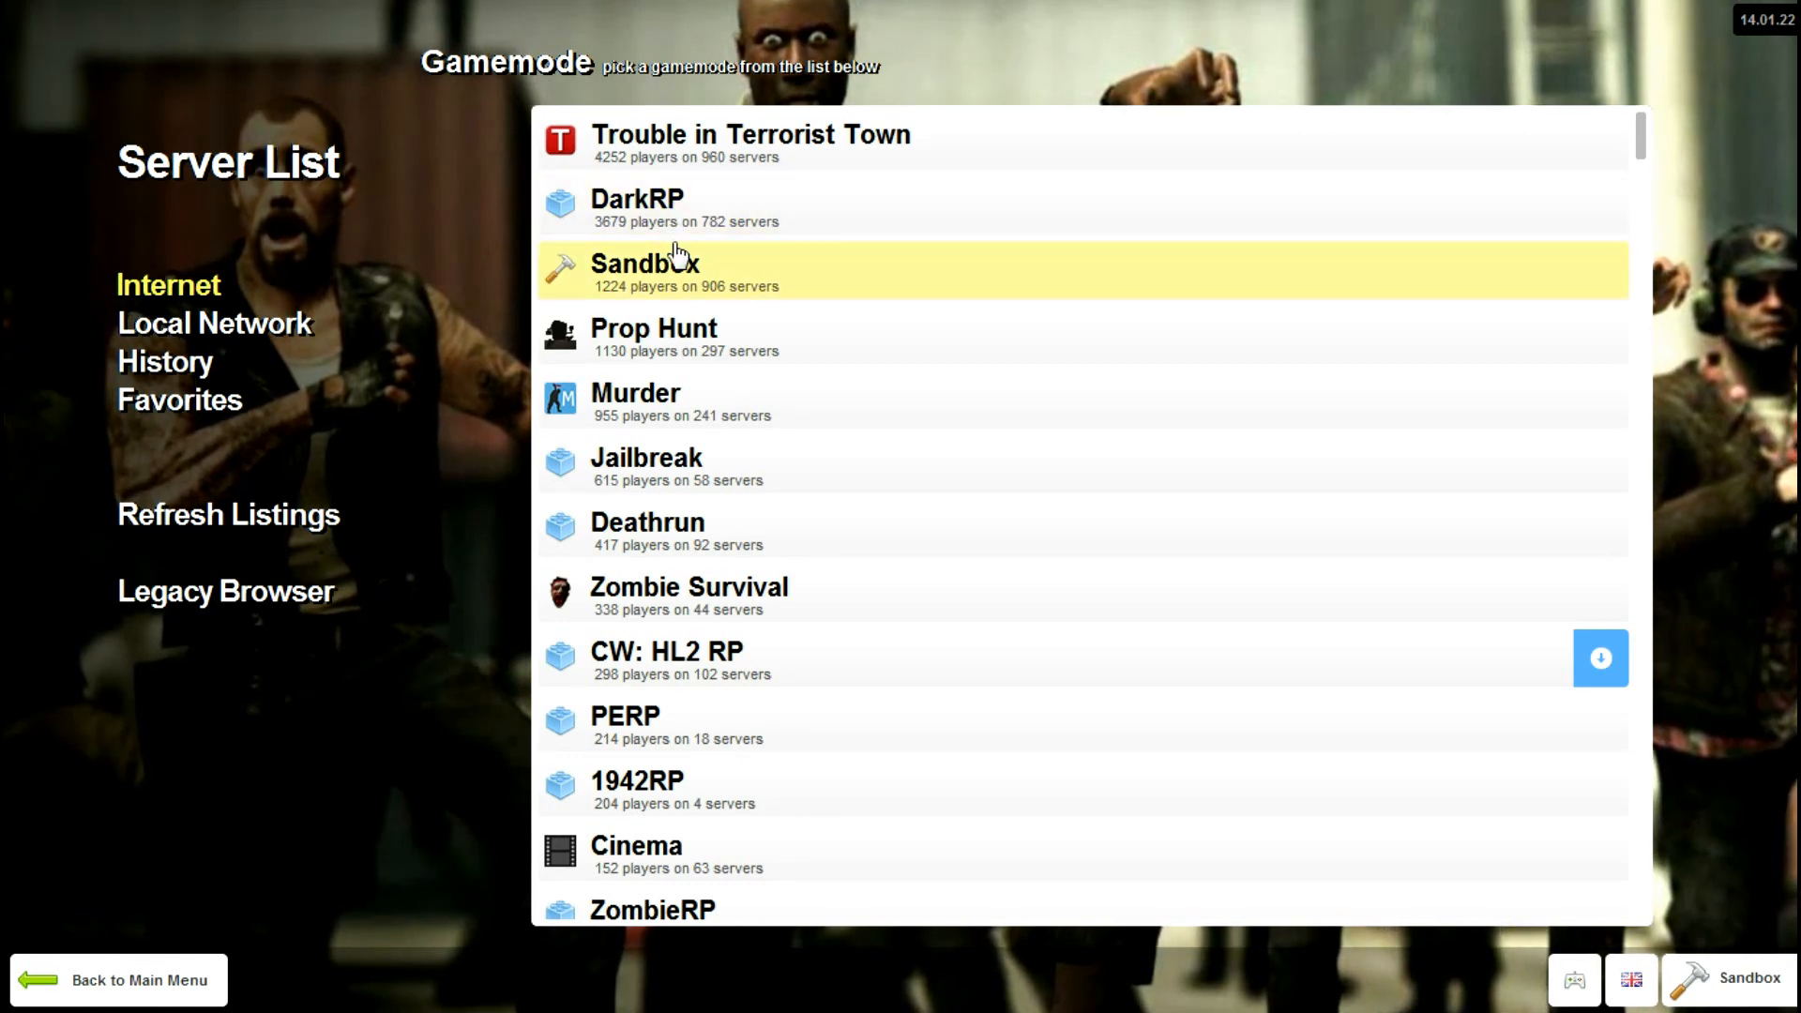
mouse_move(200, 339)
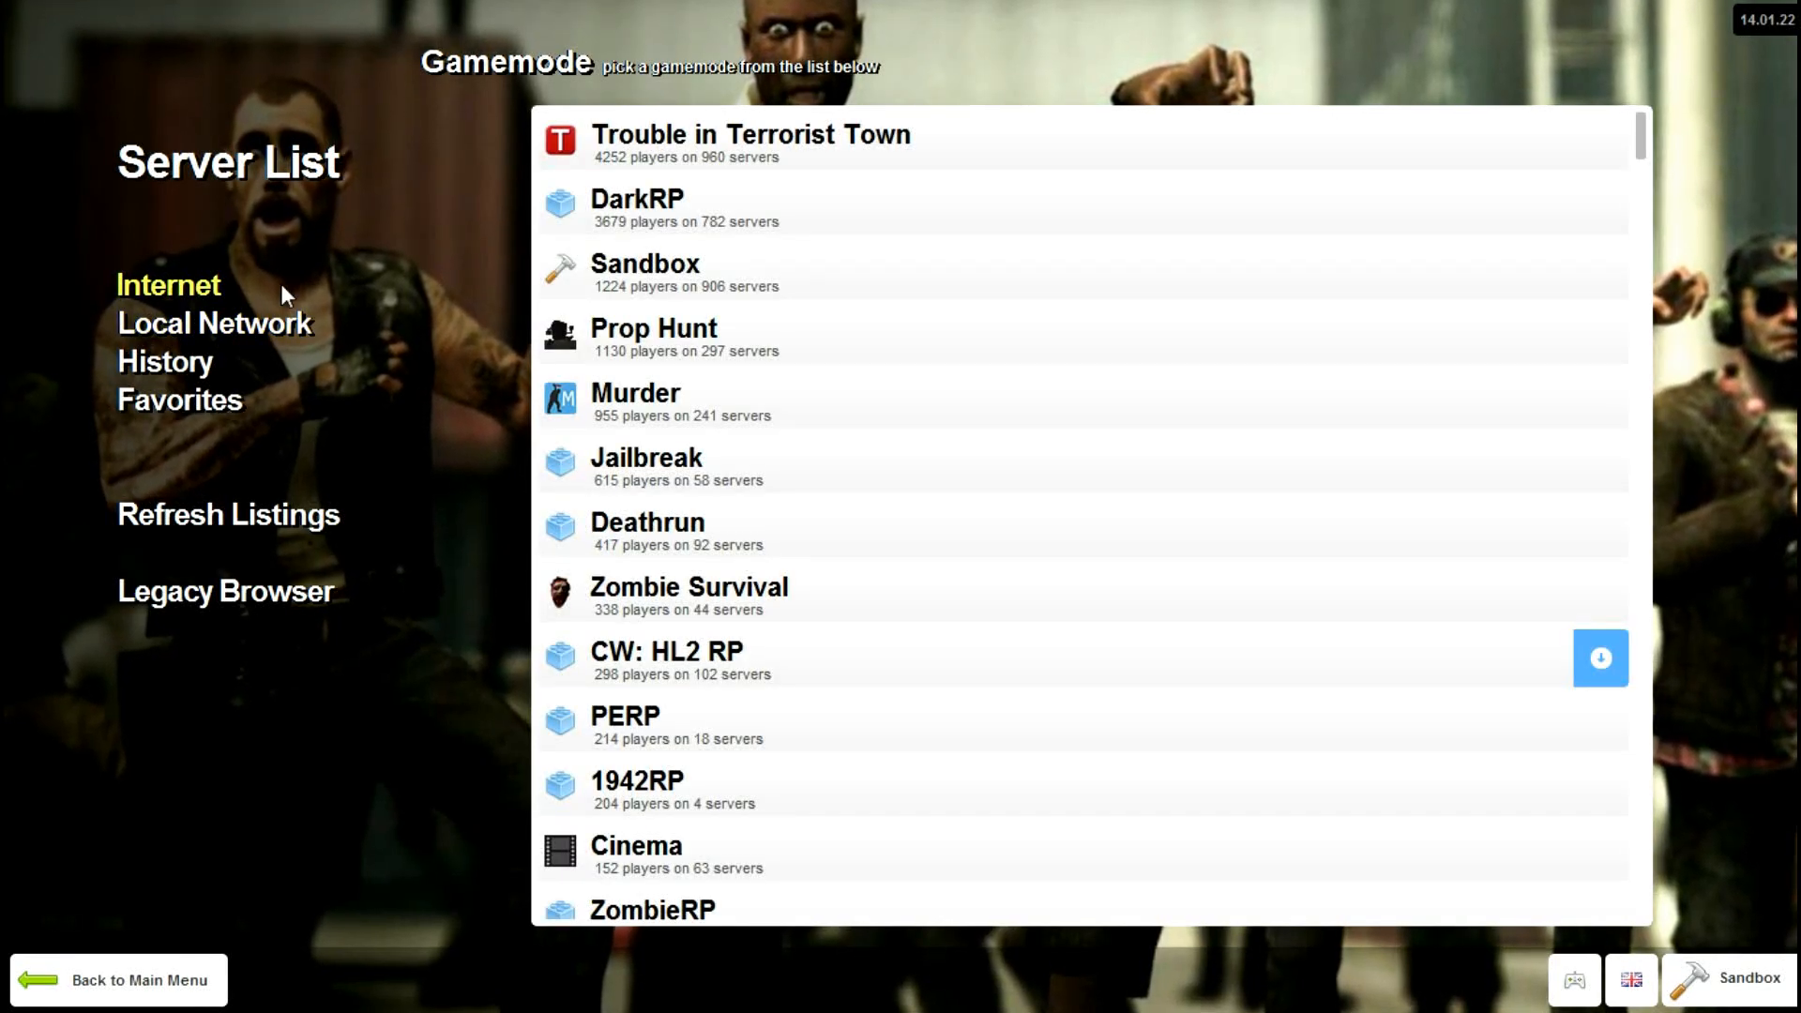
mouse_move(738, 160)
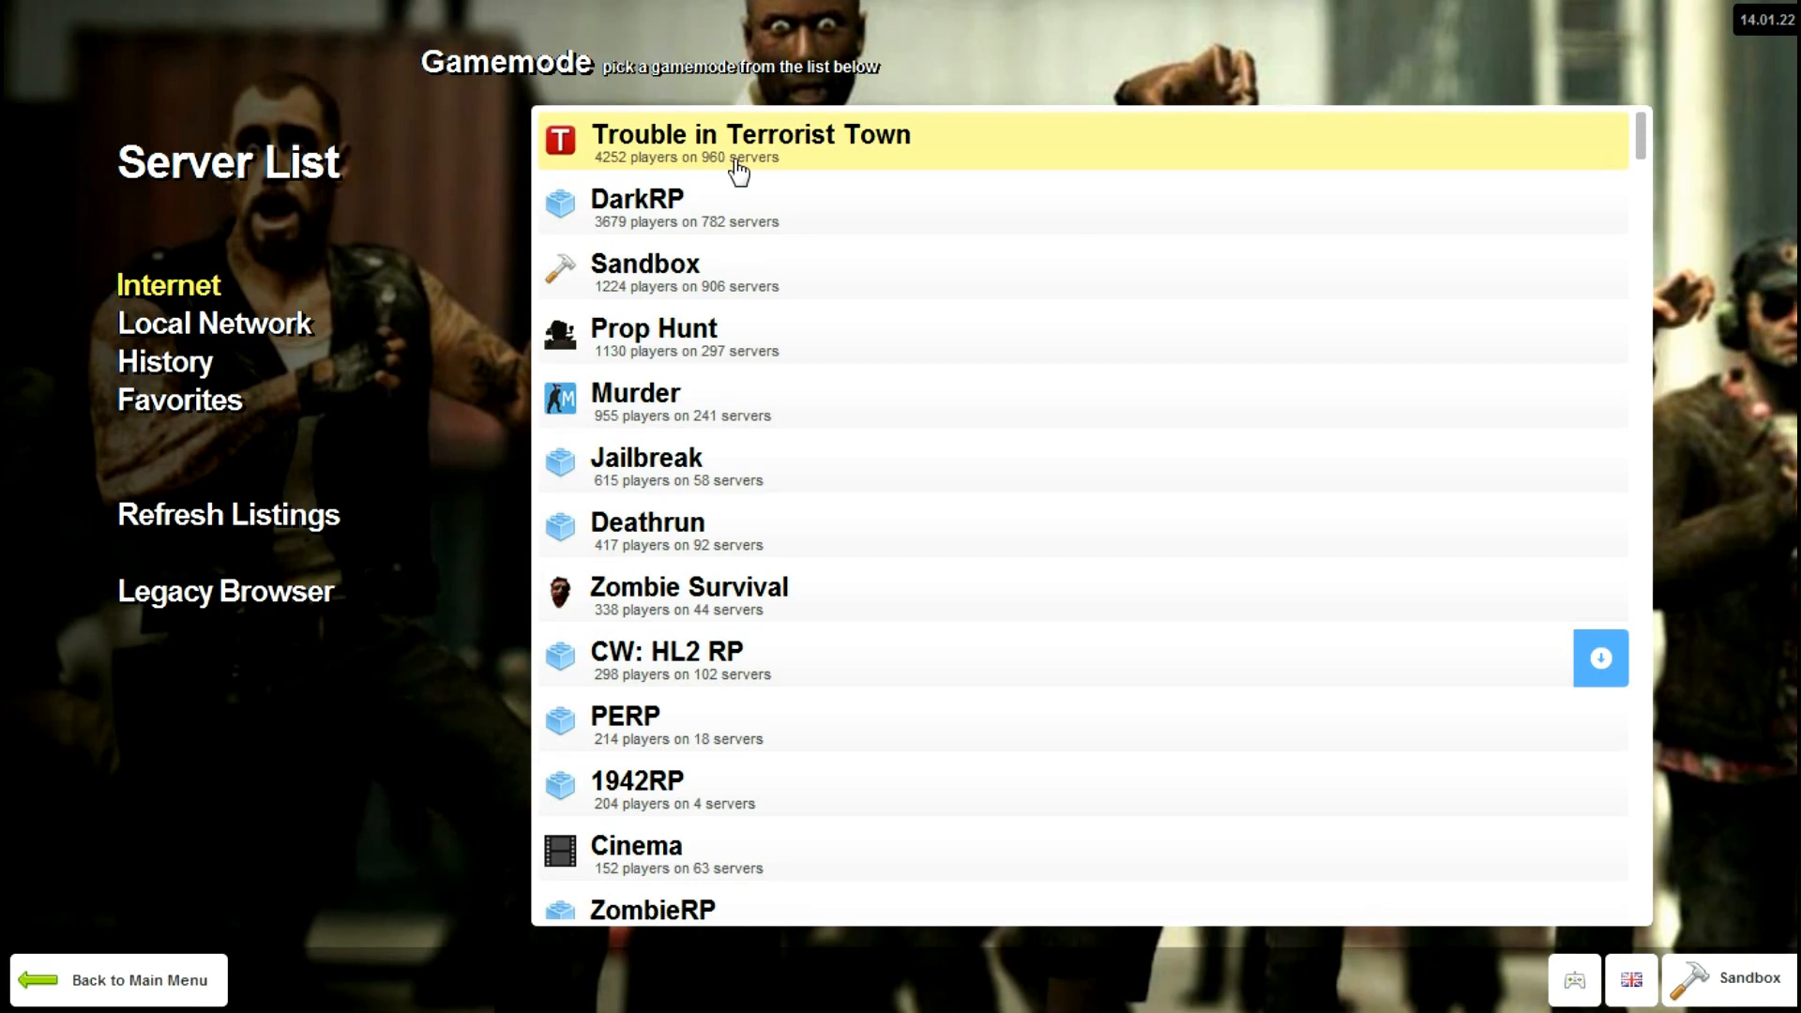
click(750, 134)
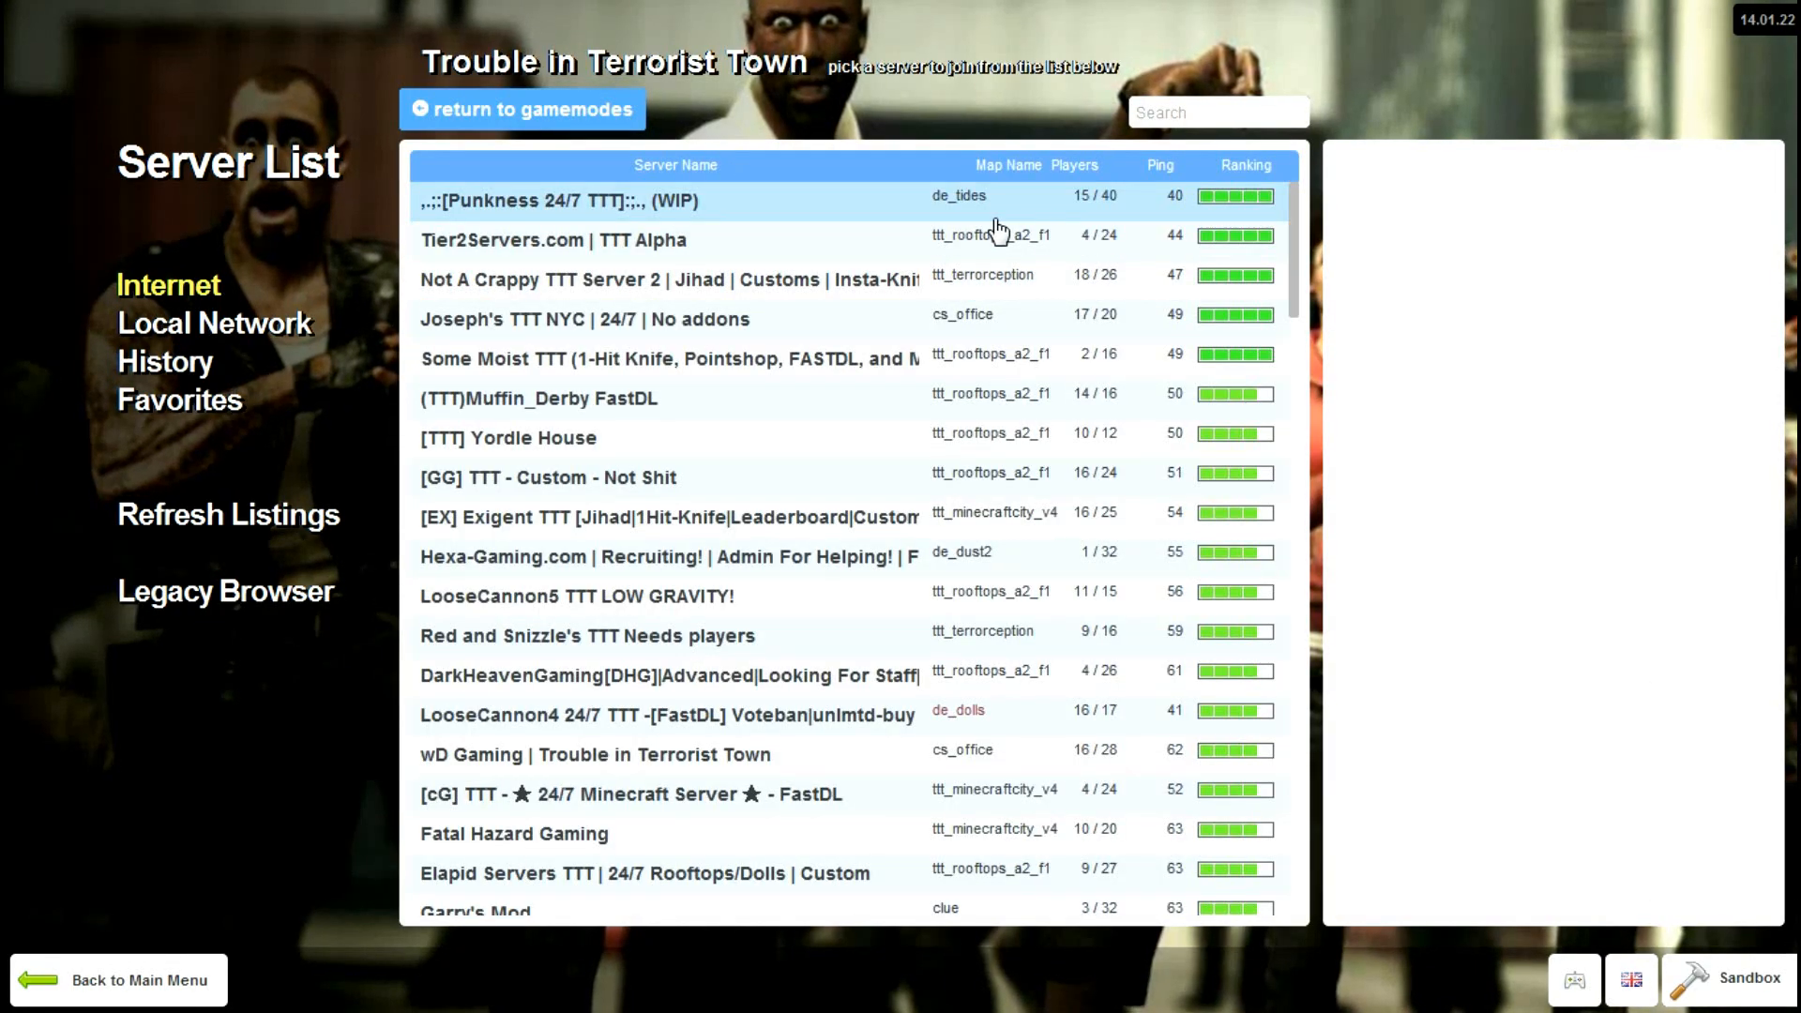
scroll(down, 3)
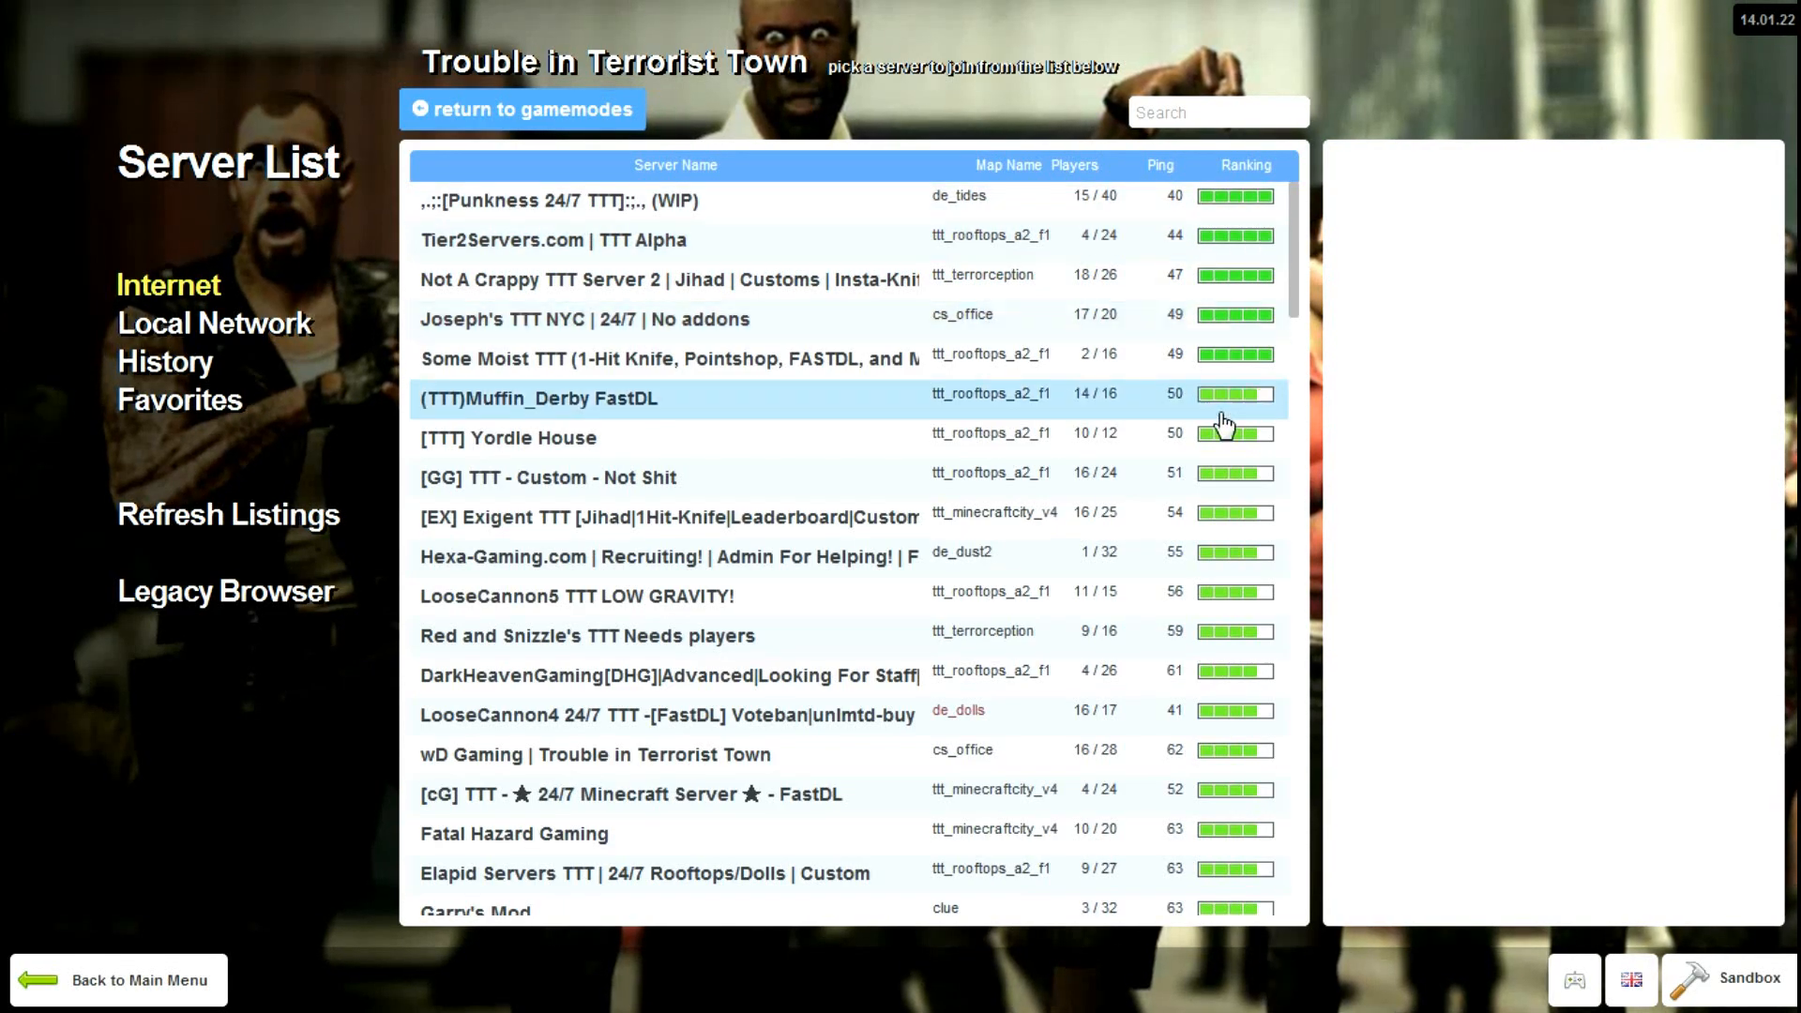
scroll(down, 3)
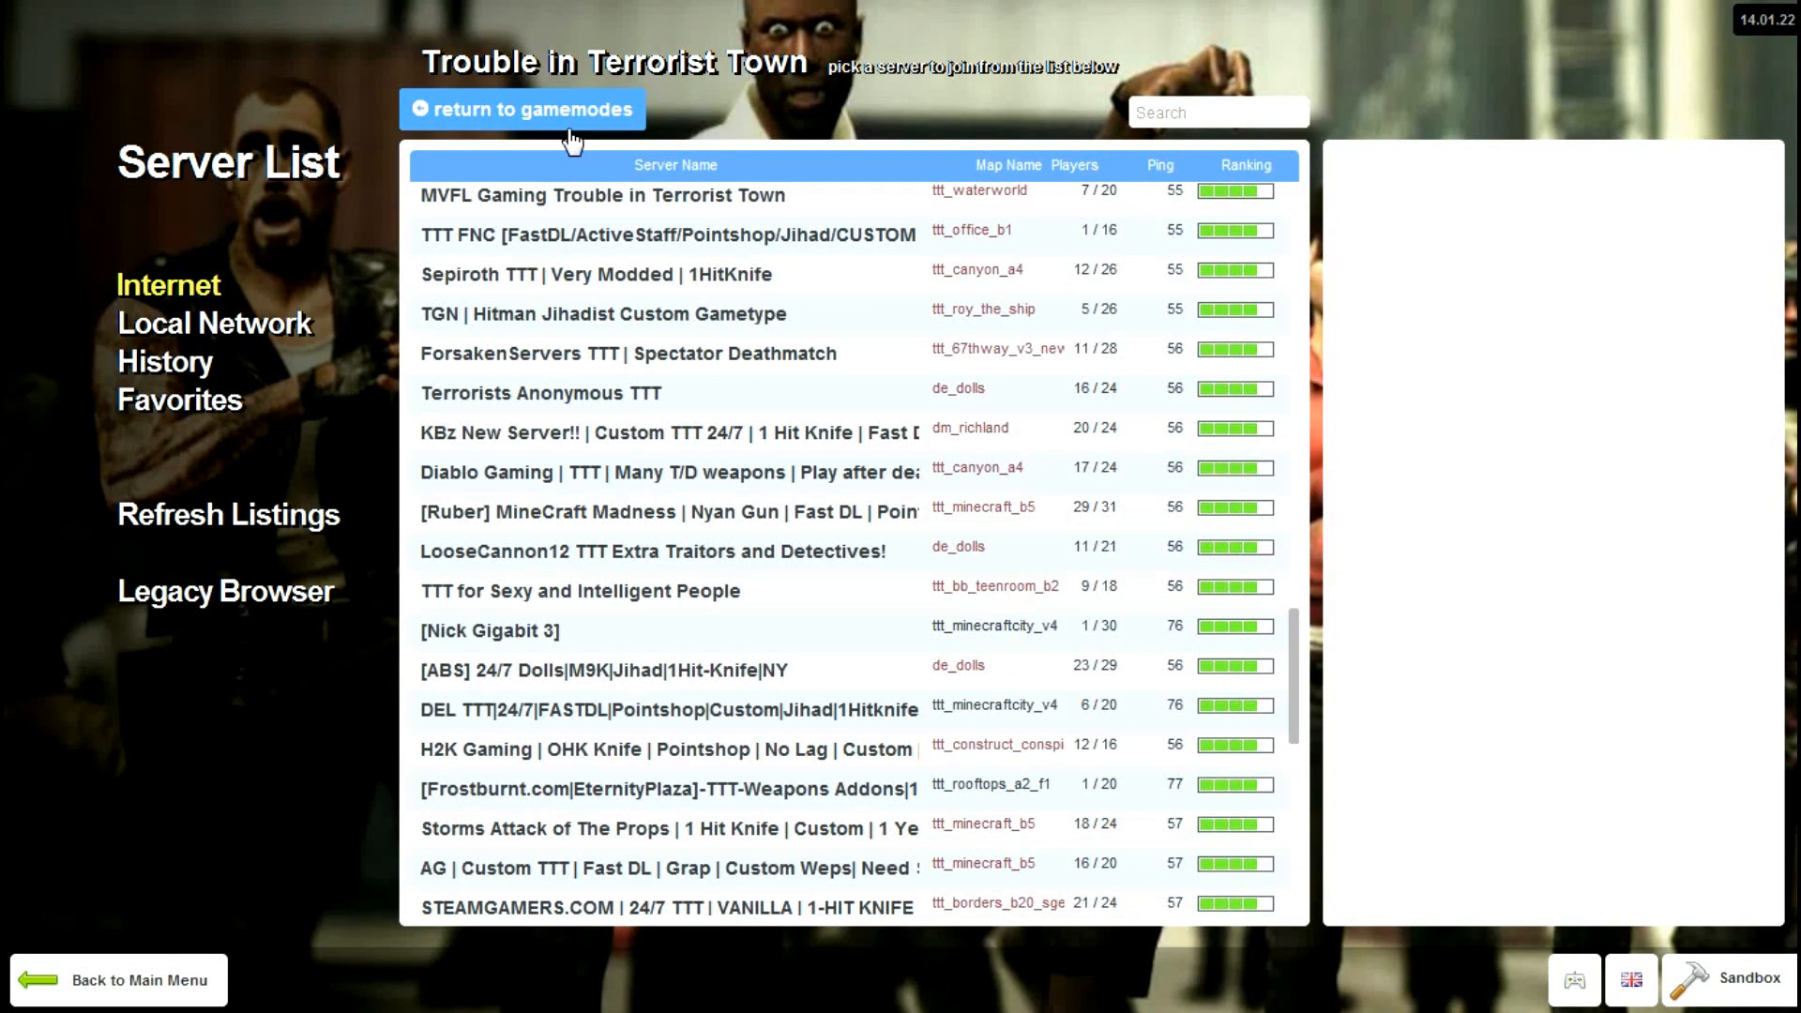
click(522, 109)
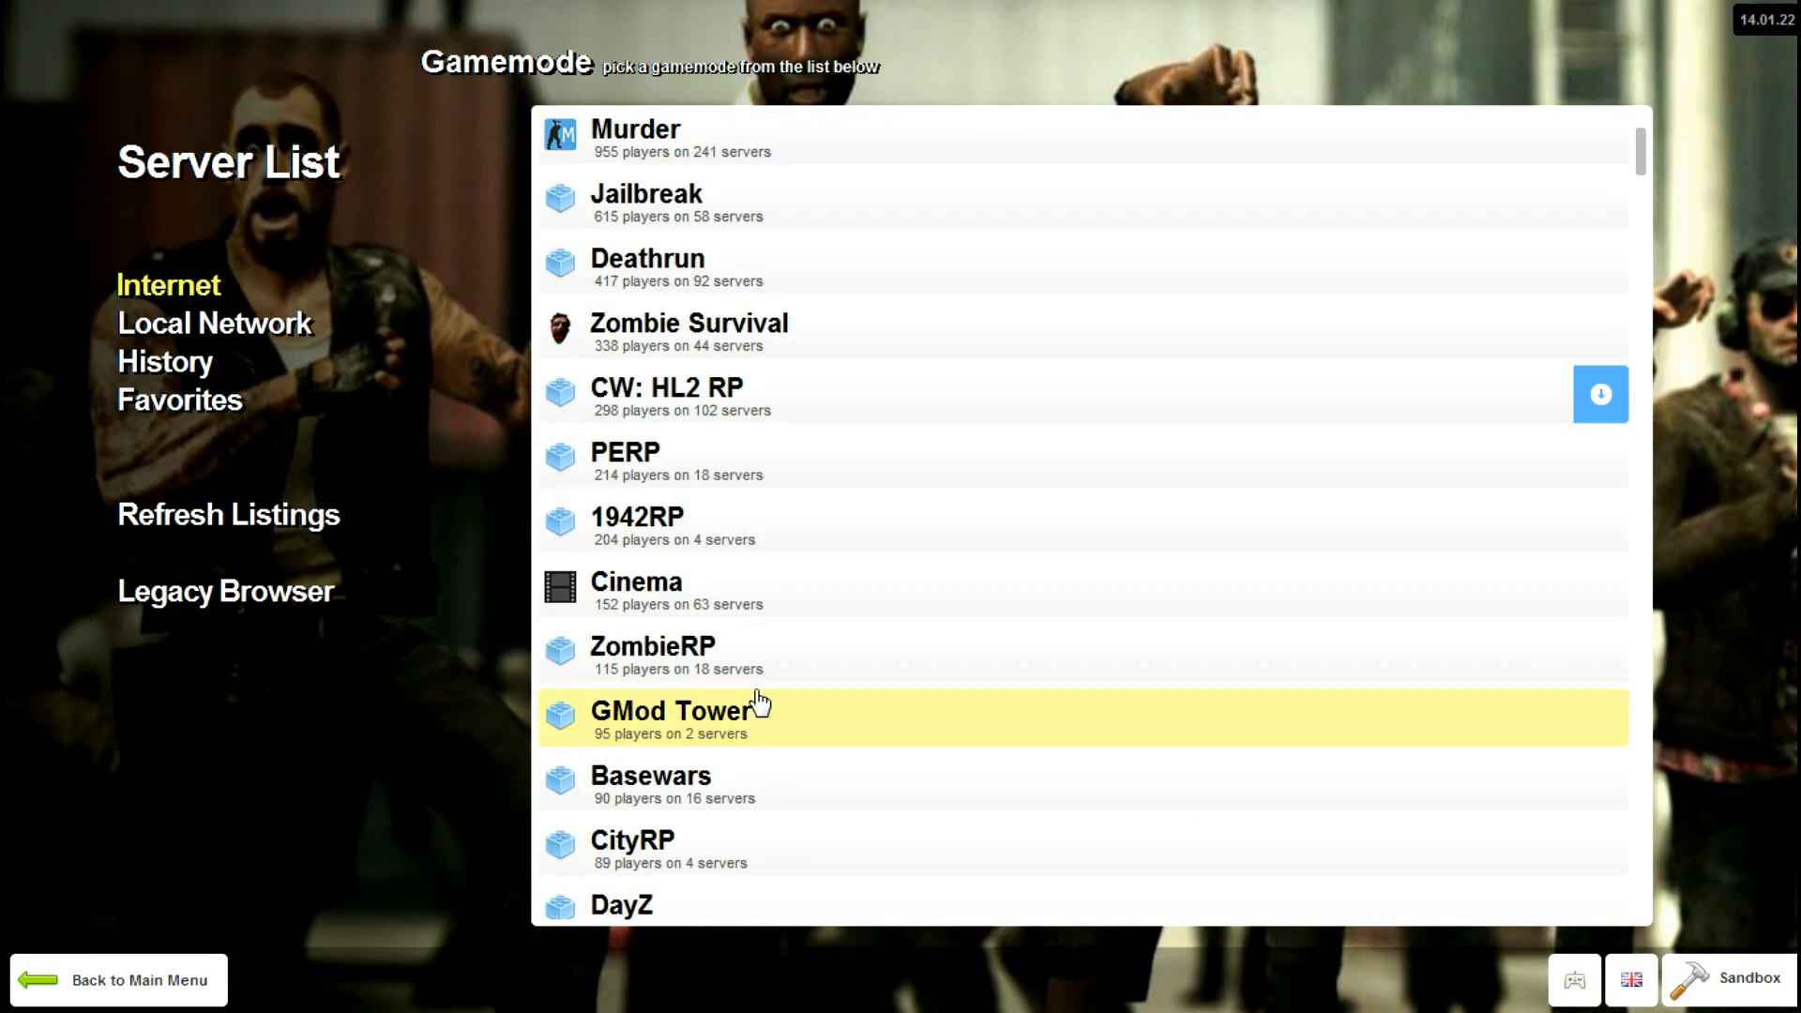
- Open the Deathrun gamemode and scroll through its servers, maps, player counts and ping
click(648, 270)
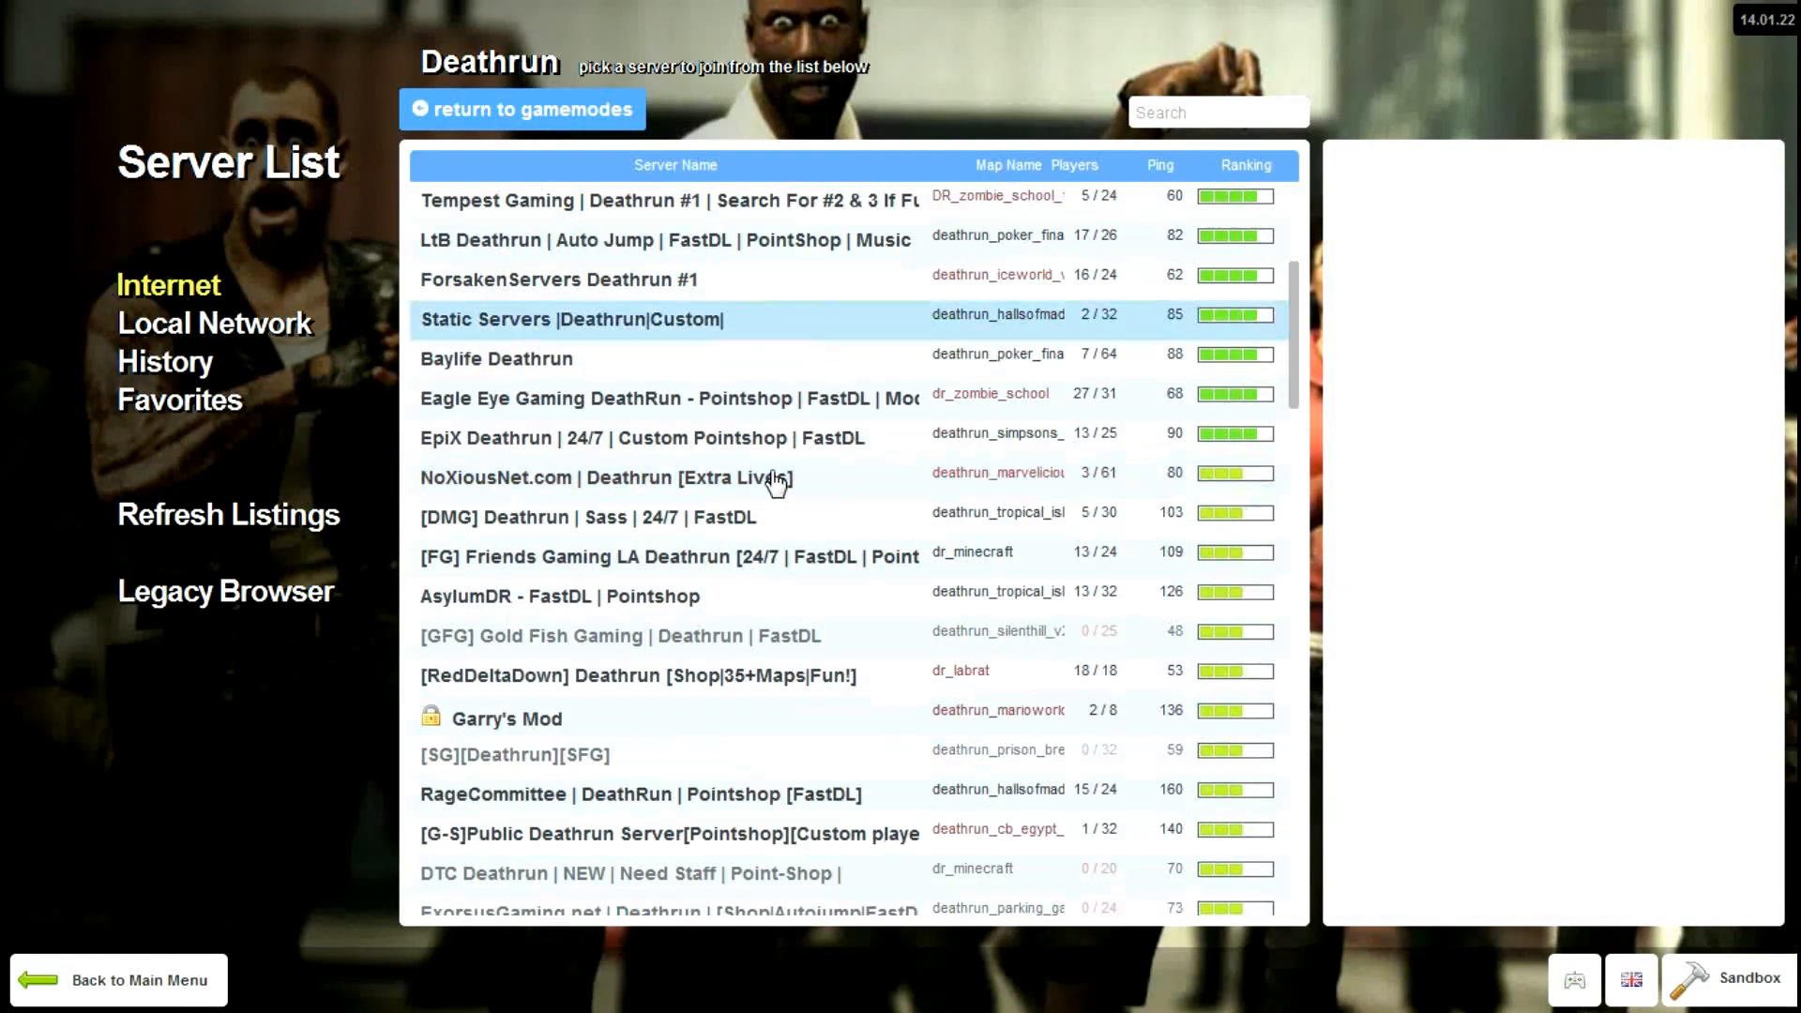
scroll(down, 3)
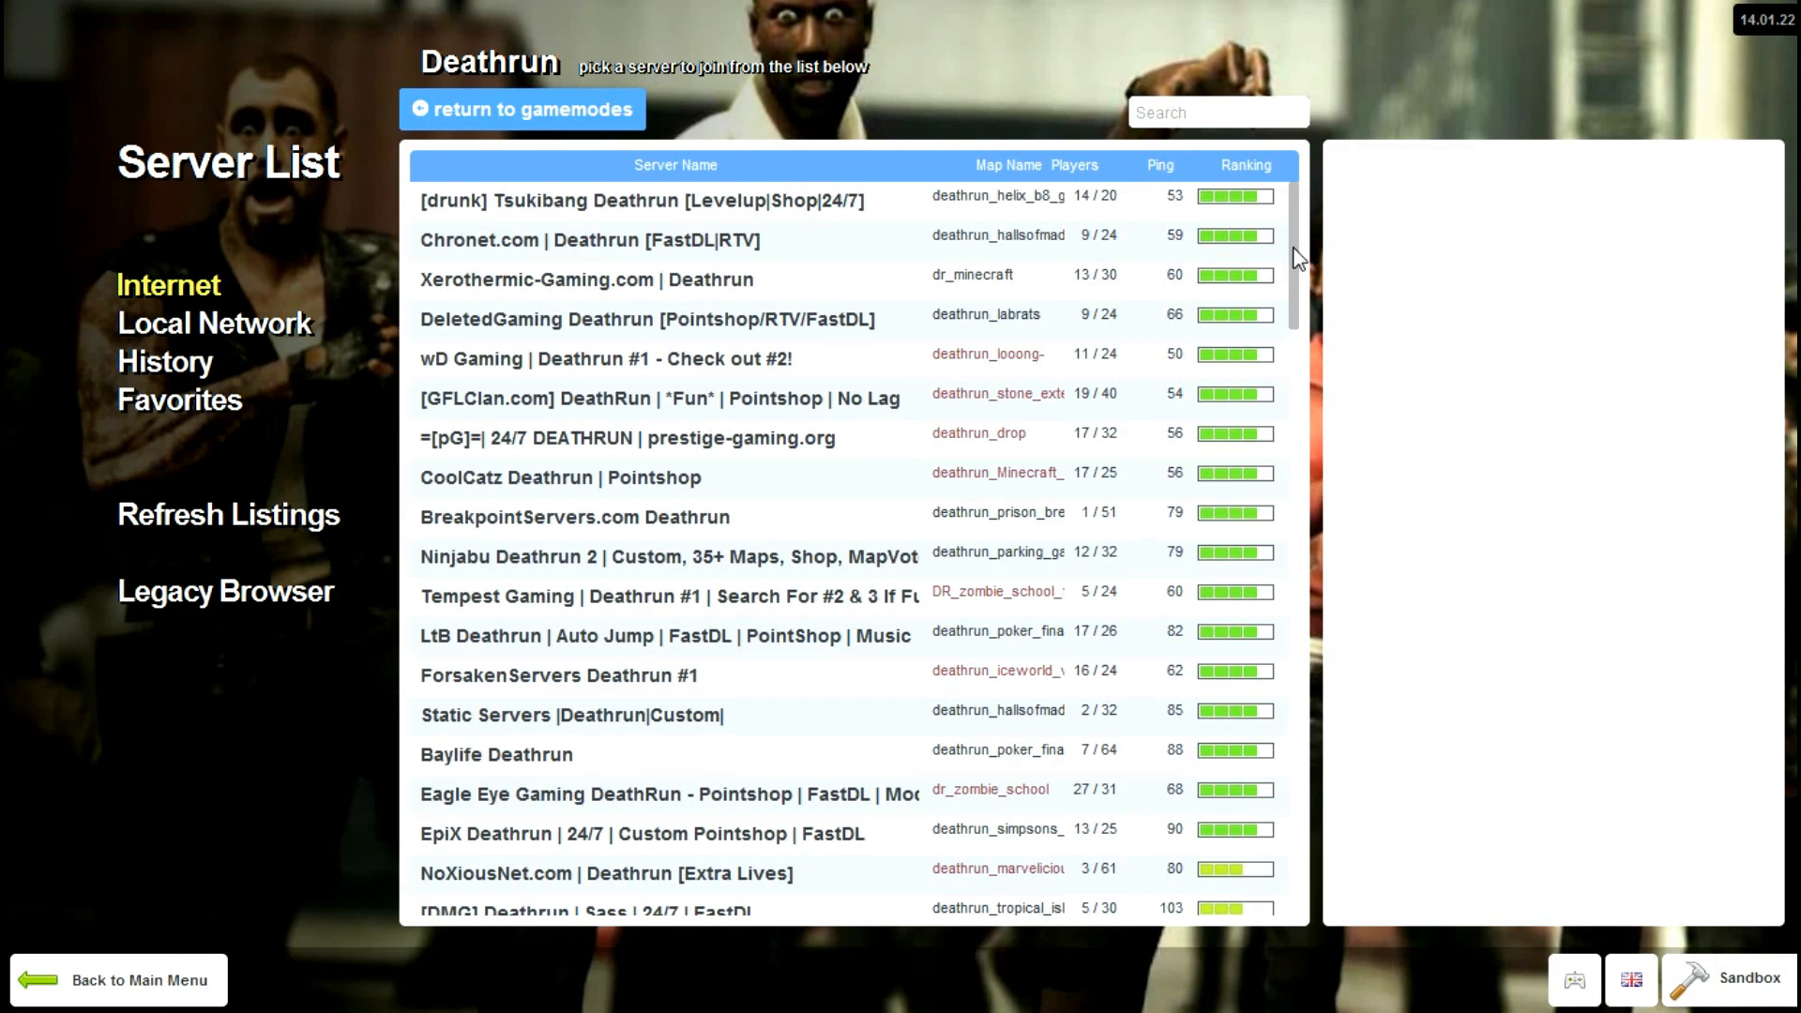
scroll(down, 3)
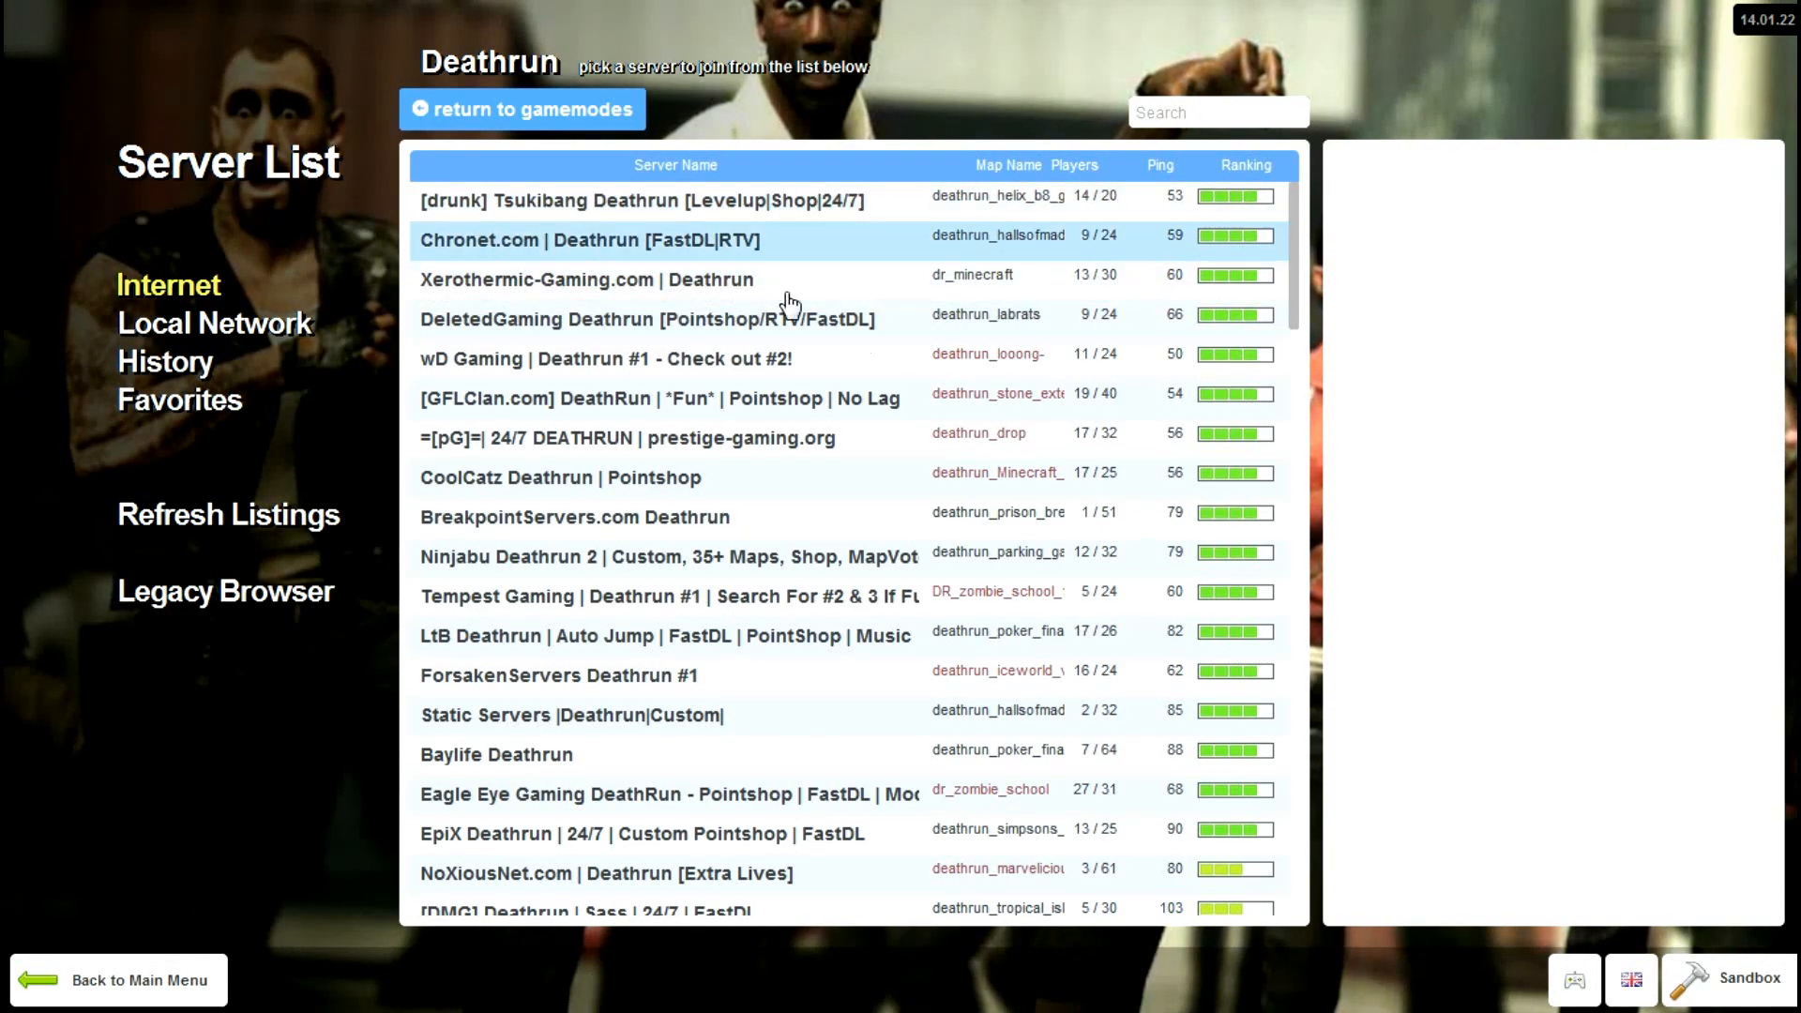
mouse_move(1053, 249)
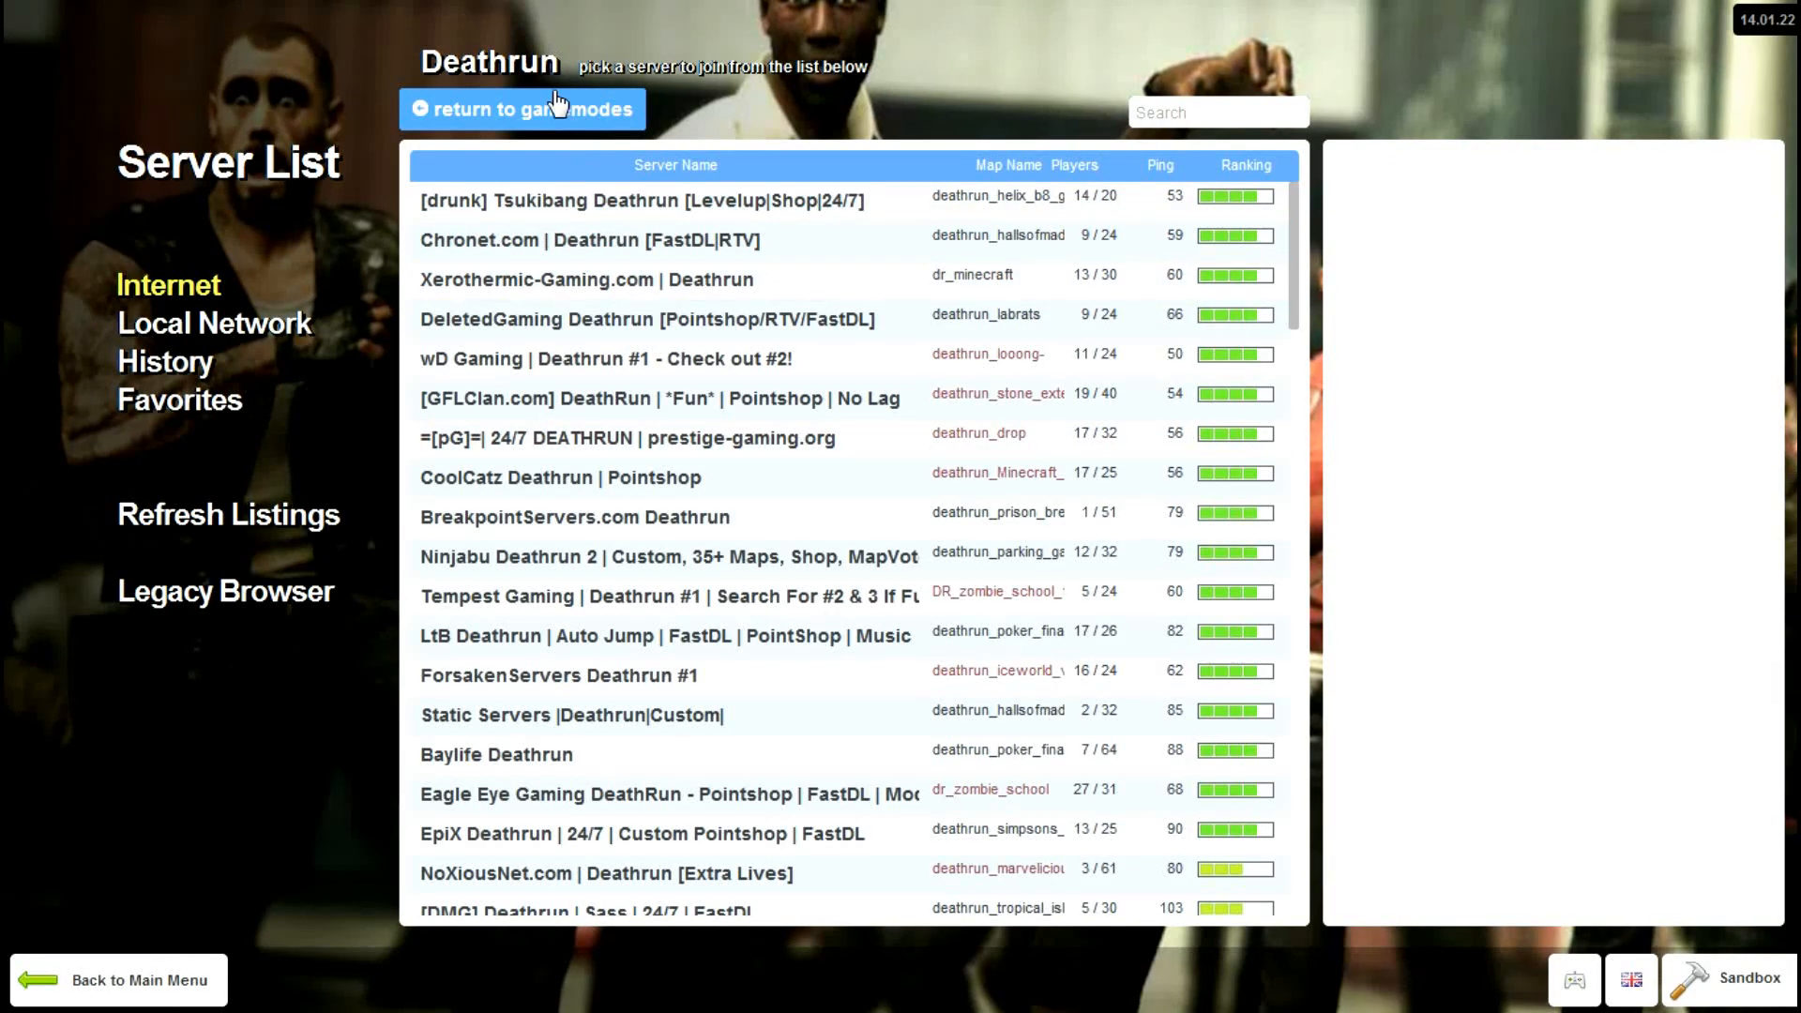
- Use 'return to gamemodes' to leave the Deathrun servers for the Internet gamemode list
click(521, 108)
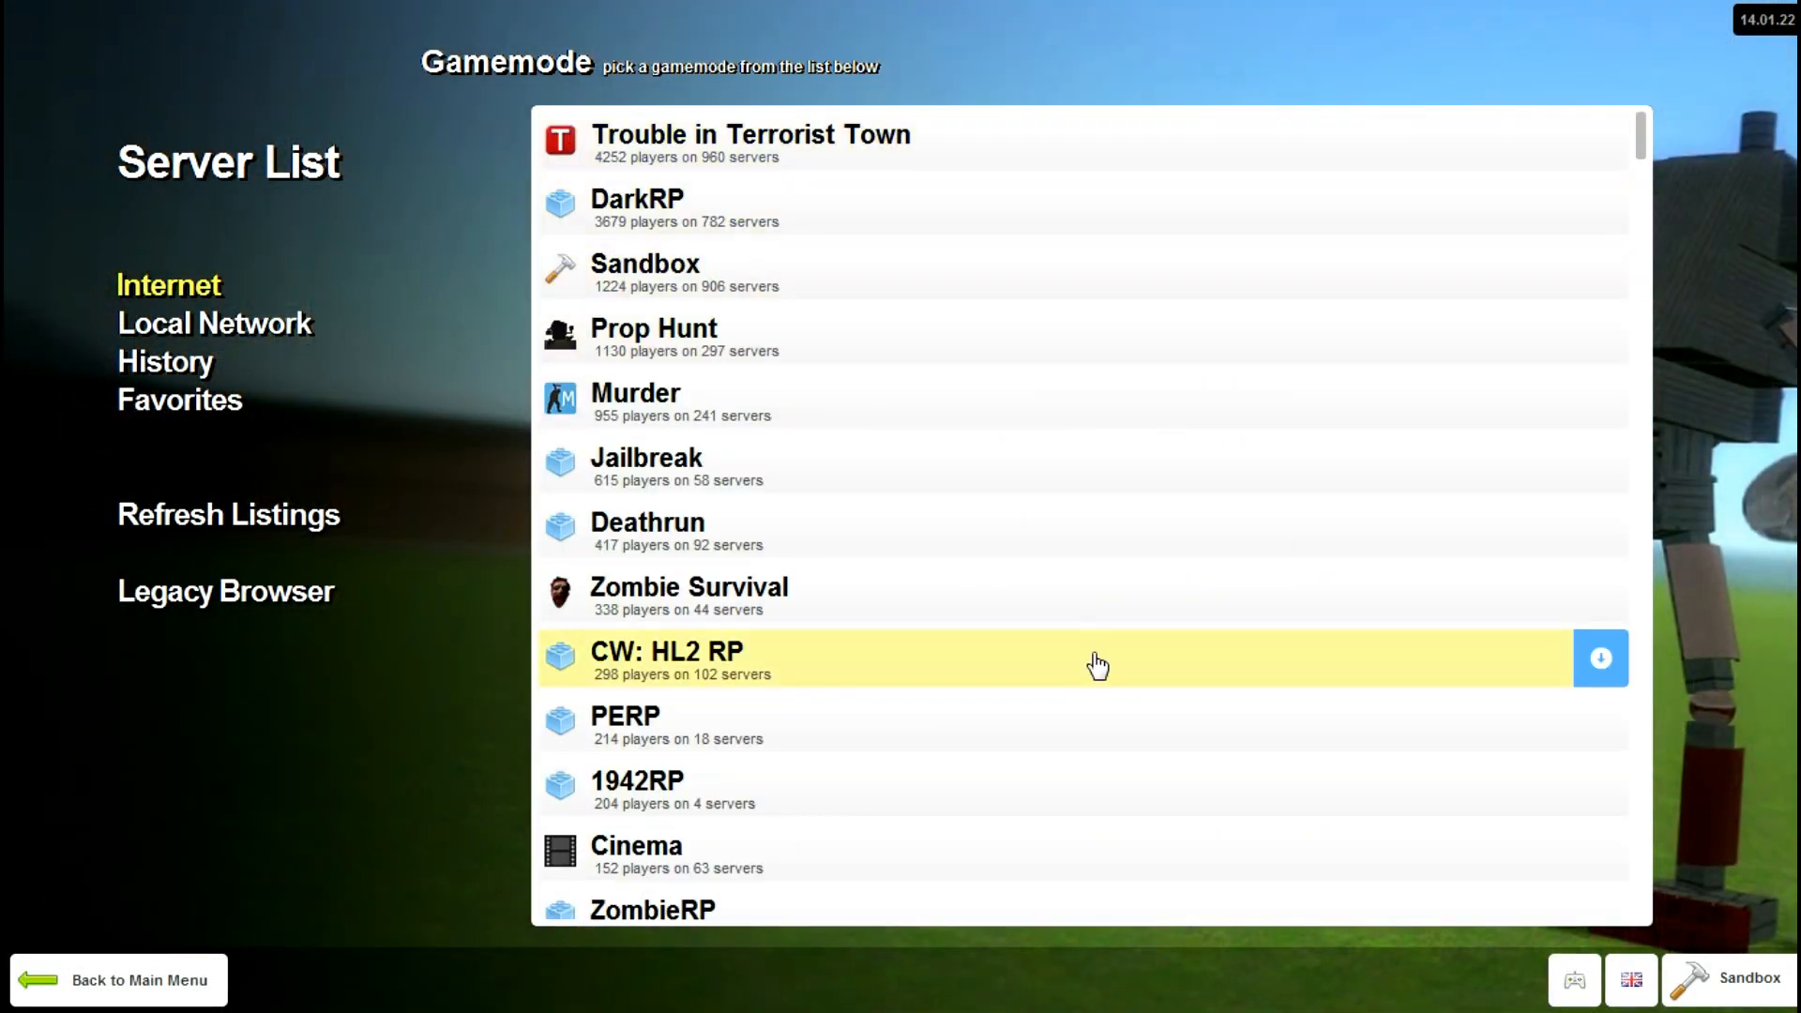
mouse_move(860, 588)
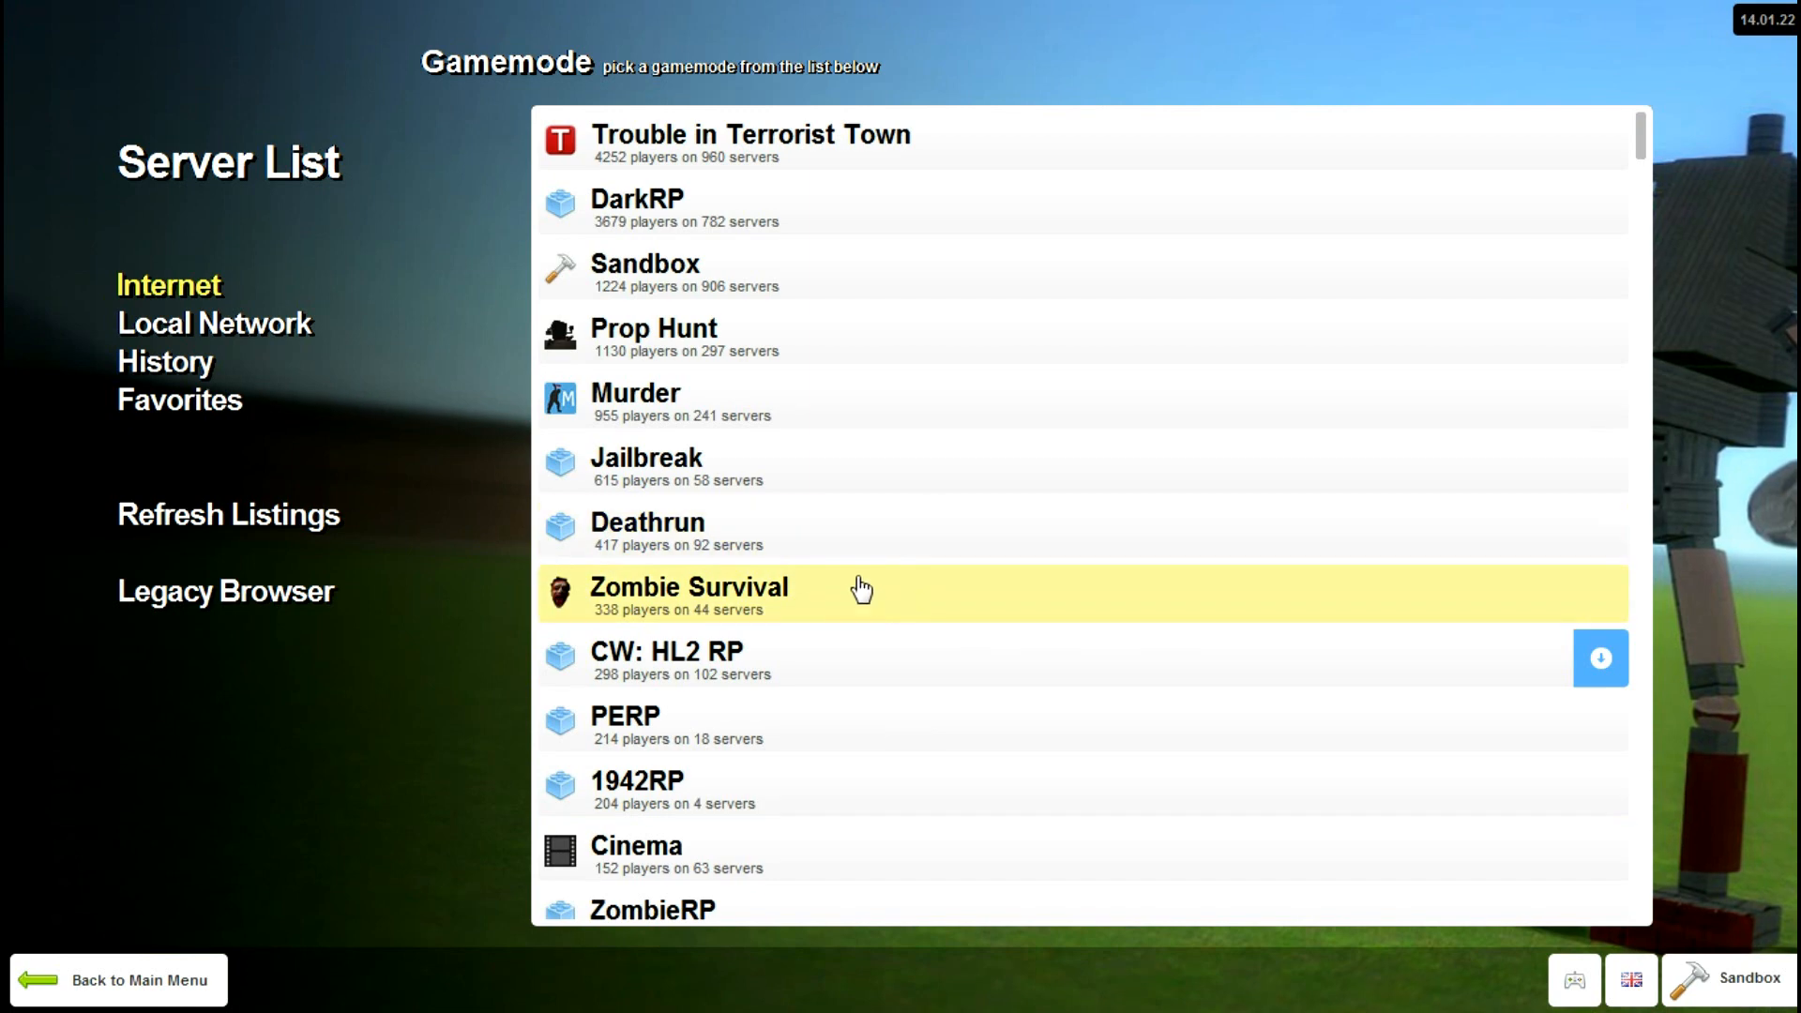
mouse_move(792, 265)
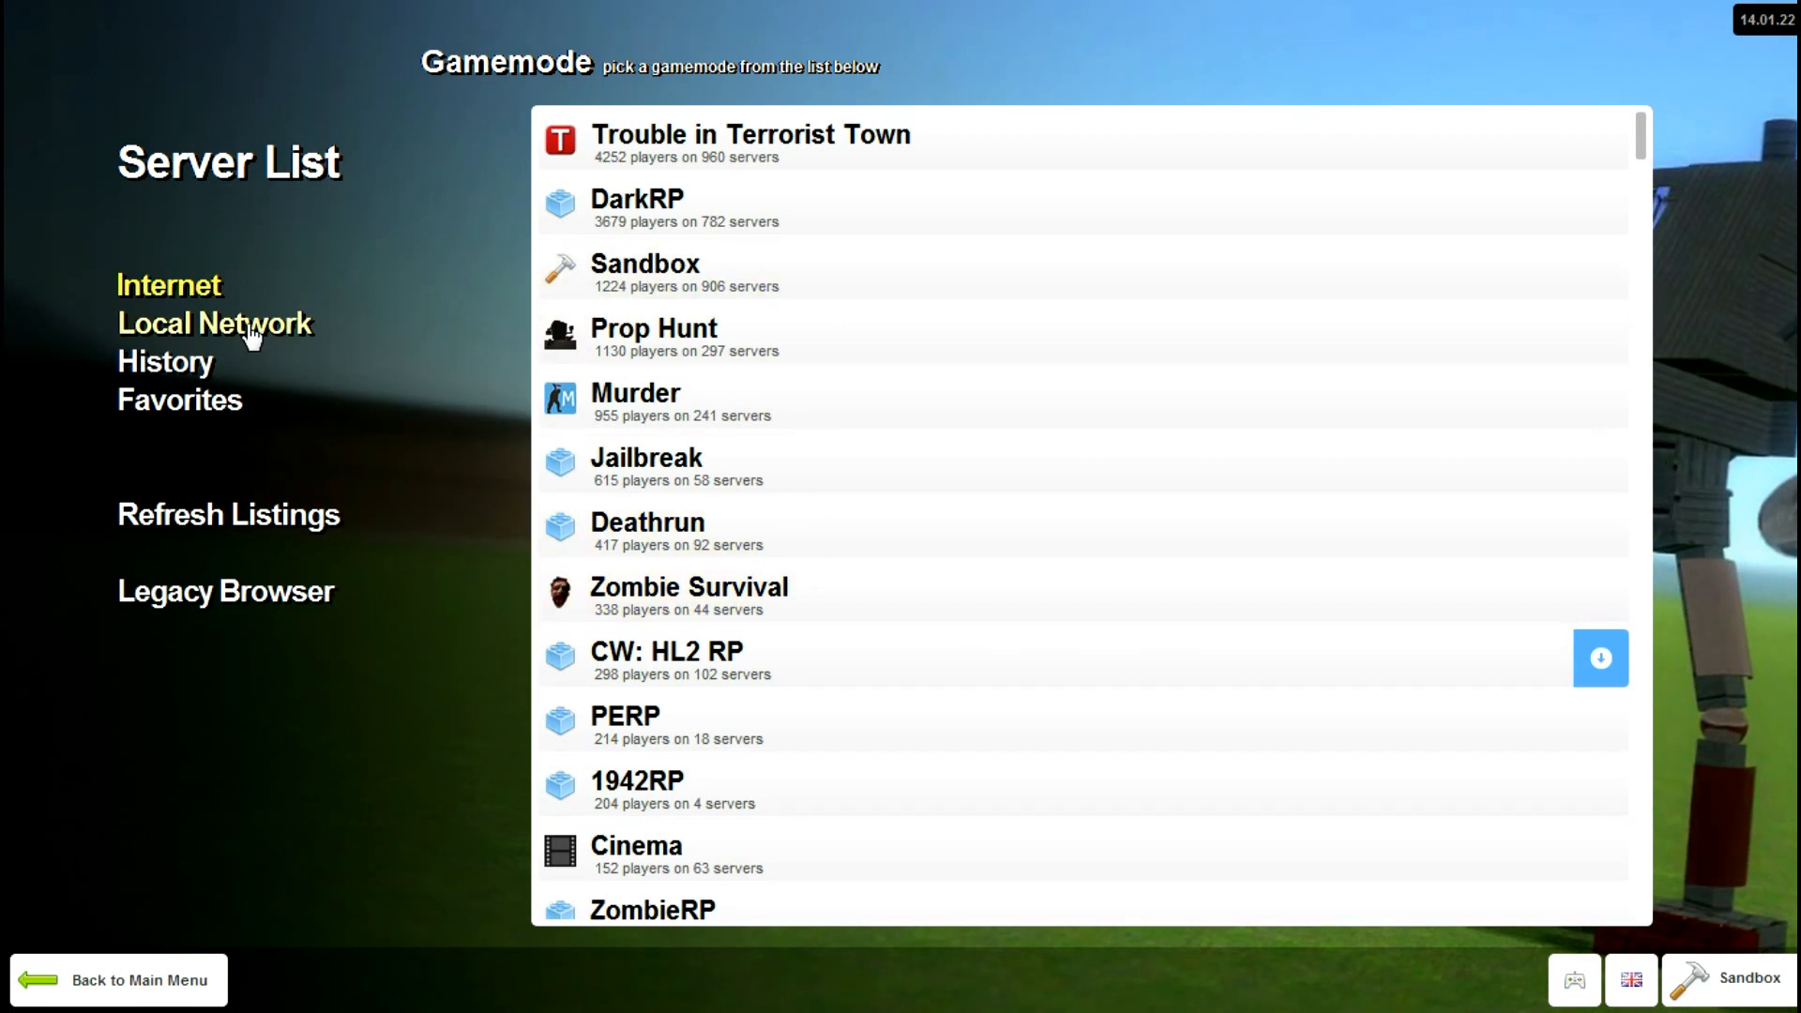
mouse_move(195, 350)
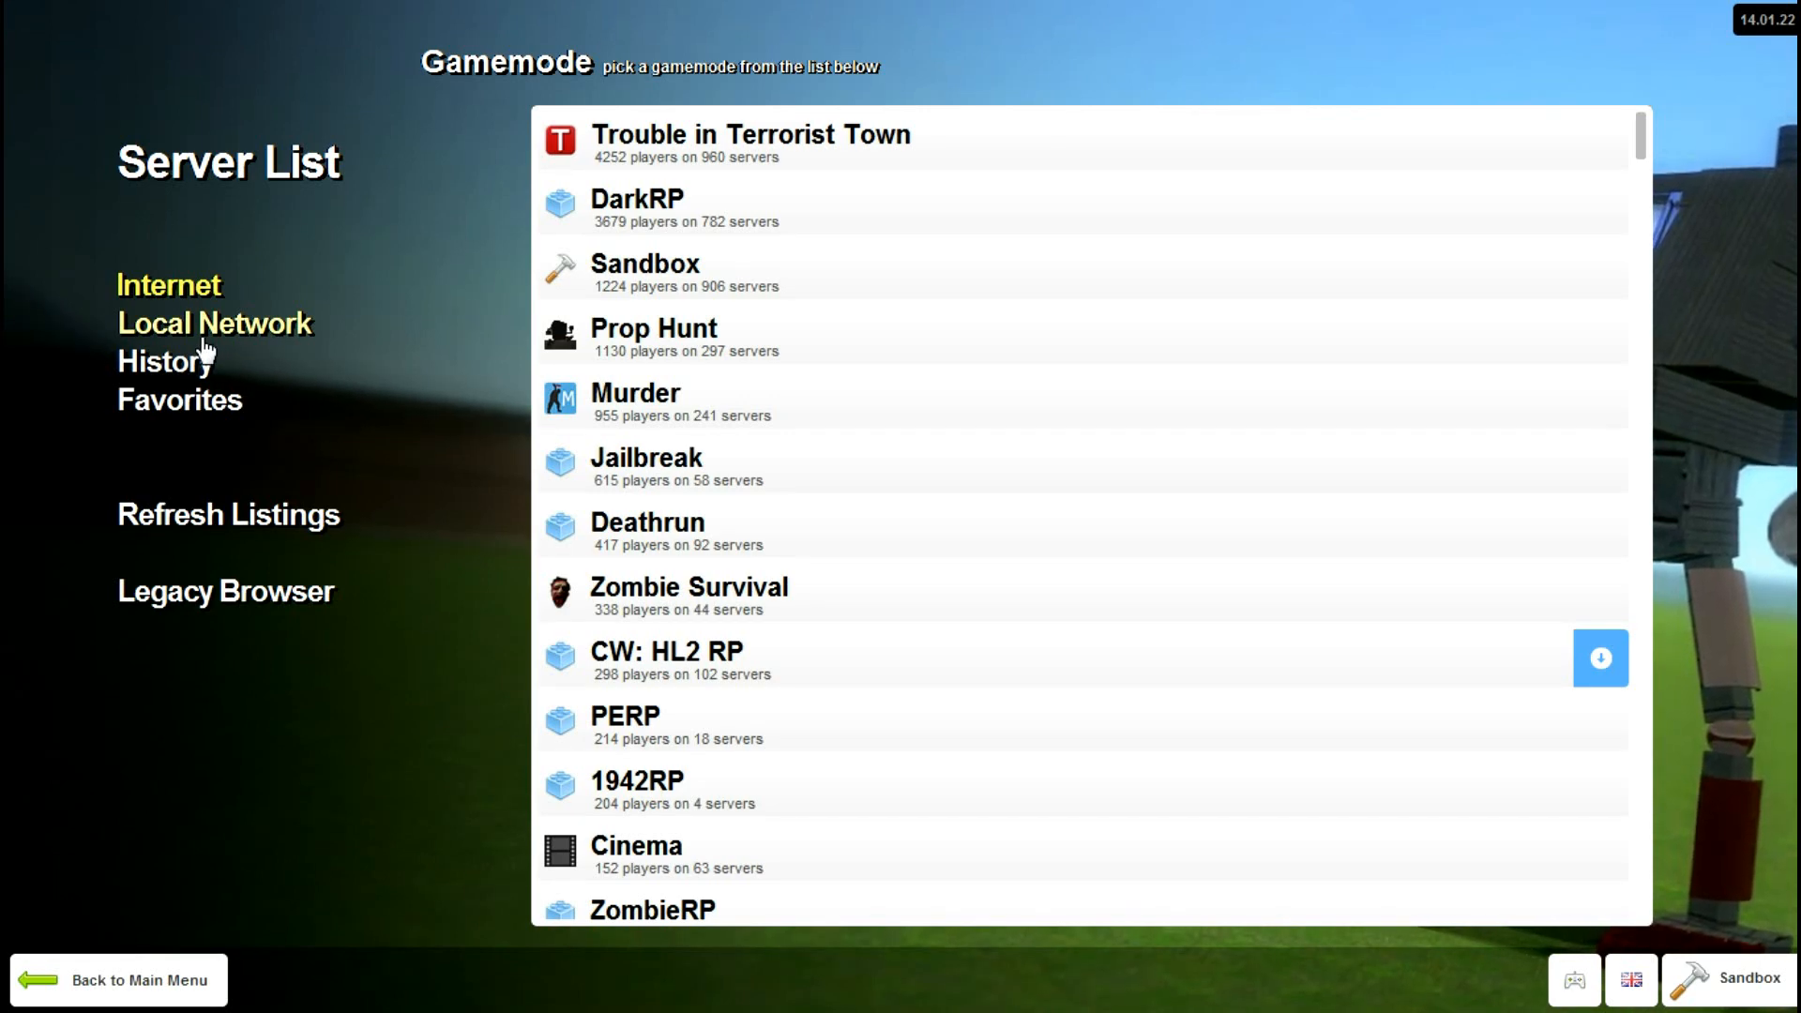
- Switch the server browser to the Local Network tab, which lists no gamemodes
click(214, 322)
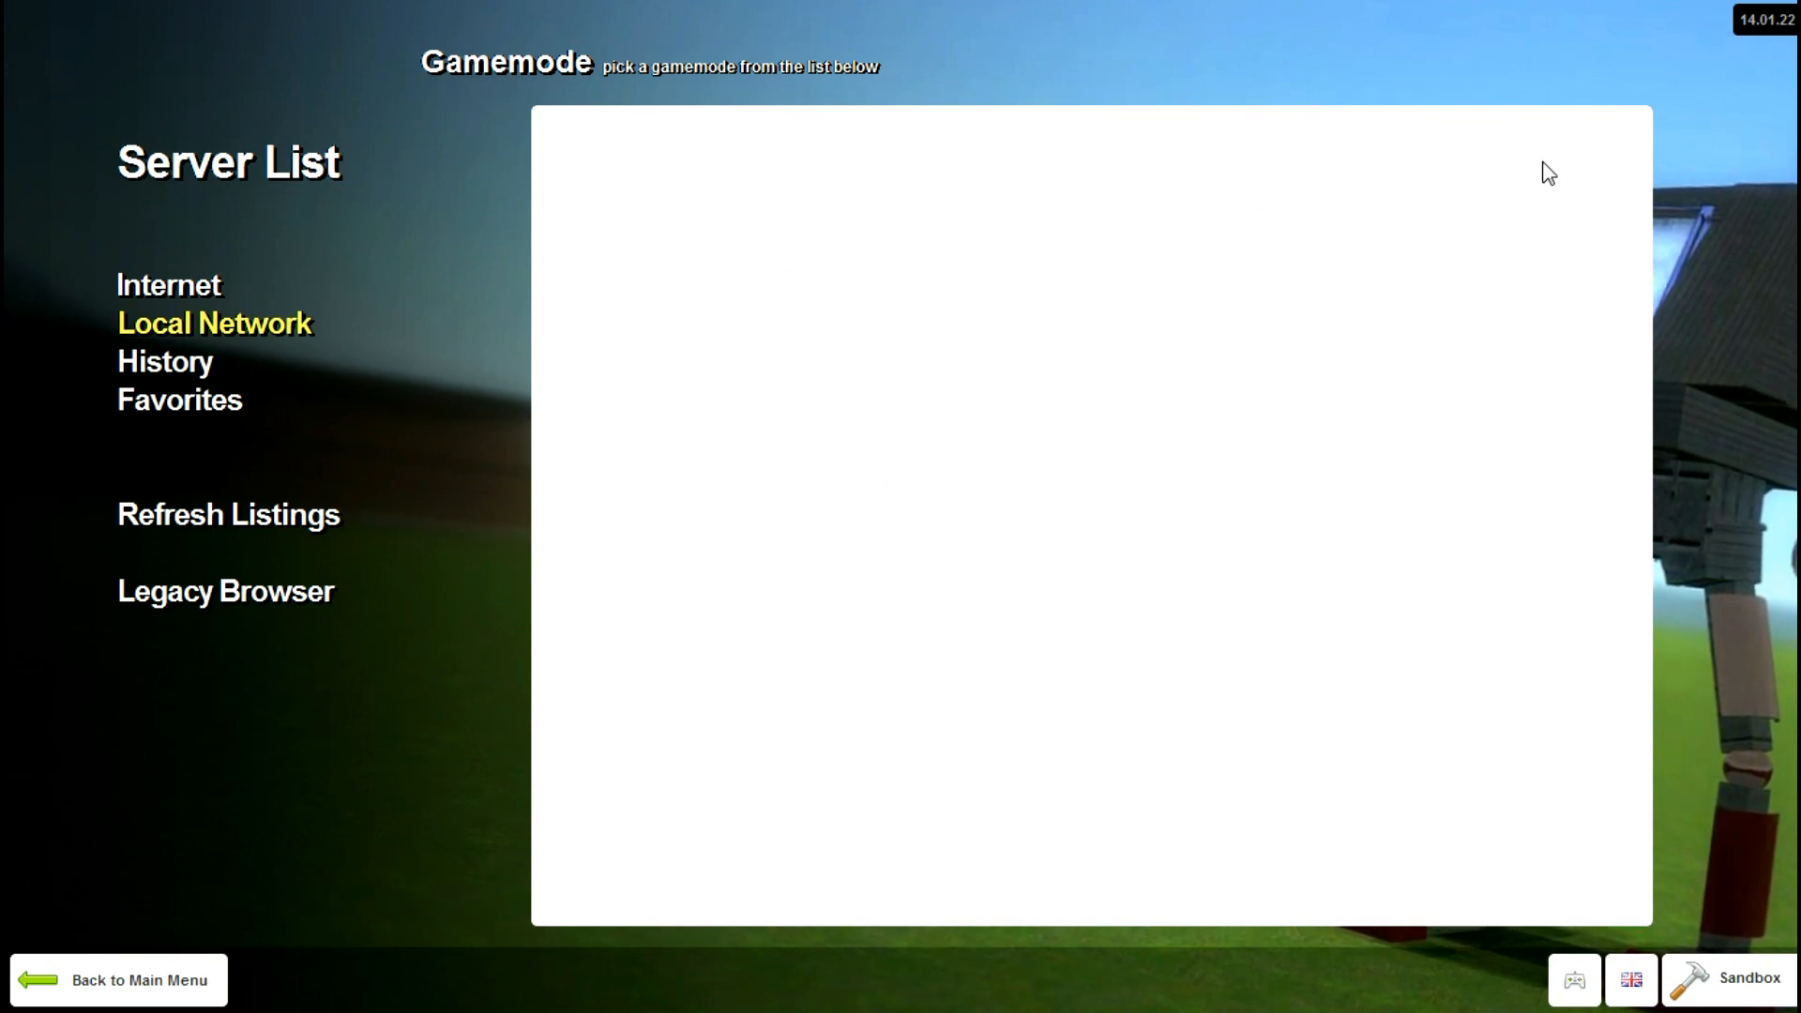
mouse_move(1230, 234)
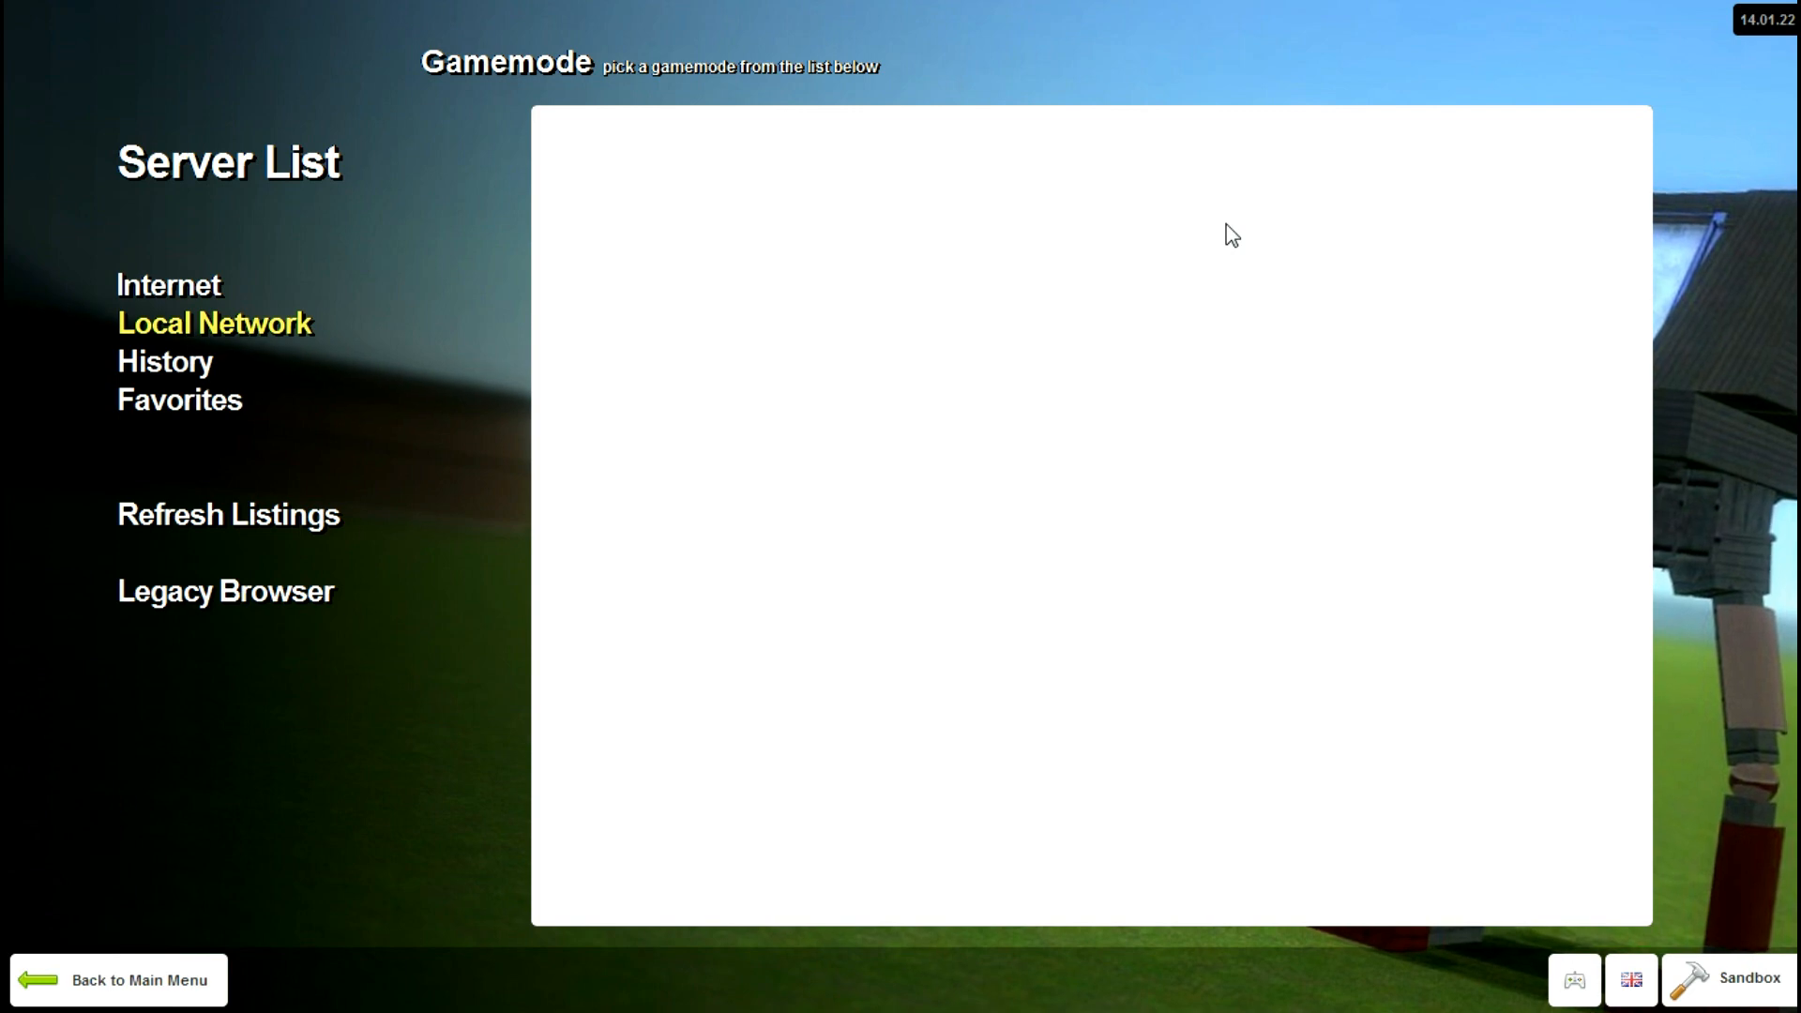
mouse_move(548, 131)
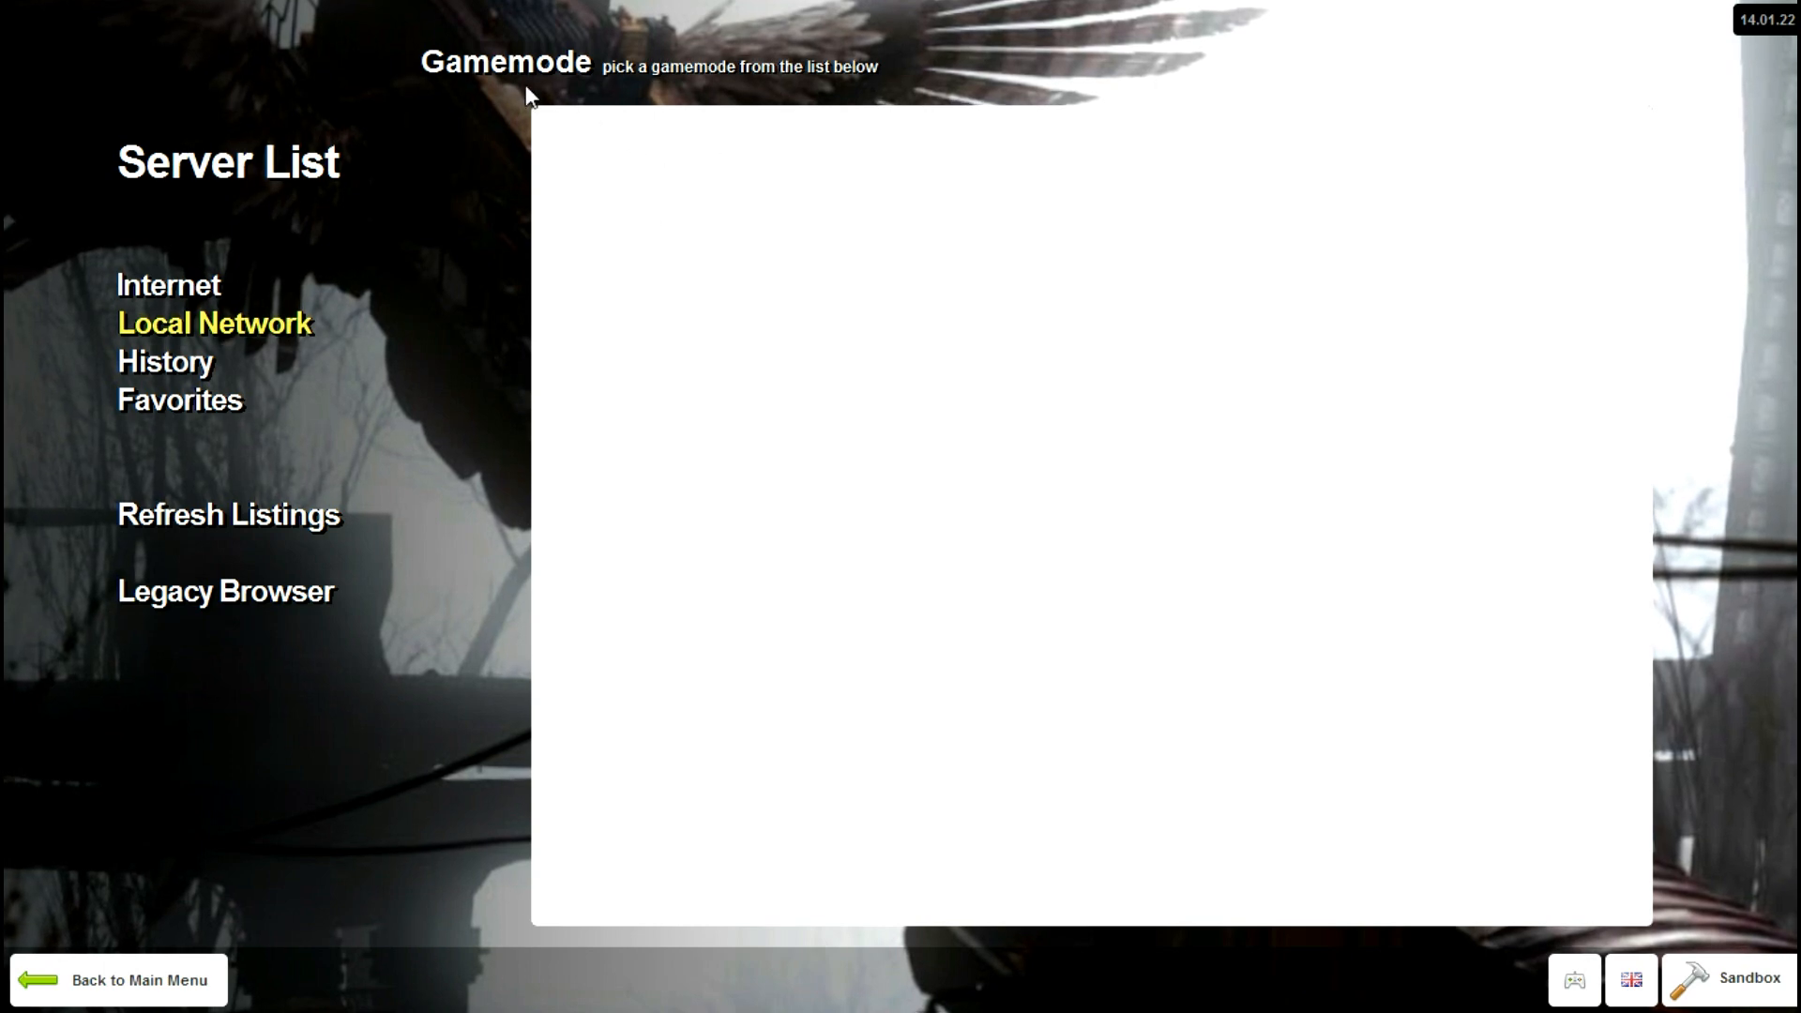
mouse_move(540, 122)
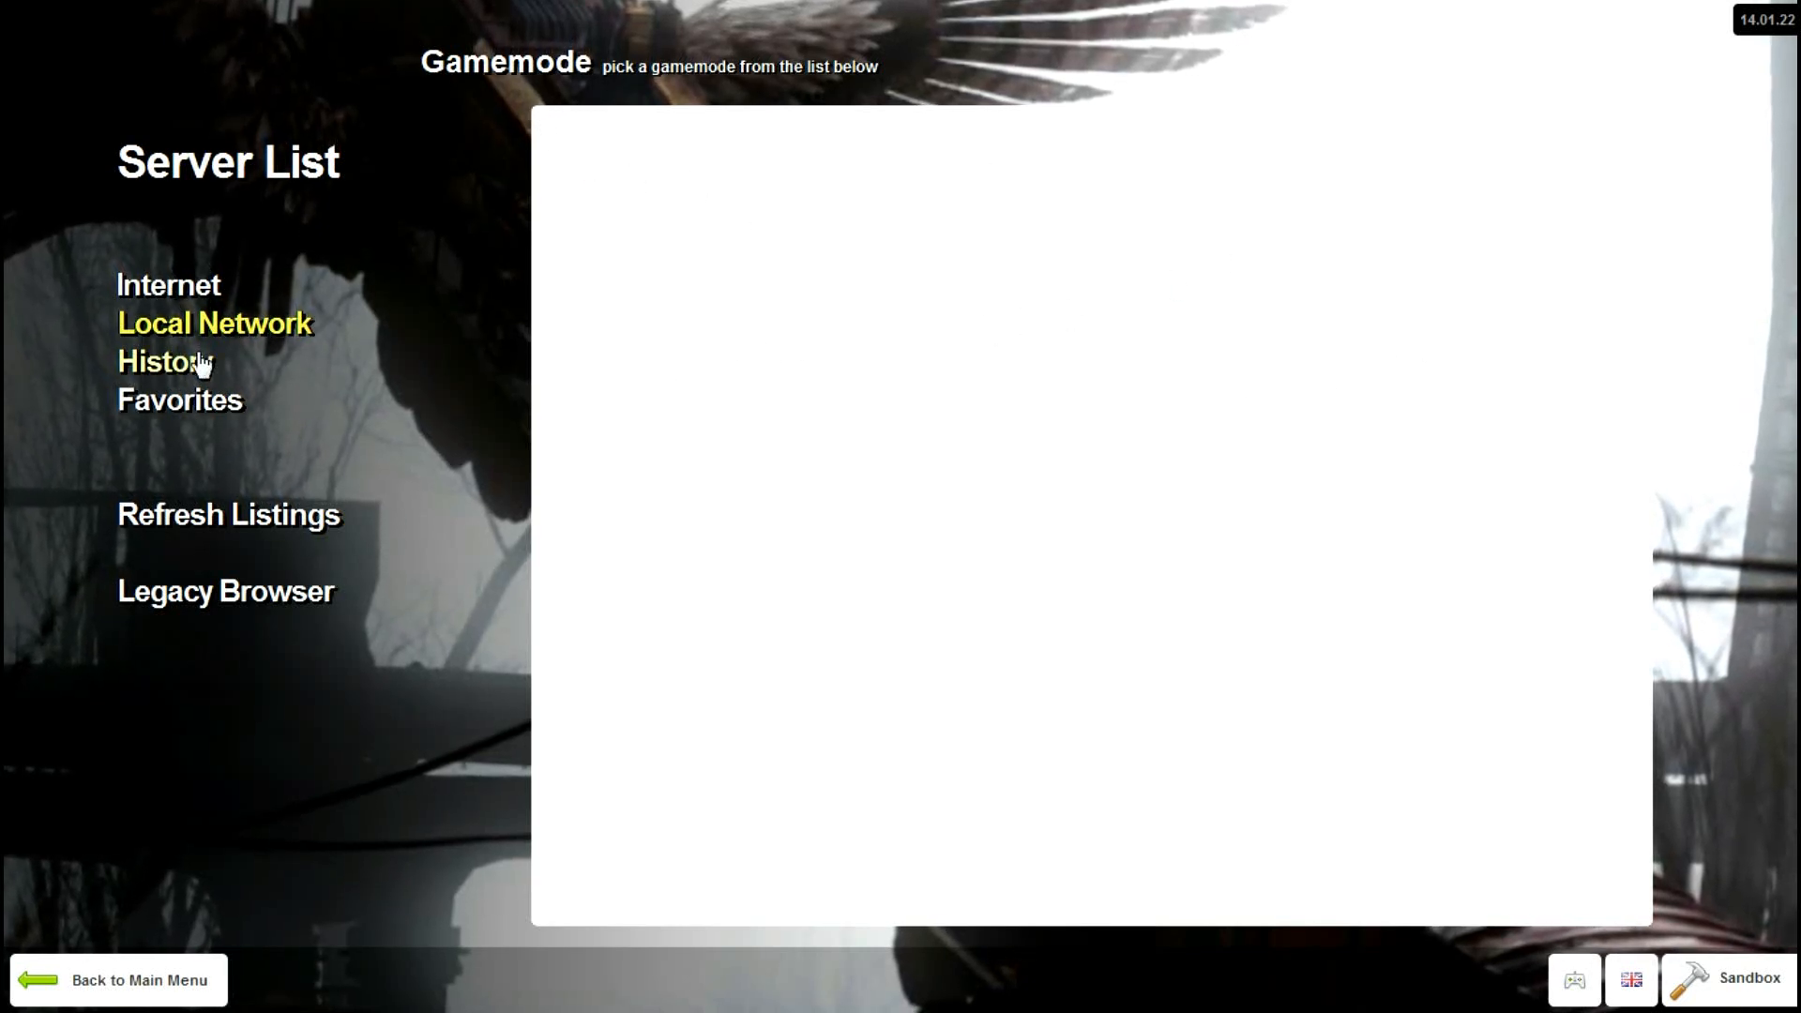
- Check the History tab, then show Favorites with DarkRP, Flood and Minecraft Wars
click(162, 362)
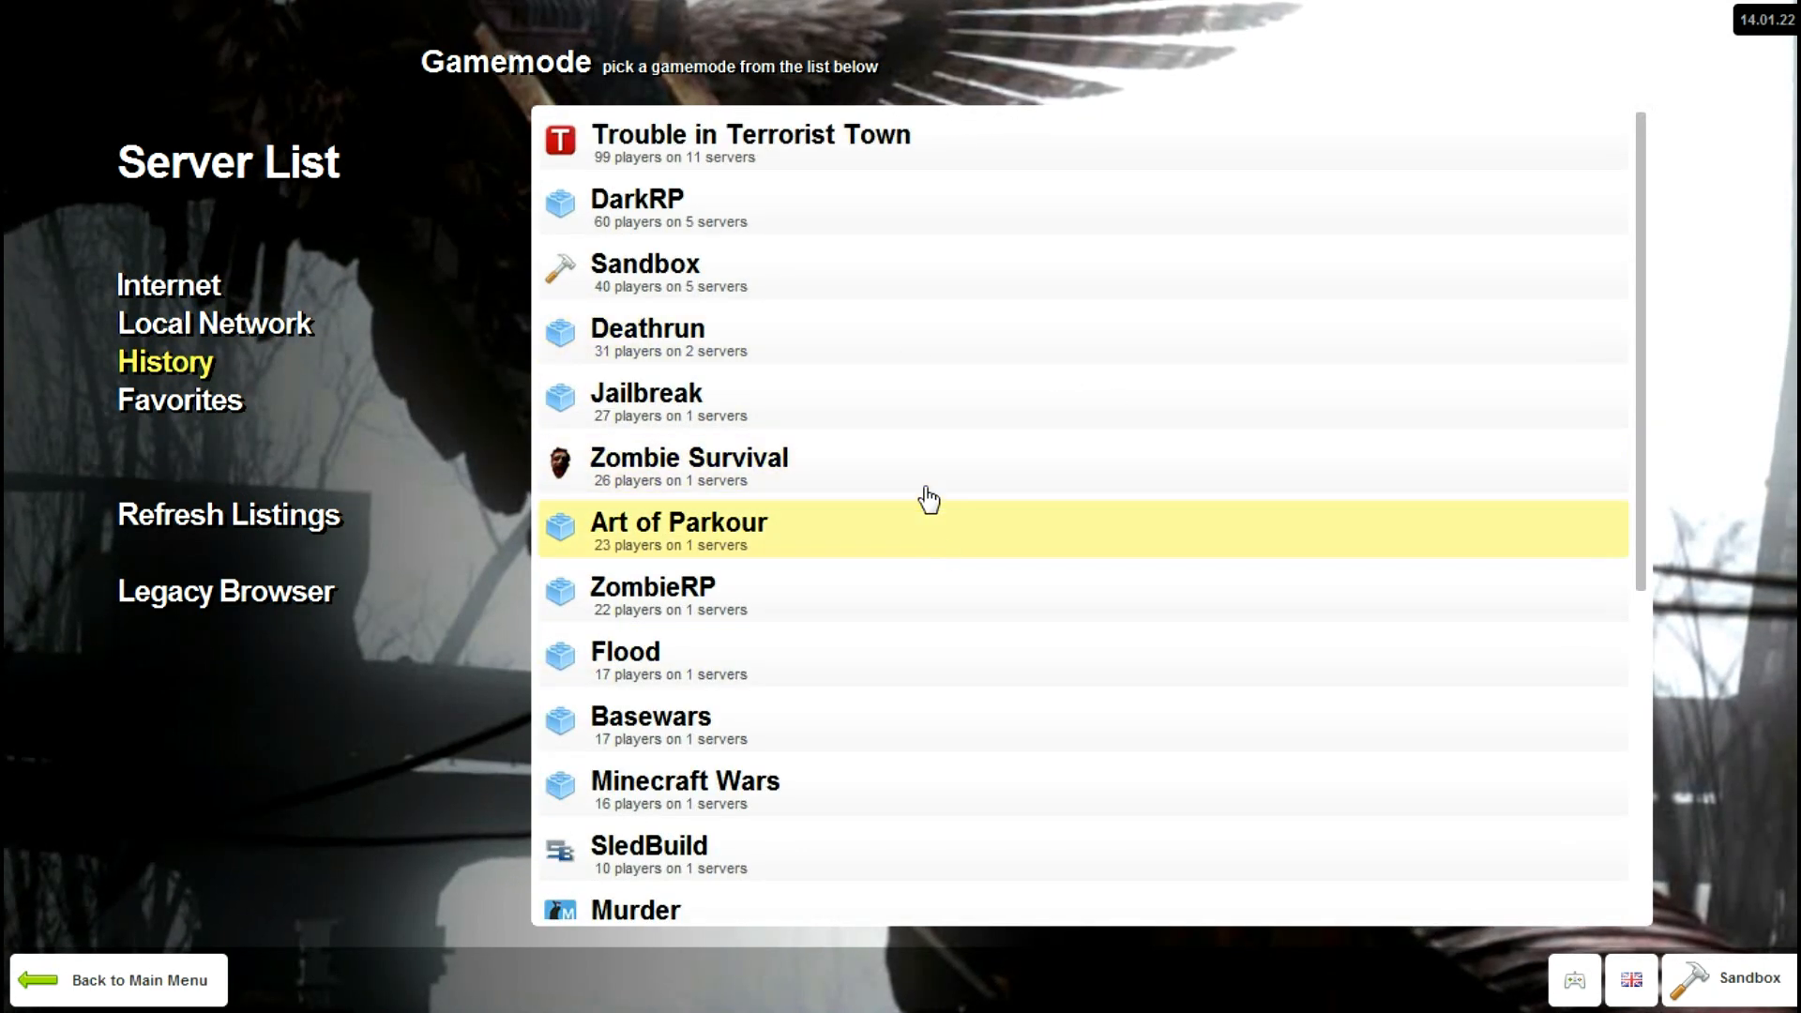
click(179, 400)
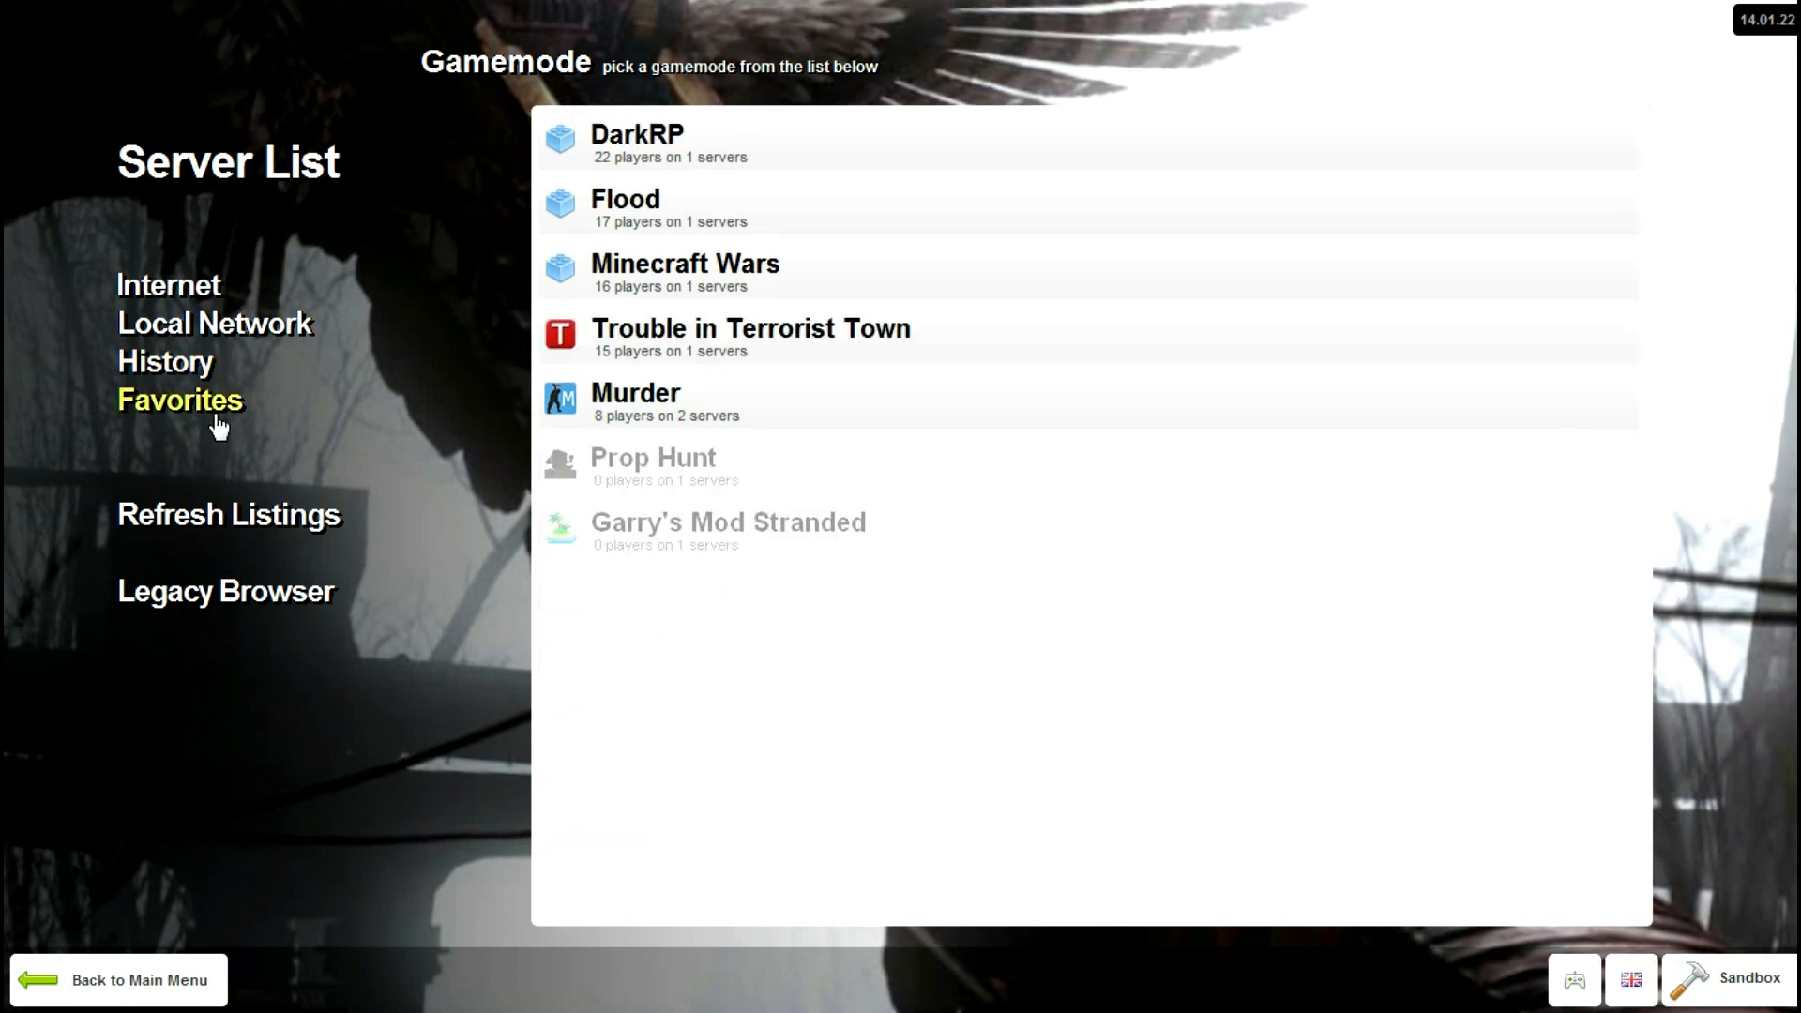
mouse_move(385, 379)
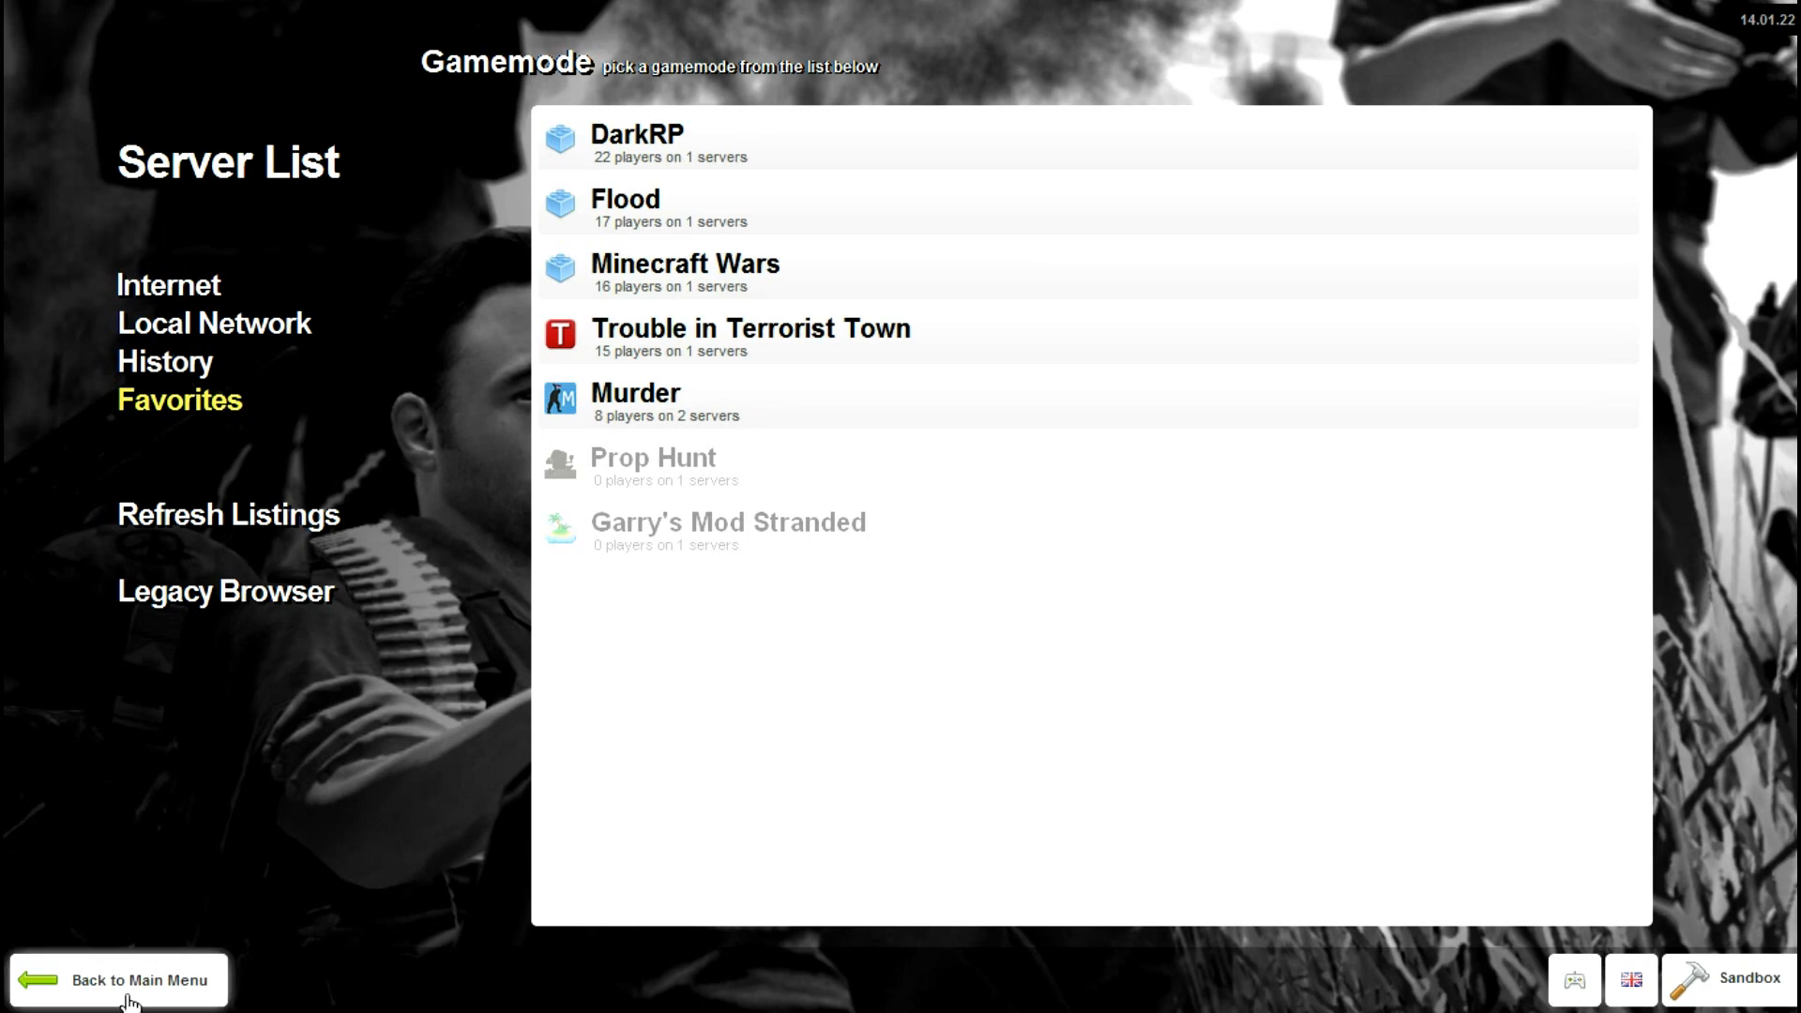
- Go back to the main menu, enter Addons and show trending Workshop Maps
click(140, 979)
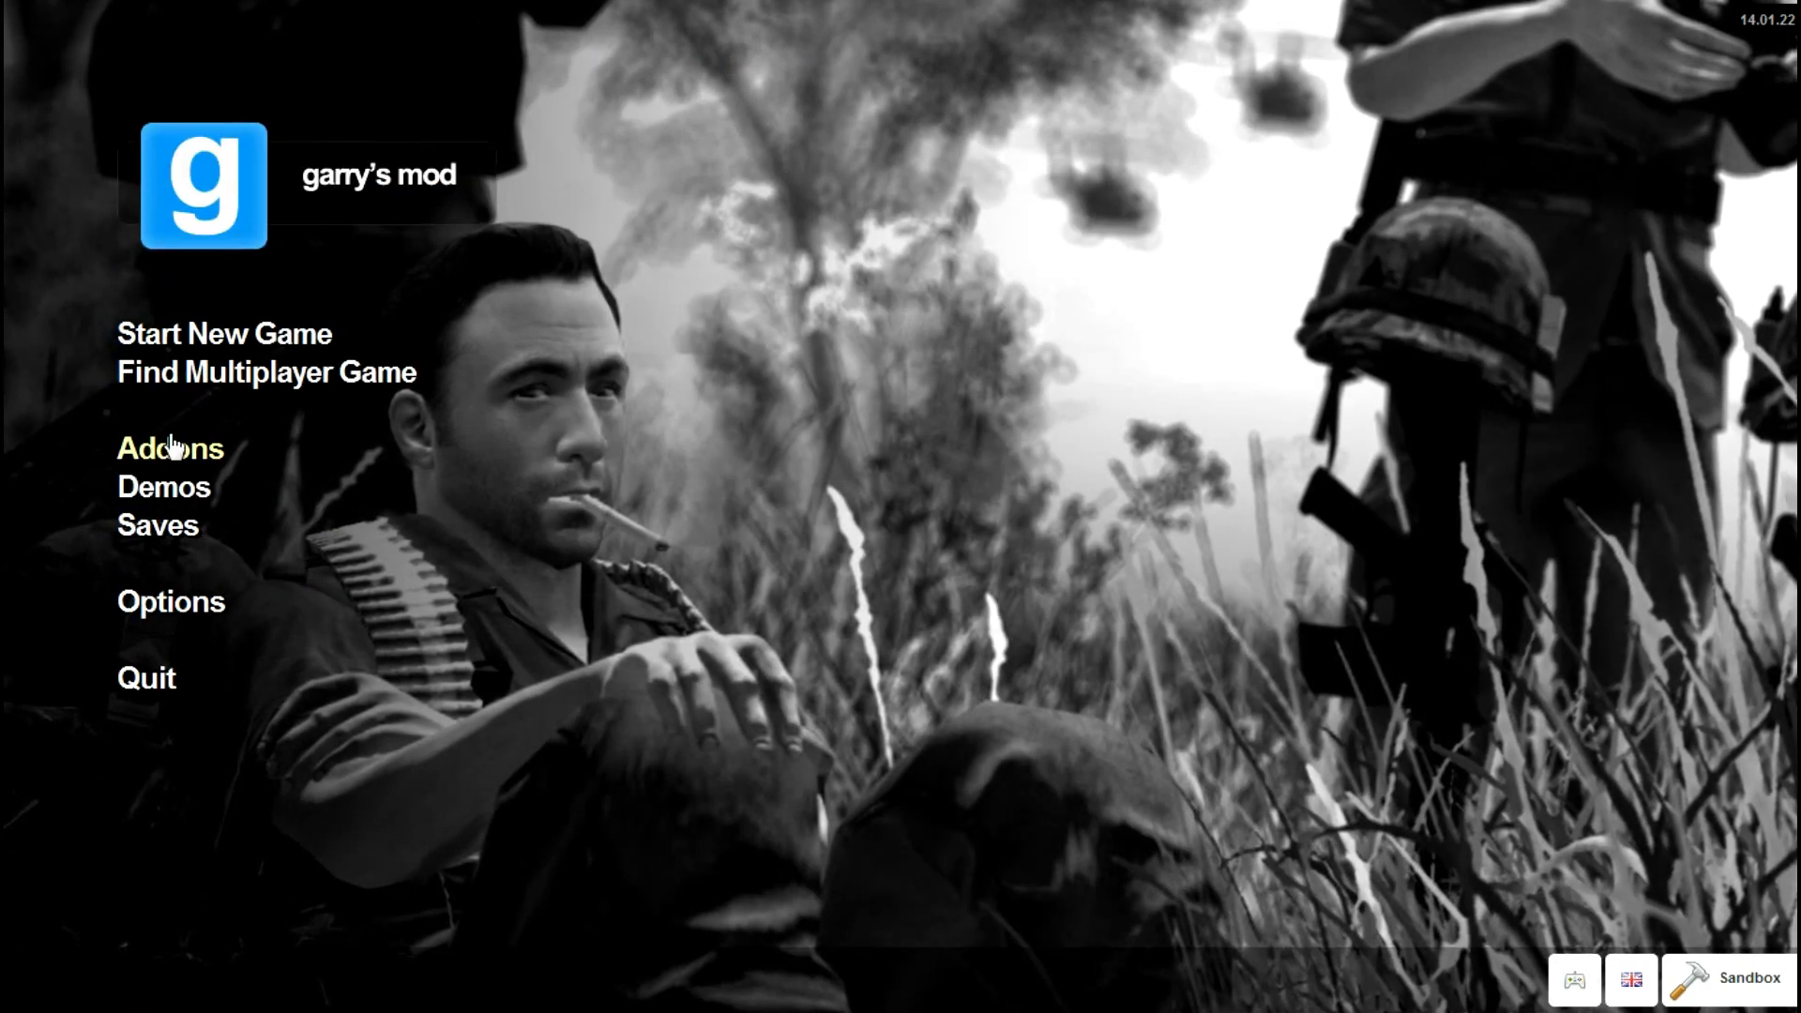
click(168, 449)
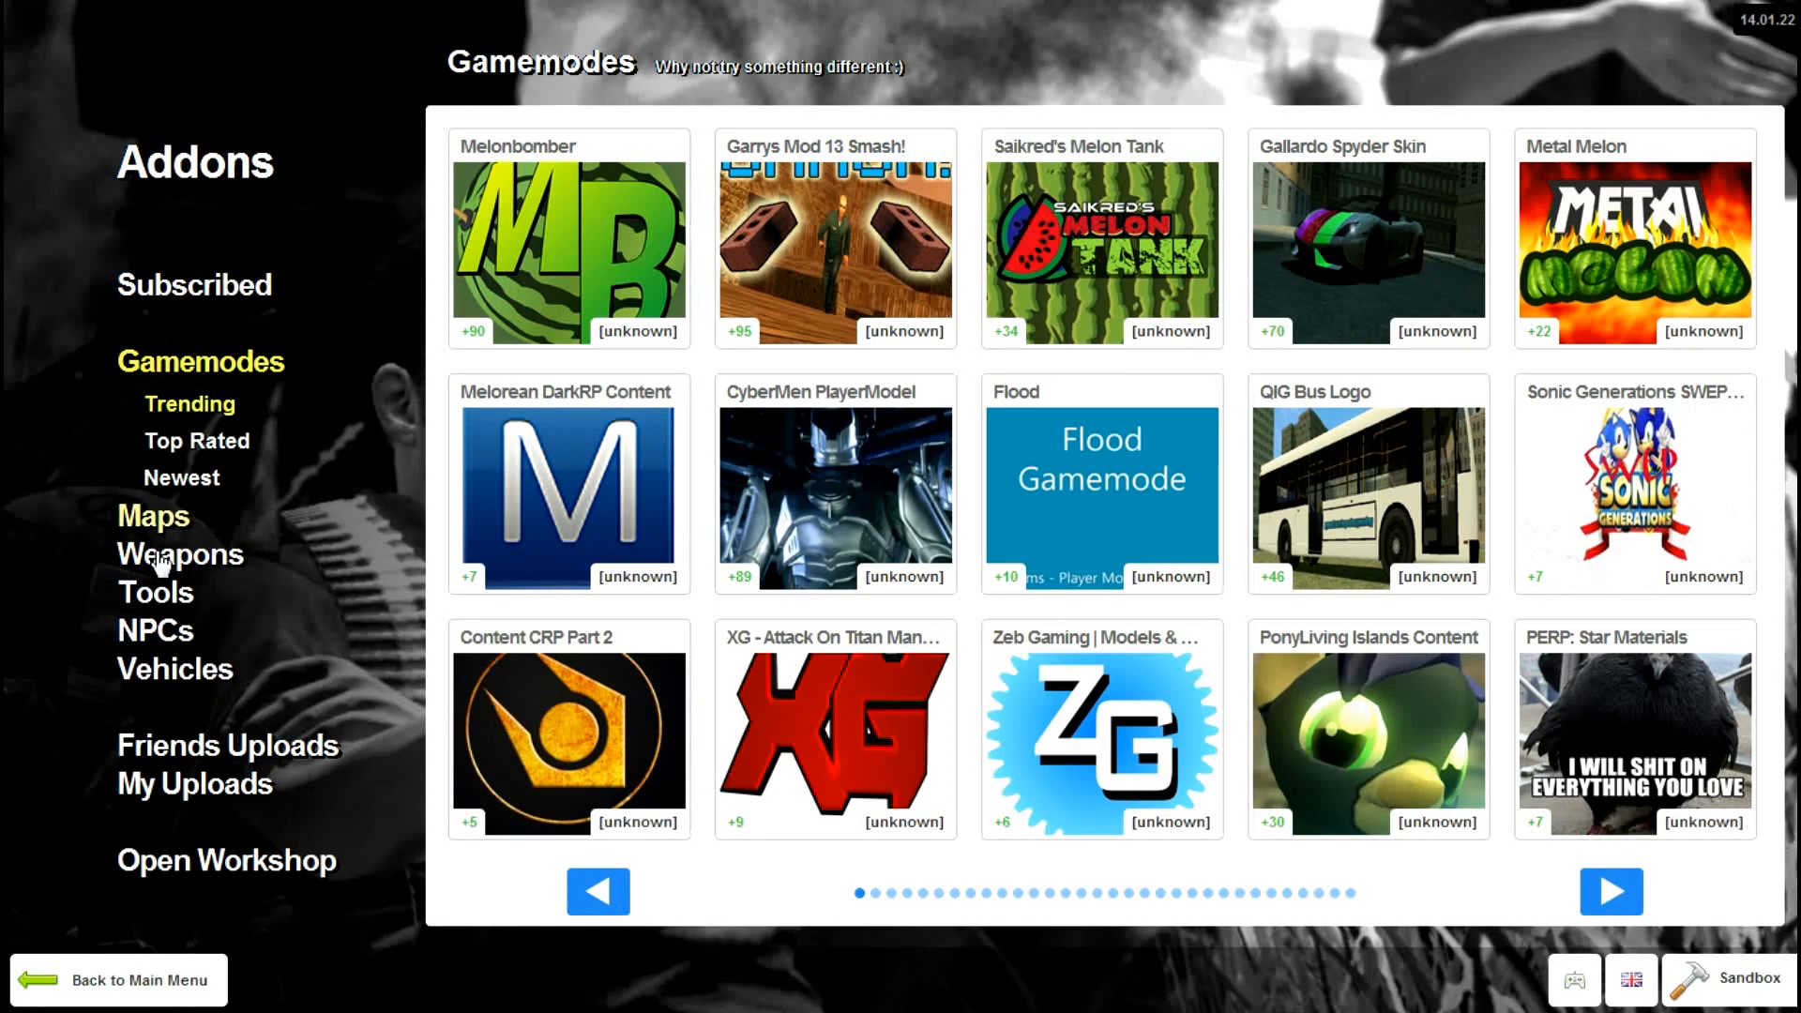
click(153, 515)
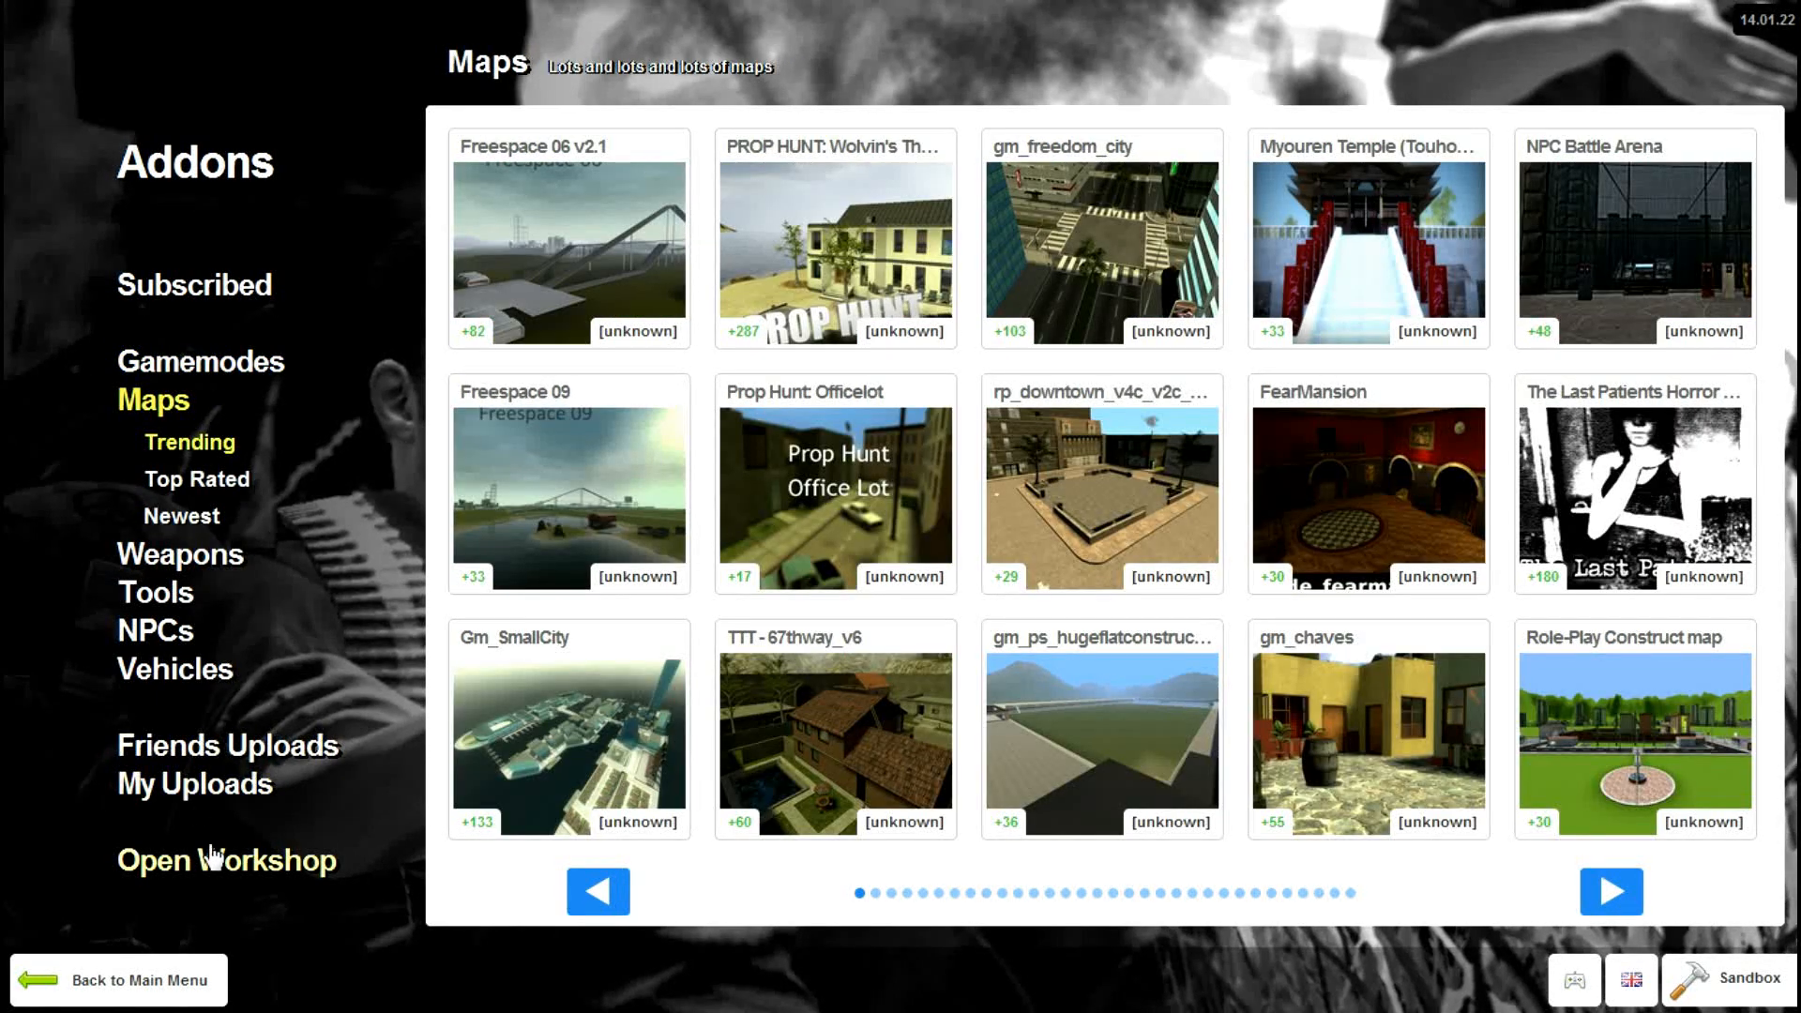
- Open the Garry's Mod Workshop, limit popular items to this week, then rank by Top Rated All Time
key(shift+tab)
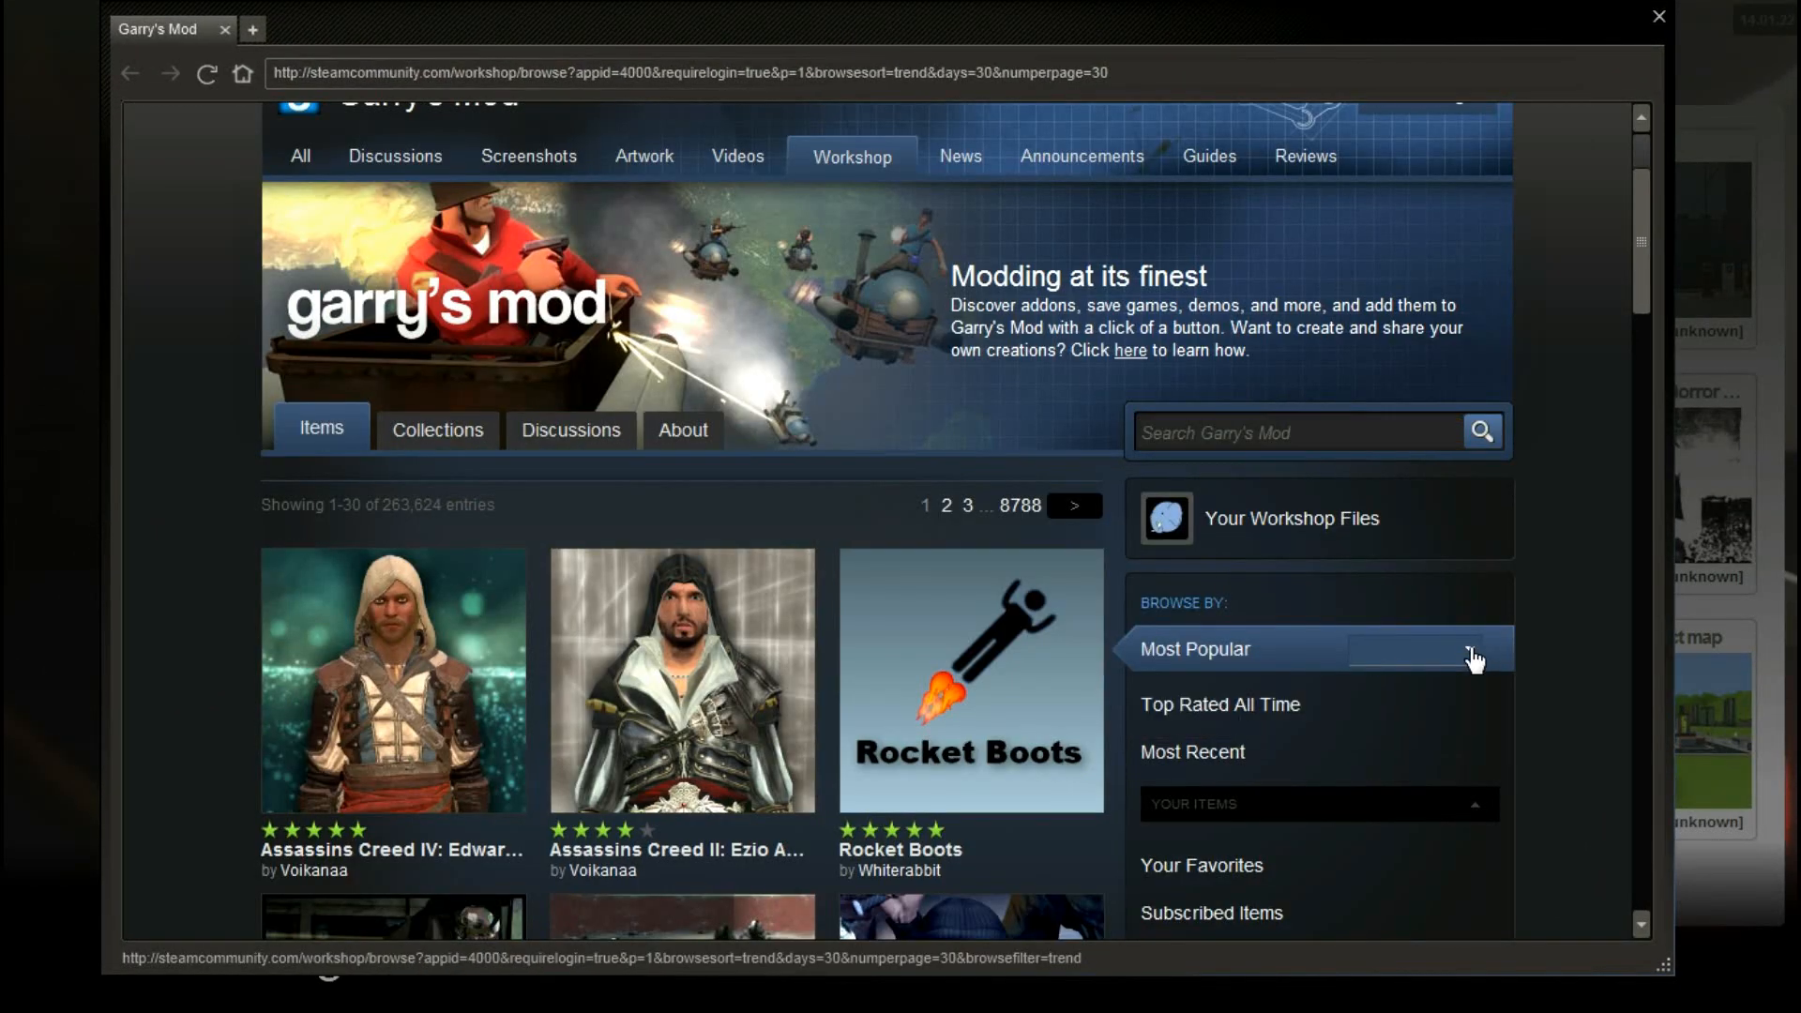
mouse_move(1464, 690)
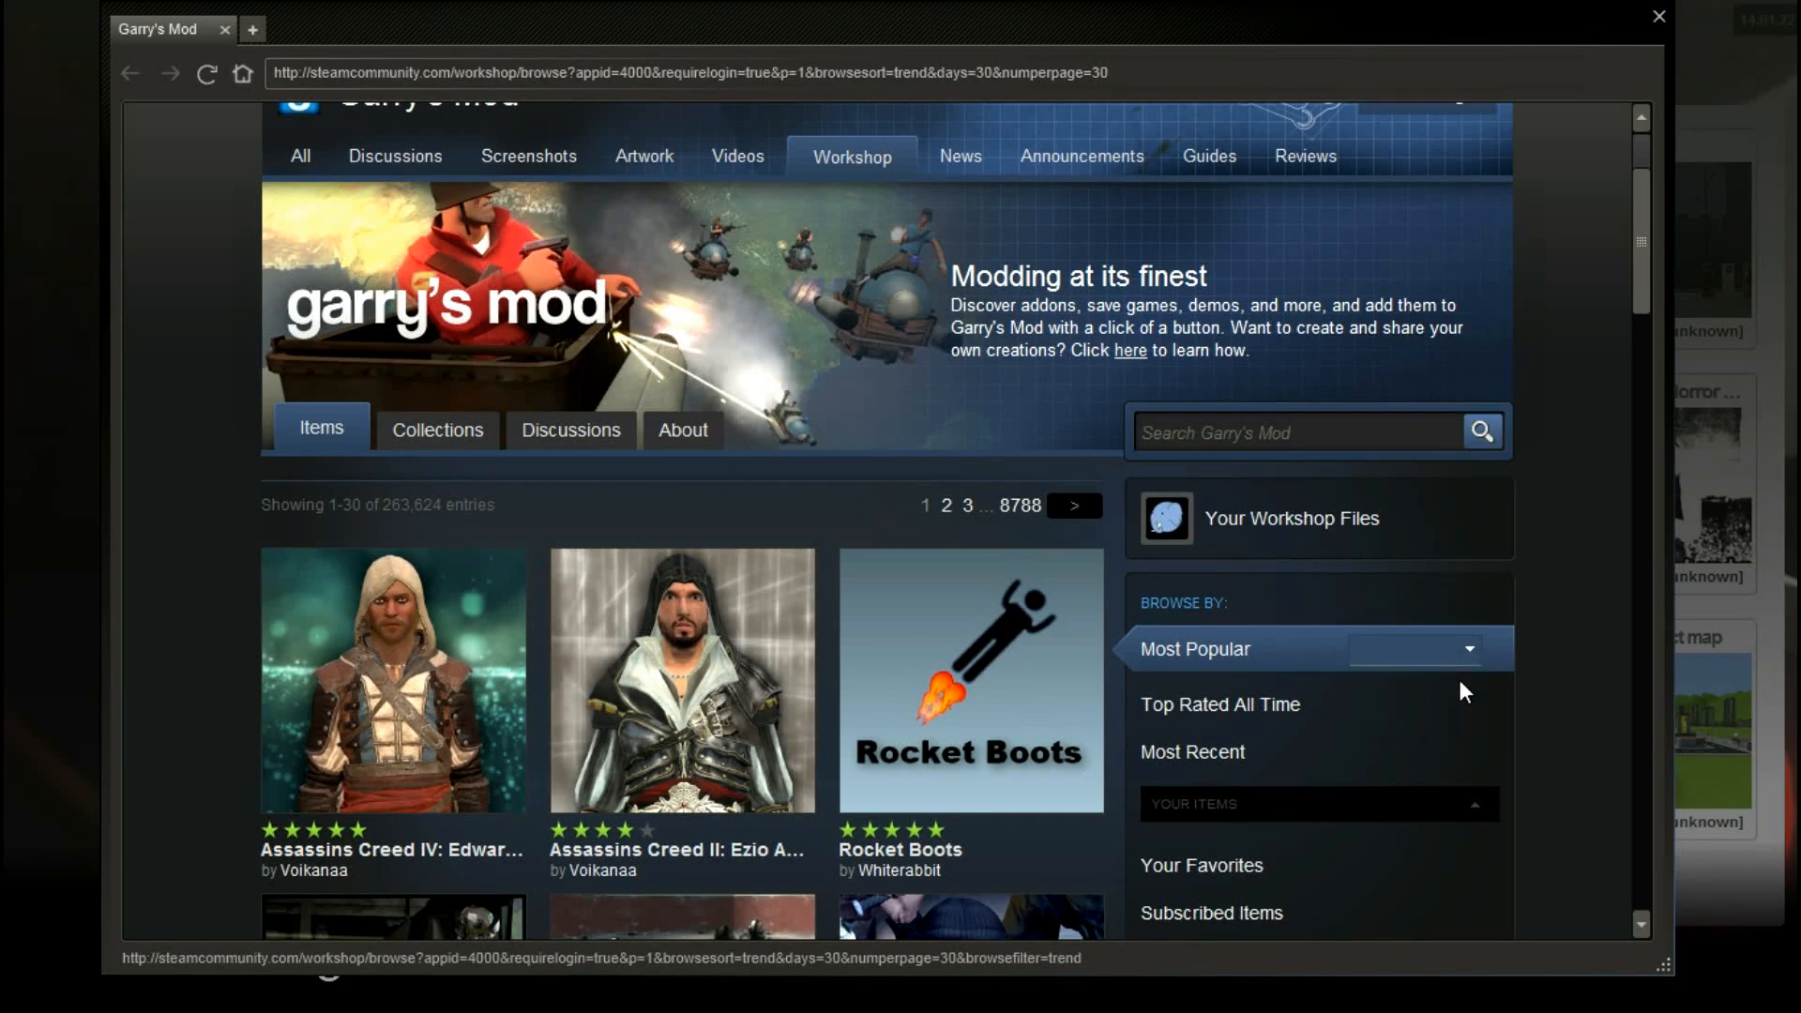
click(1412, 650)
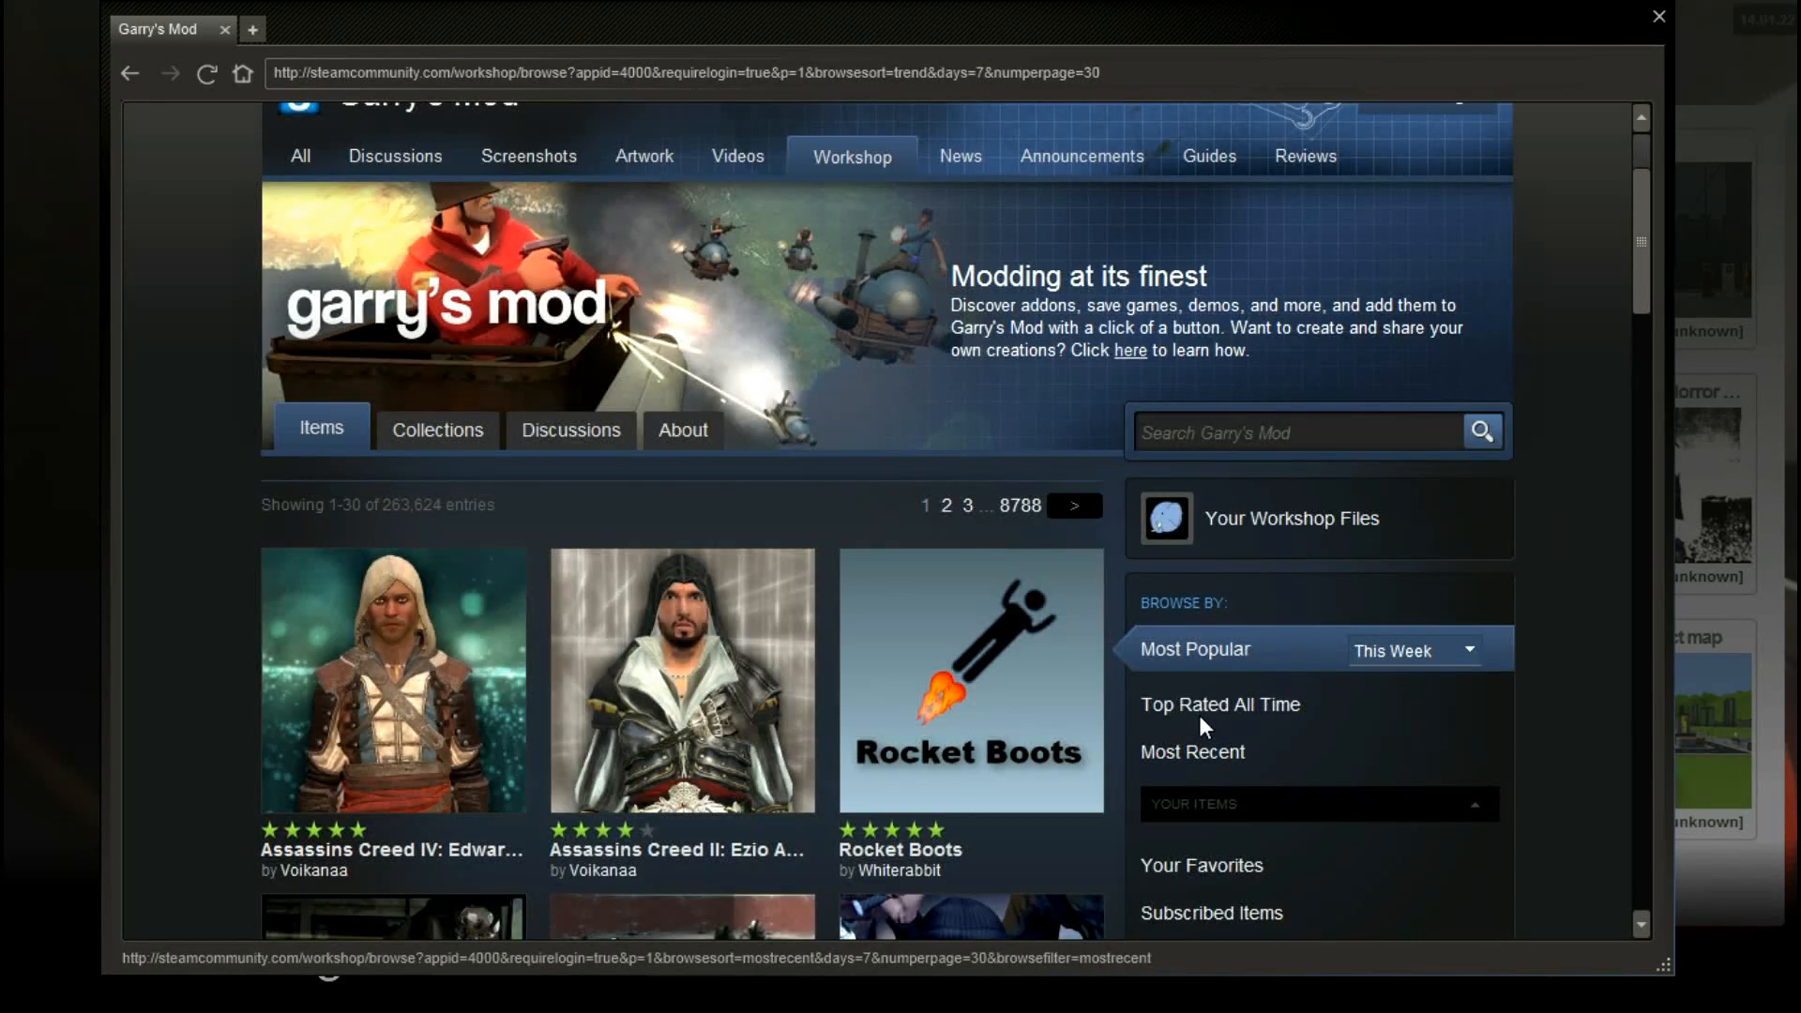
click(1219, 704)
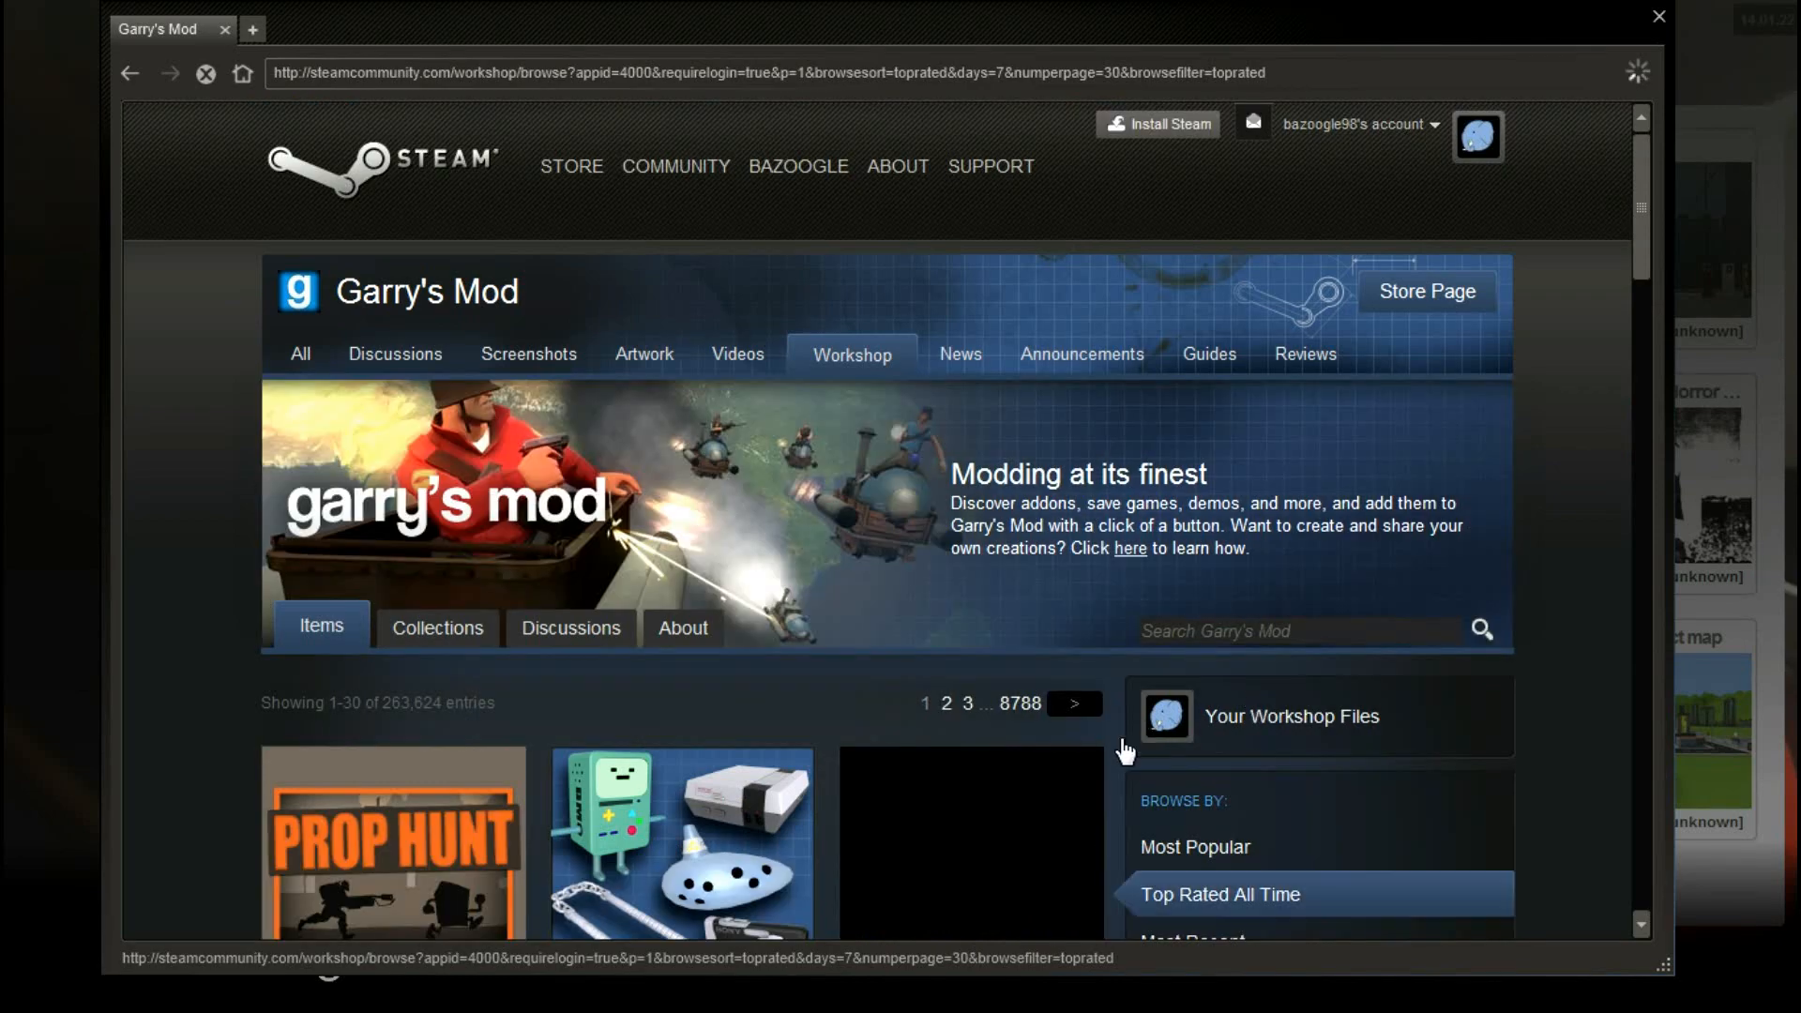
- Scroll down the top-rated Workshop grid from Wiremod to the Deadpool pack
scroll(down, 3)
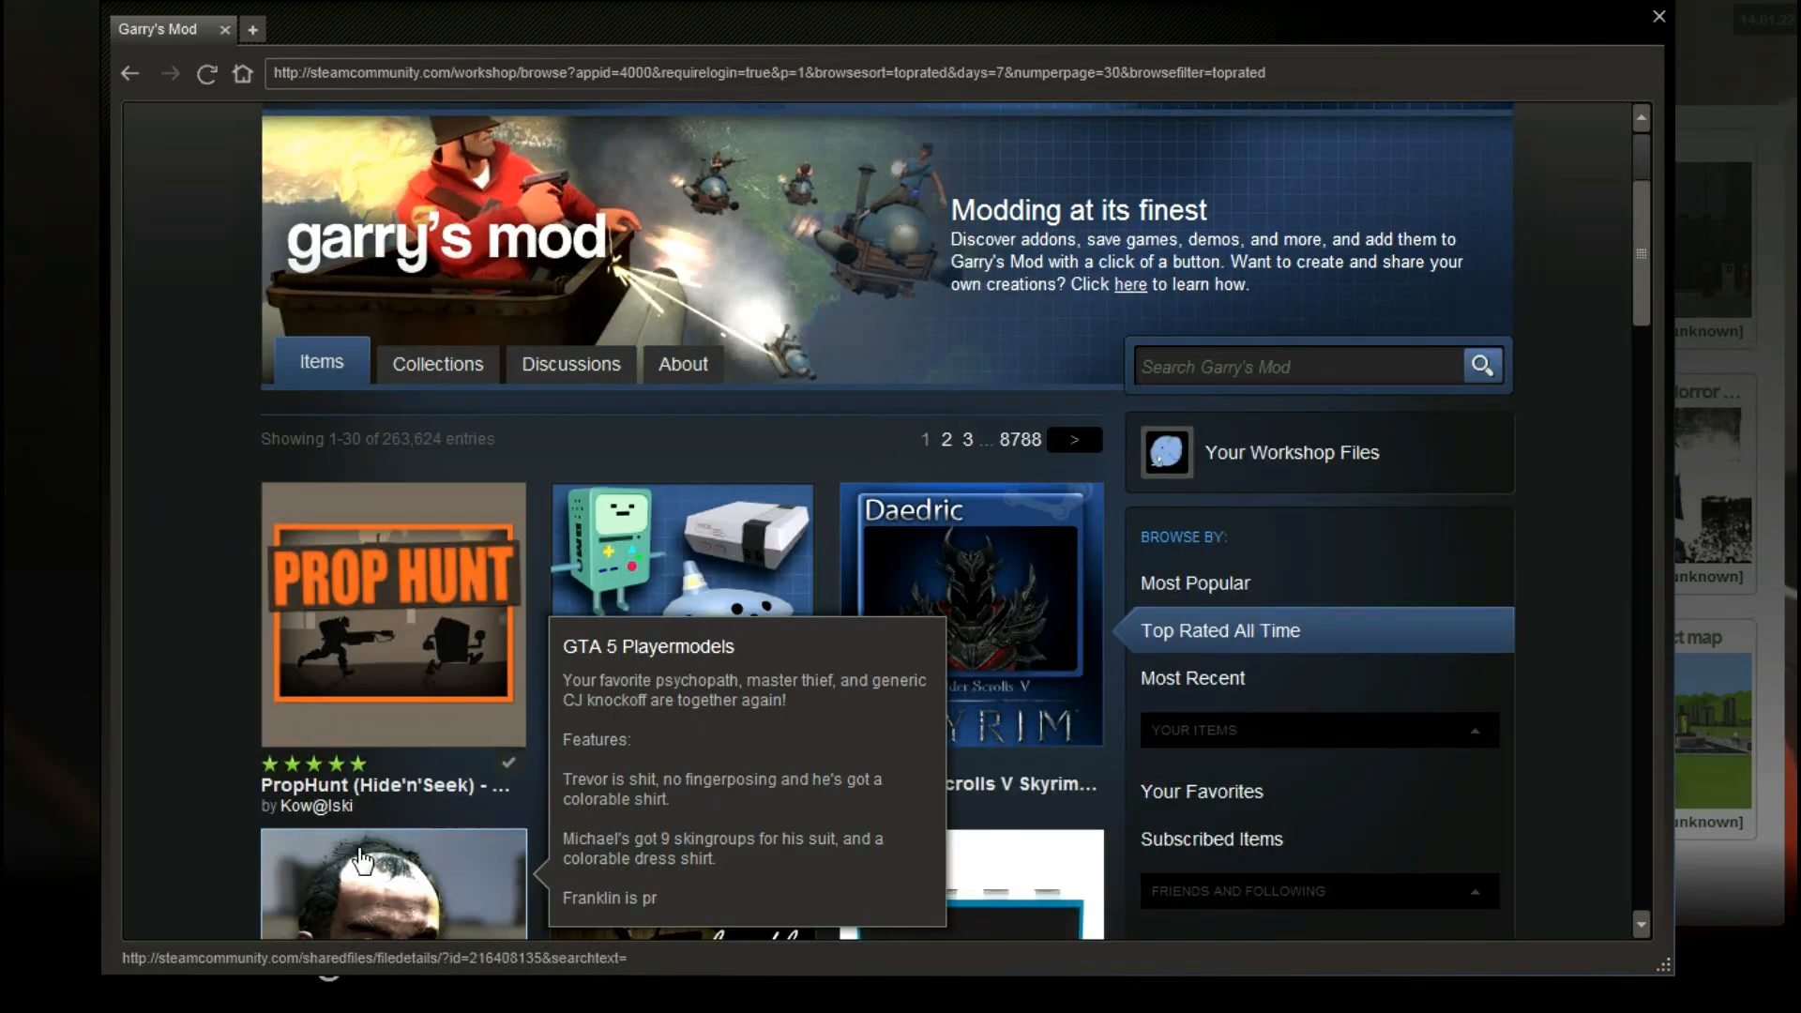
scroll(down, 3)
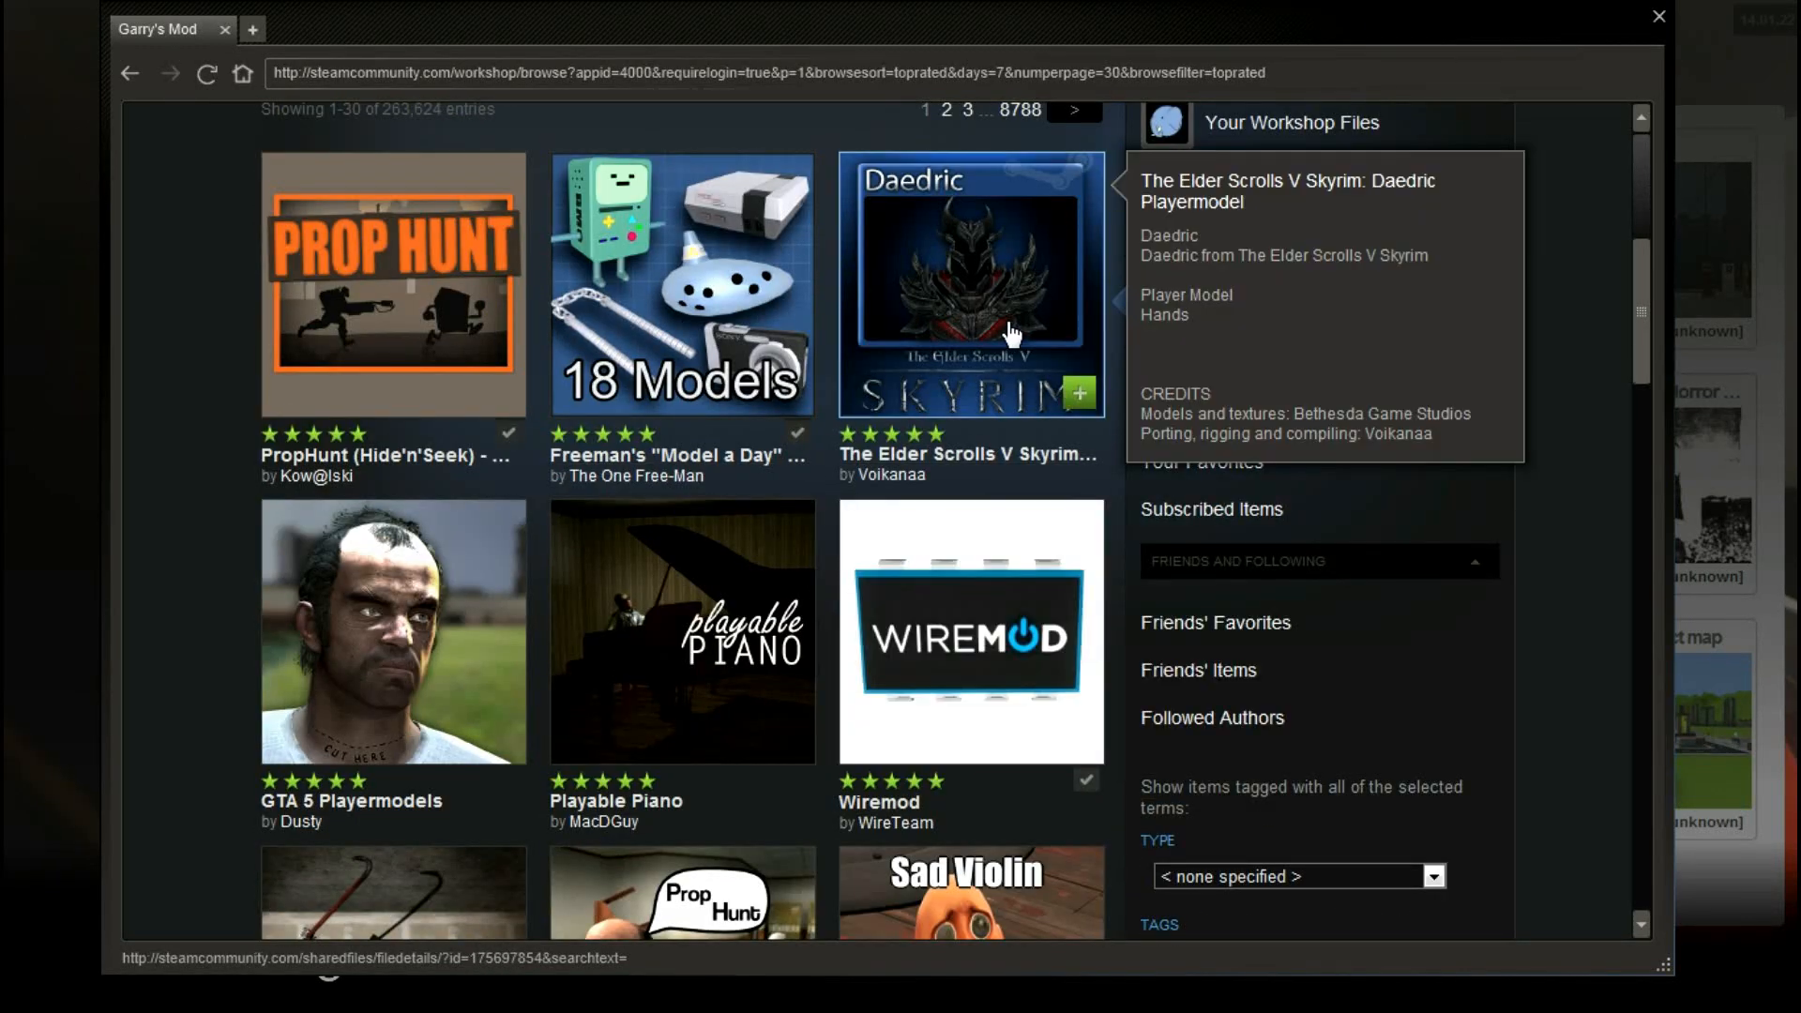
scroll(down, 3)
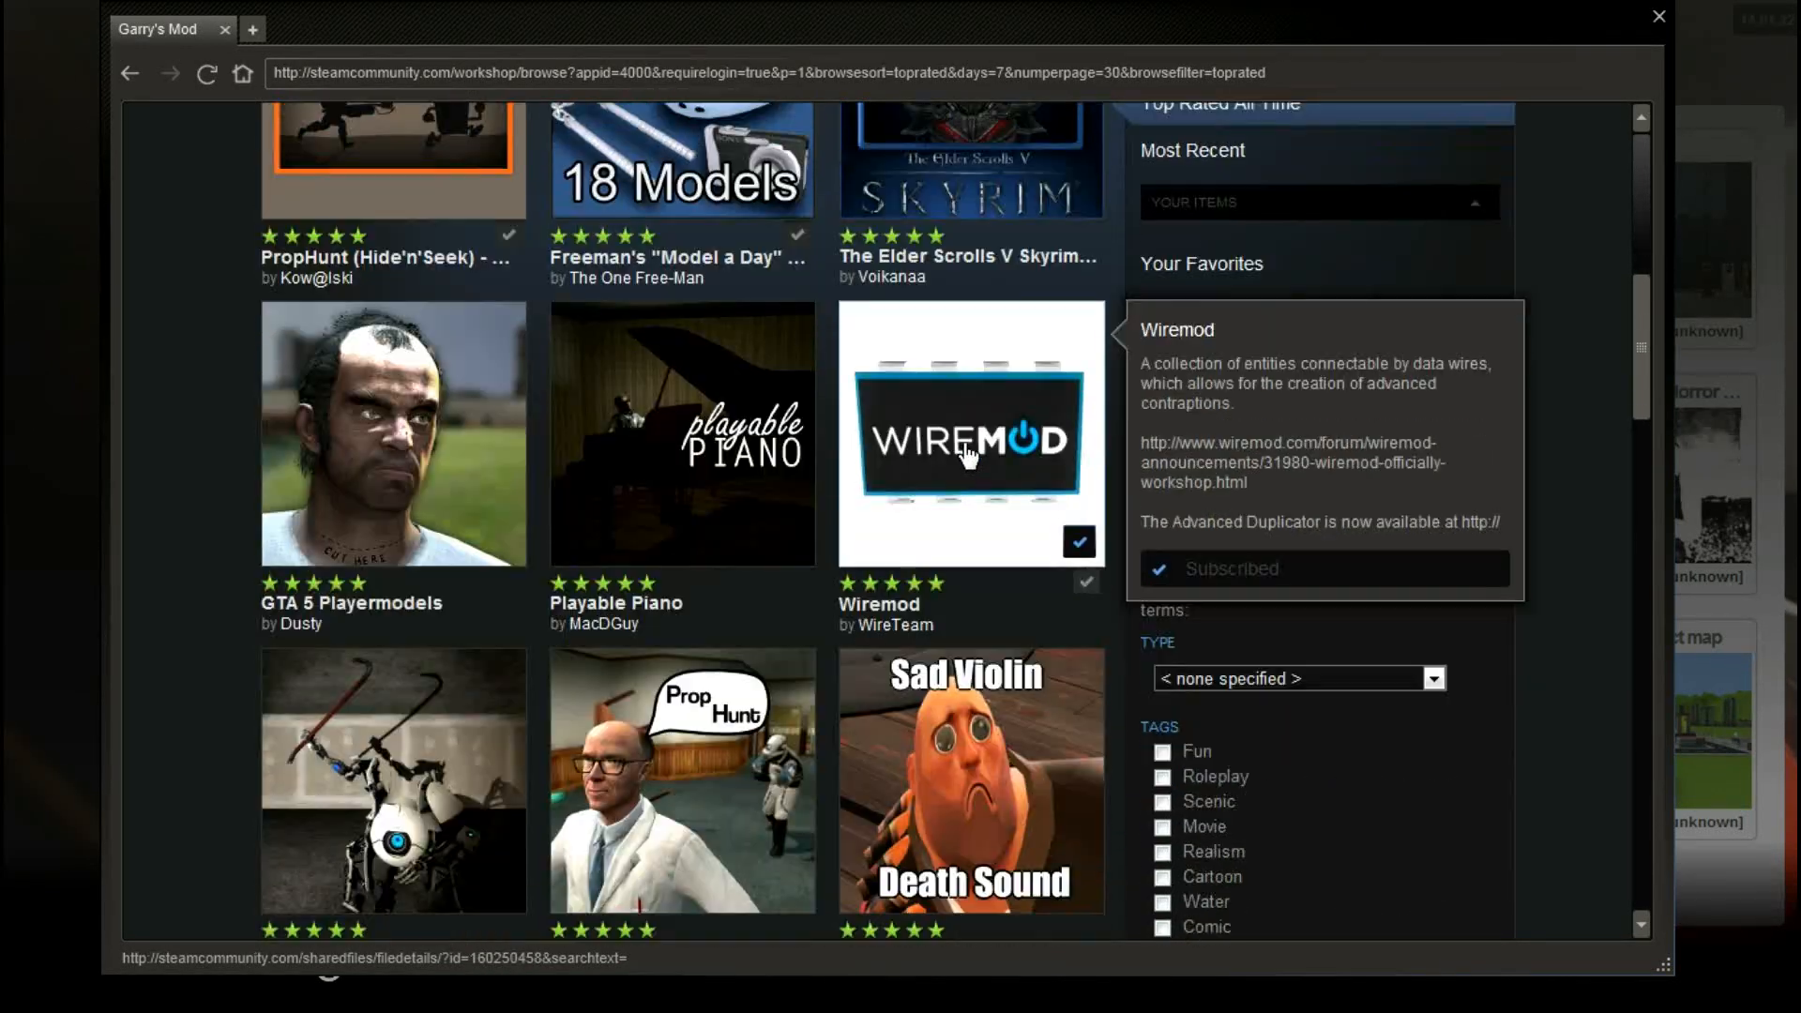
scroll(down, 3)
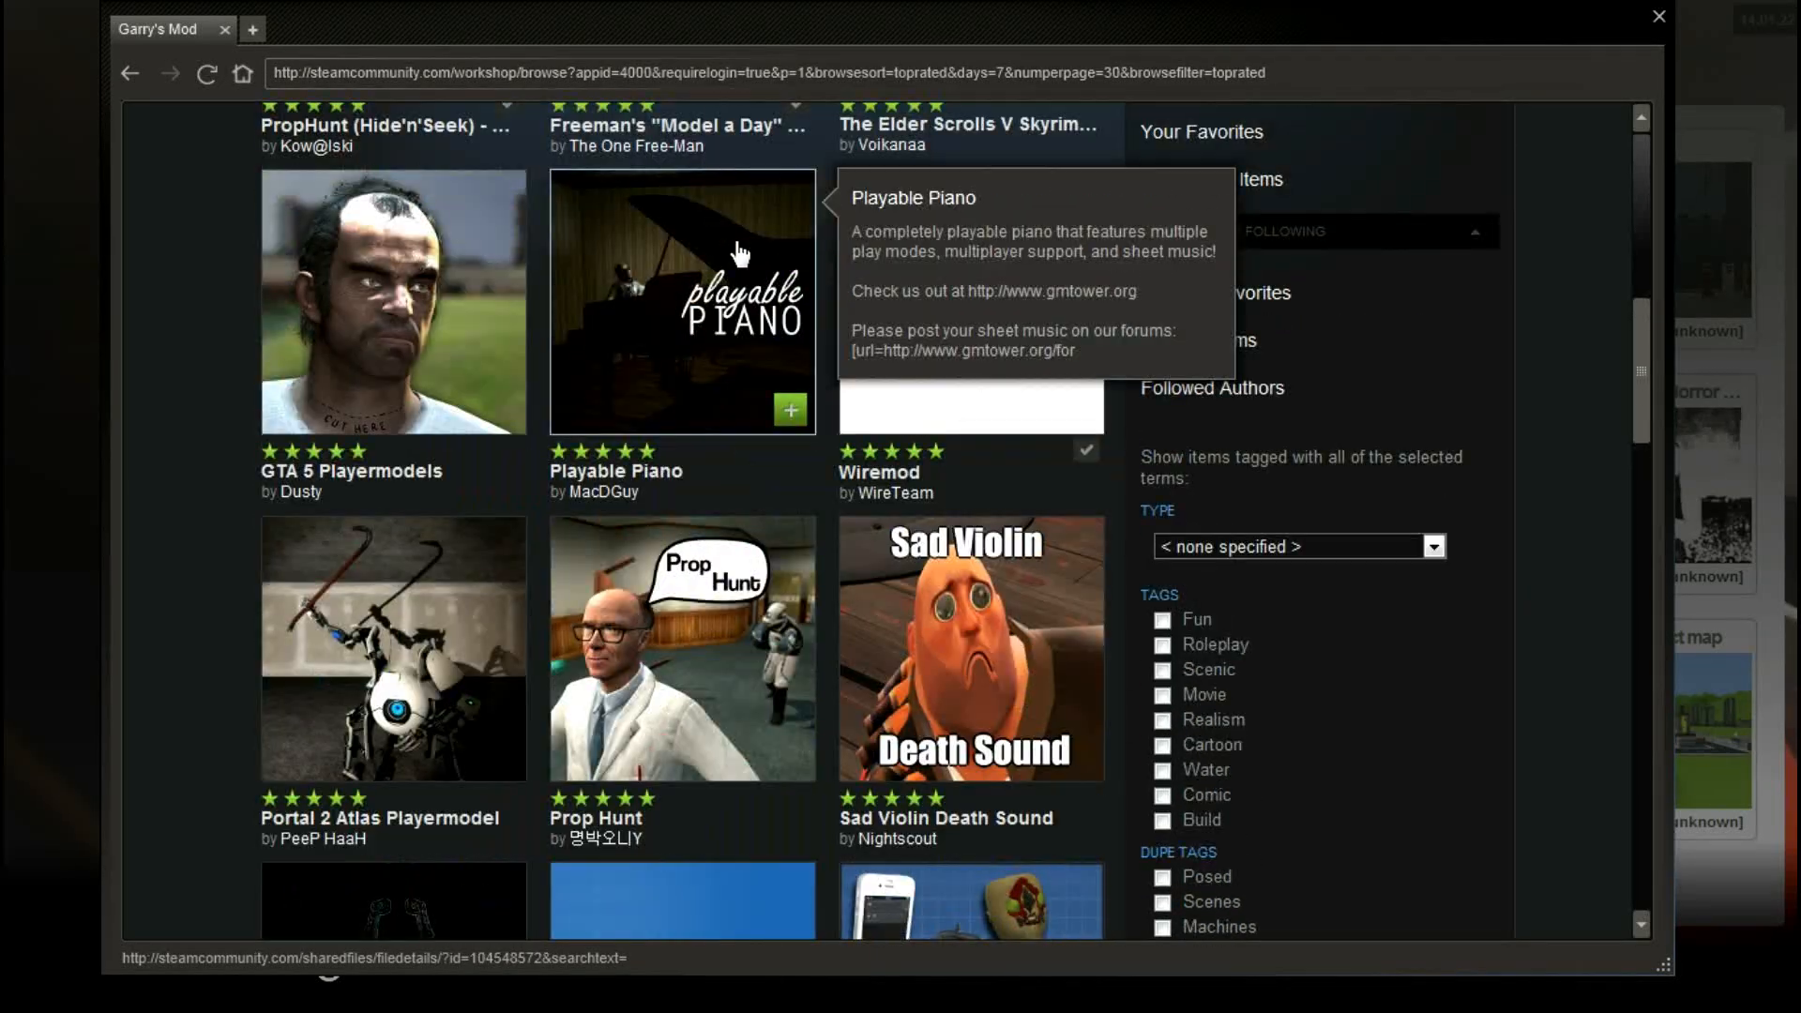
scroll(down, 3)
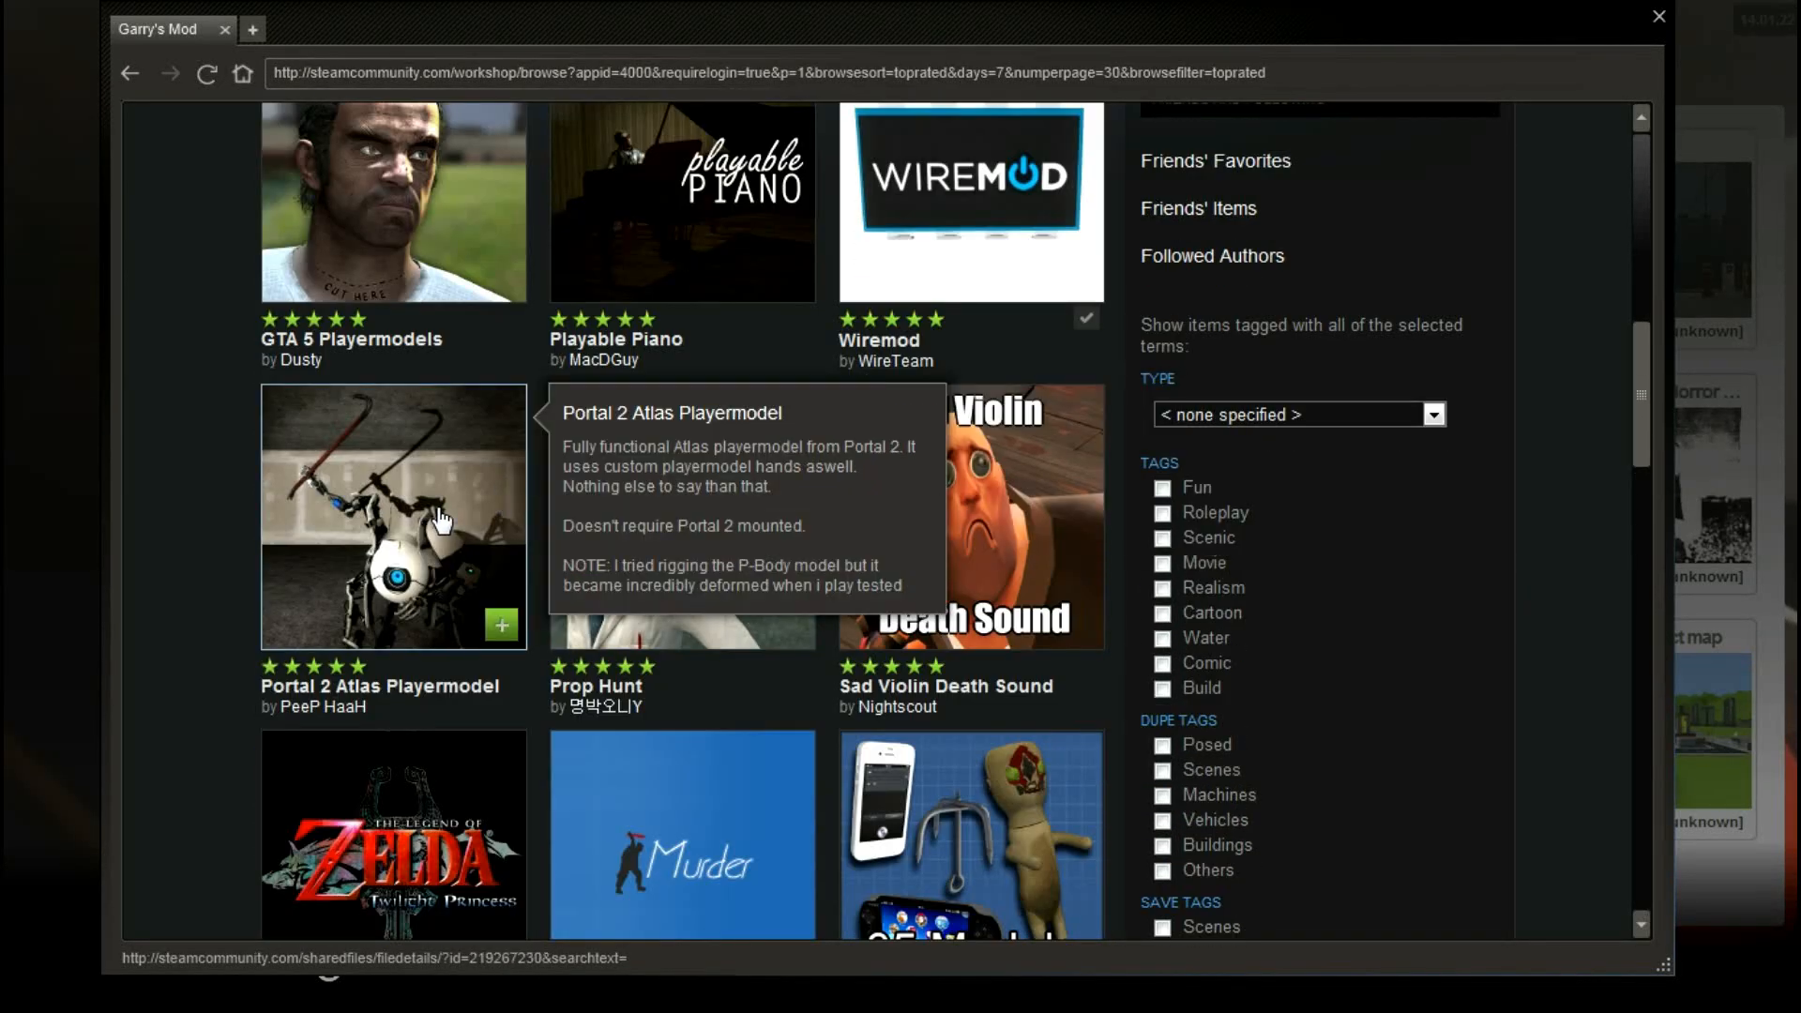
scroll(down, 3)
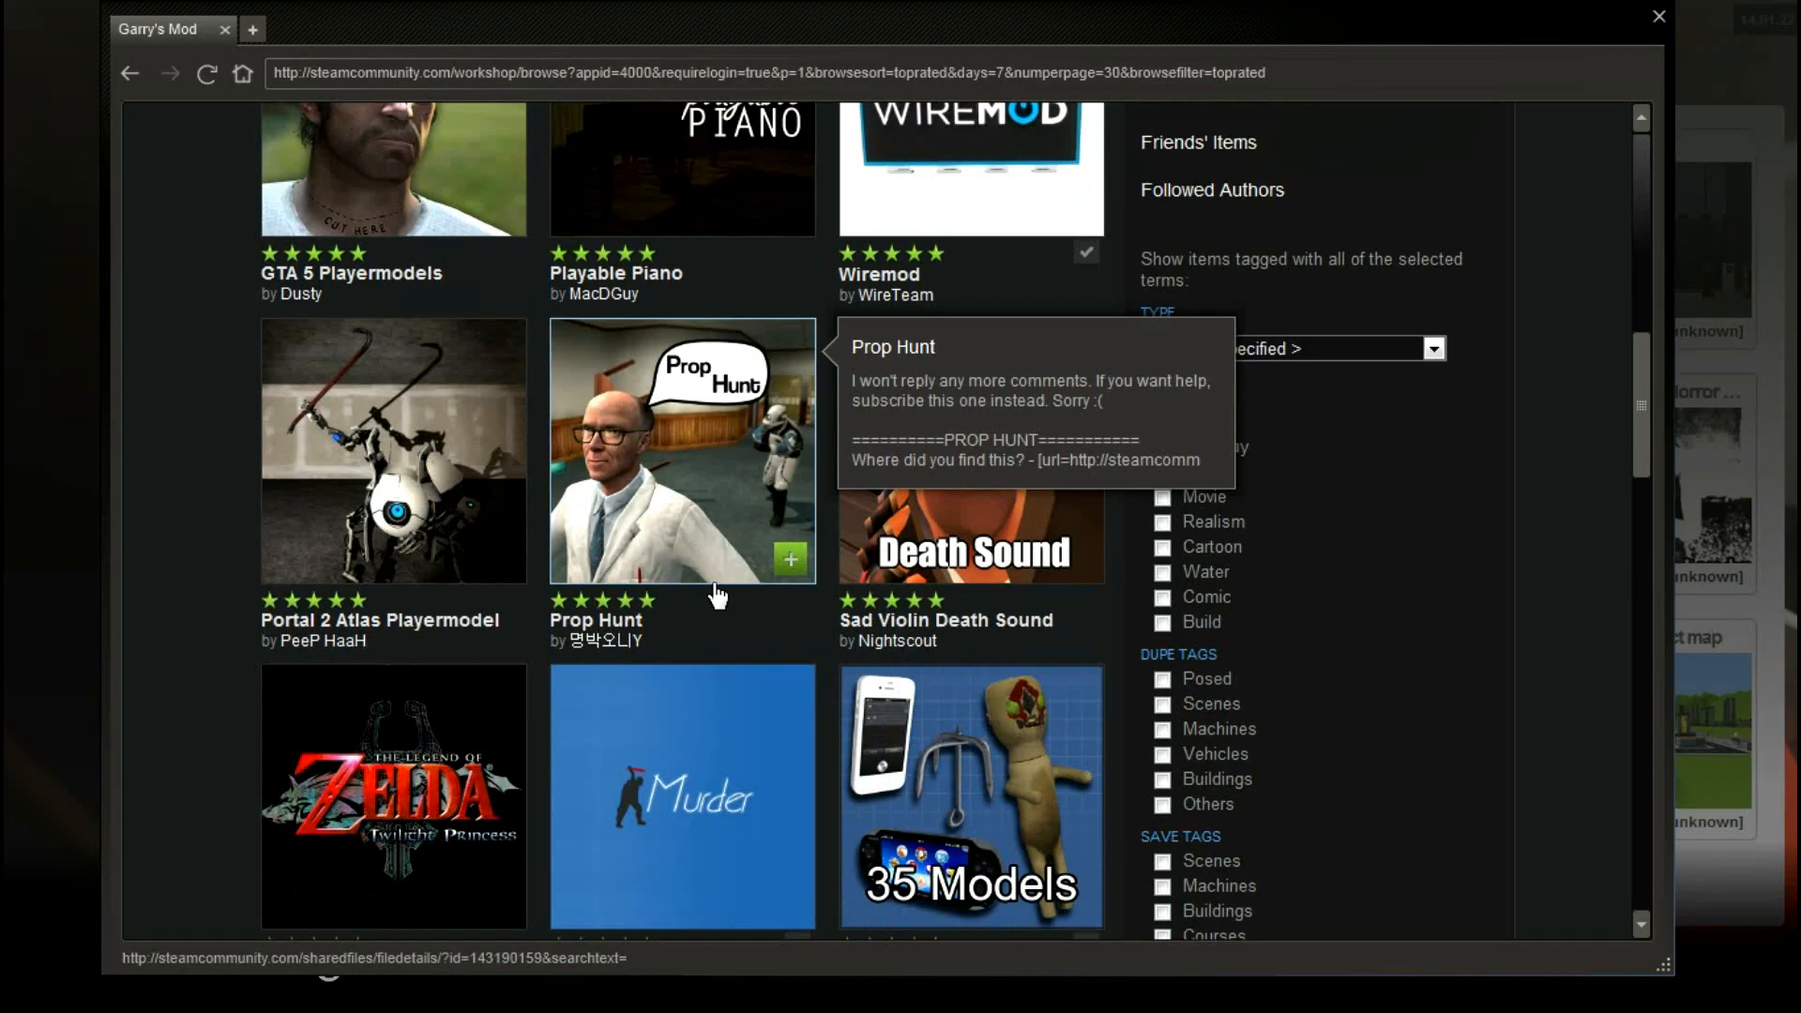
scroll(down, 3)
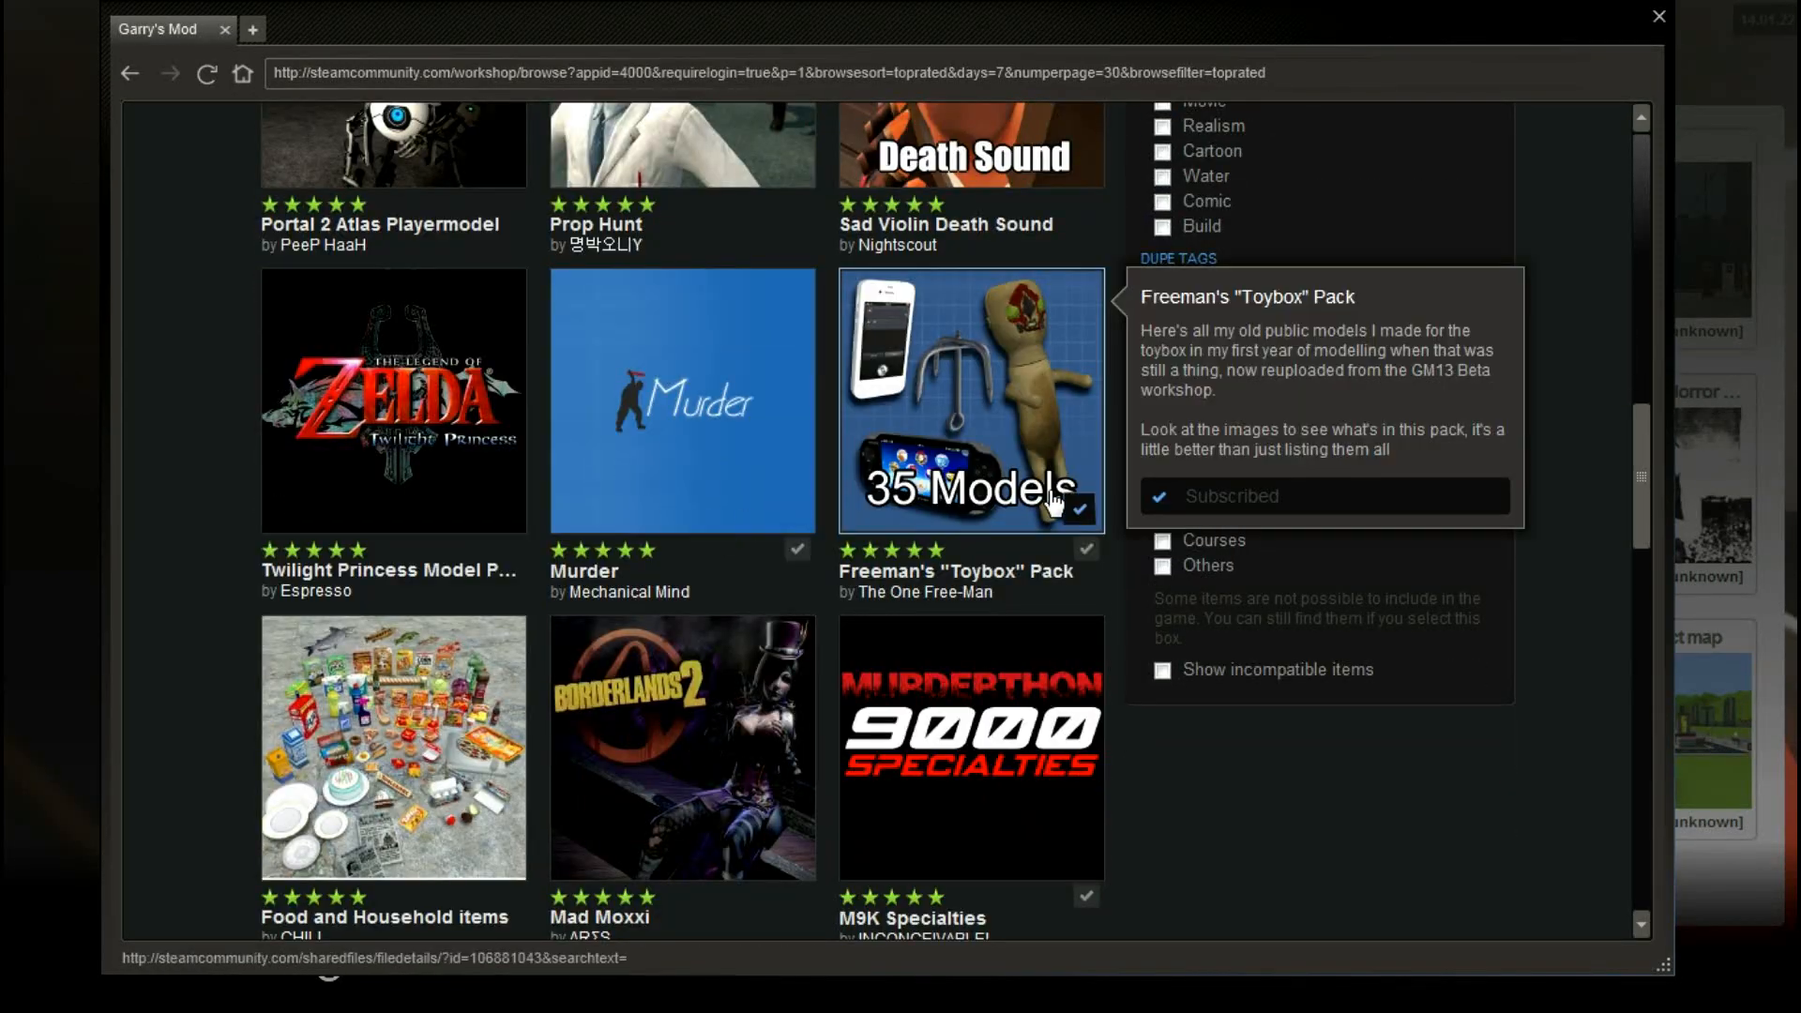
scroll(down, 3)
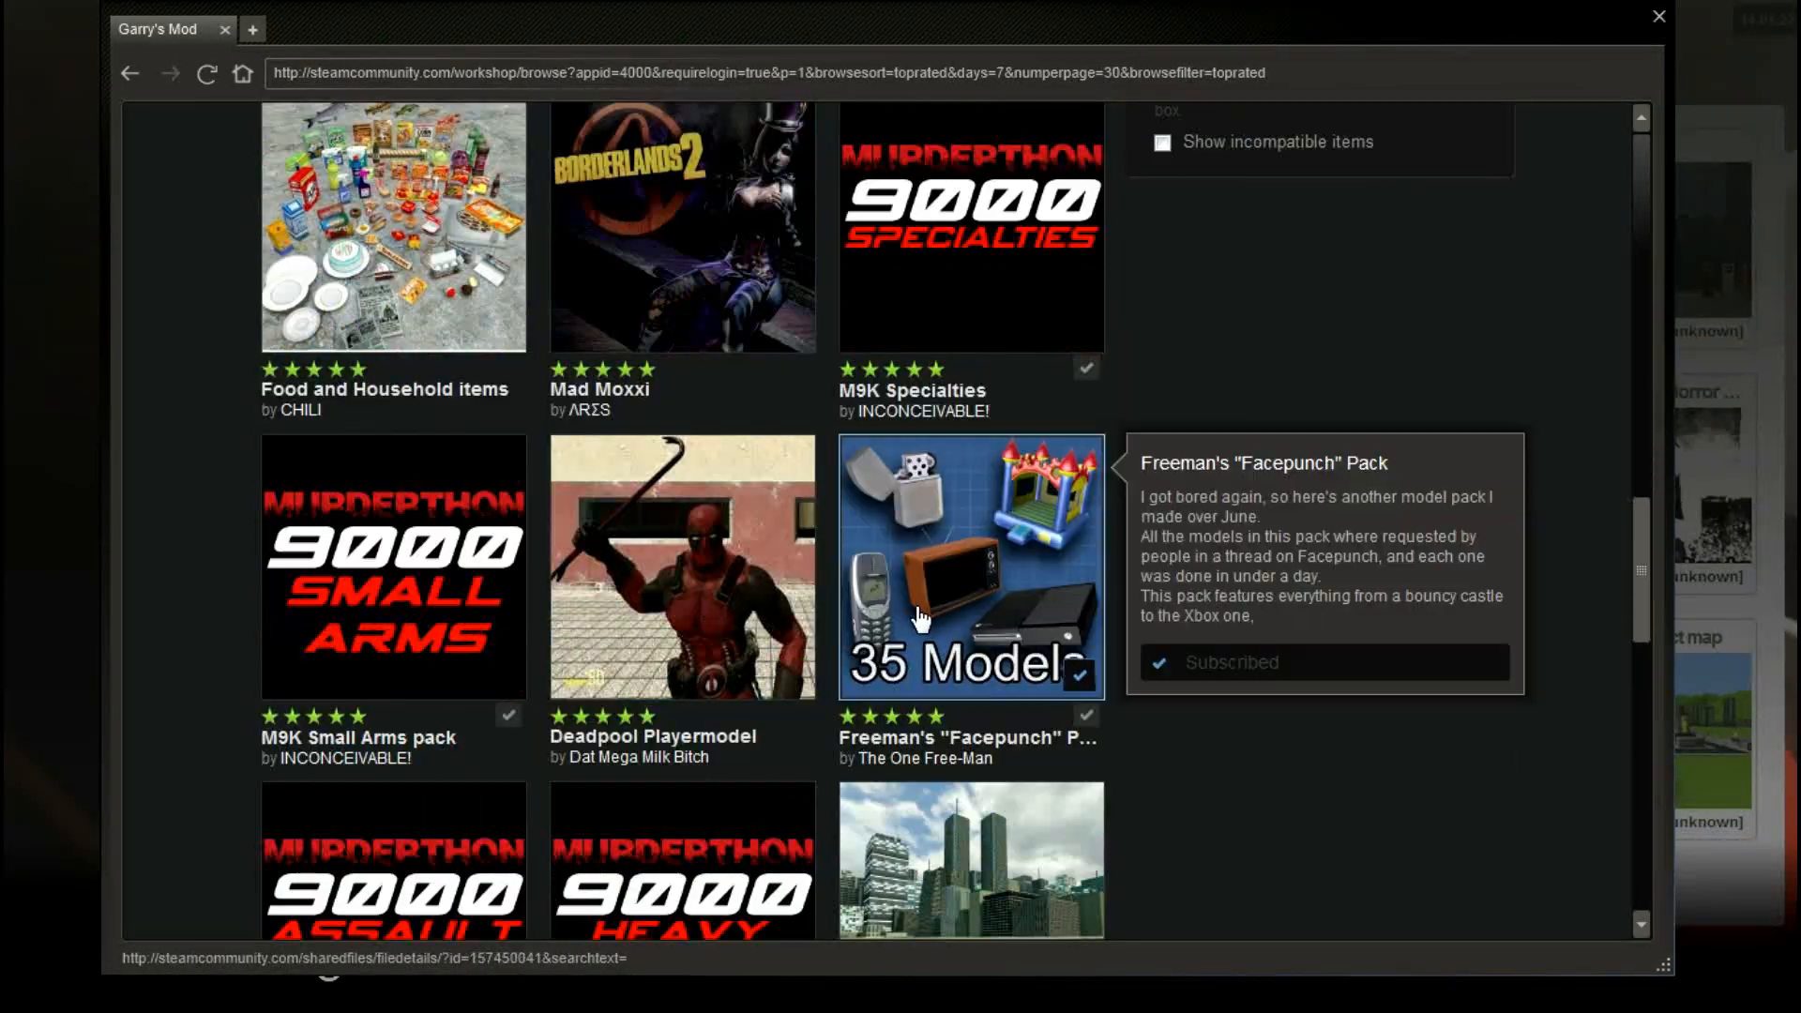
scroll(down, 3)
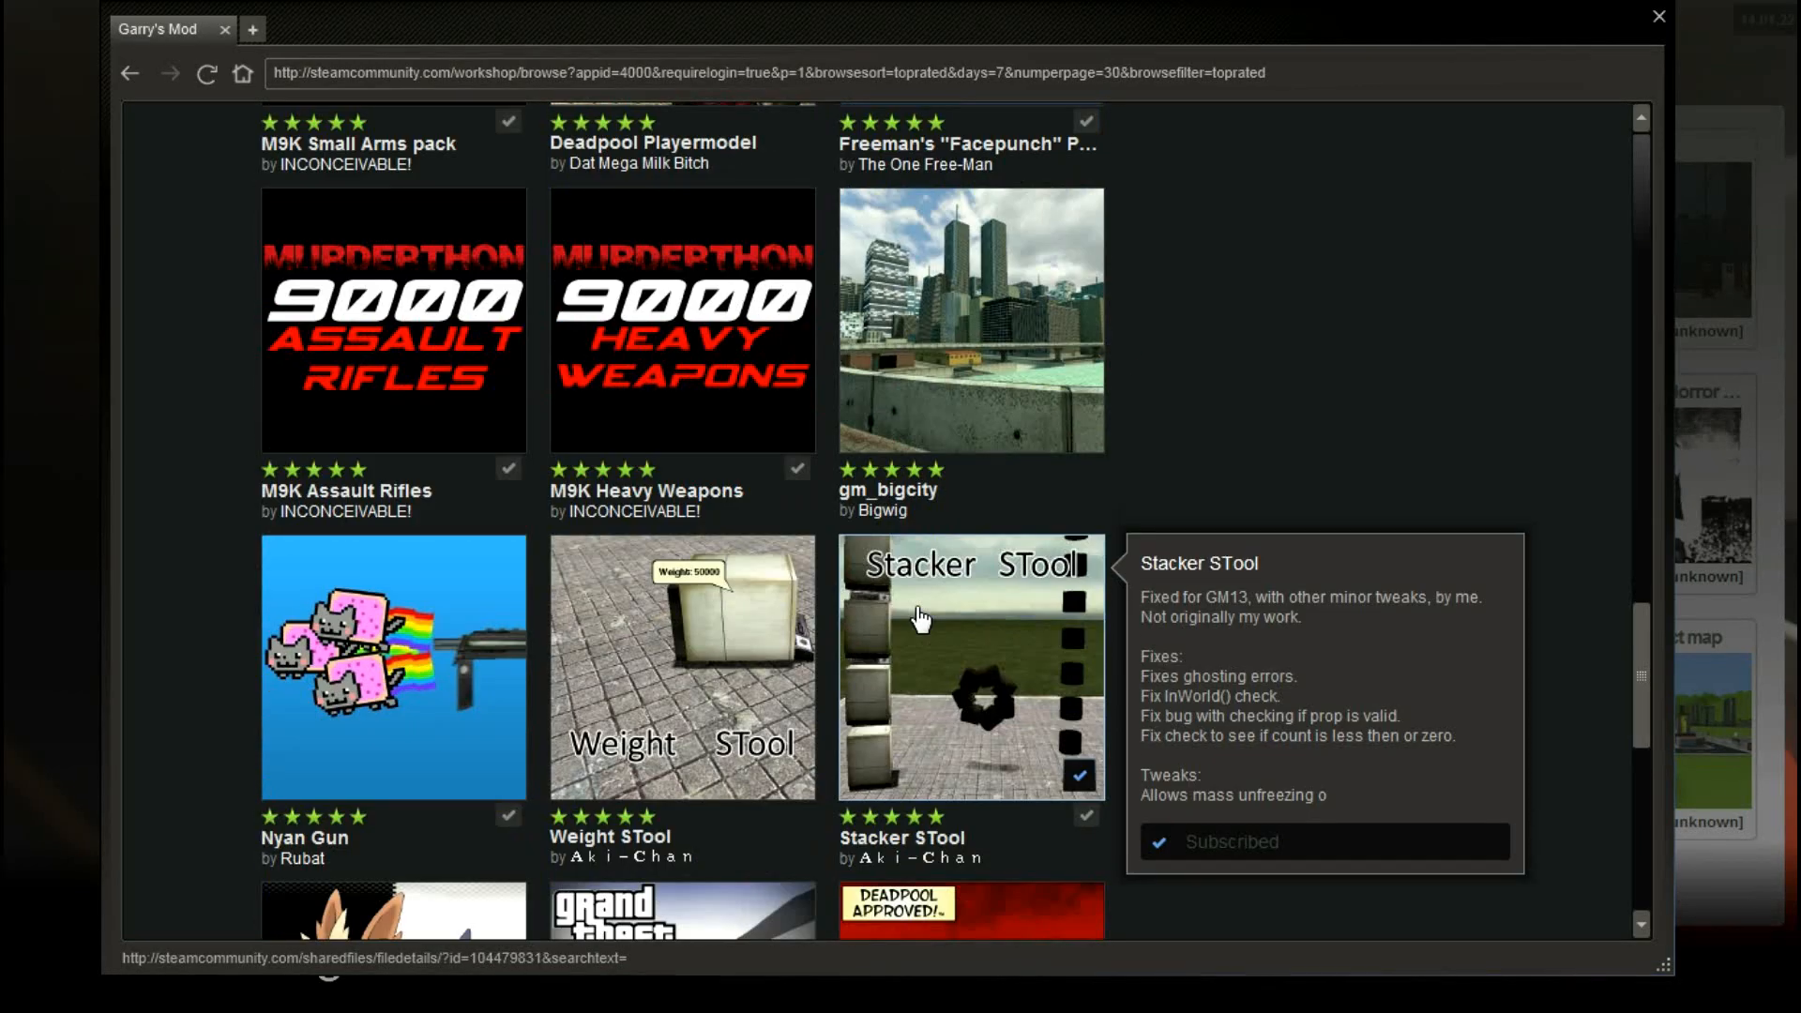
scroll(down, 3)
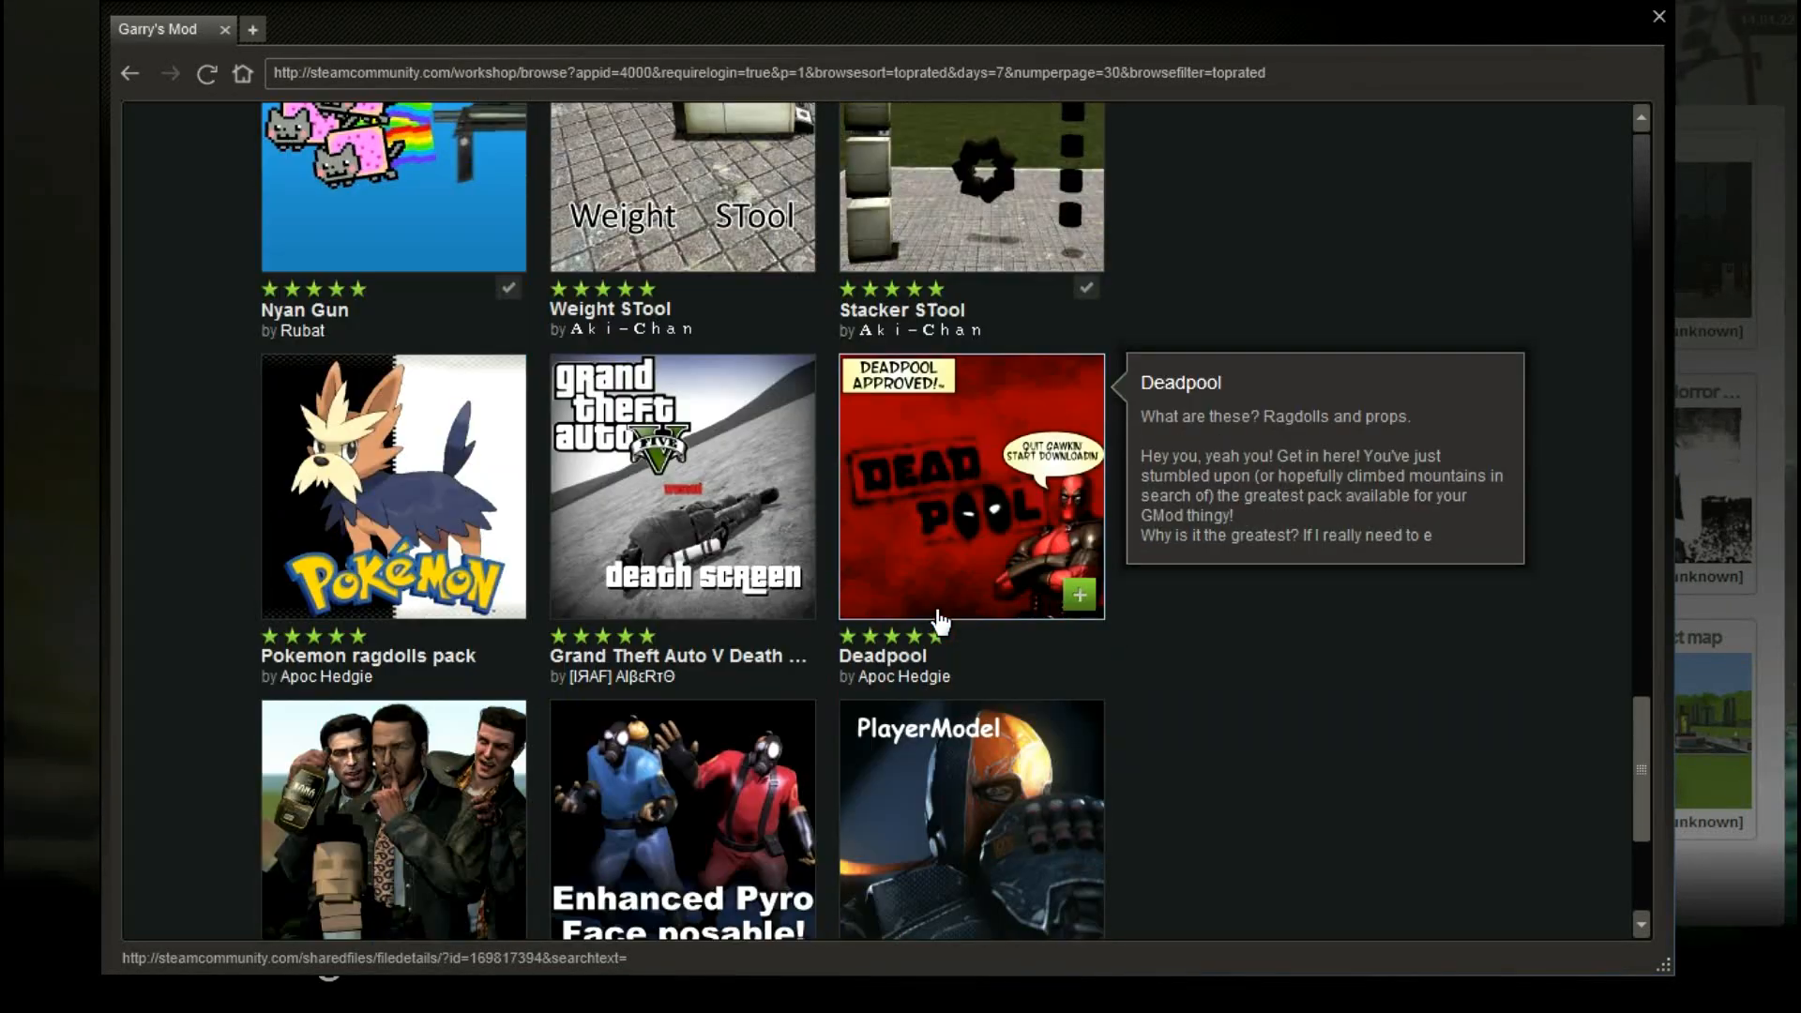
scroll(down, 3)
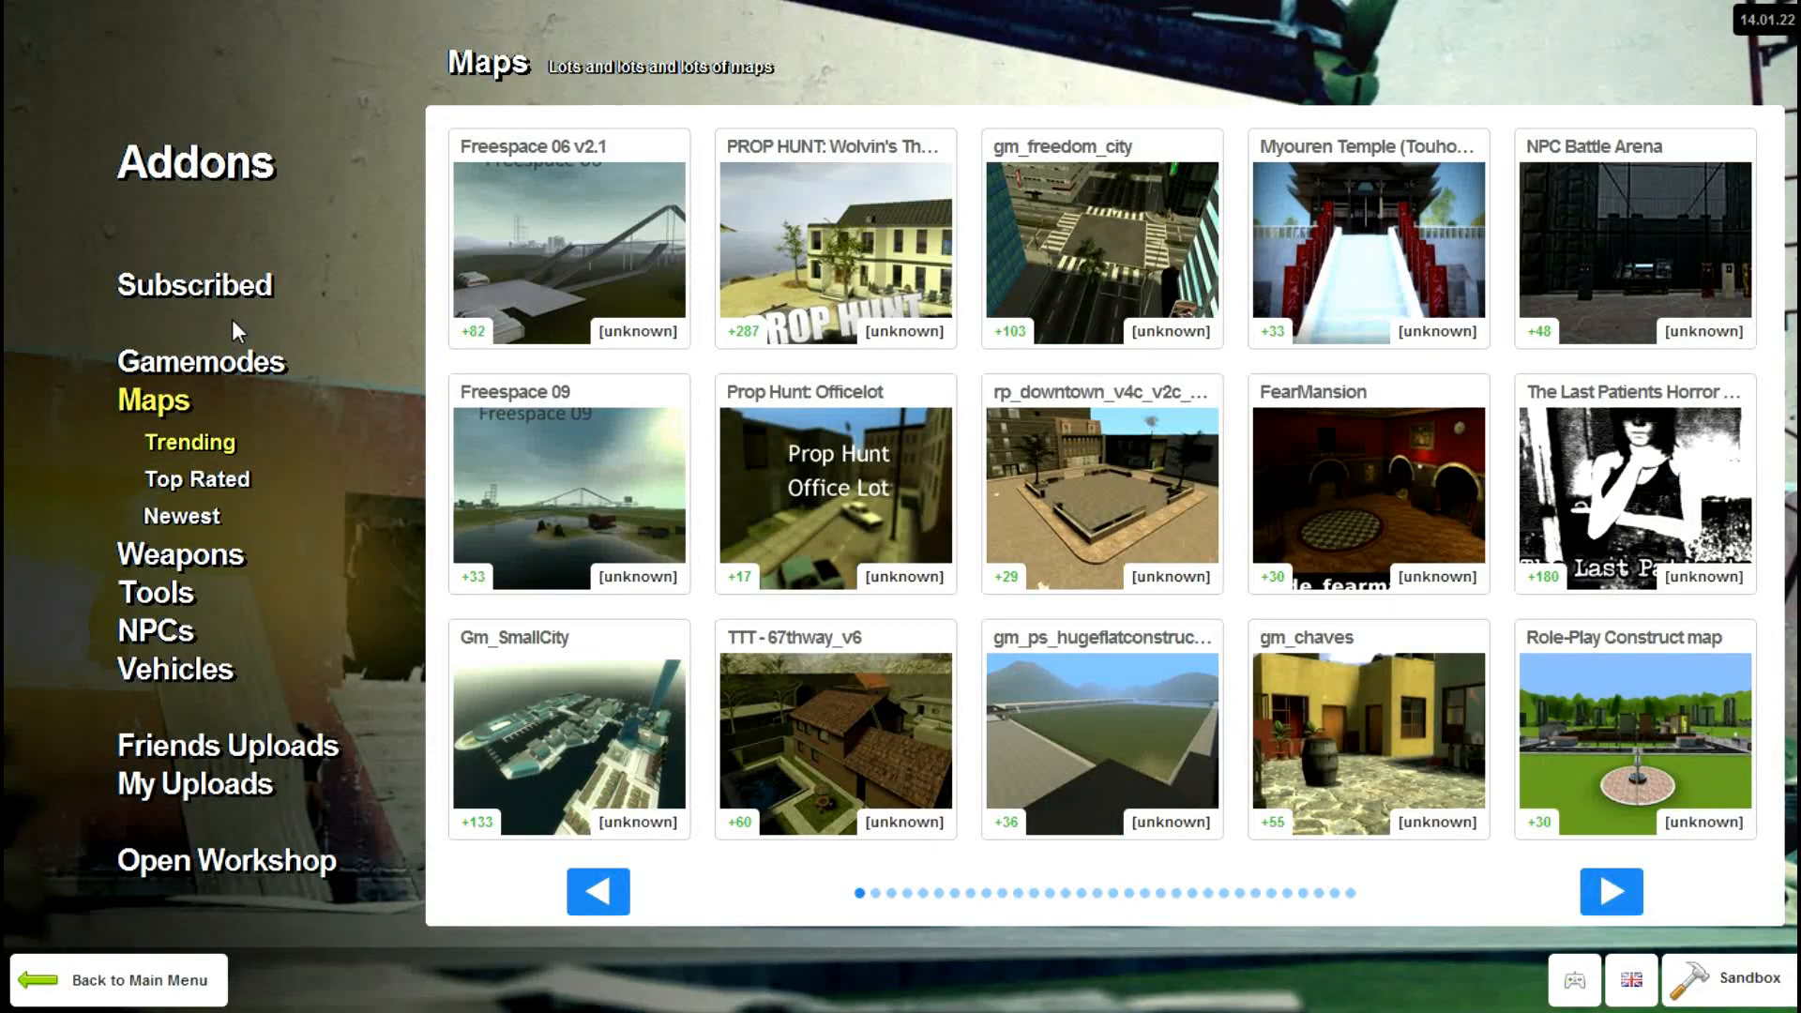
- Go to the main menu and open the 16-map Sandbox new game screen, backing out once in between
click(119, 979)
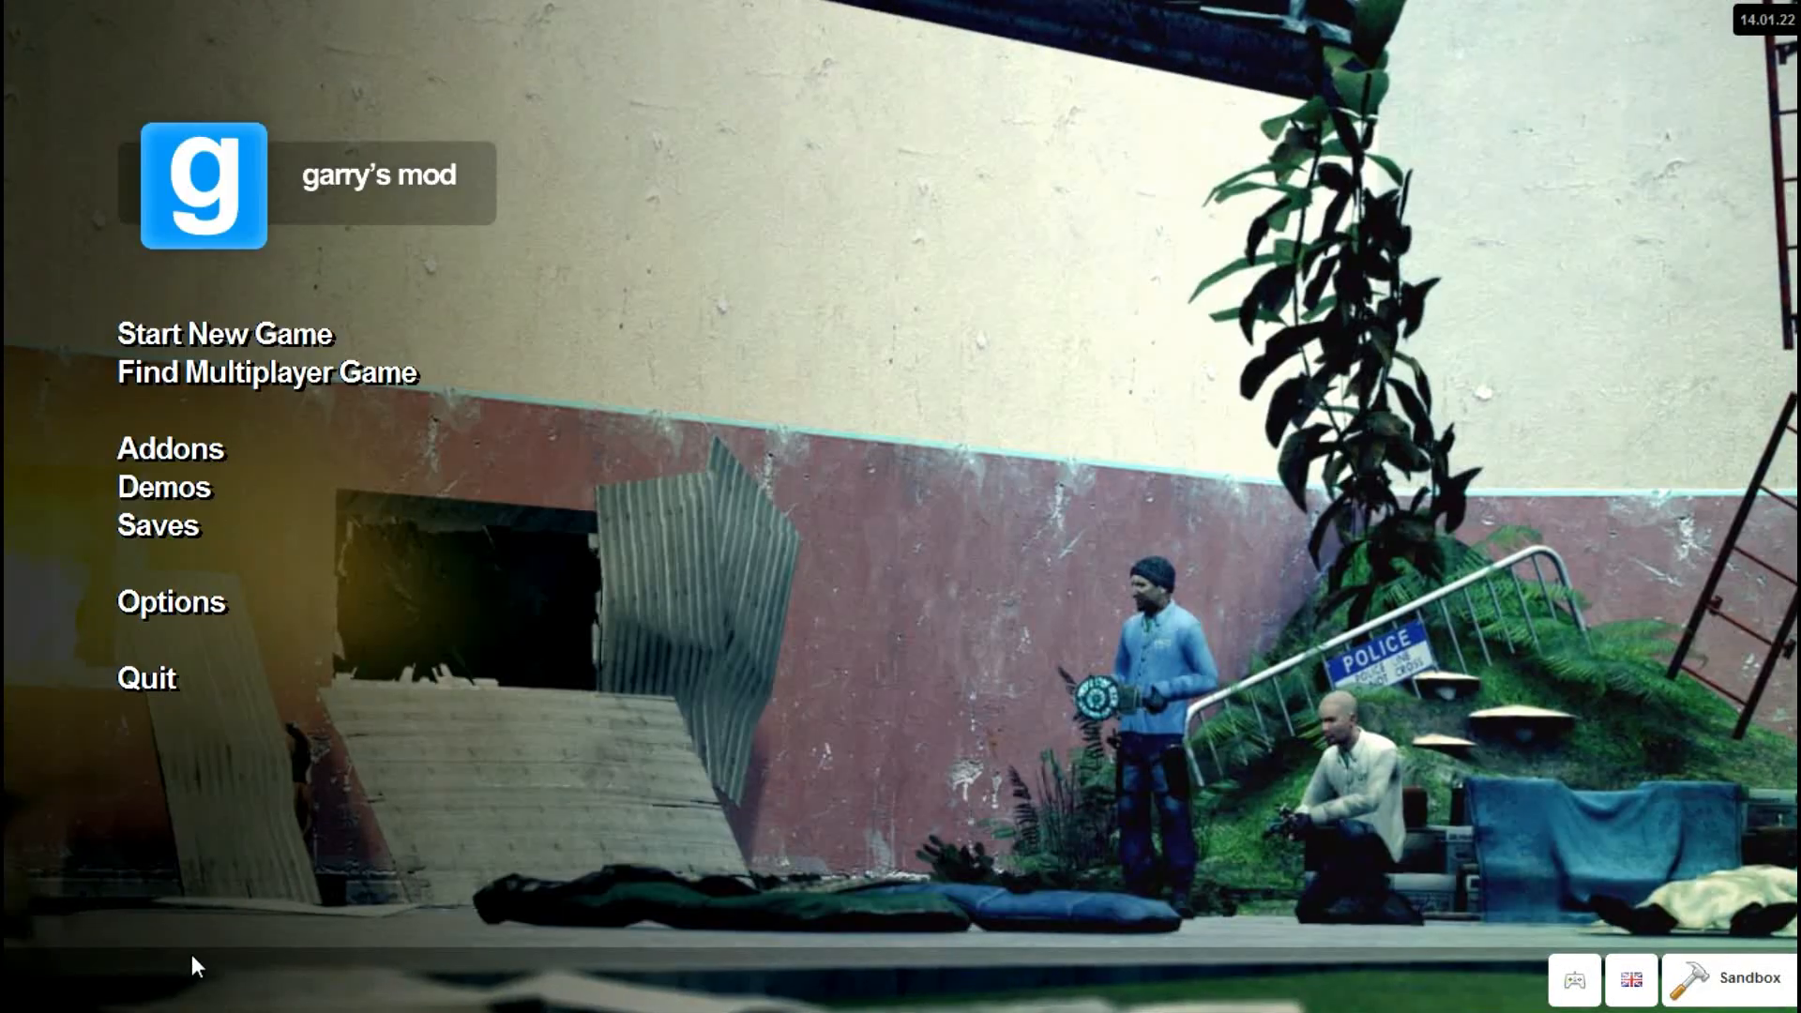
mouse_move(225, 334)
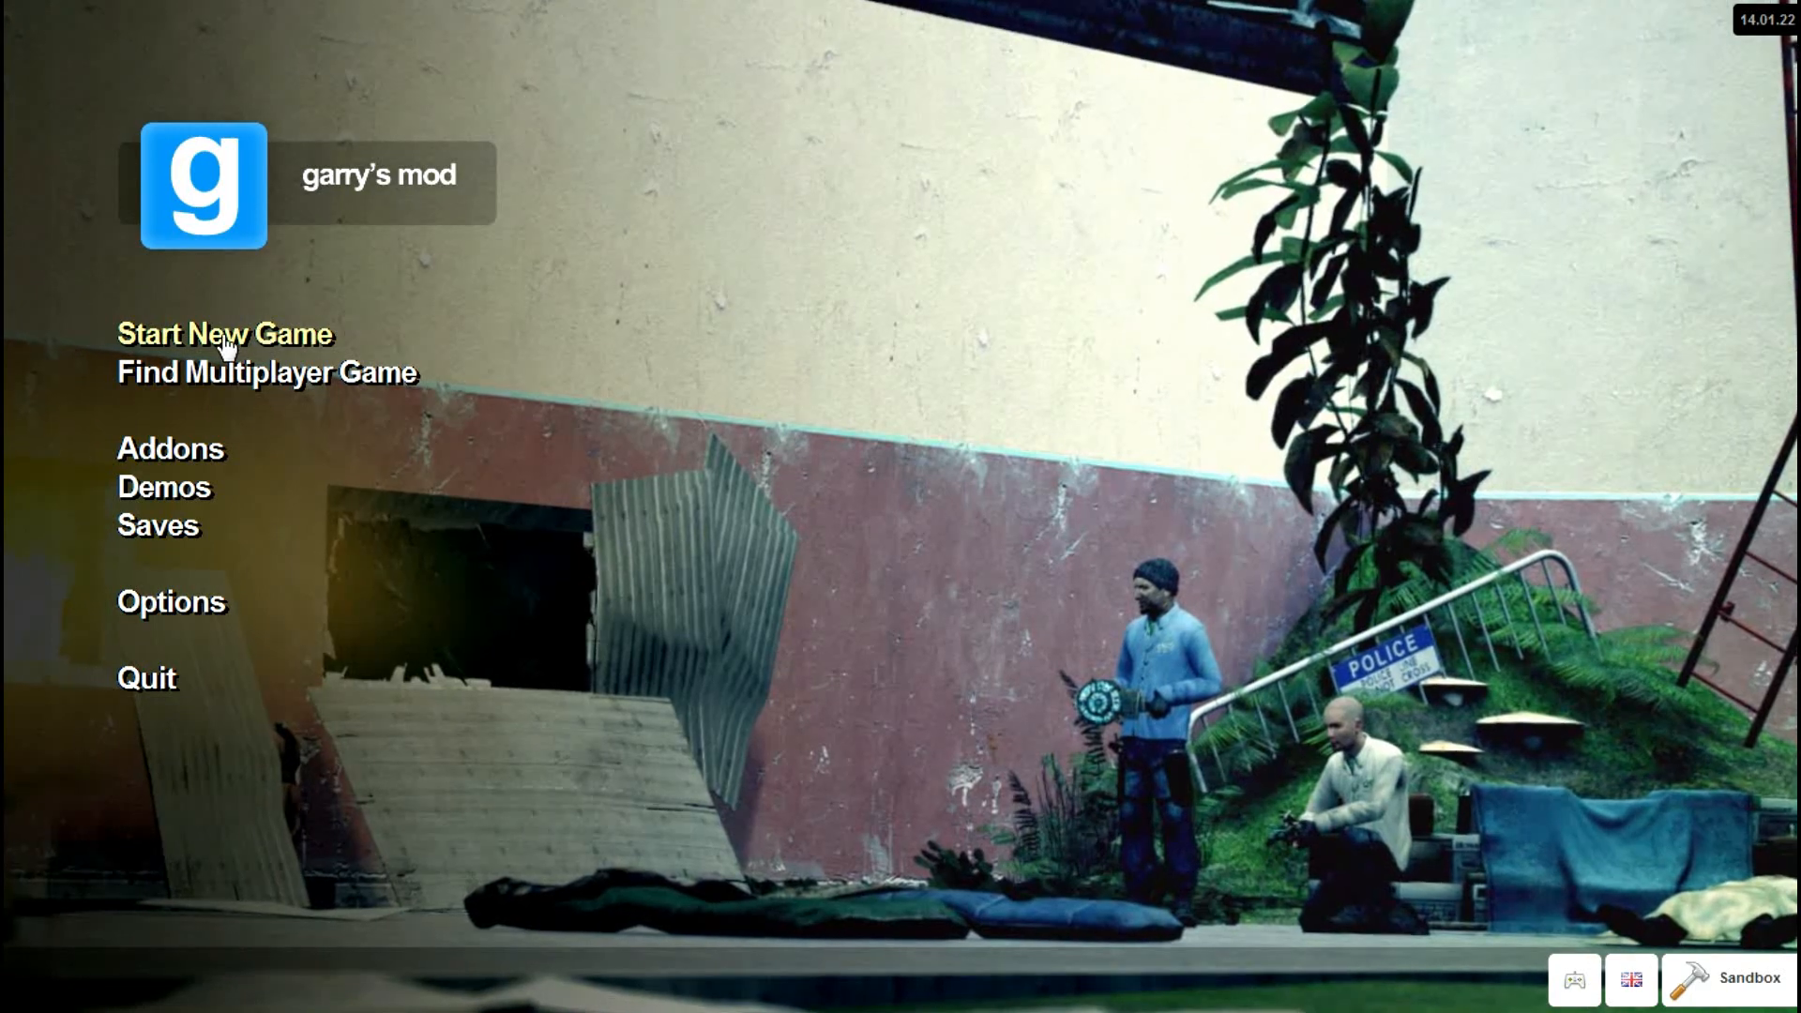
click(223, 333)
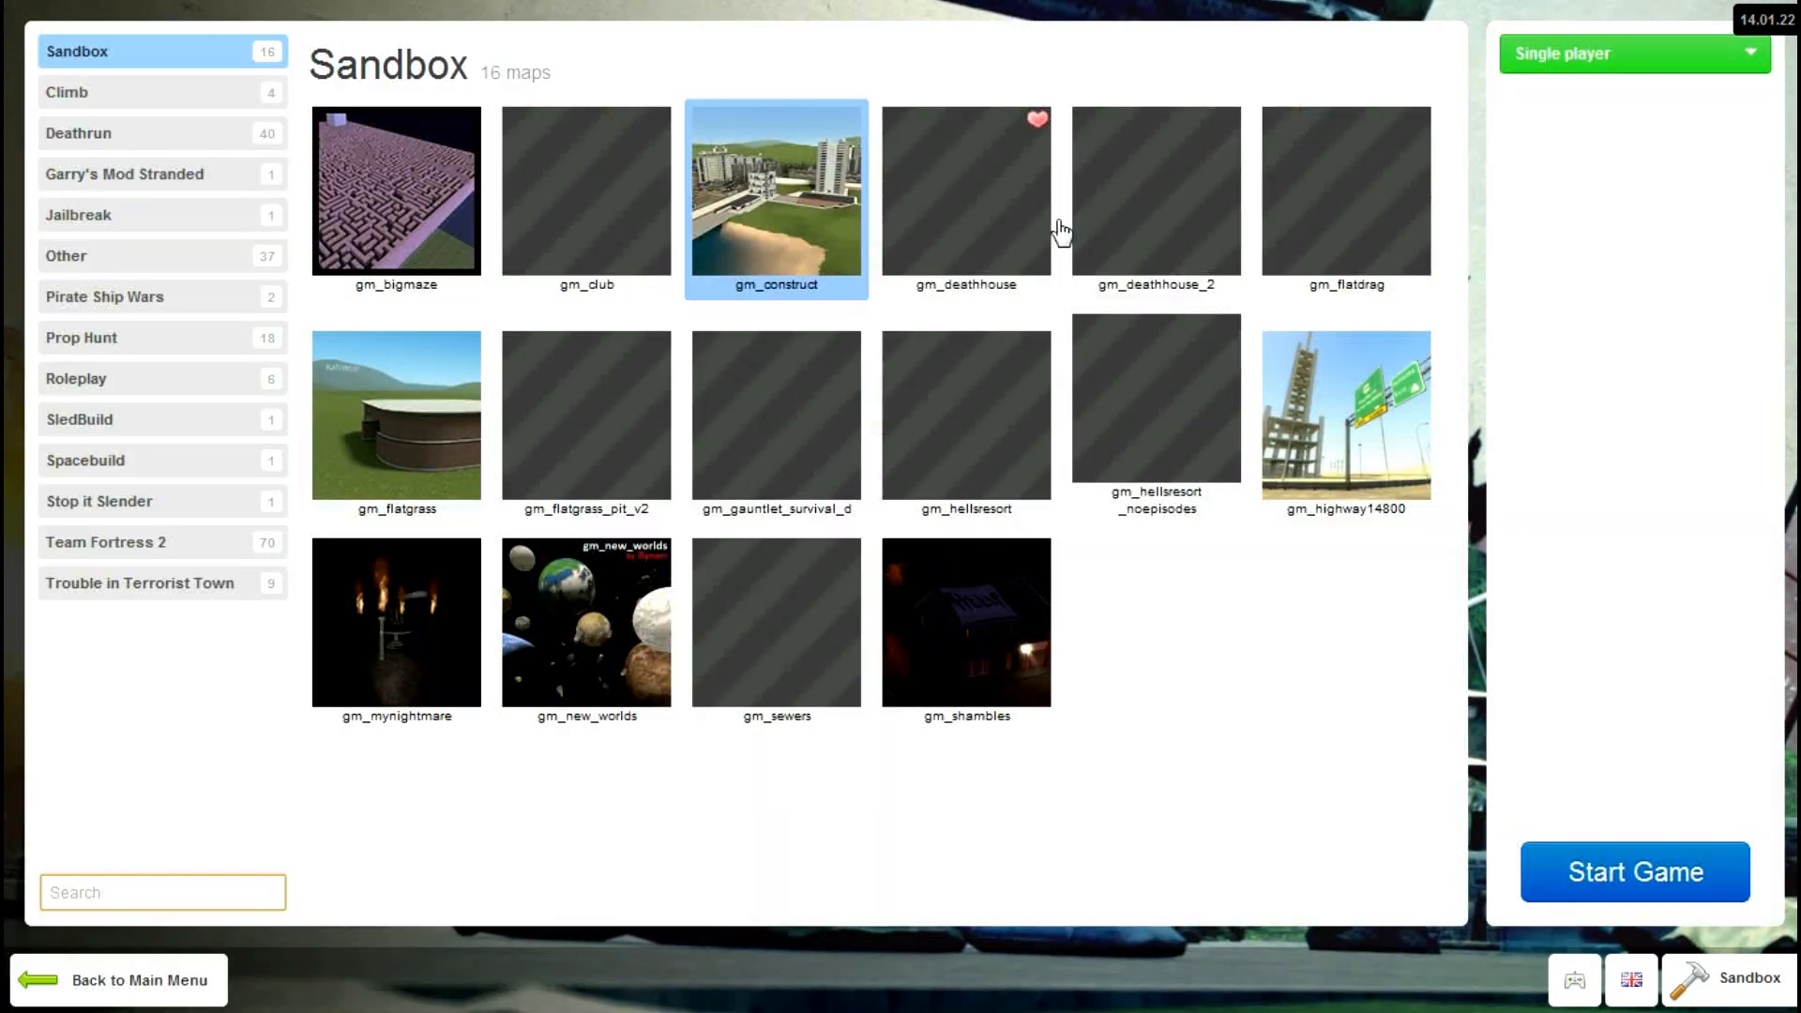
click(141, 979)
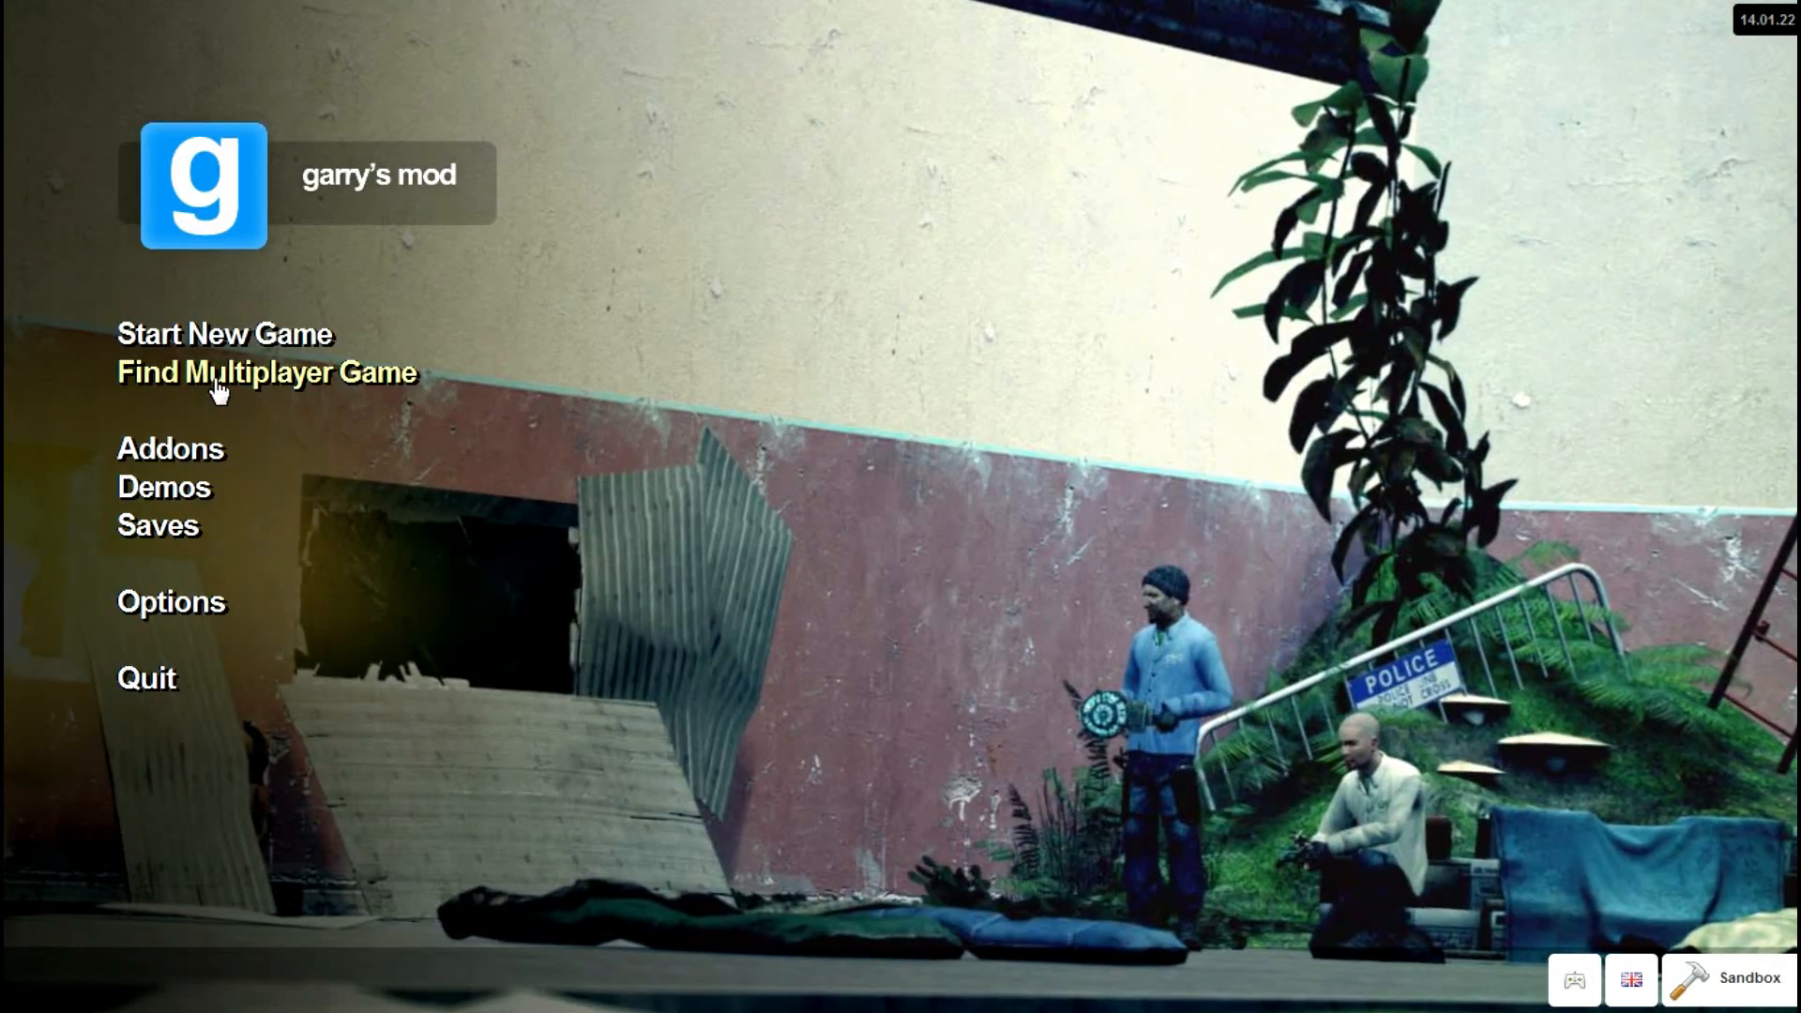
mouse_move(249, 333)
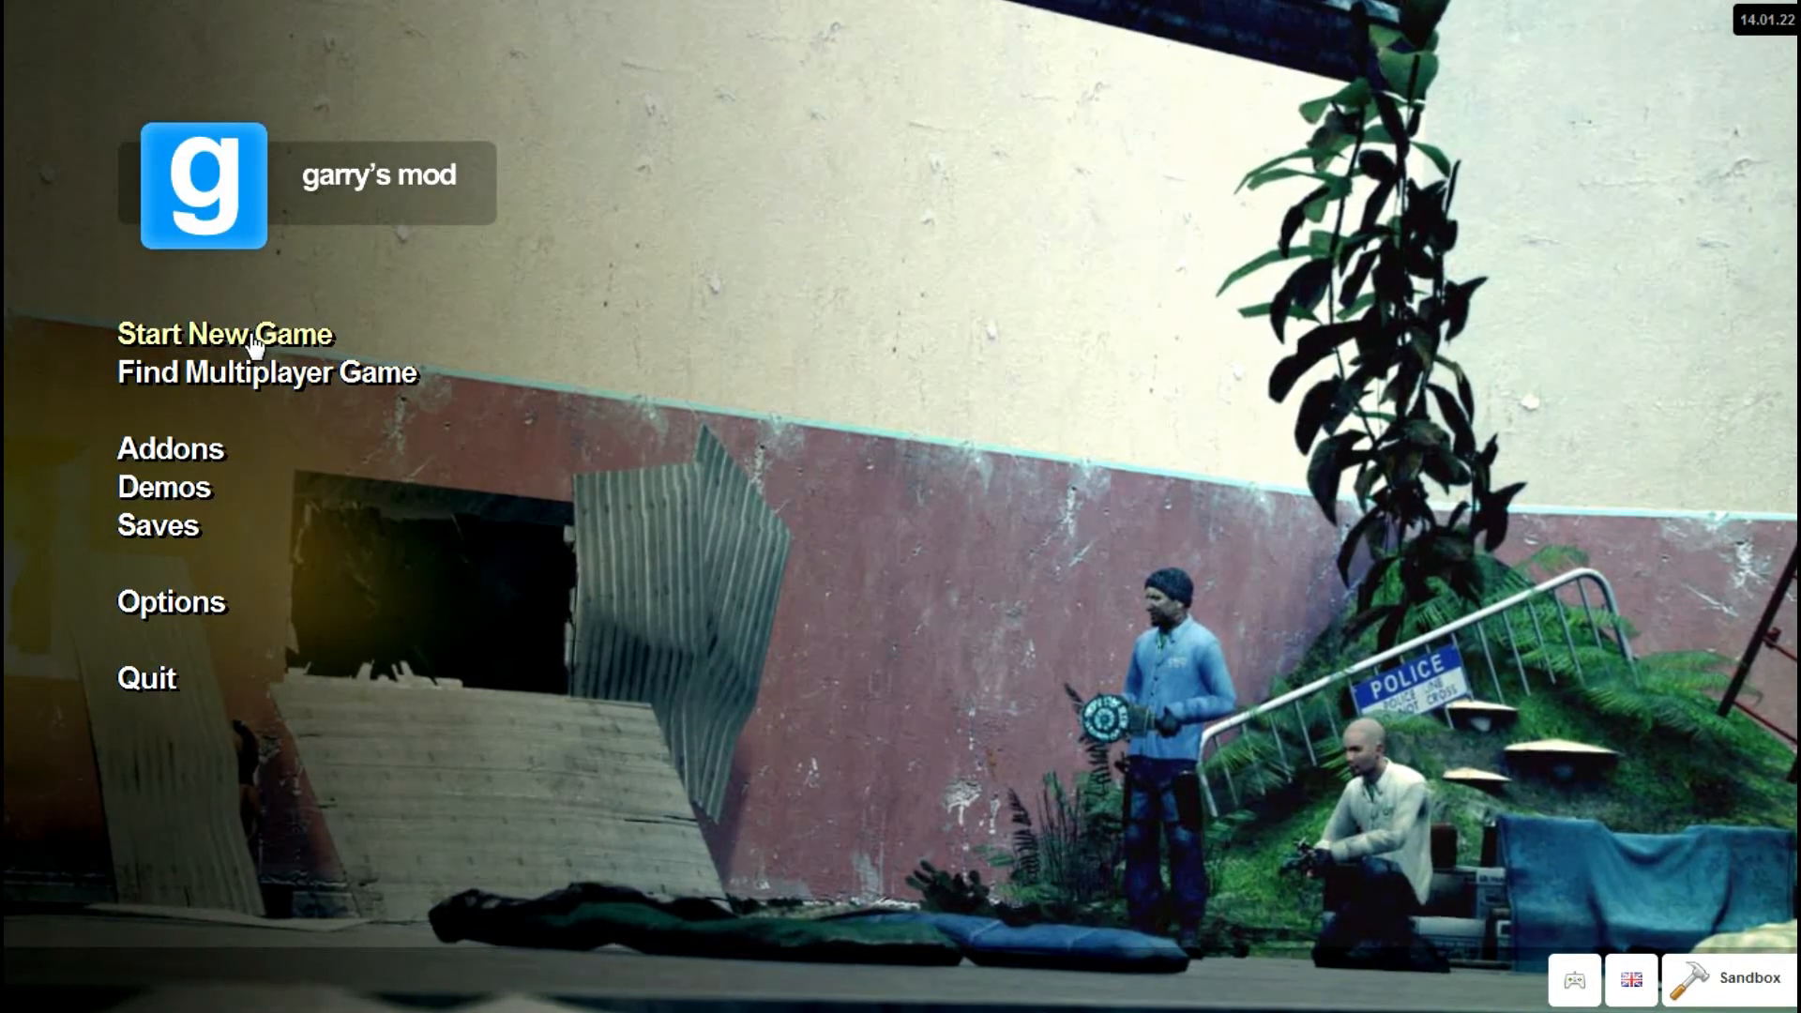
click(223, 334)
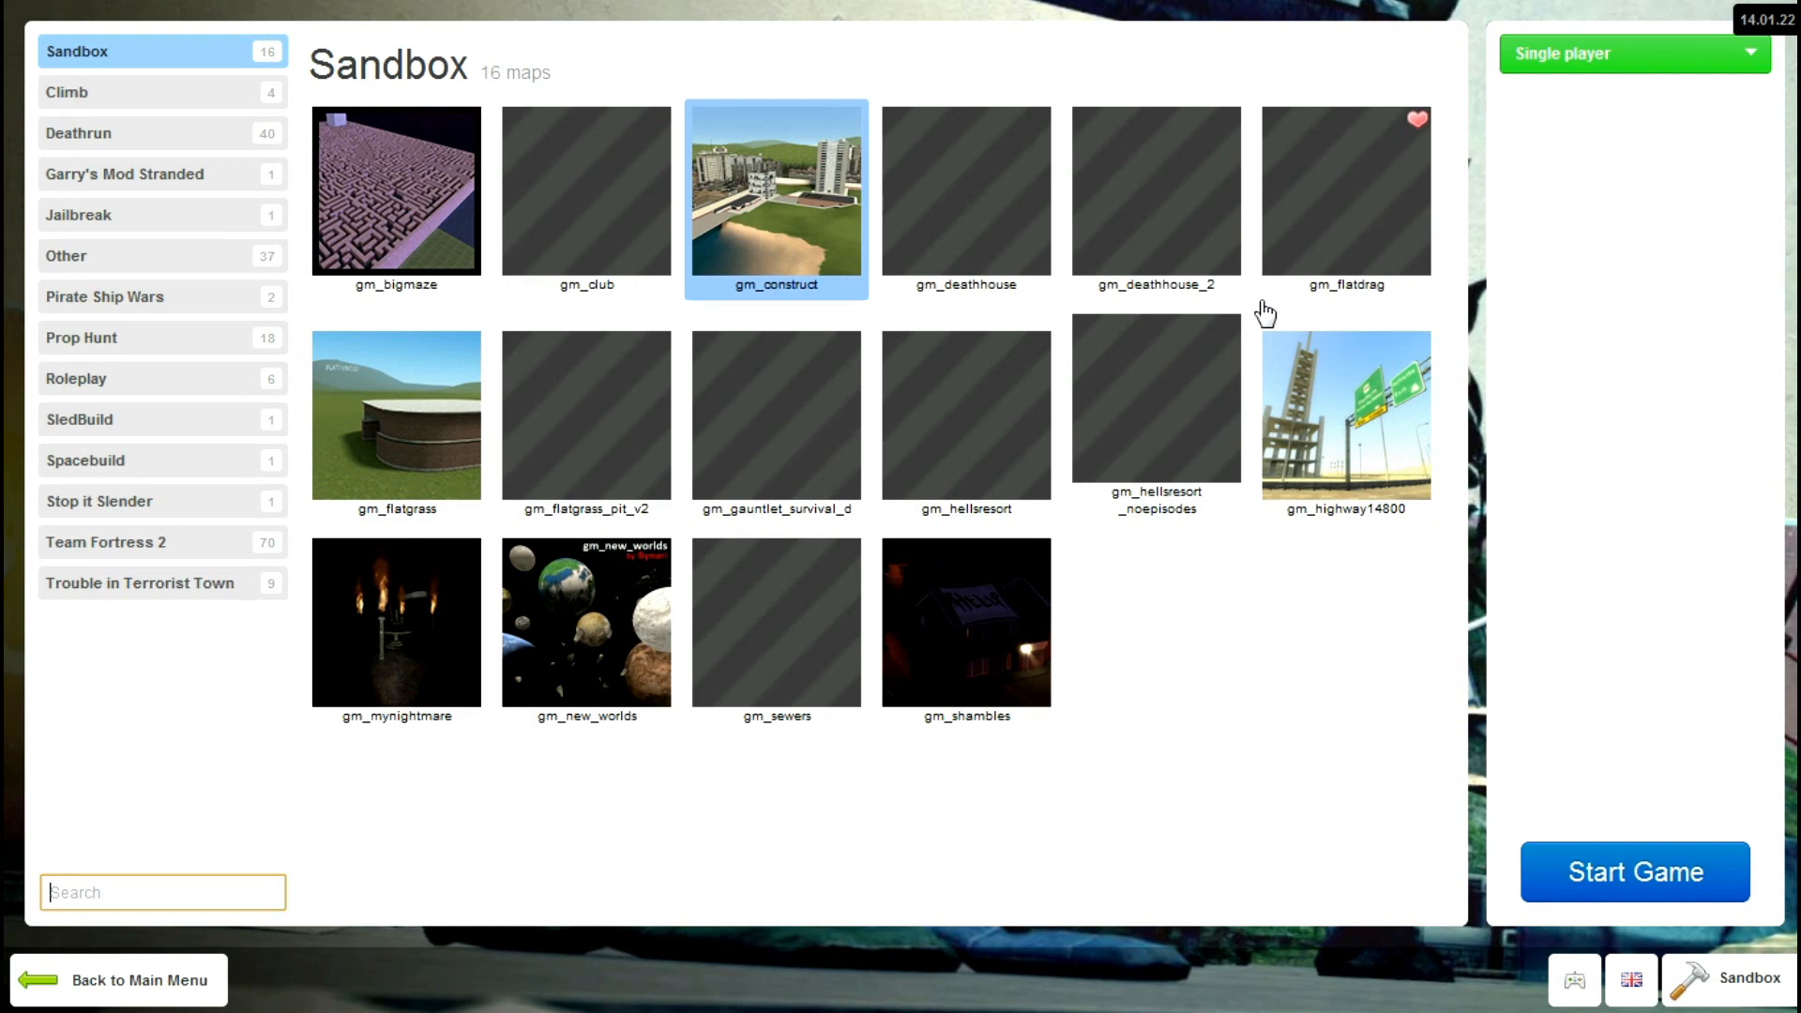